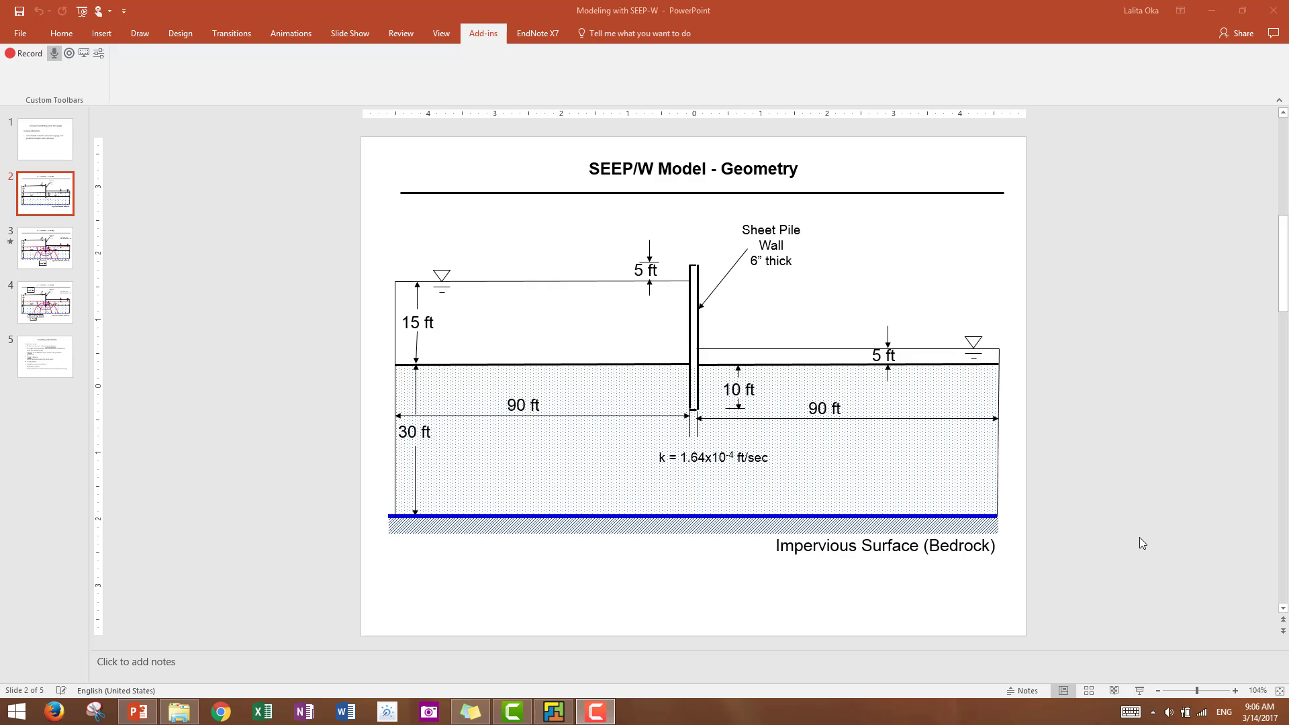
mouse_move(692, 416)
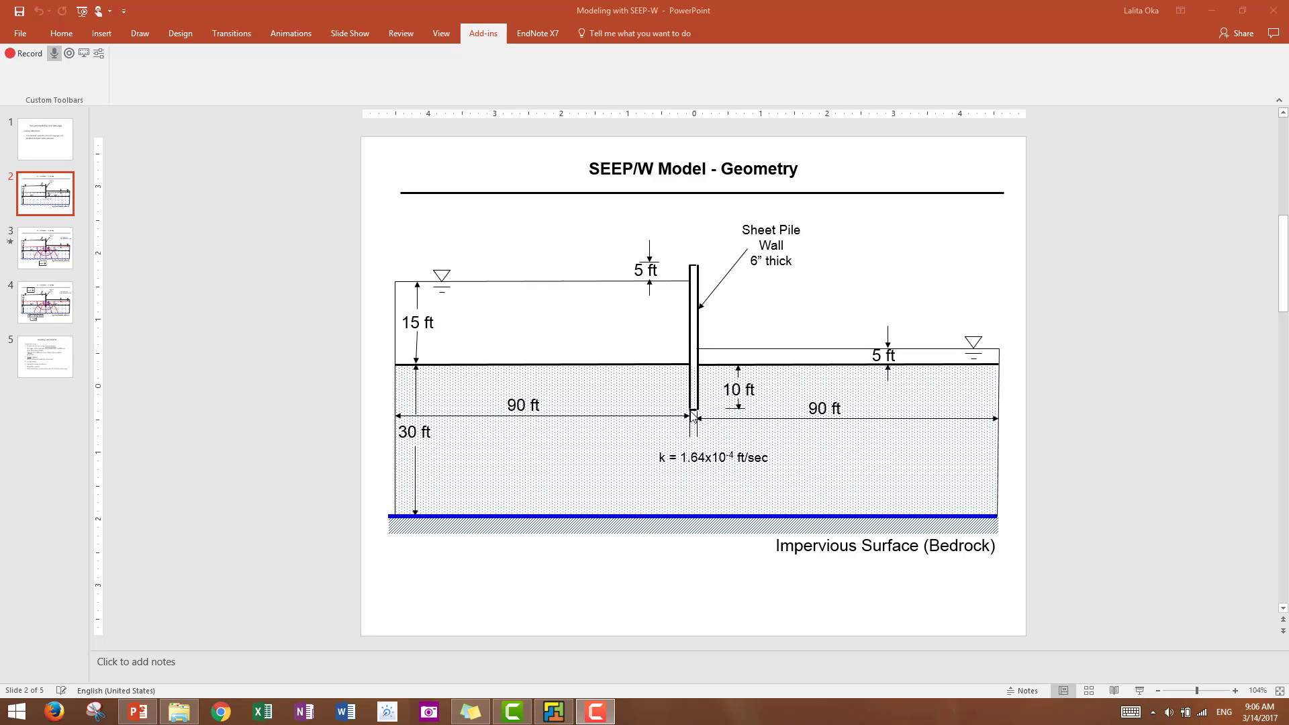
mouse_move(518, 319)
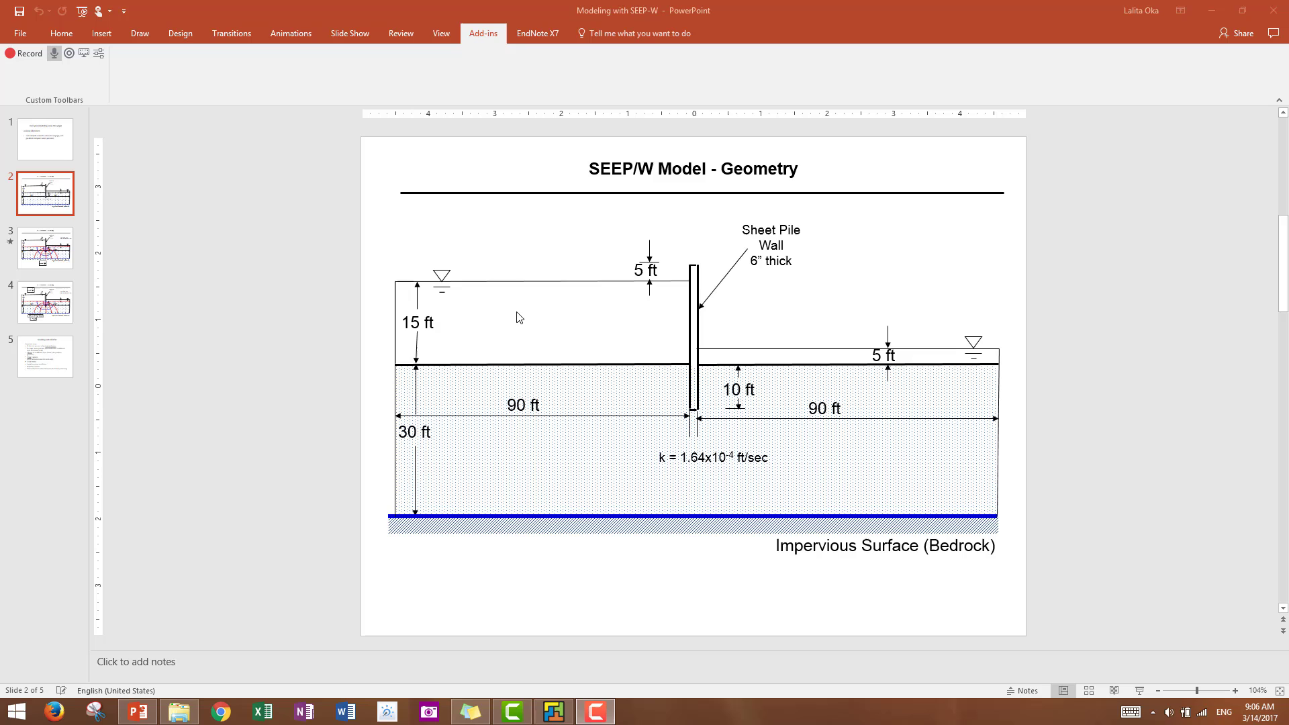
mouse_move(808, 365)
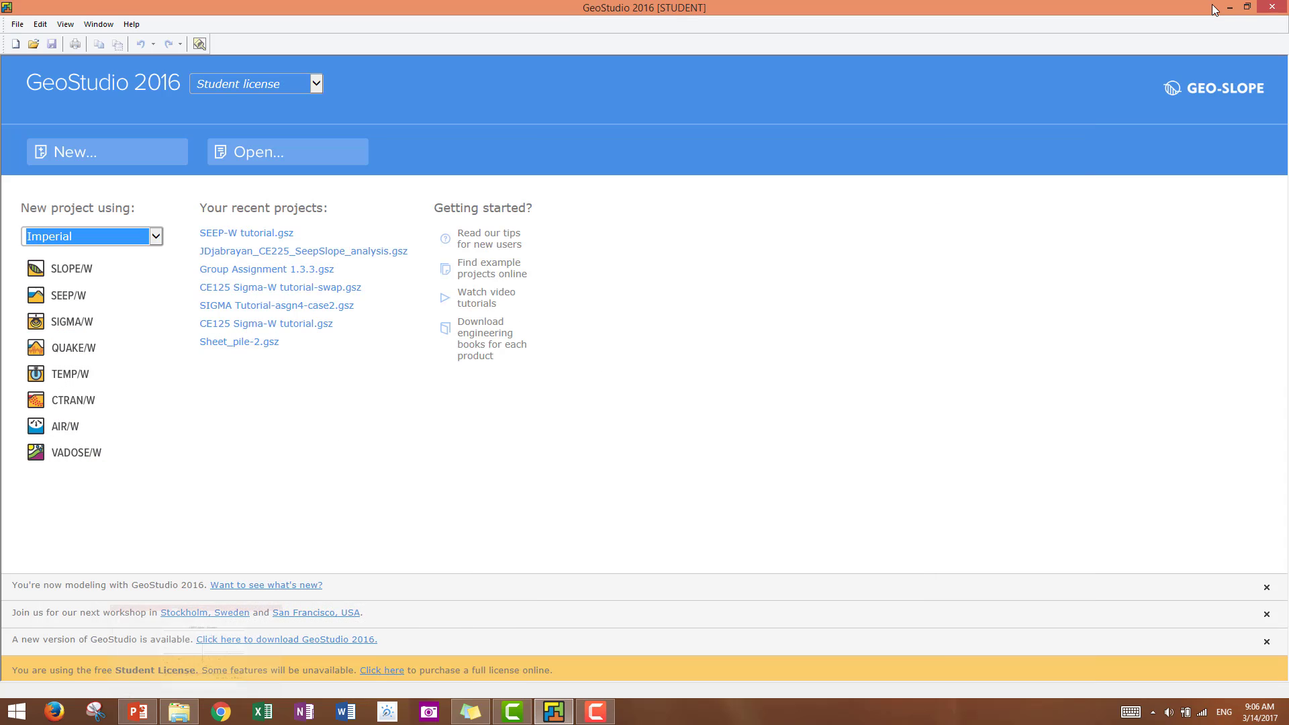
mouse_move(870, 364)
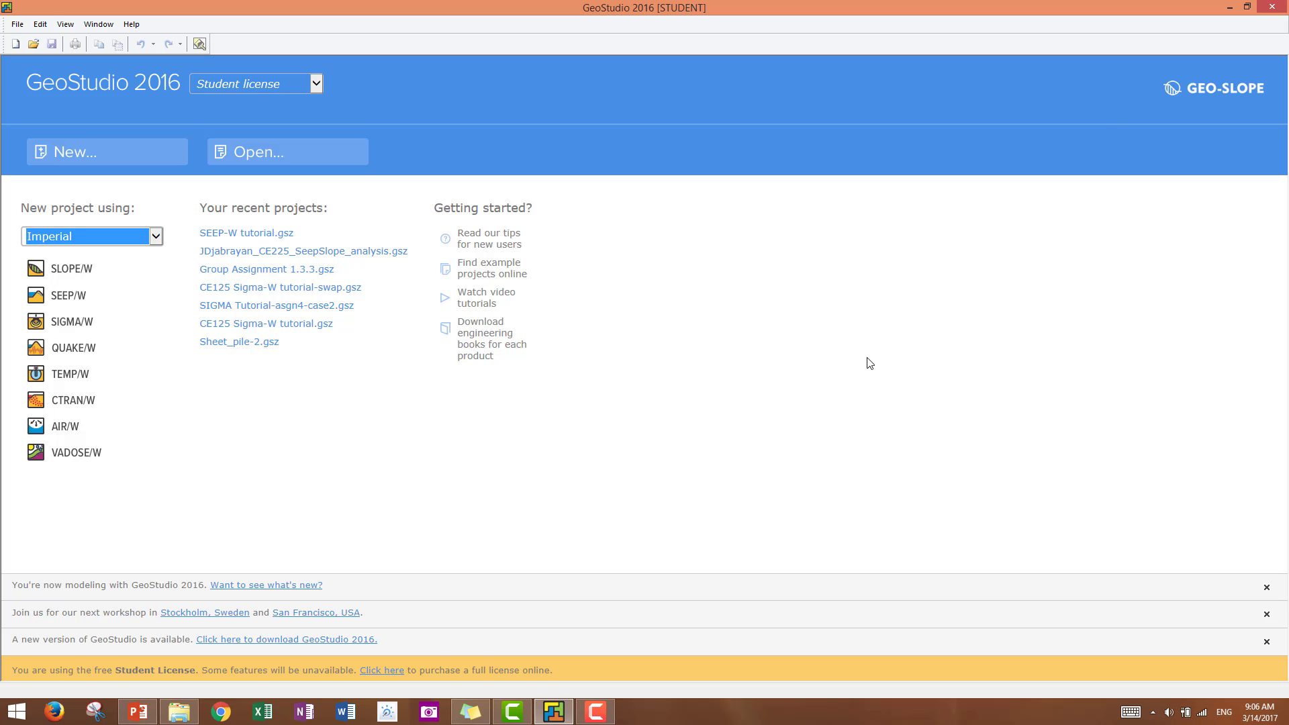
mouse_move(363, 191)
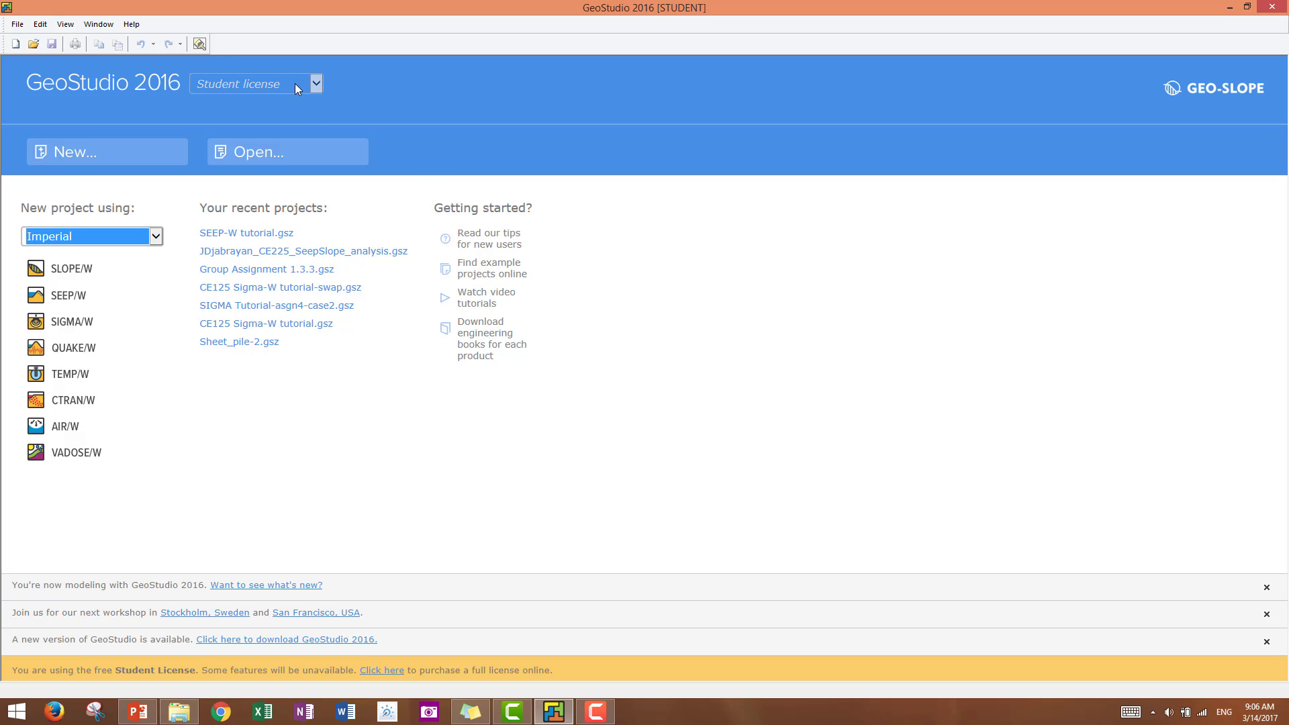
mouse_move(285, 76)
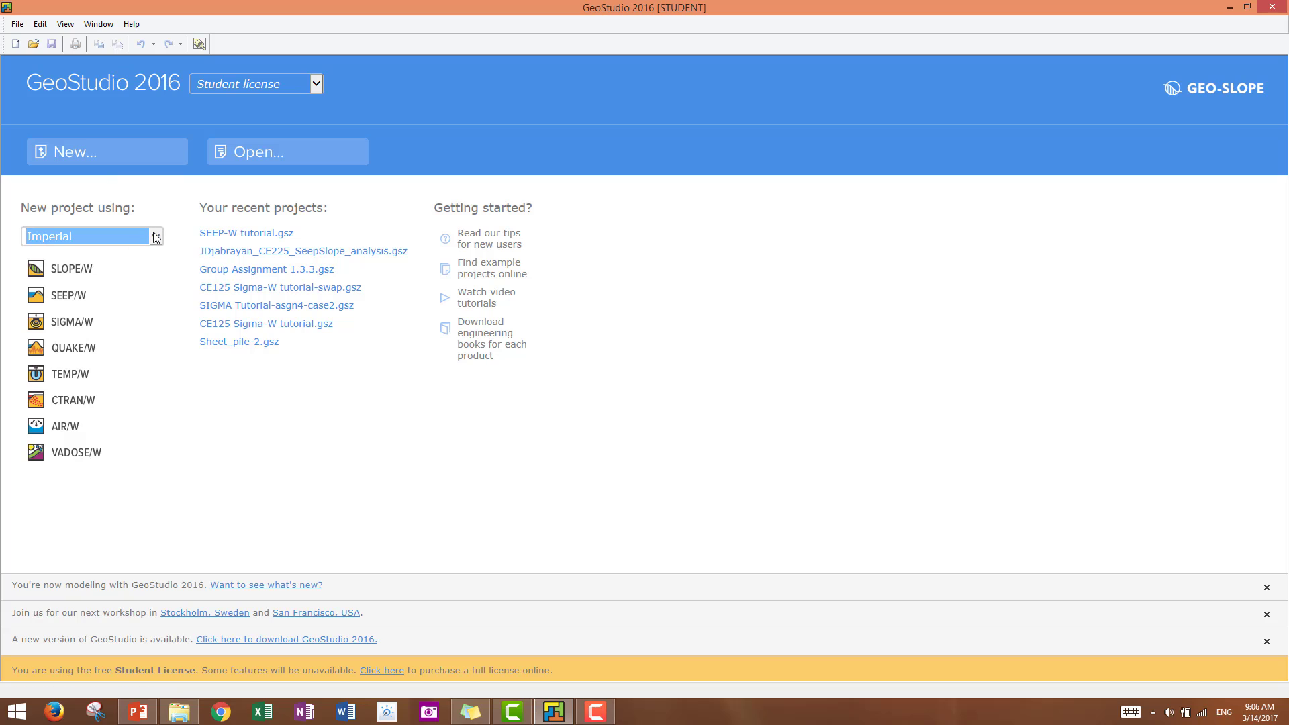
mouse_move(69, 158)
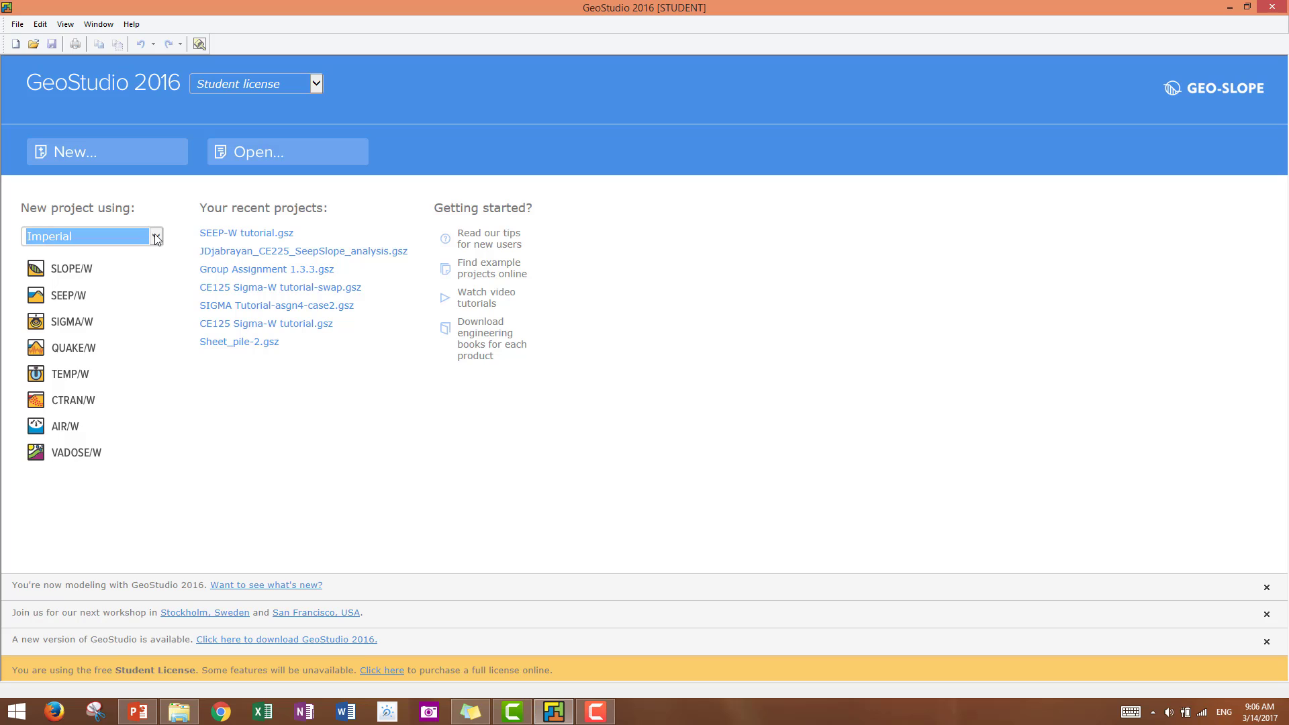
Start a new SEEP/W project from the GeoStudio start page
left_click(156, 236)
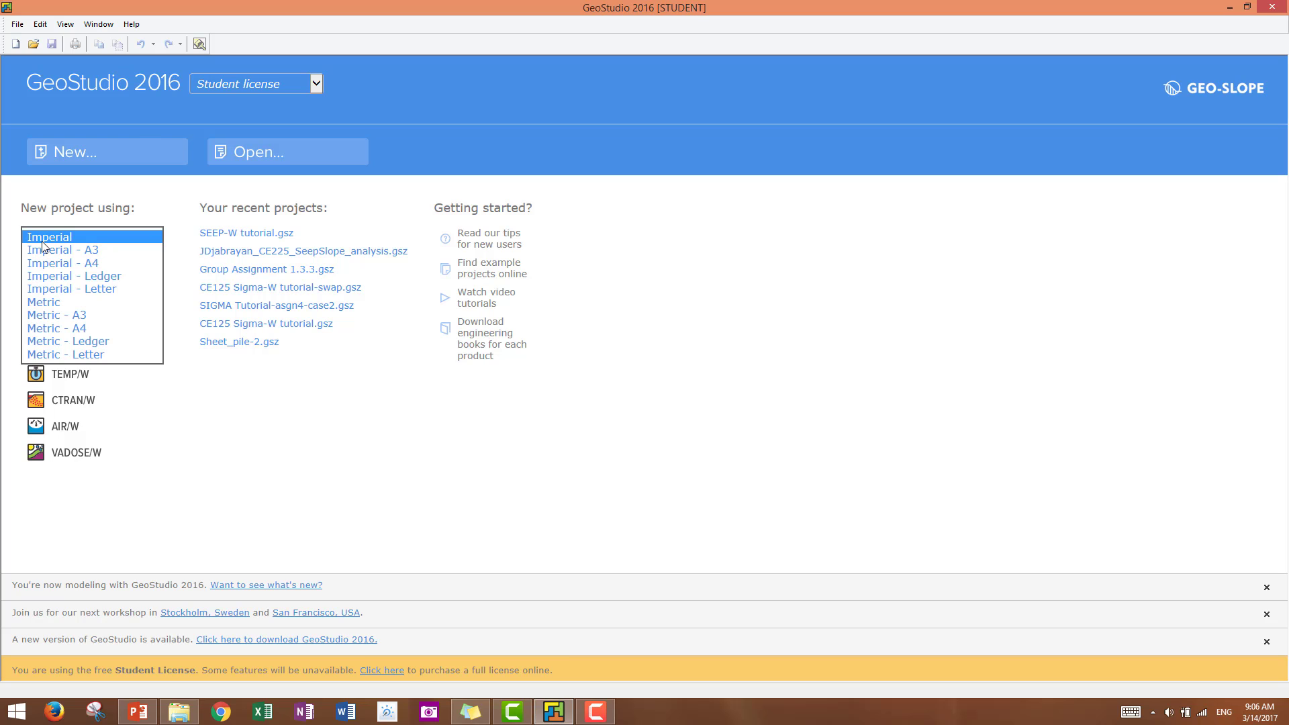
mouse_move(65, 354)
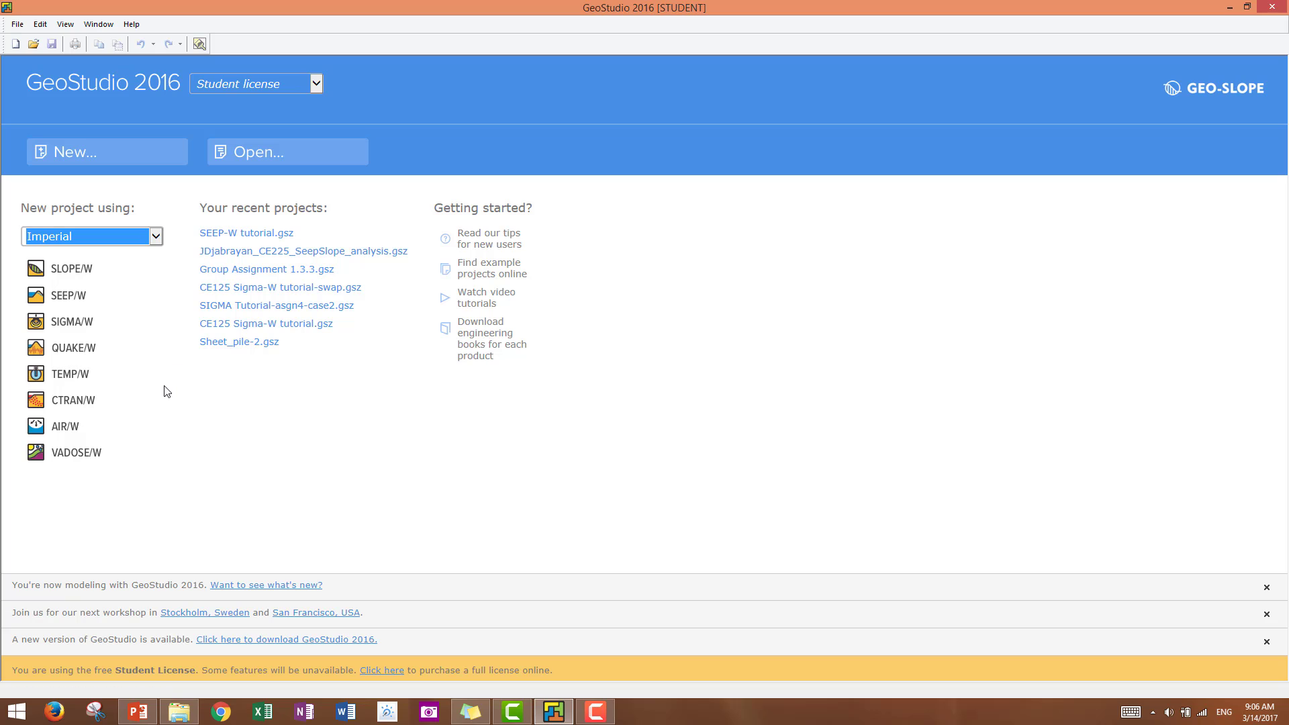
mouse_move(73, 400)
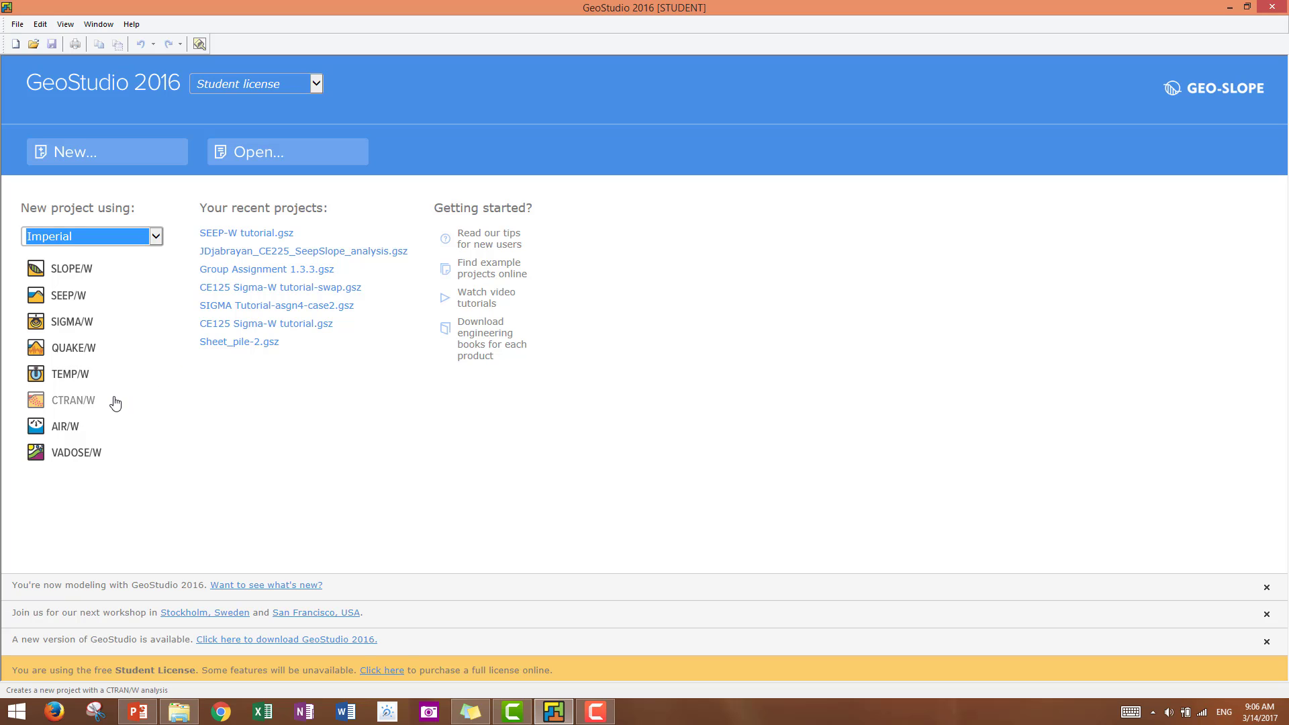
mouse_move(68, 296)
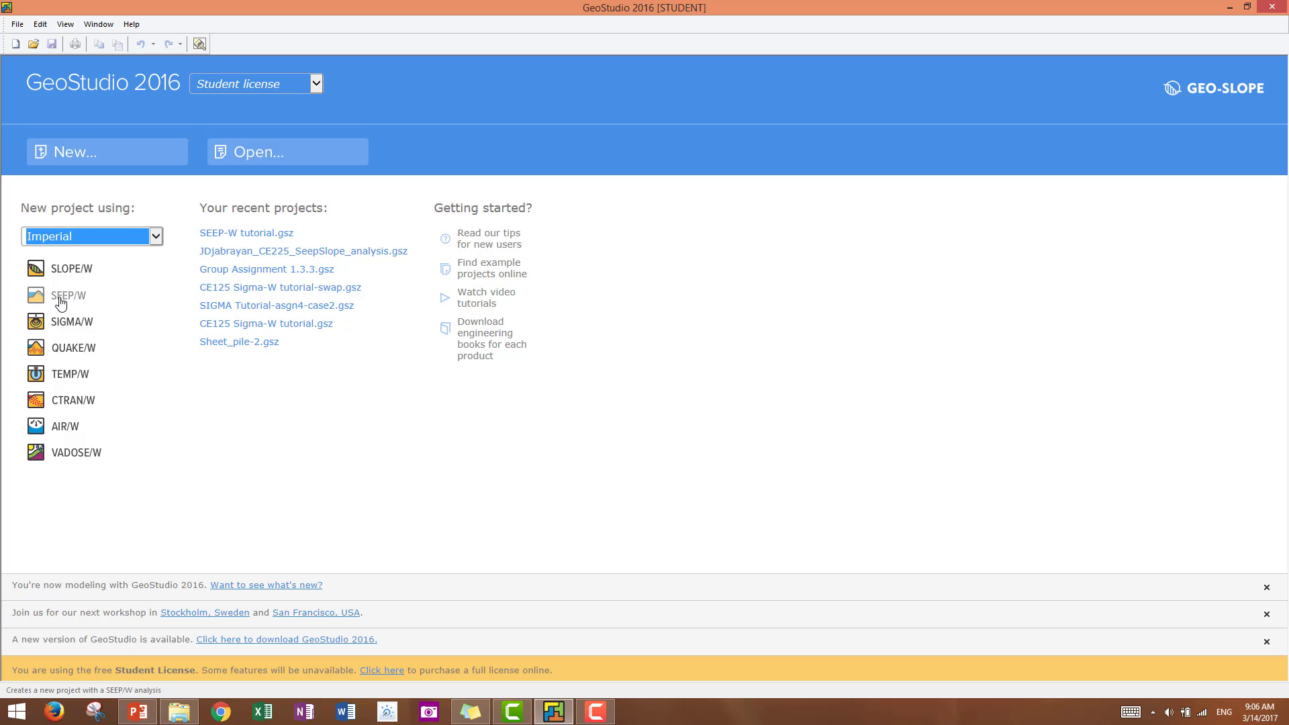
left_click(69, 294)
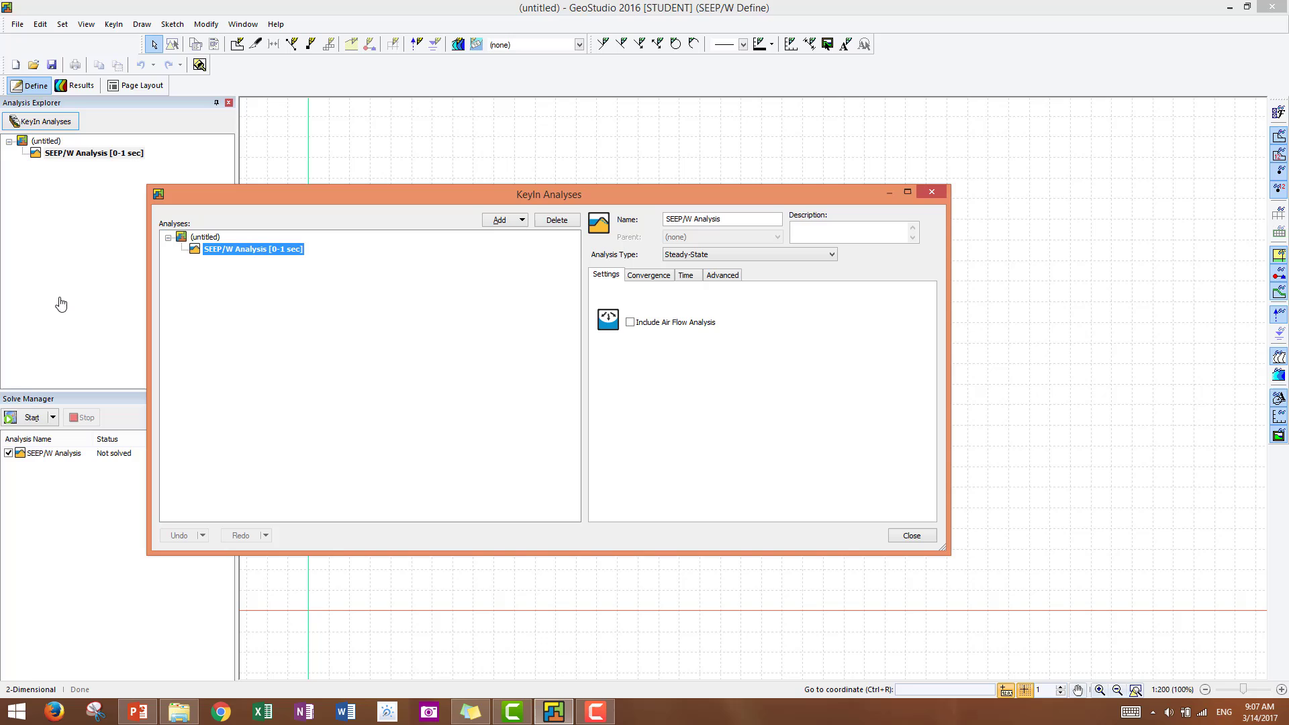
mouse_move(505, 247)
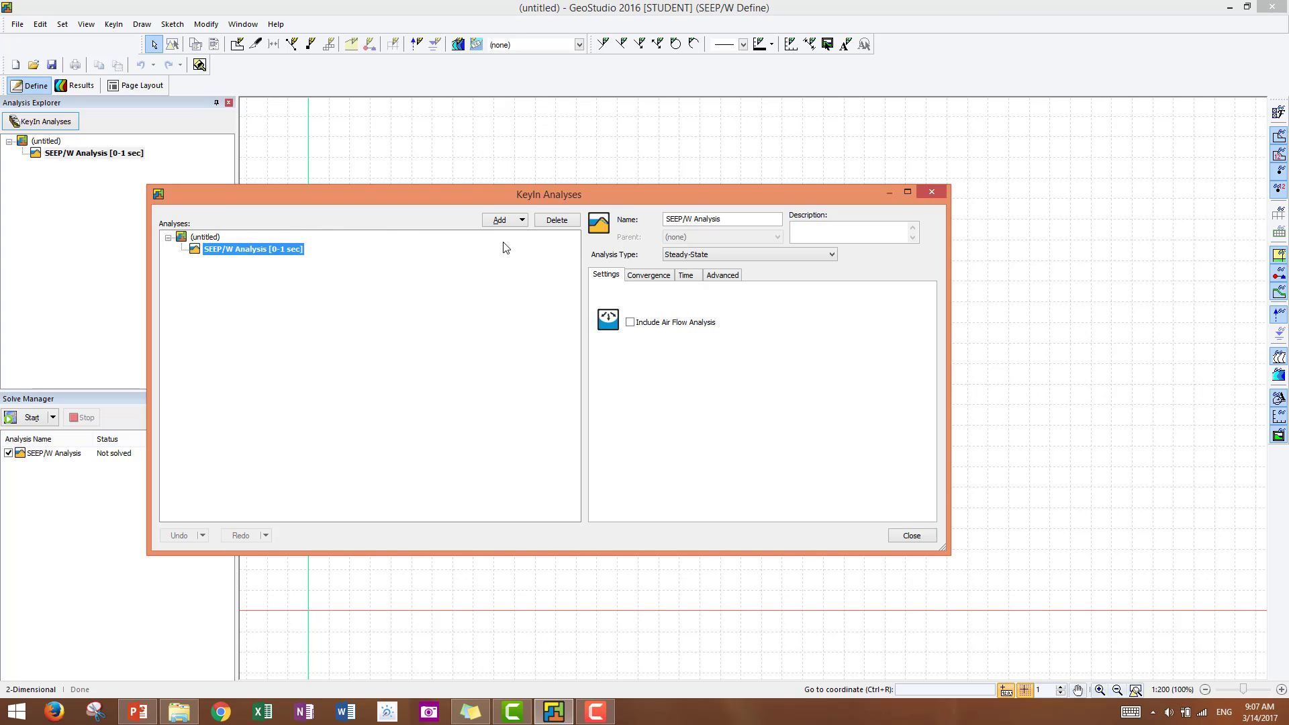
mouse_move(607, 231)
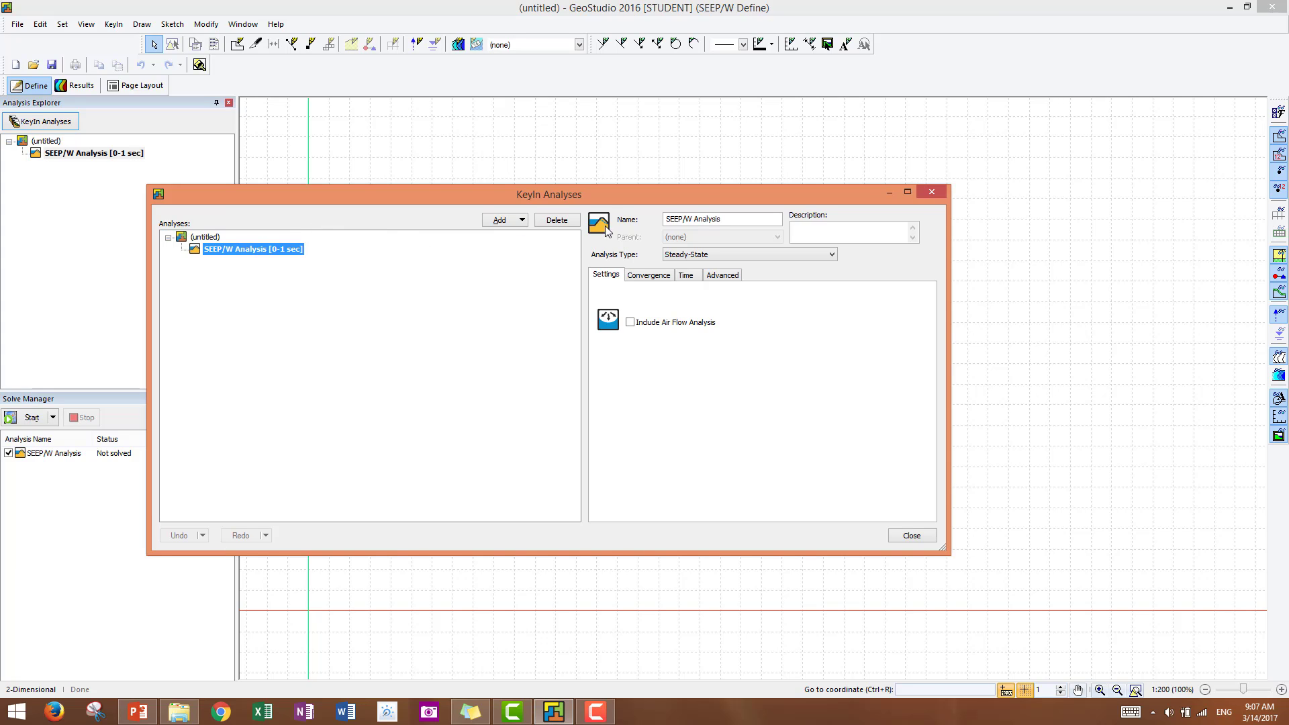
Extend the analysis name to 'SEEP/W Analysis-sheet pile' and review the available analysis types
left_click(721, 219)
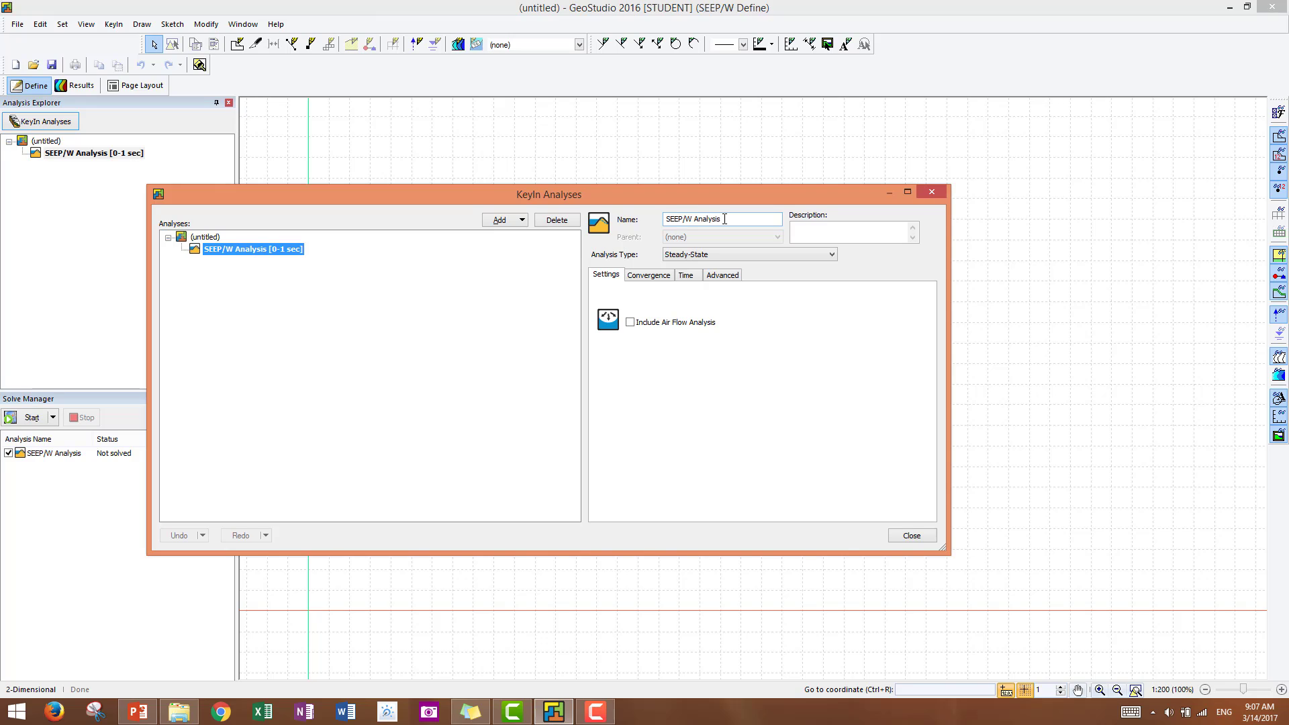
triple_click(721, 218)
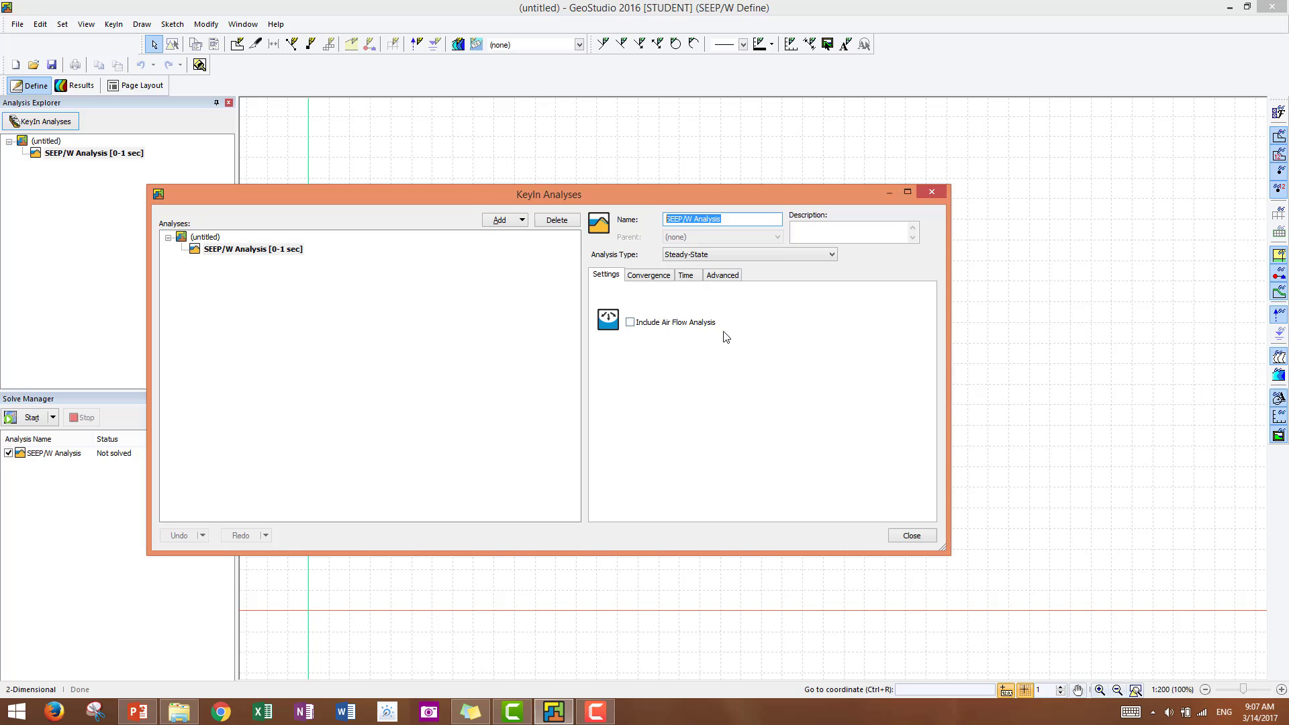
left_click(721, 219)
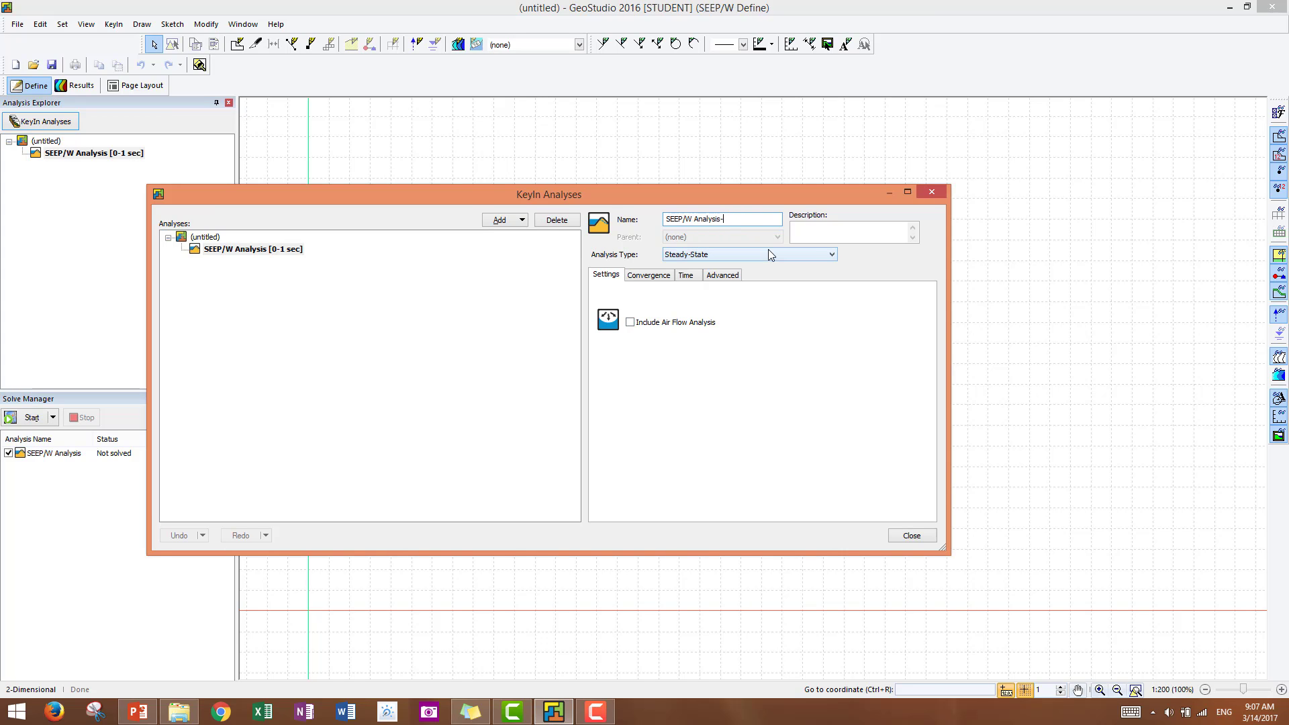
type("-sheet")
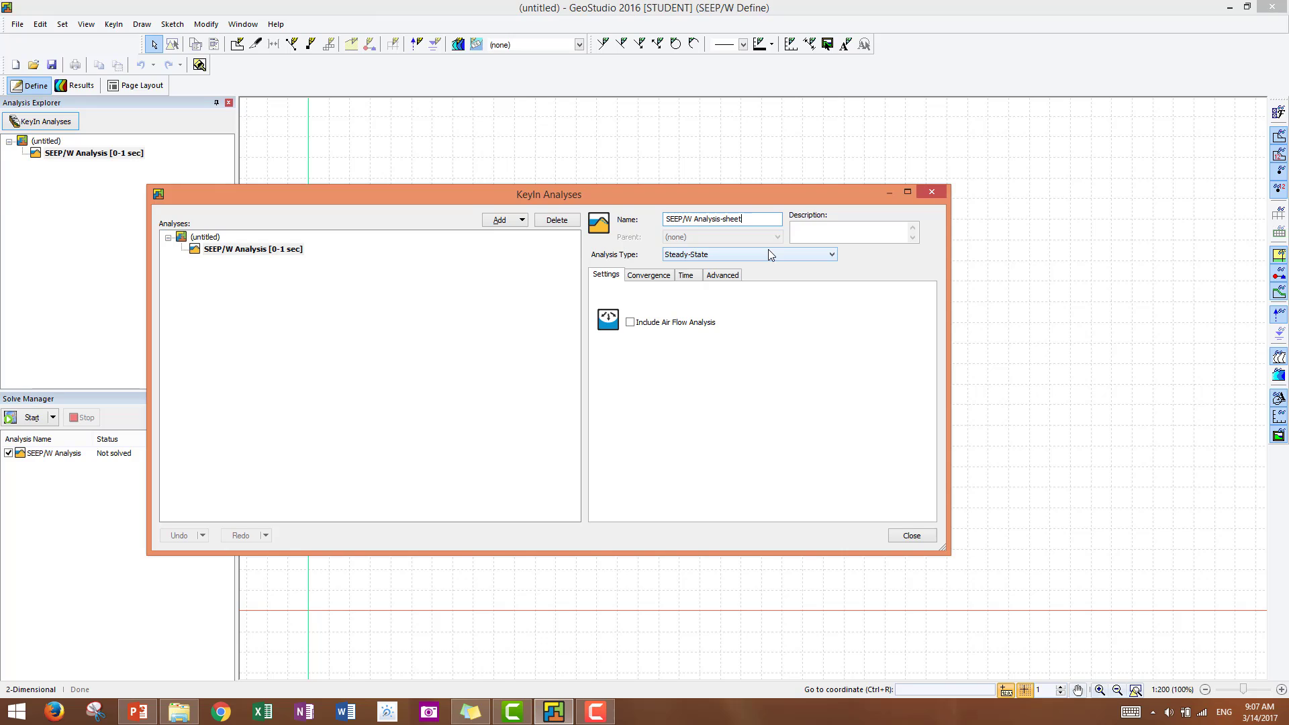
type("pile")
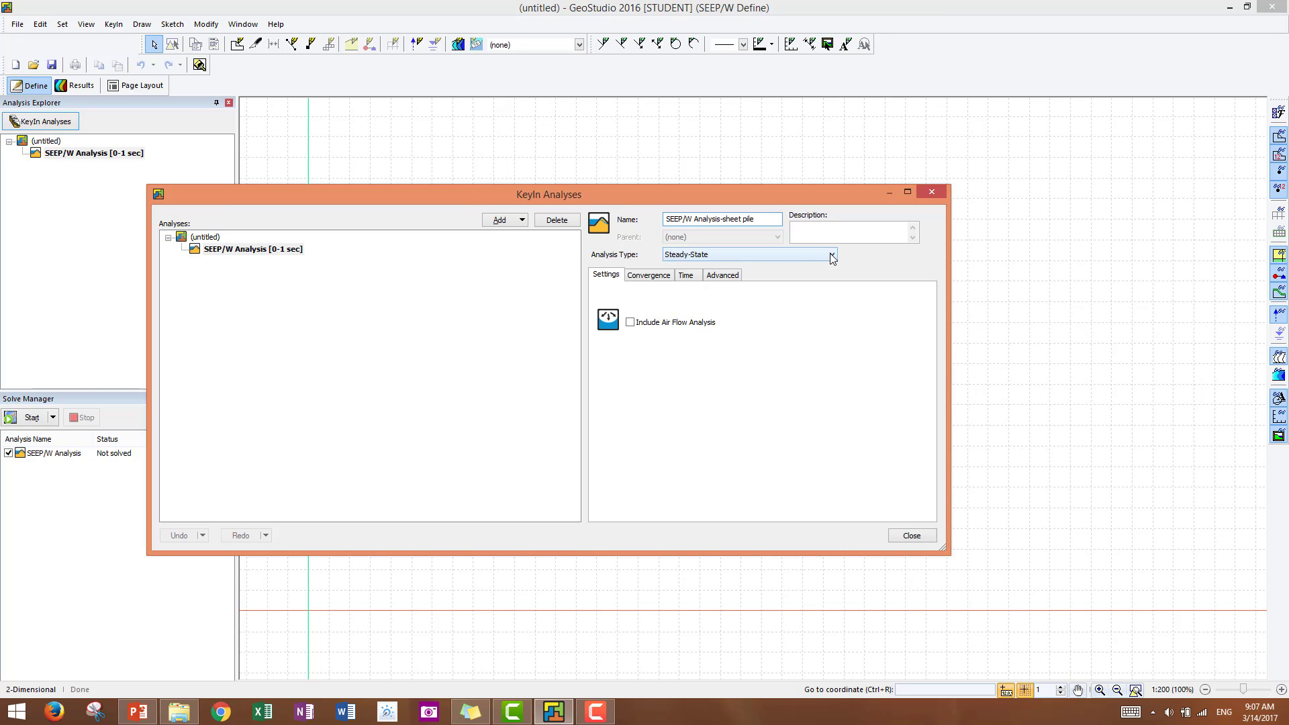
left_click(831, 253)
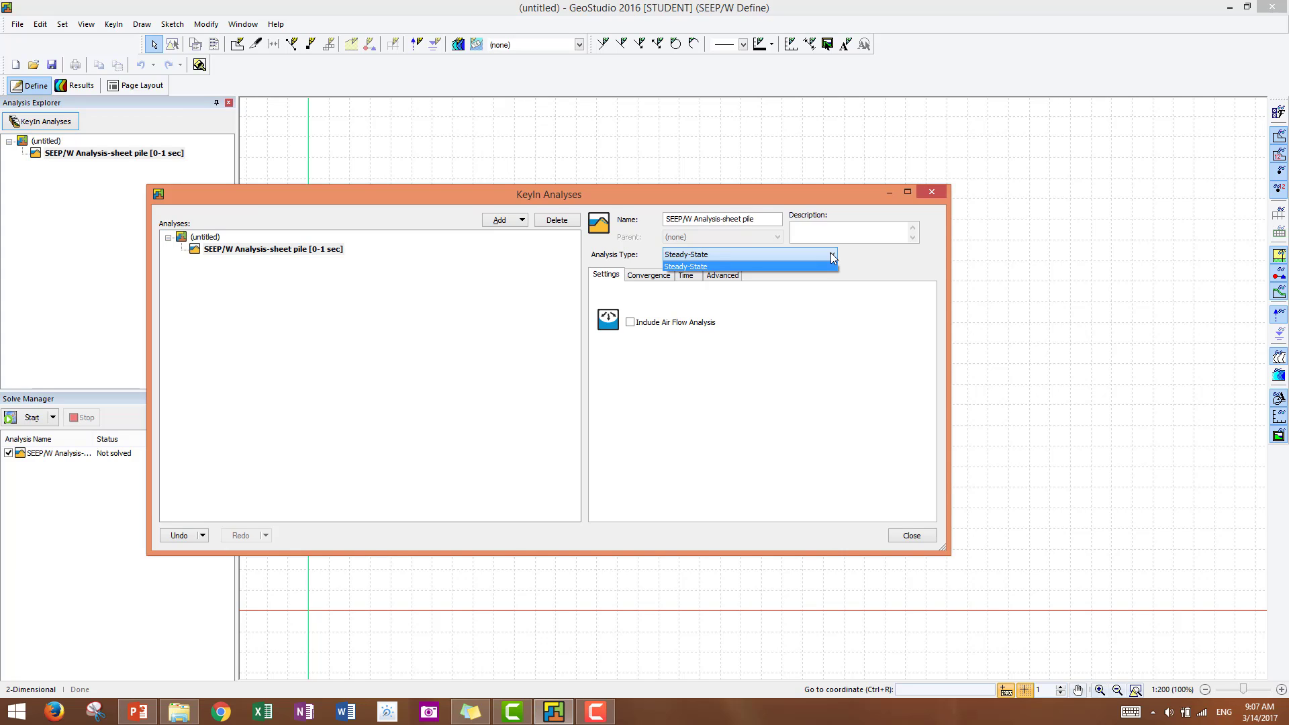
mouse_move(819, 268)
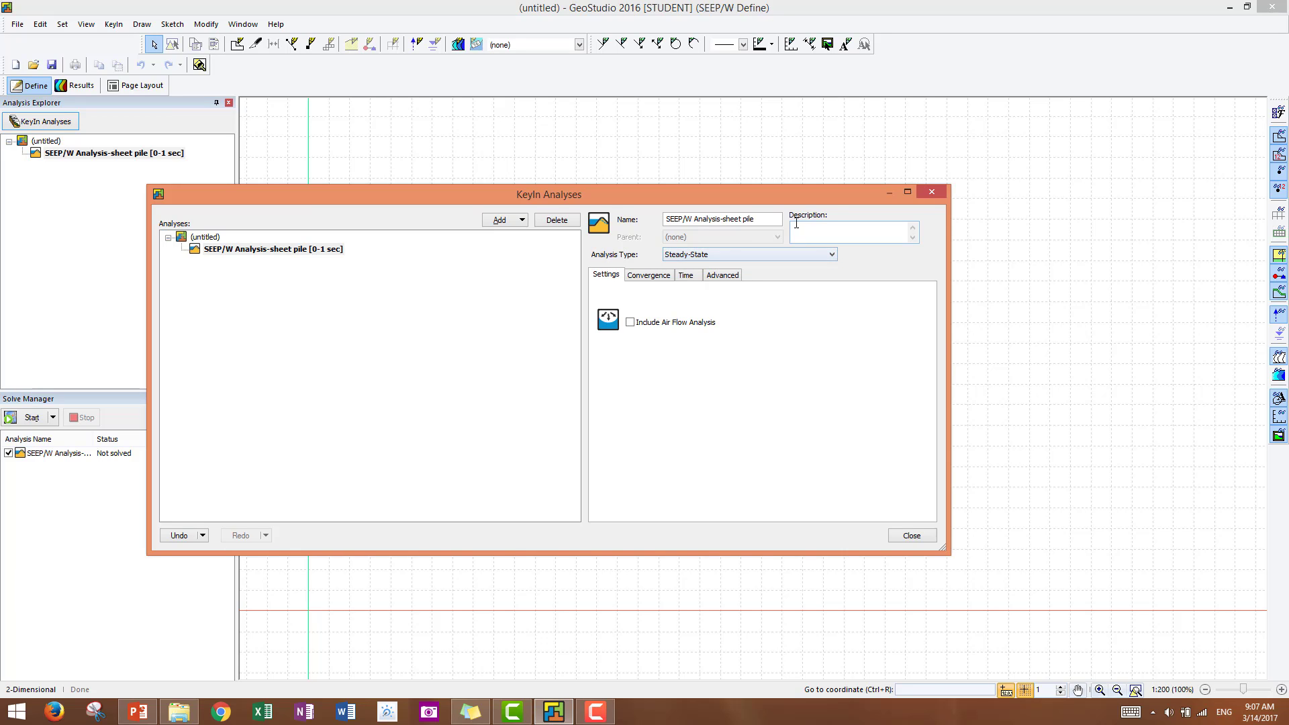
Give the analysis the description 'tutorial'
left_click(853, 232)
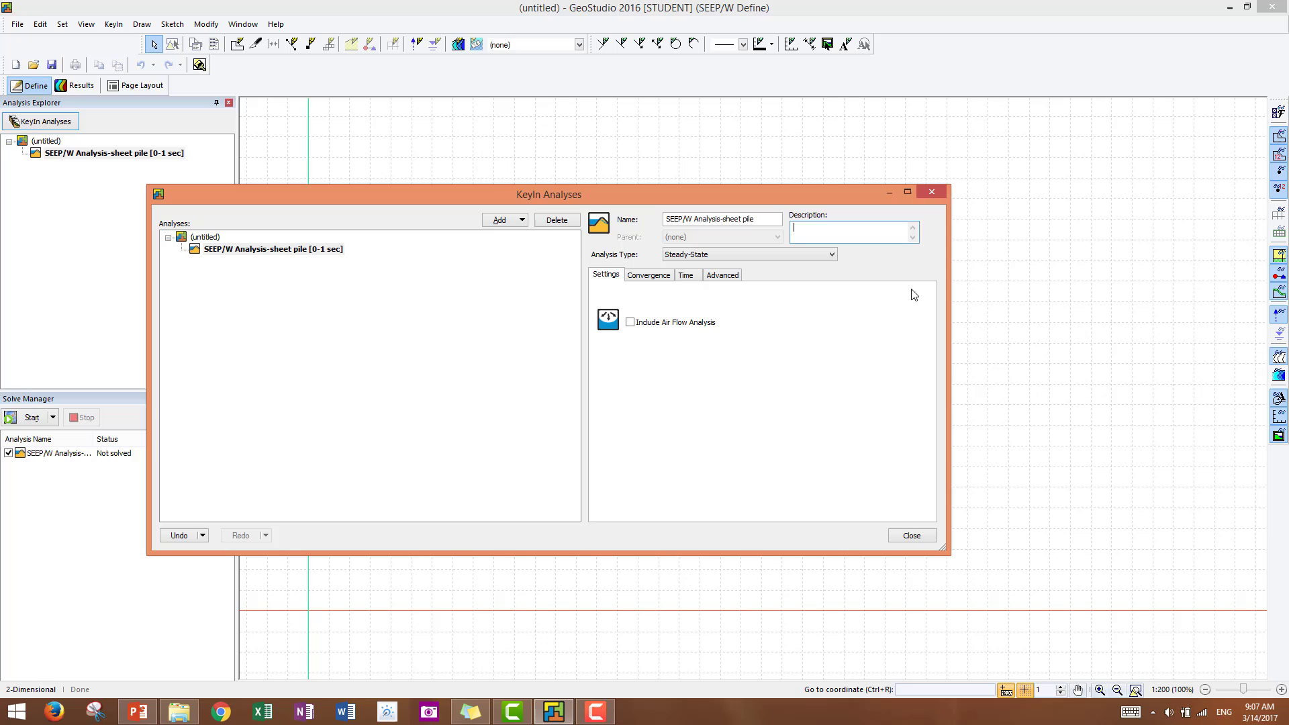
type("tuto")
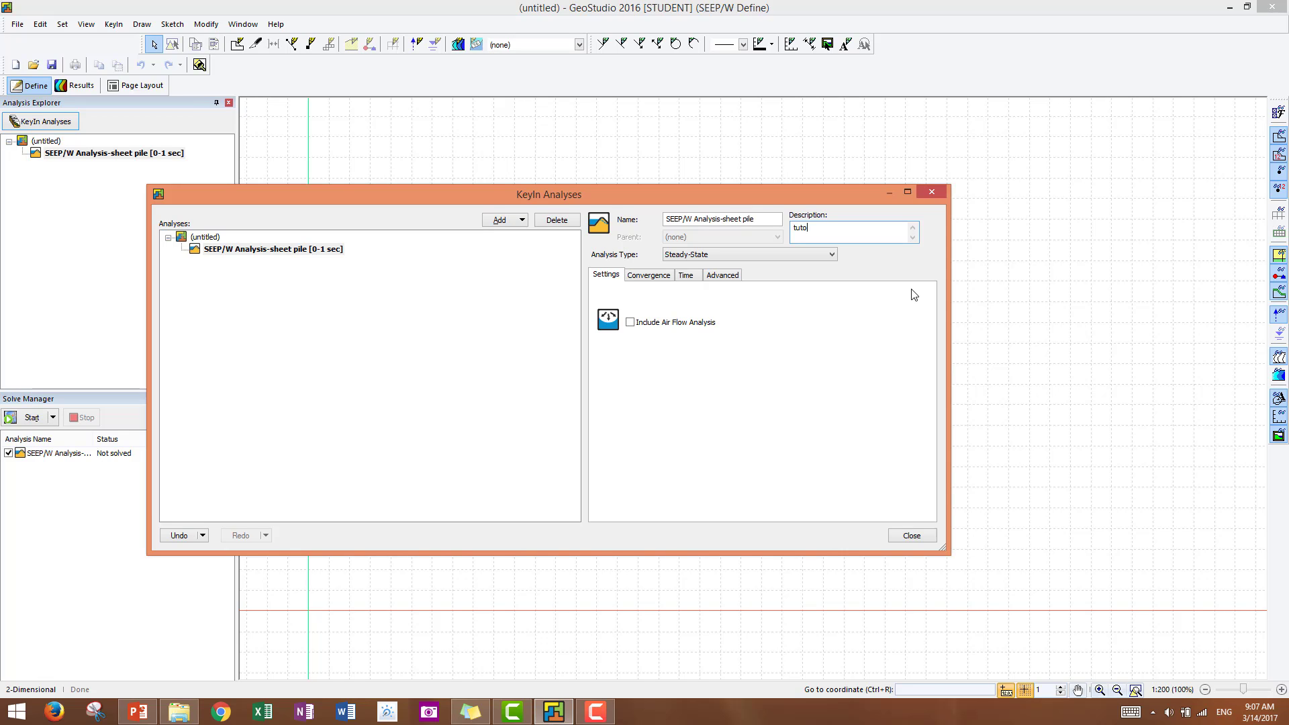
type("rial")
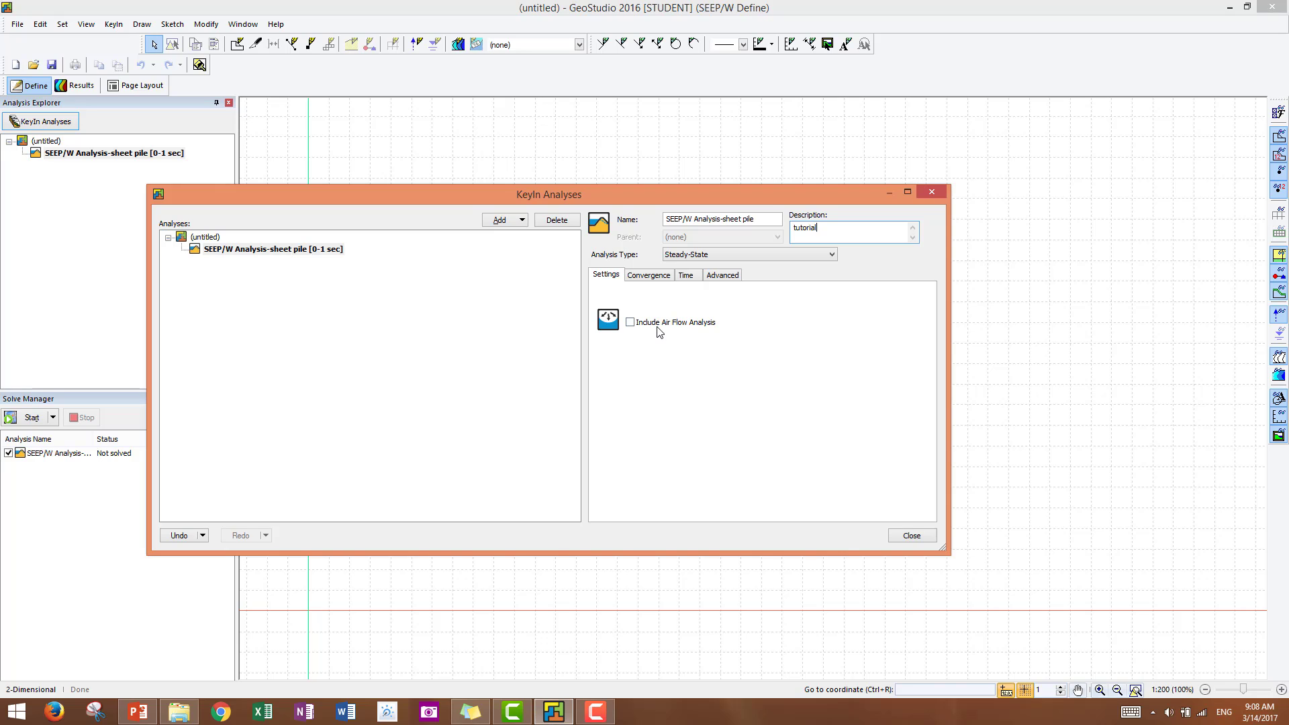
mouse_move(652, 288)
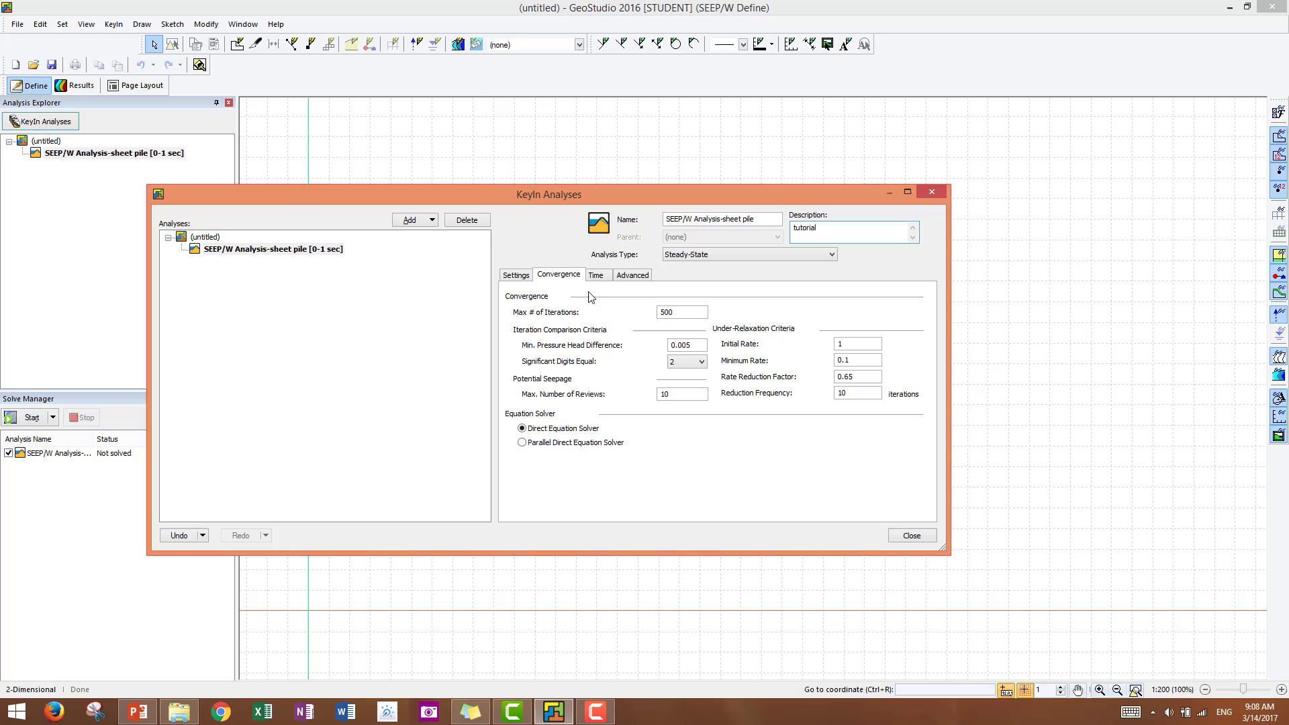
mouse_move(538, 313)
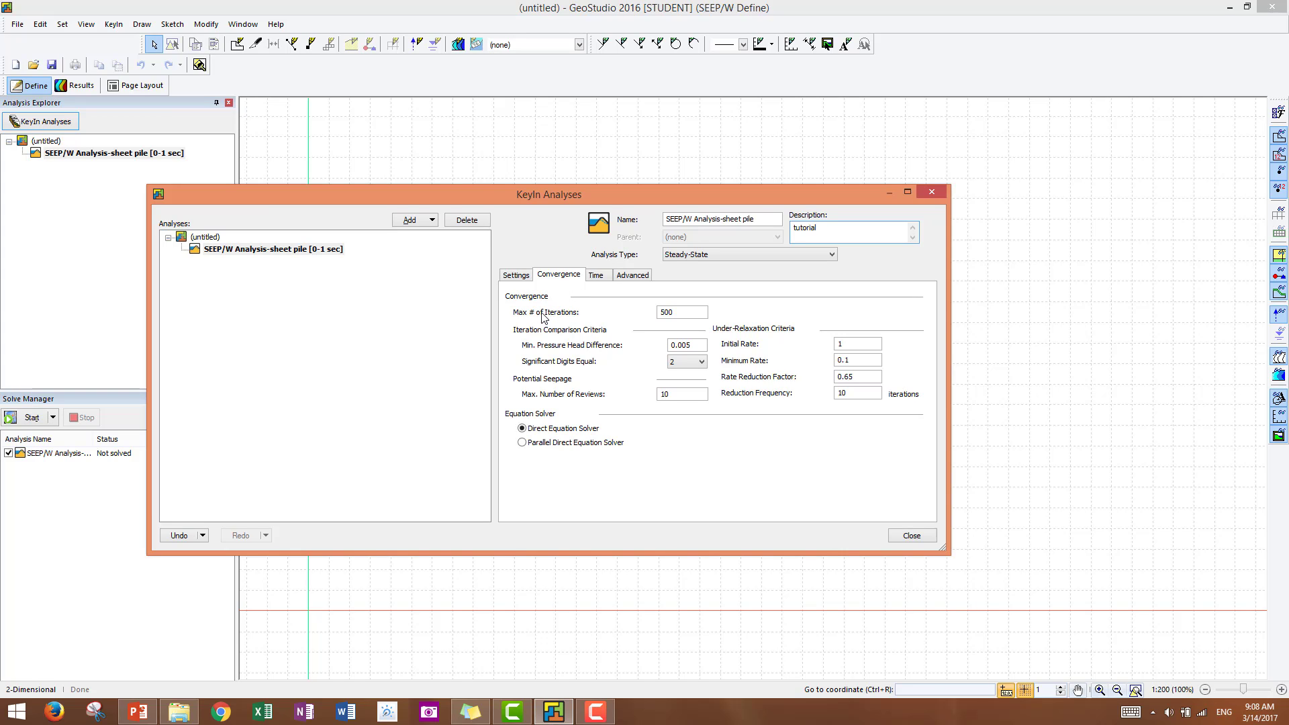
mouse_move(586, 324)
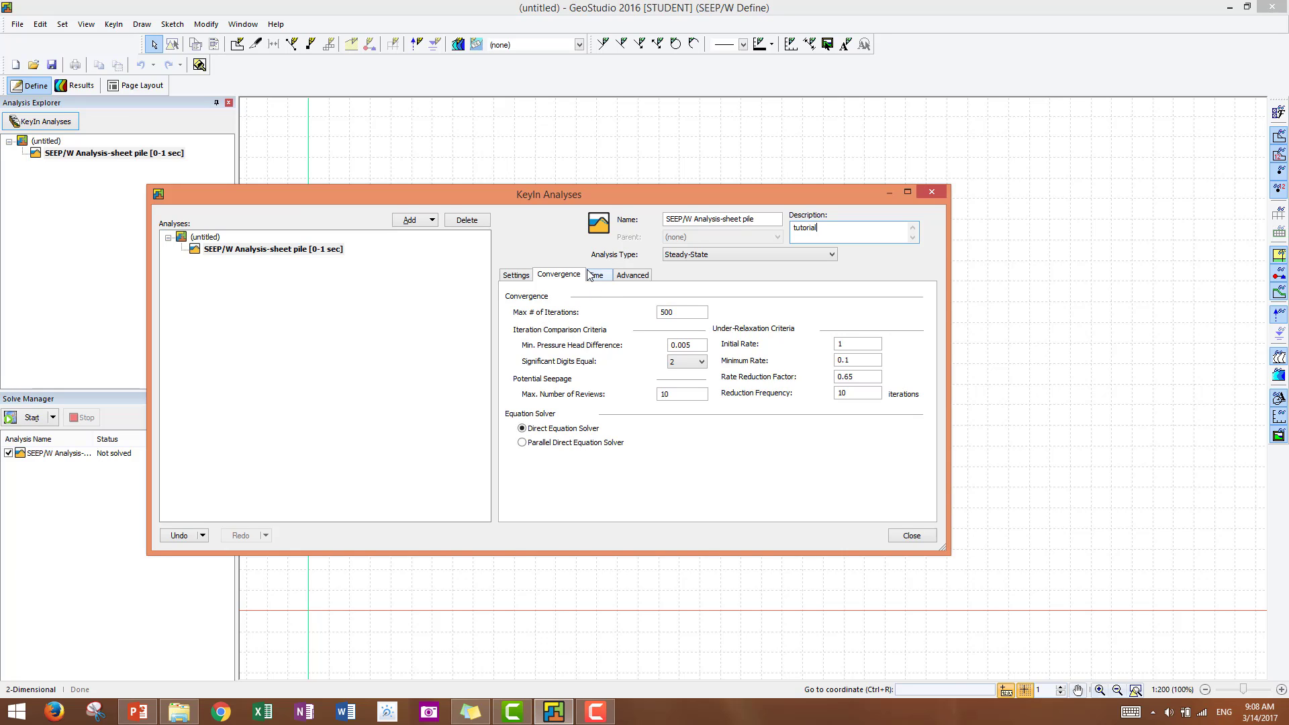
Review the advanced options, keep Allow Surface Water to Pond checked, and close KeyIn Analyses
left_click(632, 274)
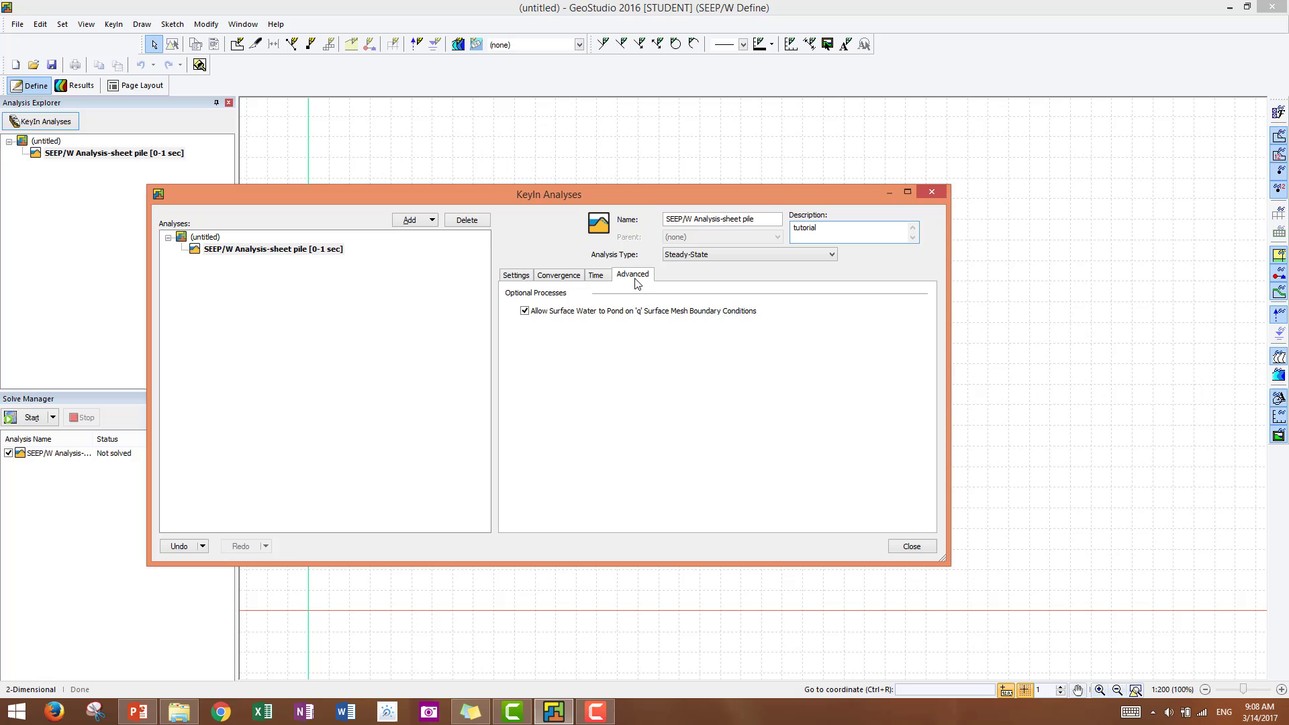
mouse_move(541, 327)
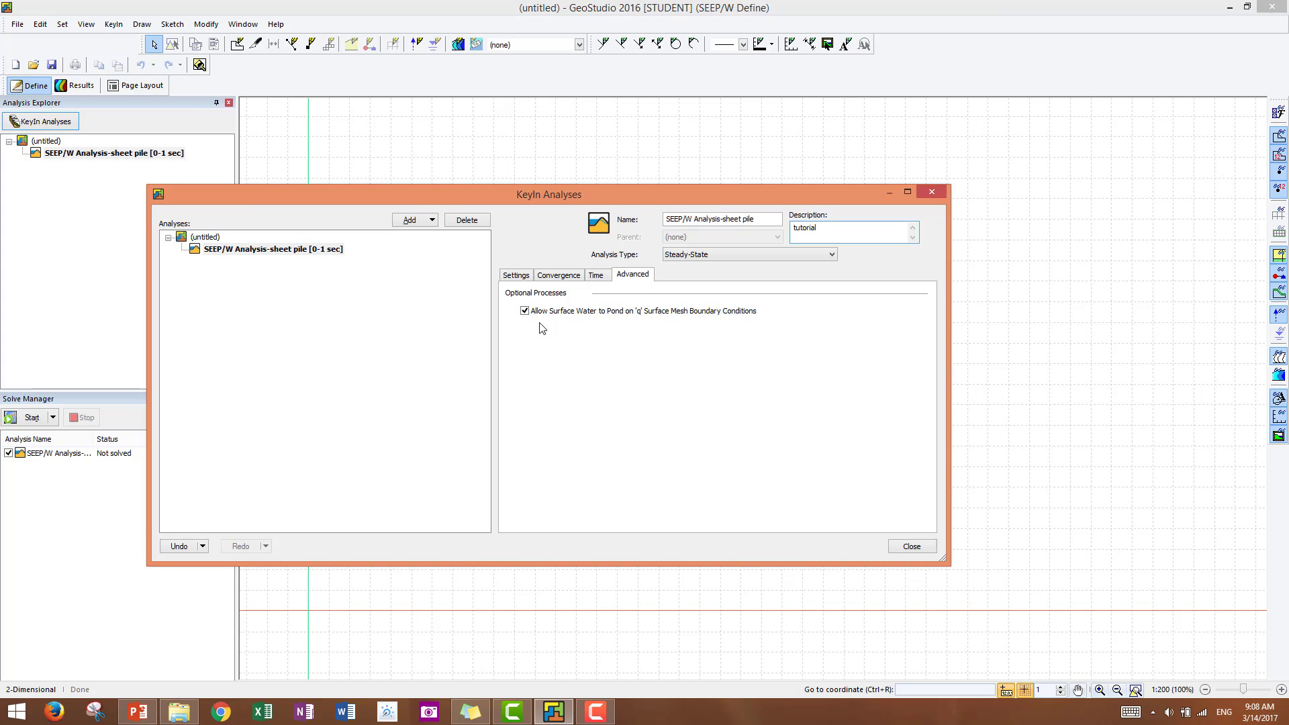
left_click(525, 310)
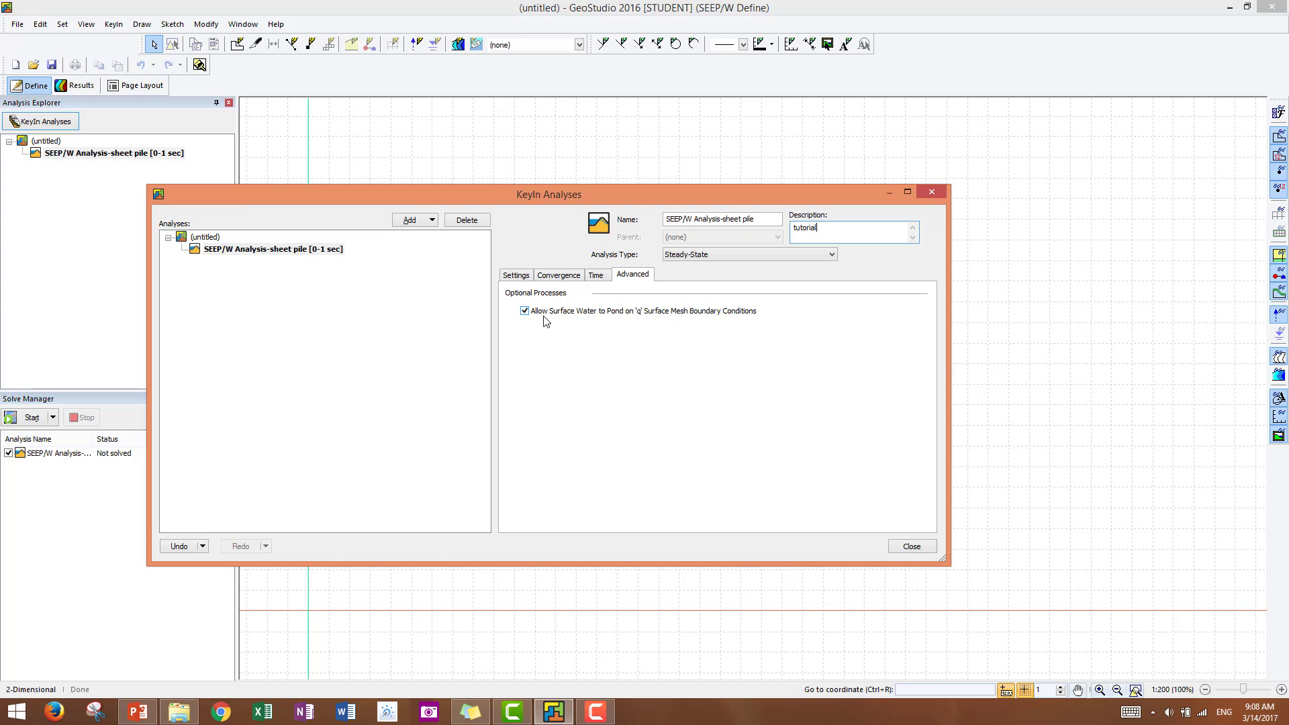
mouse_move(618, 324)
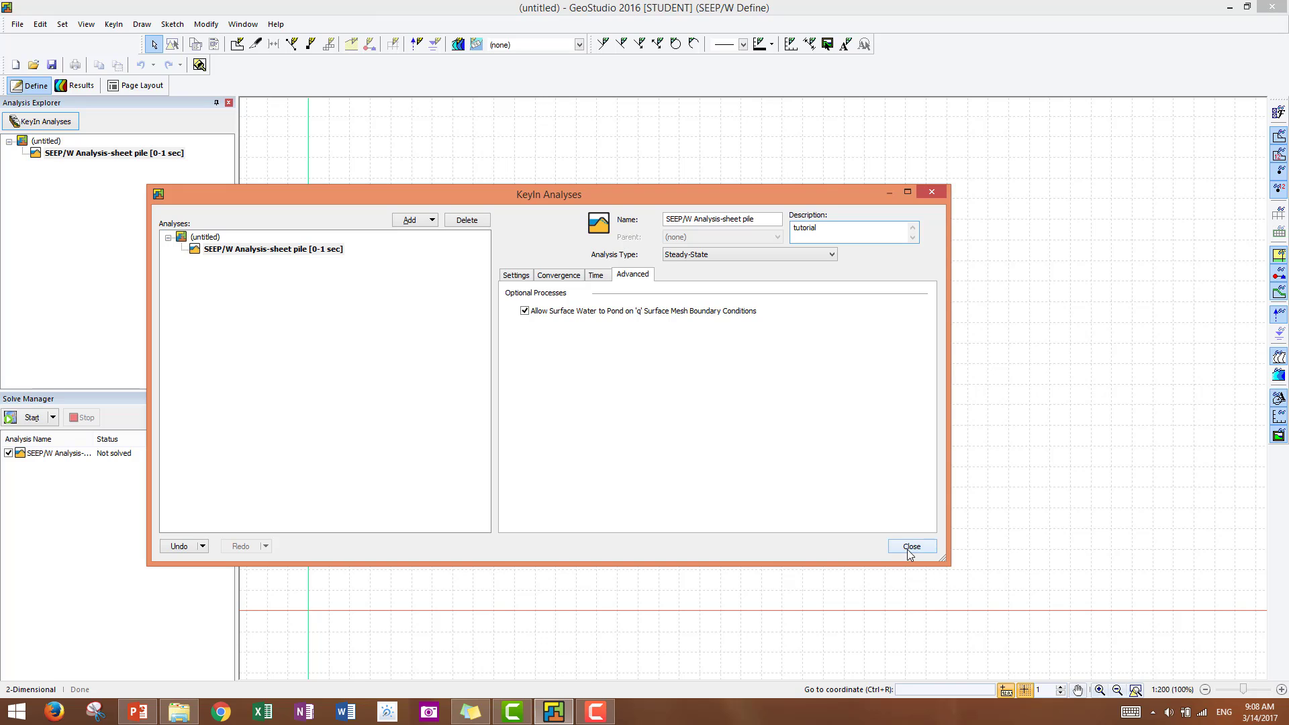
left_click(909, 546)
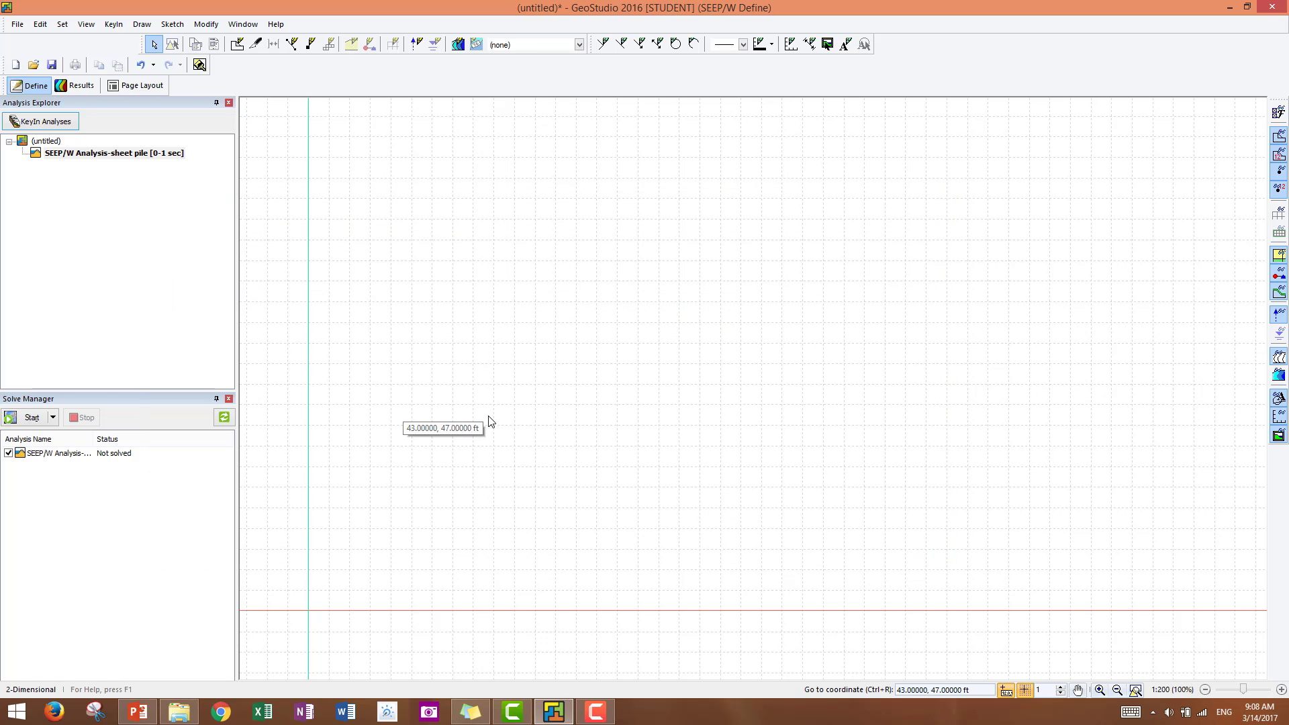
mouse_move(606, 213)
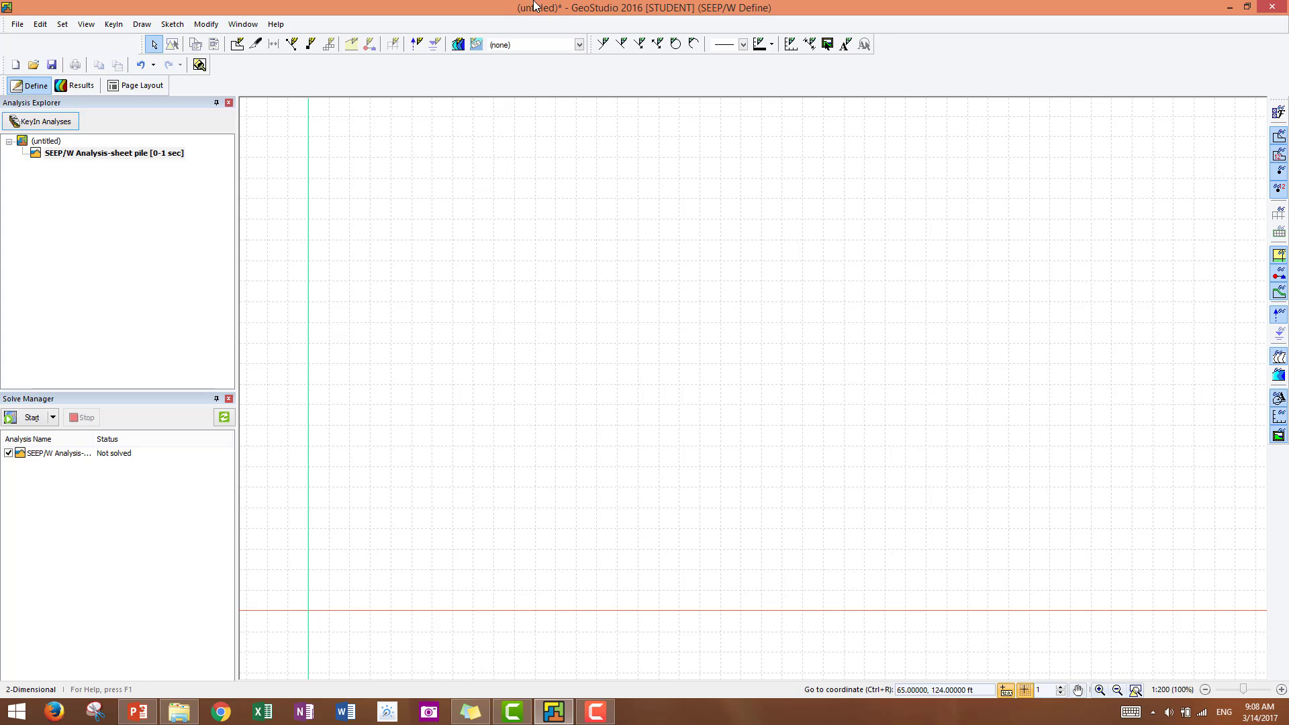
mouse_move(514, 15)
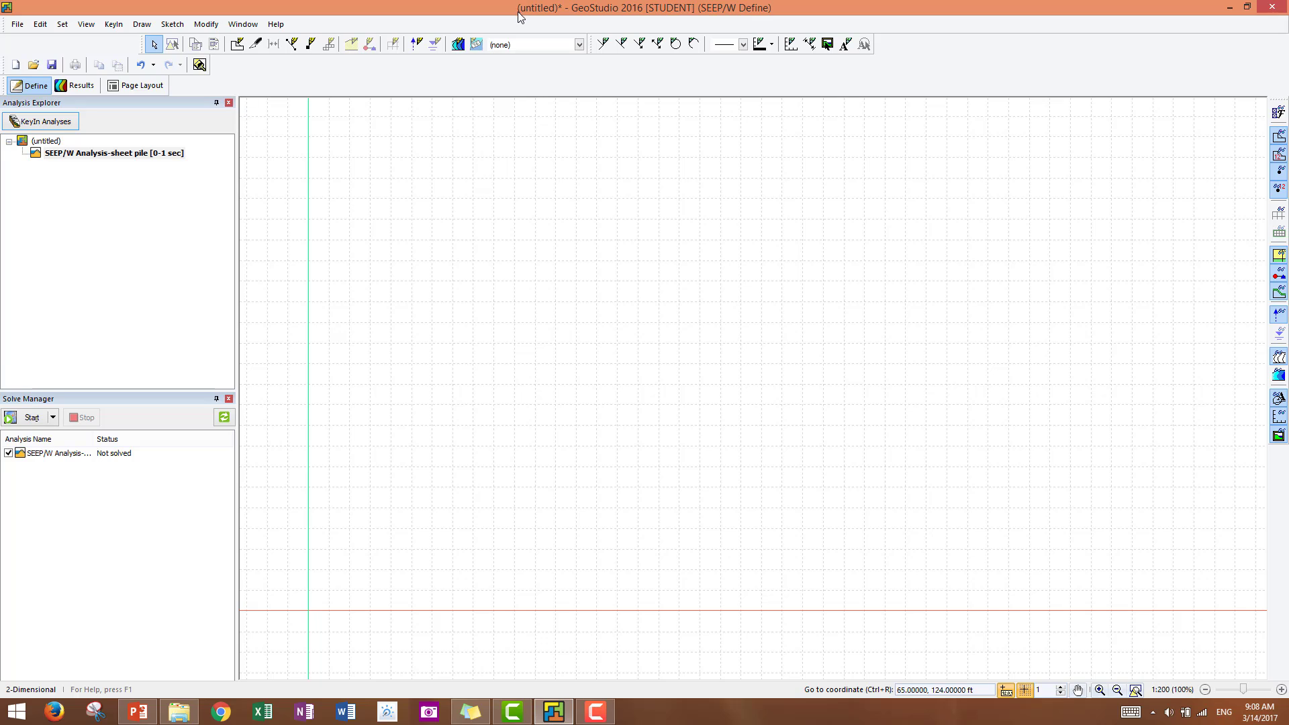
Save the model as a new file named Seep-model in the CE125-Lectures folder
left_click(16, 24)
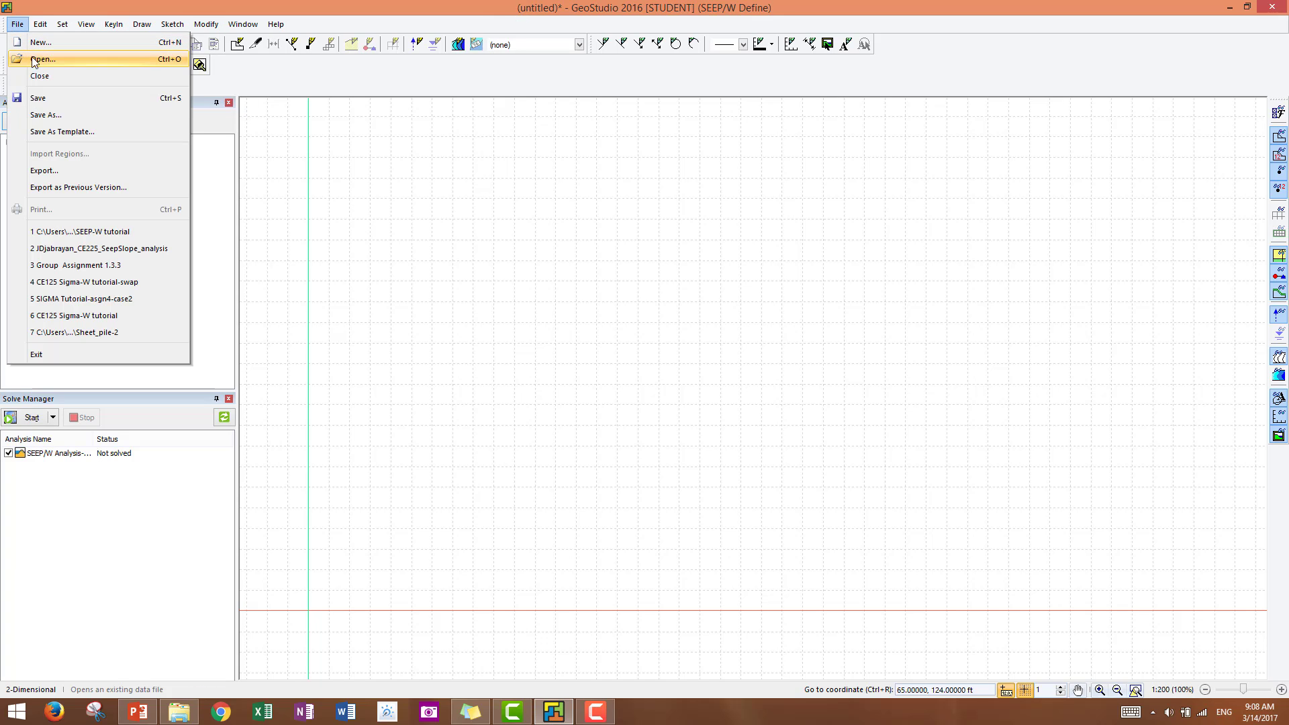
mouse_move(46, 115)
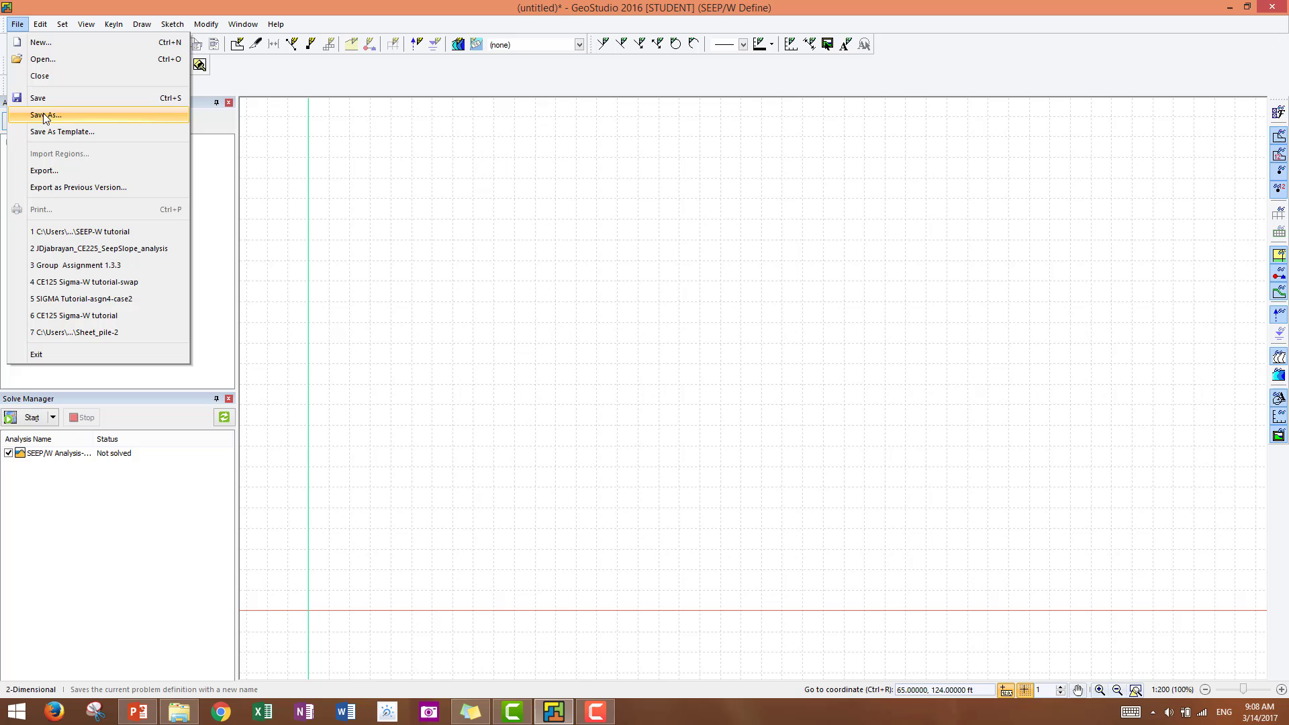
left_click(46, 115)
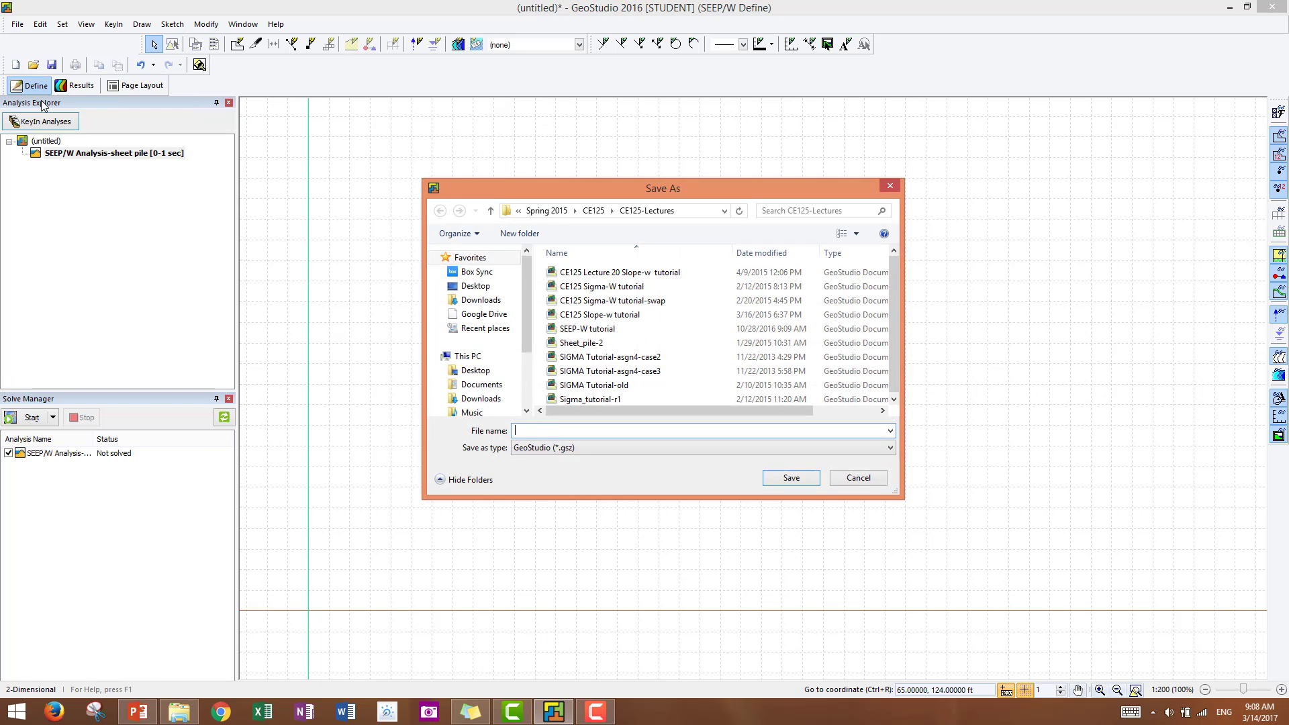
left_click(788, 478)
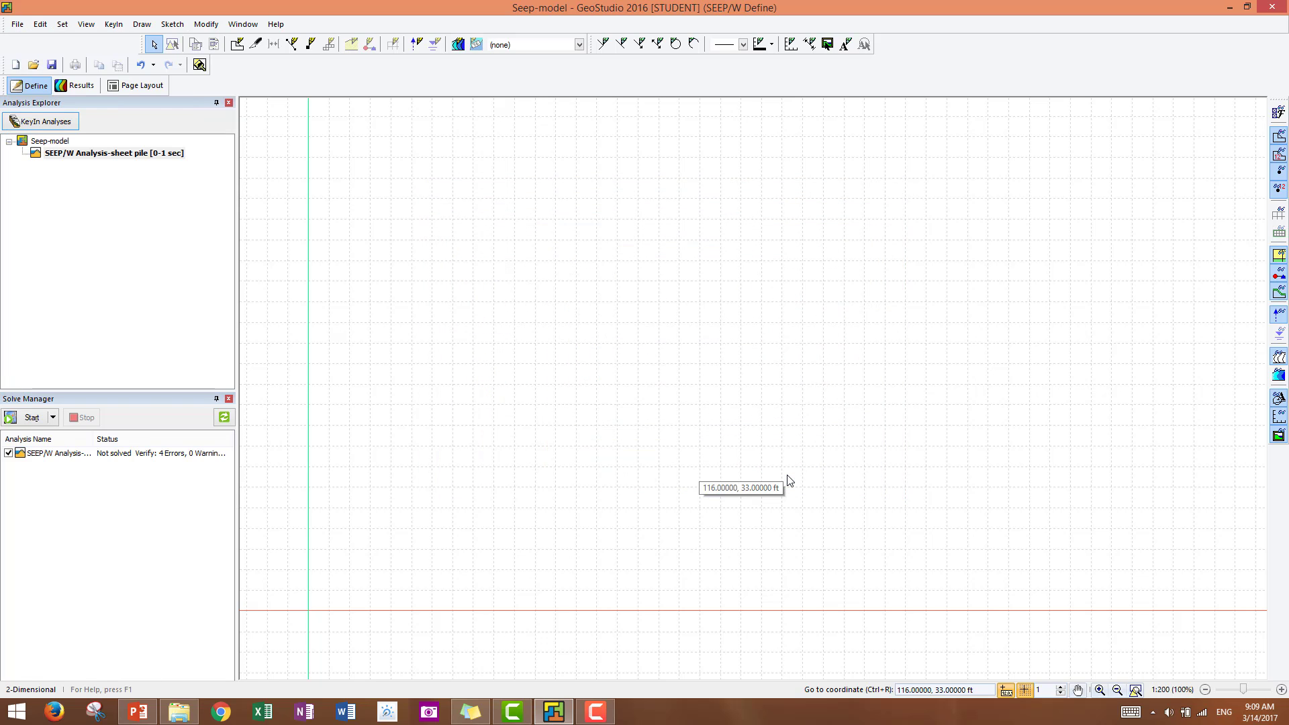
mouse_move(782, 478)
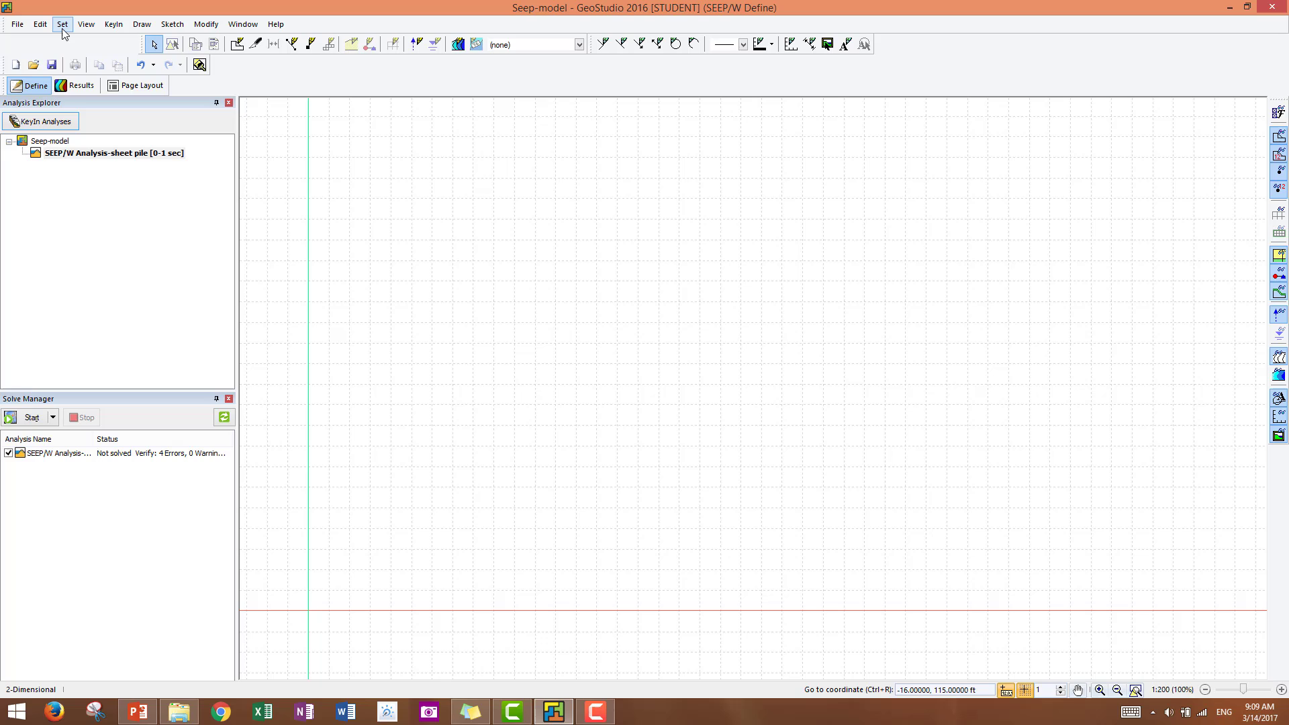
Keep grid display and snapping enabled and raise the grid spacing value from 1 to 5
left_click(61, 24)
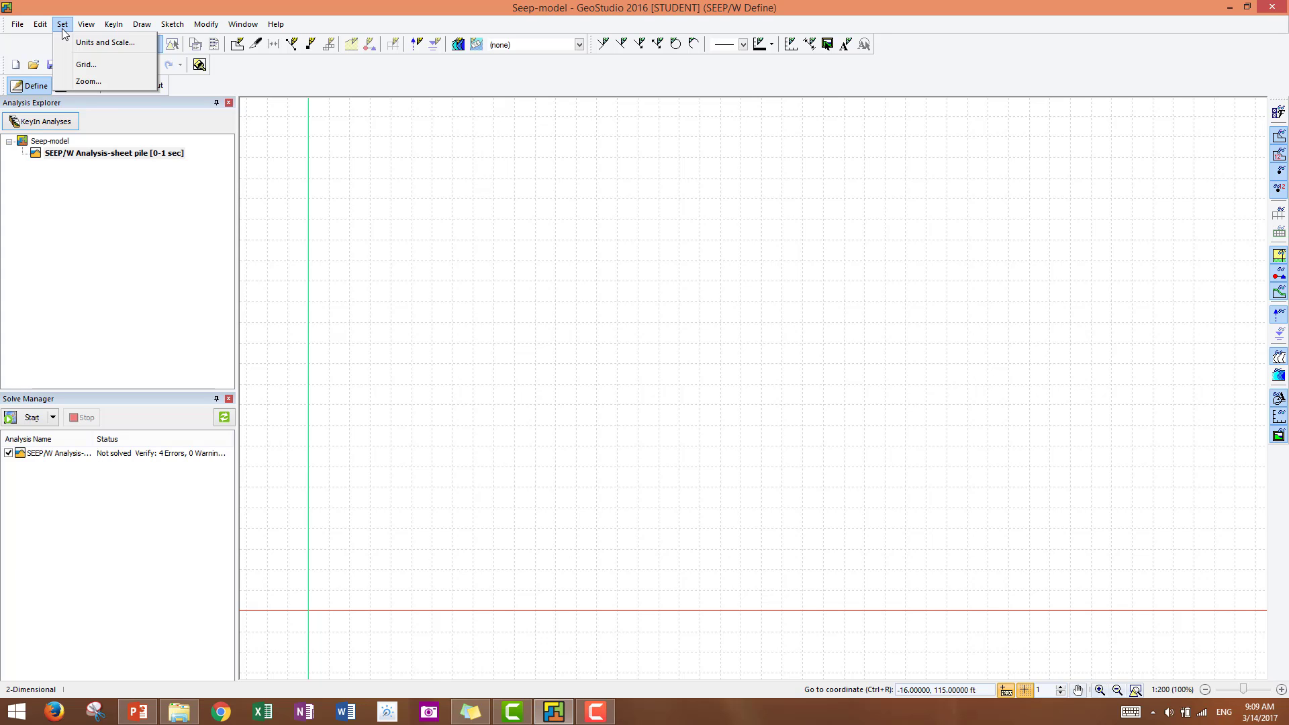
mouse_move(86, 65)
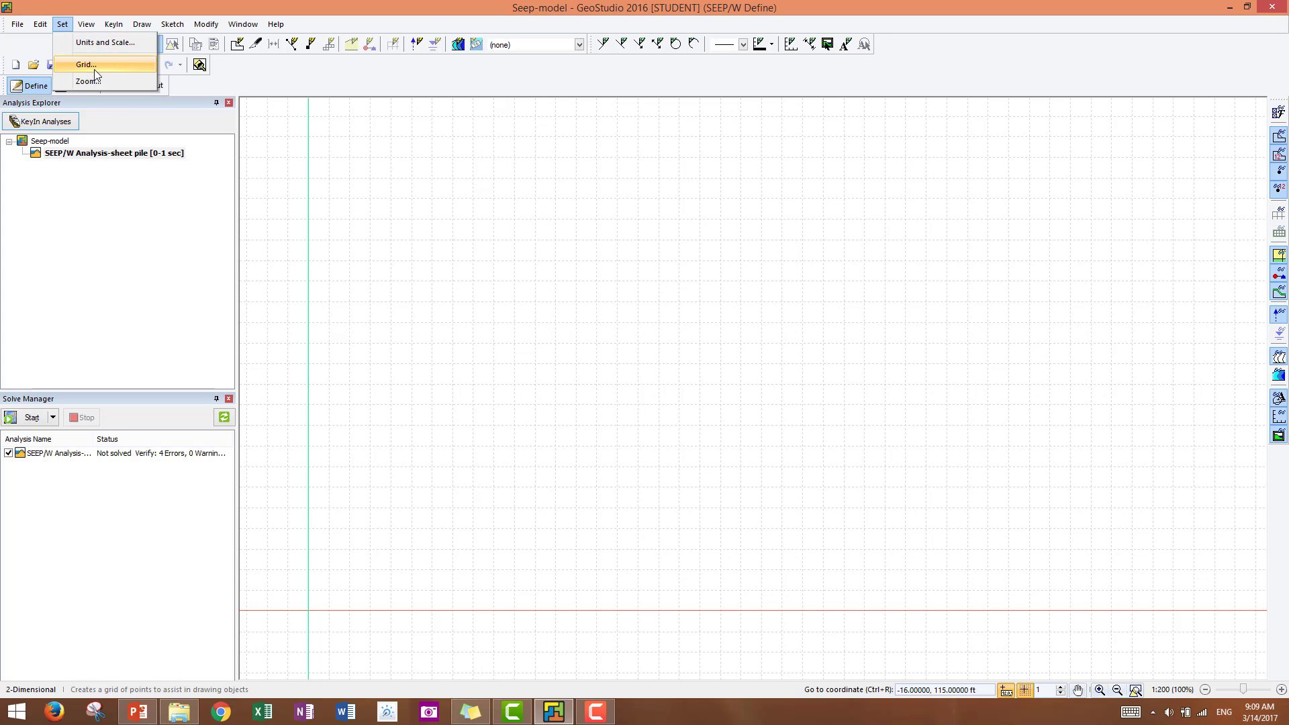
left_click(86, 64)
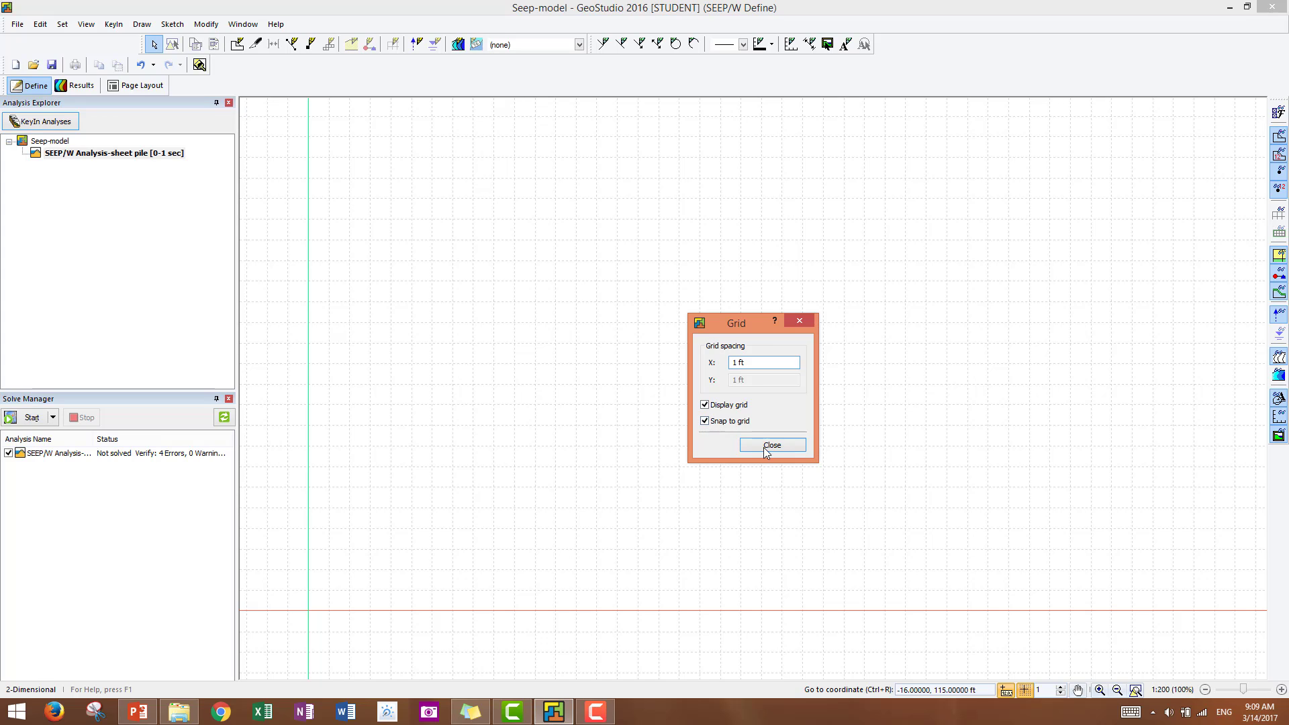
left_click(771, 444)
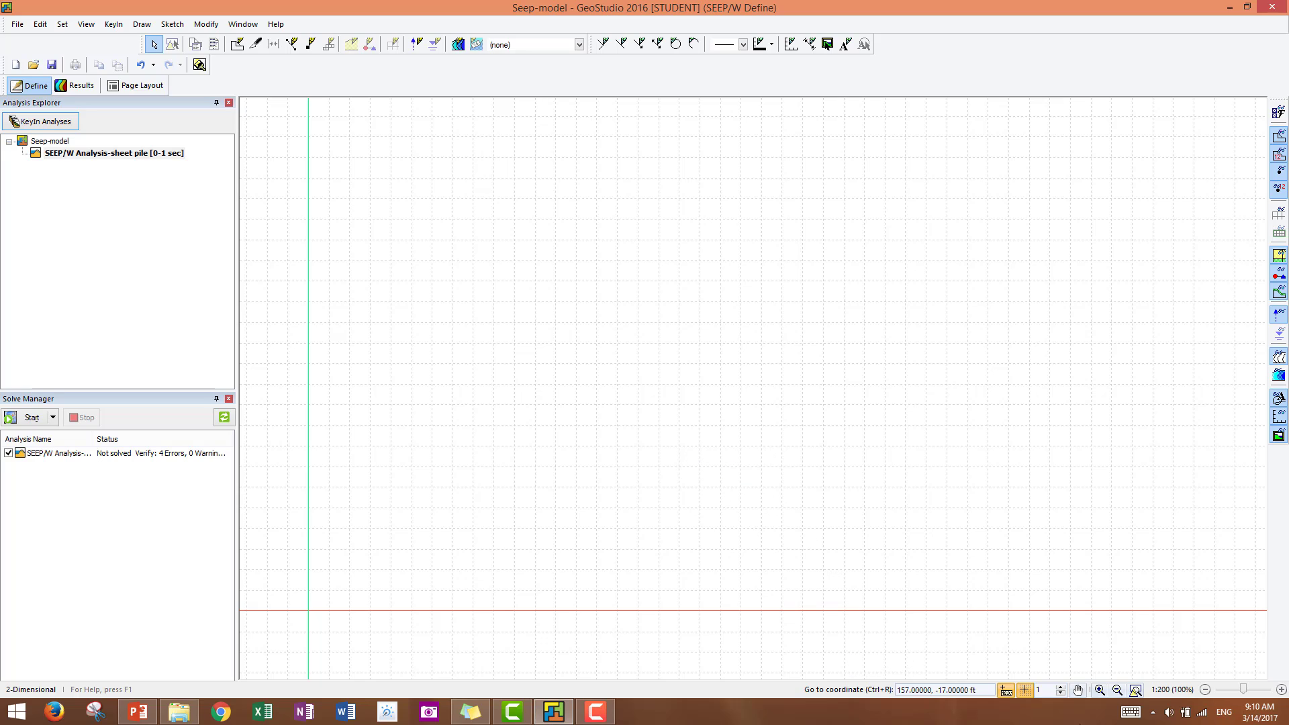
mouse_move(1025, 690)
type("0.25")
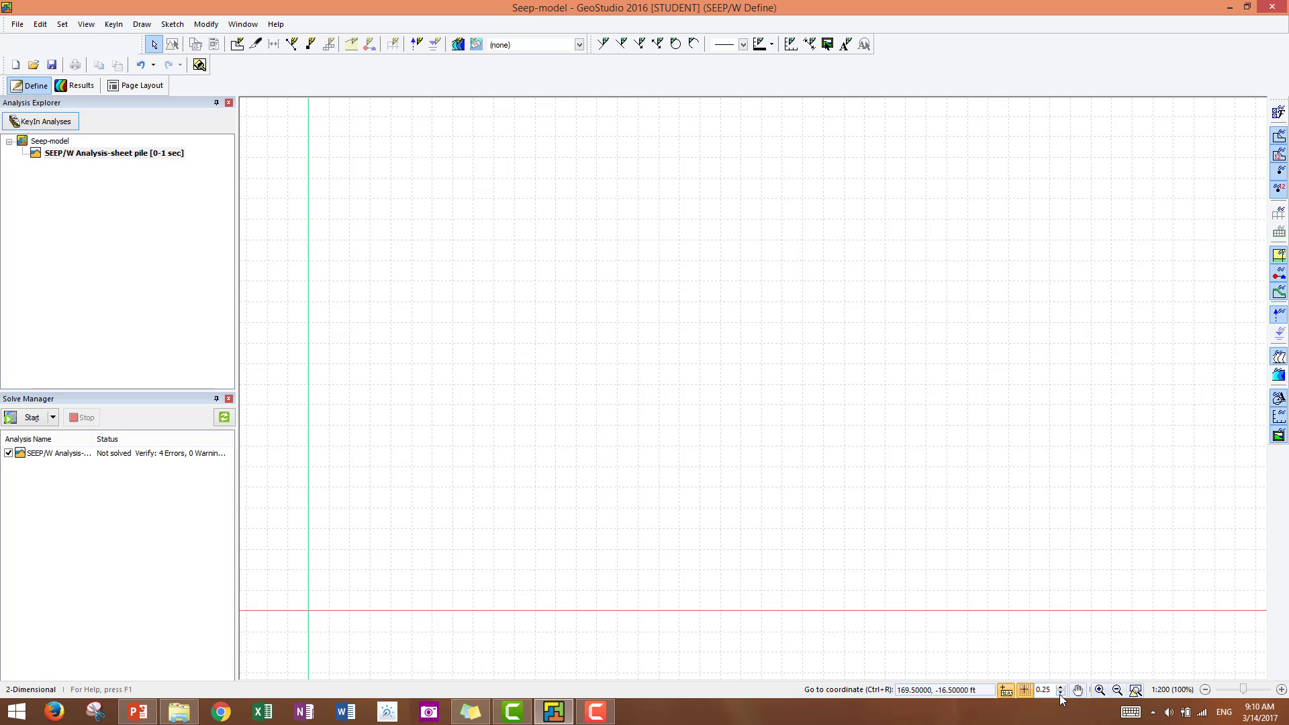
left_click(1060, 694)
type("5")
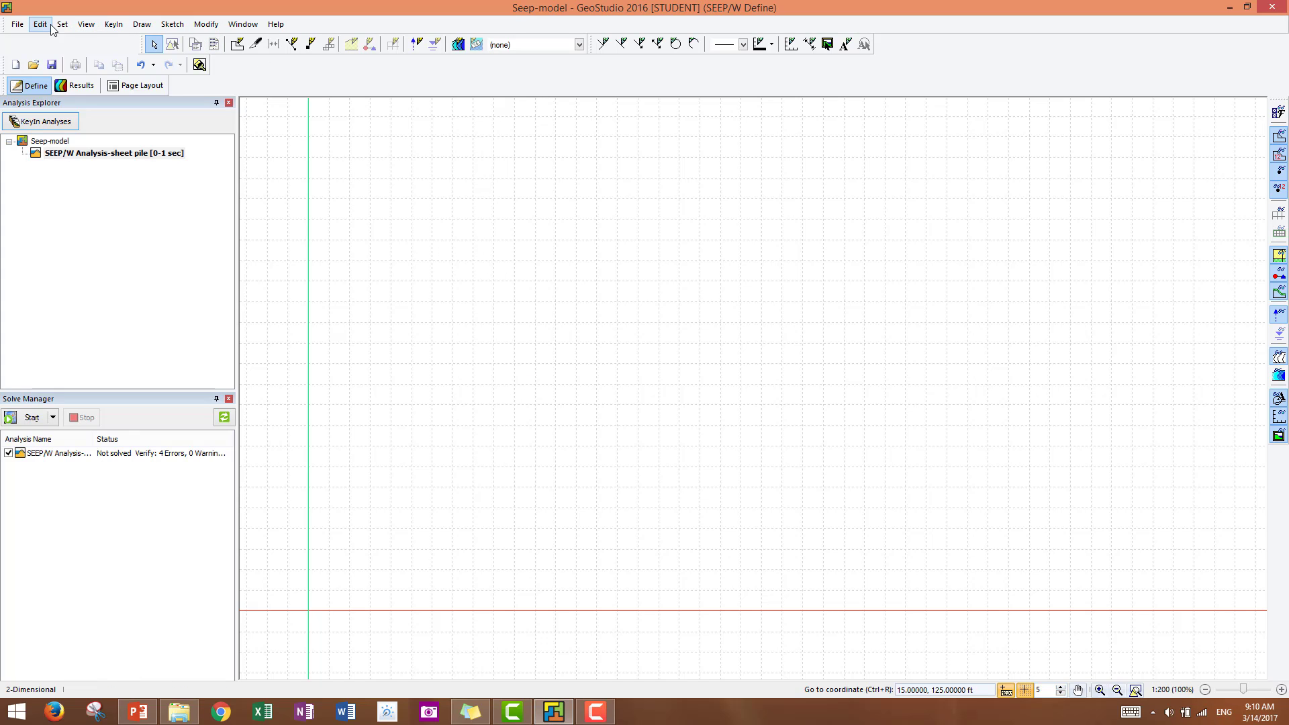
left_click(62, 24)
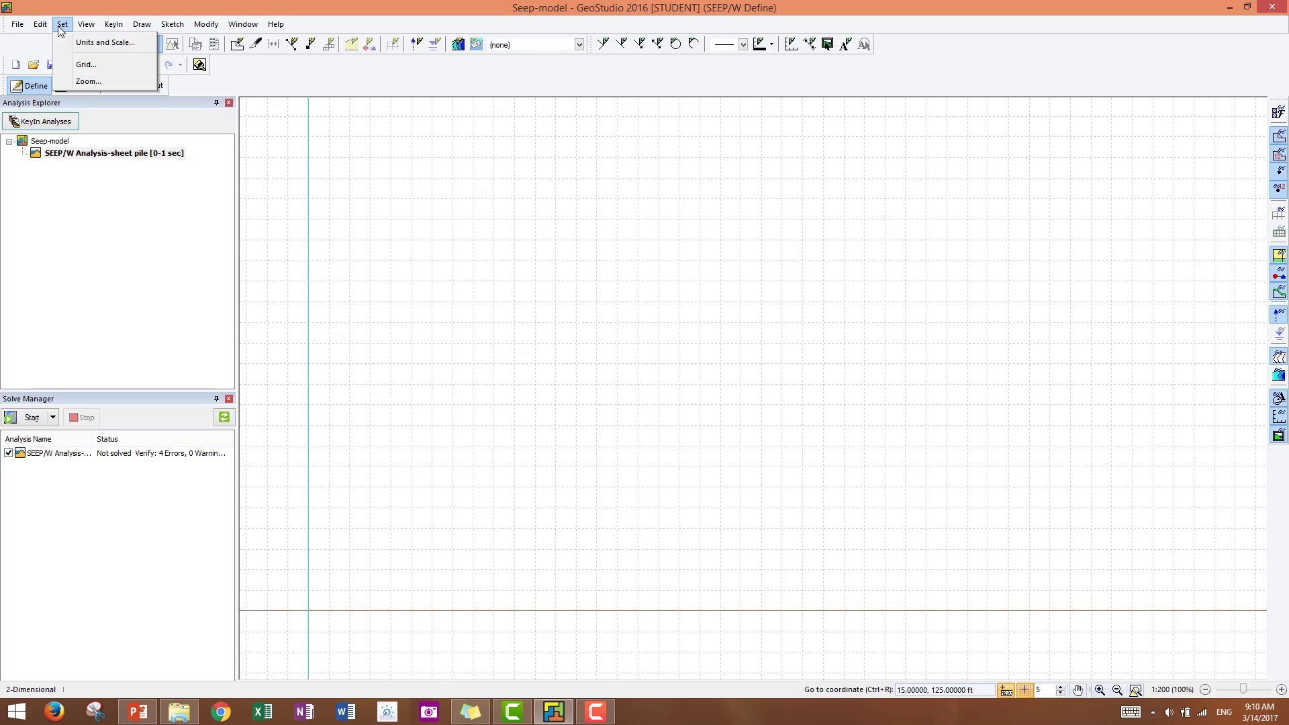
mouse_move(105, 42)
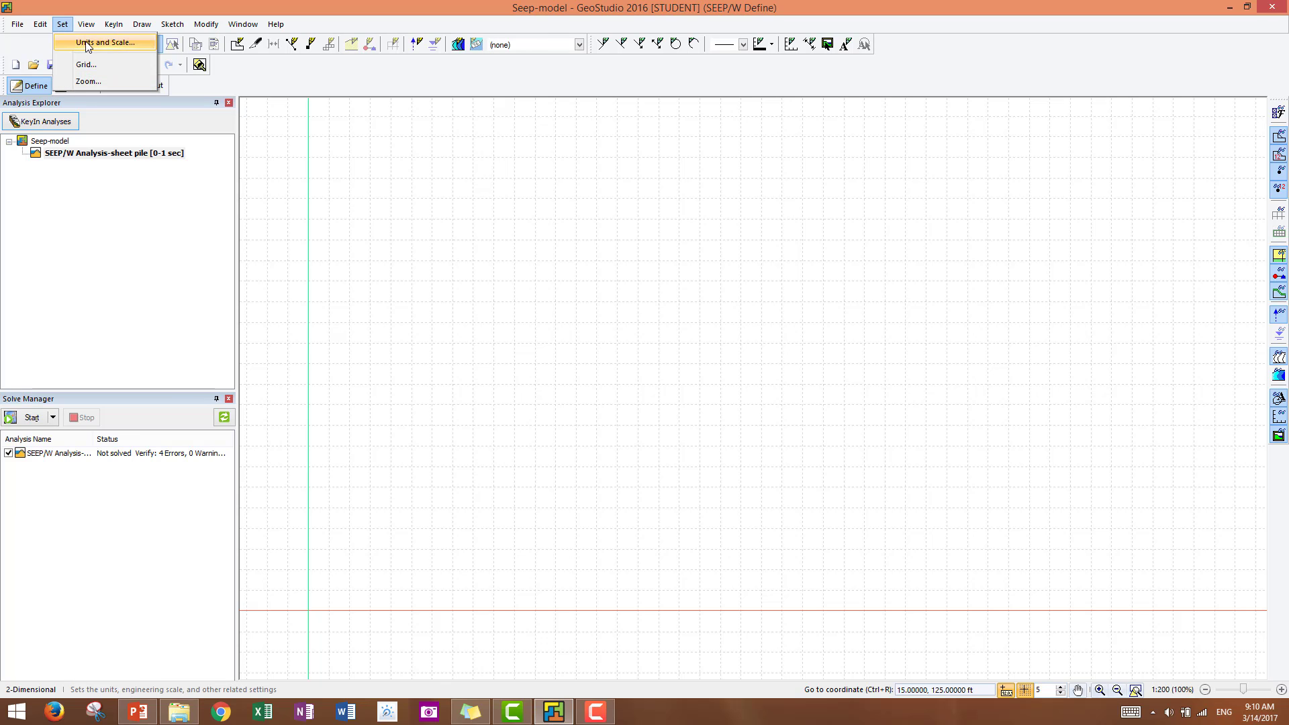
left_click(105, 41)
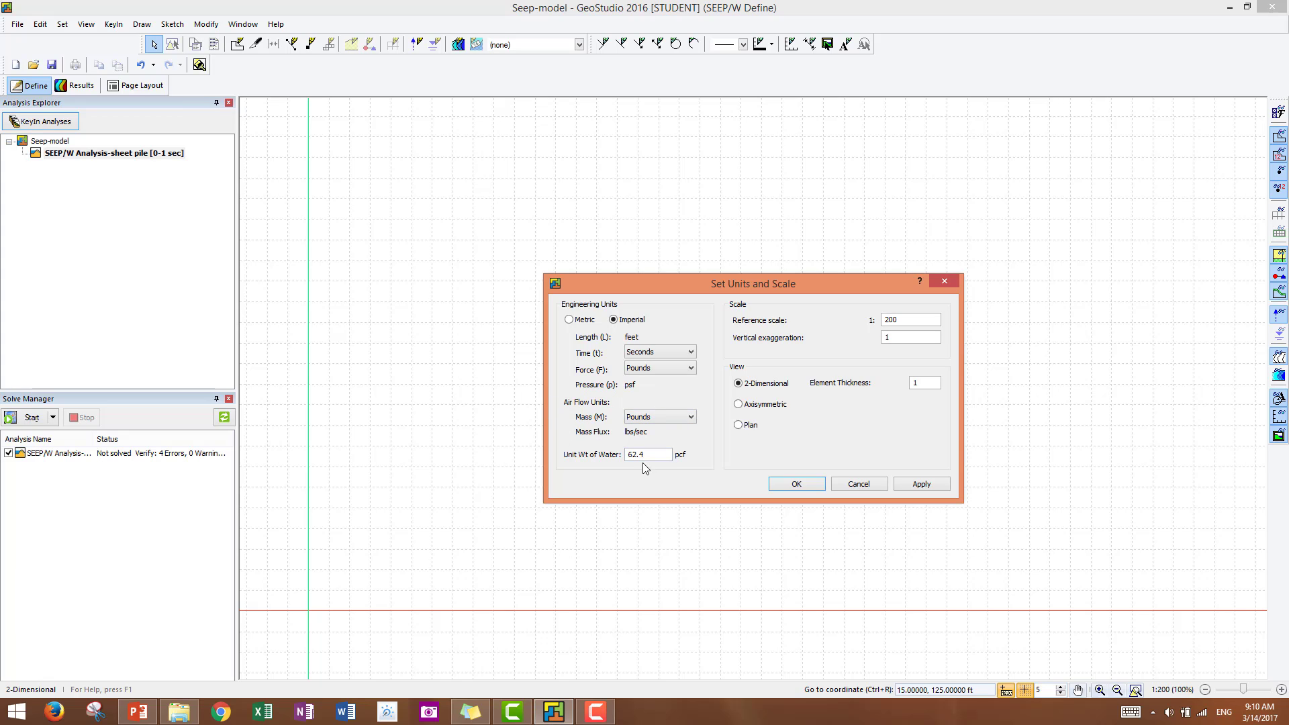
mouse_move(749, 417)
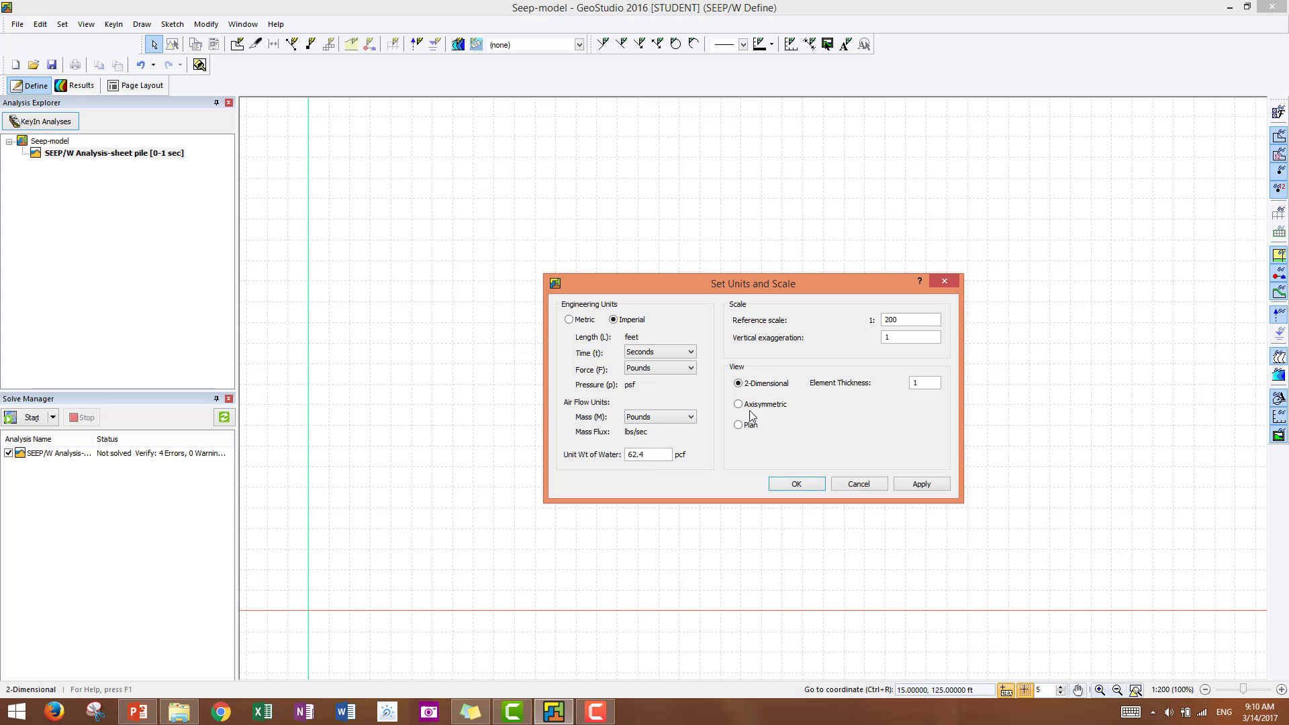
mouse_move(886, 336)
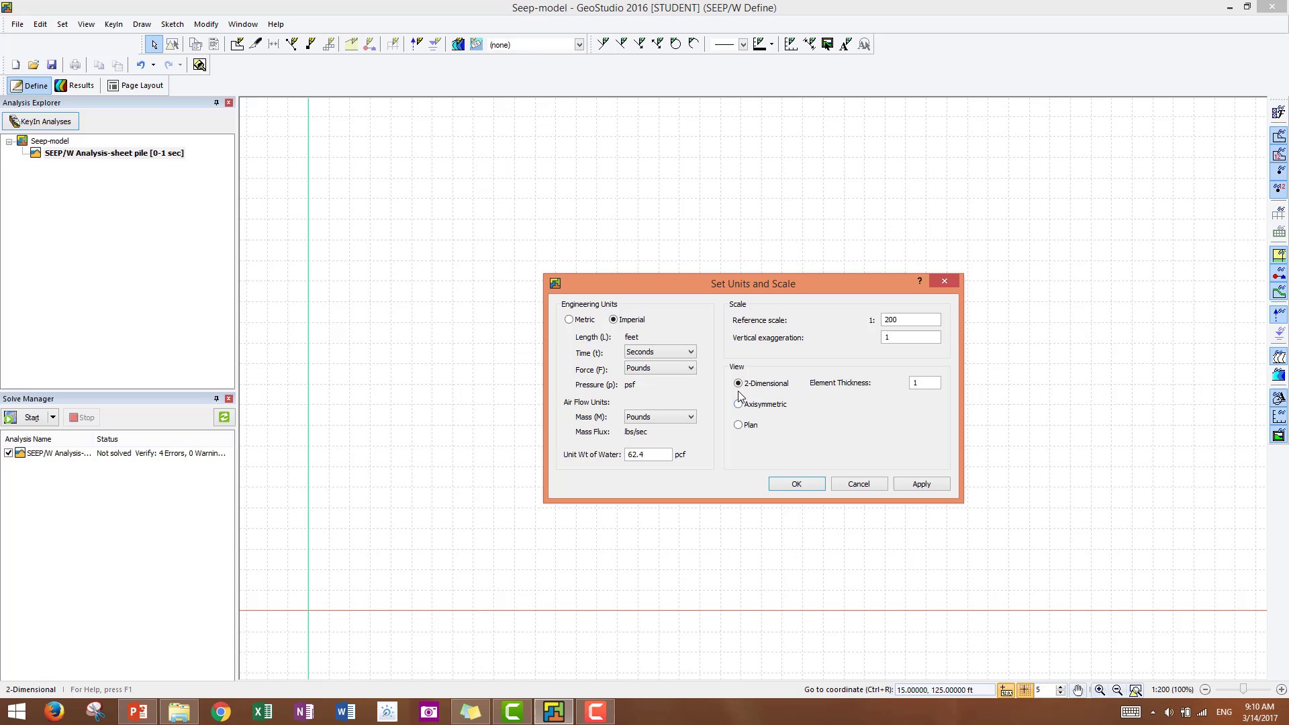
mouse_move(771, 407)
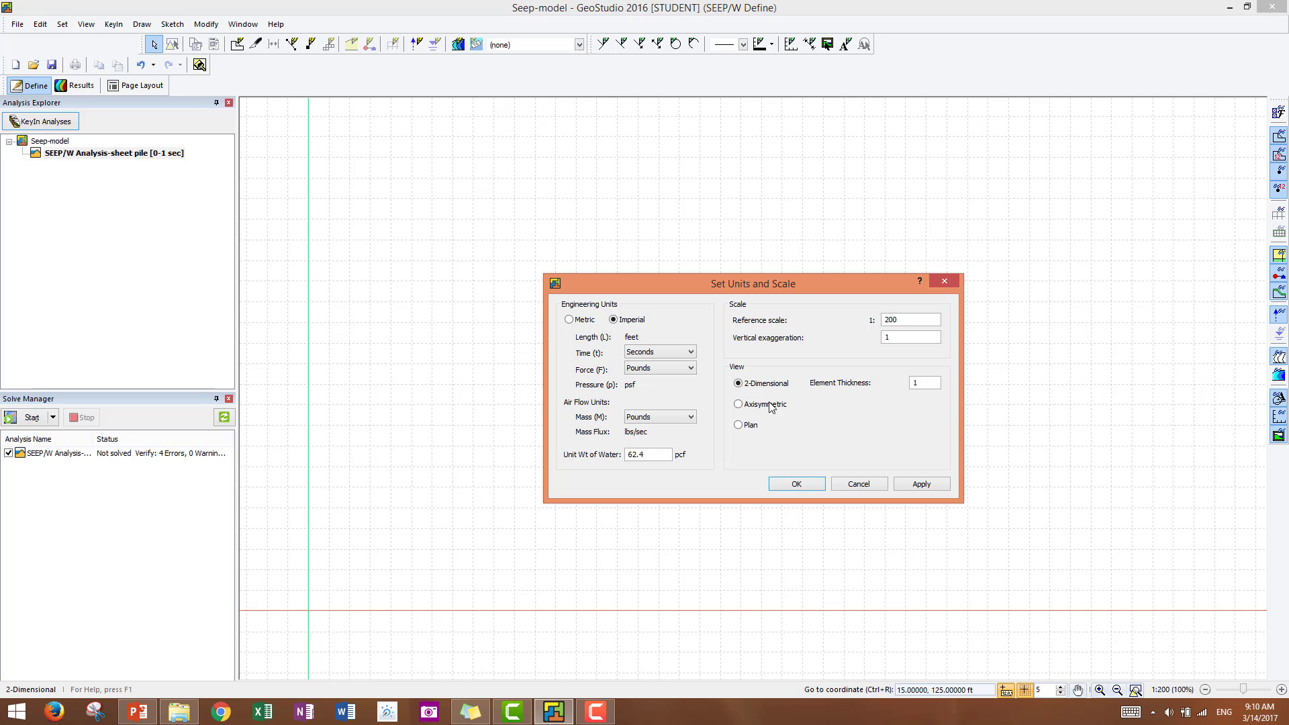
mouse_move(777, 416)
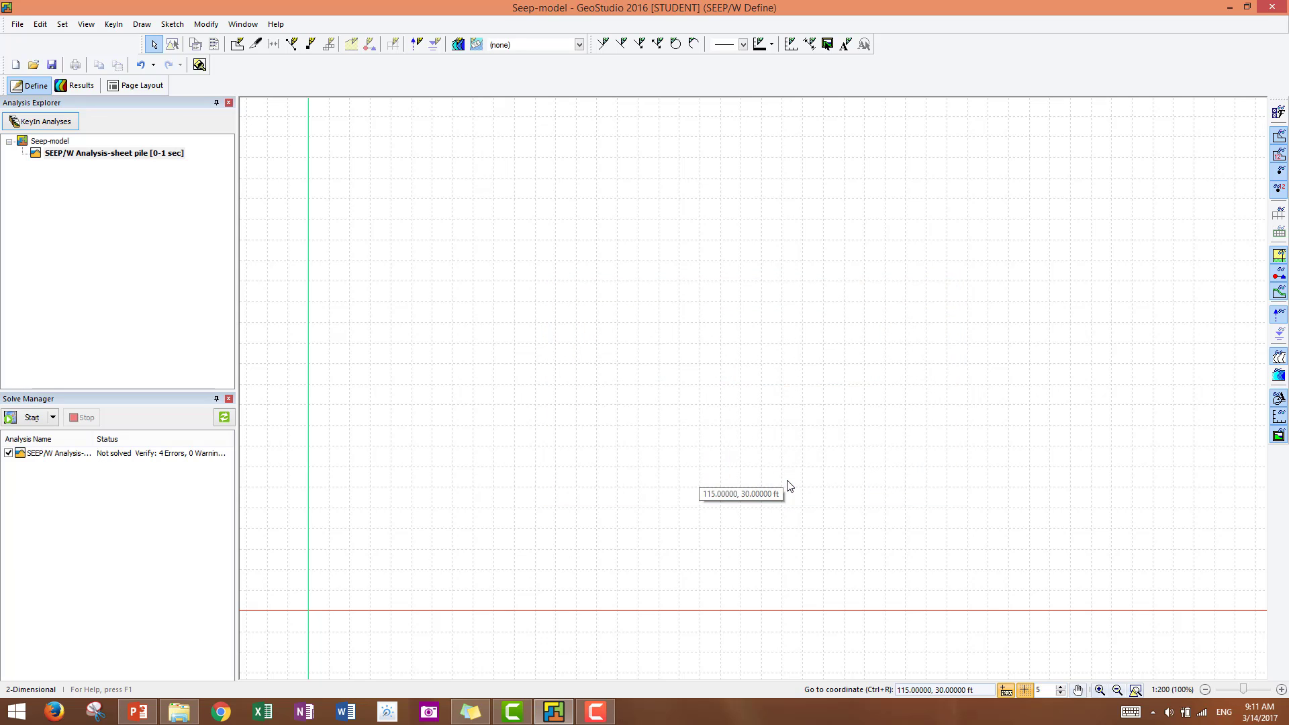
mouse_move(577, 337)
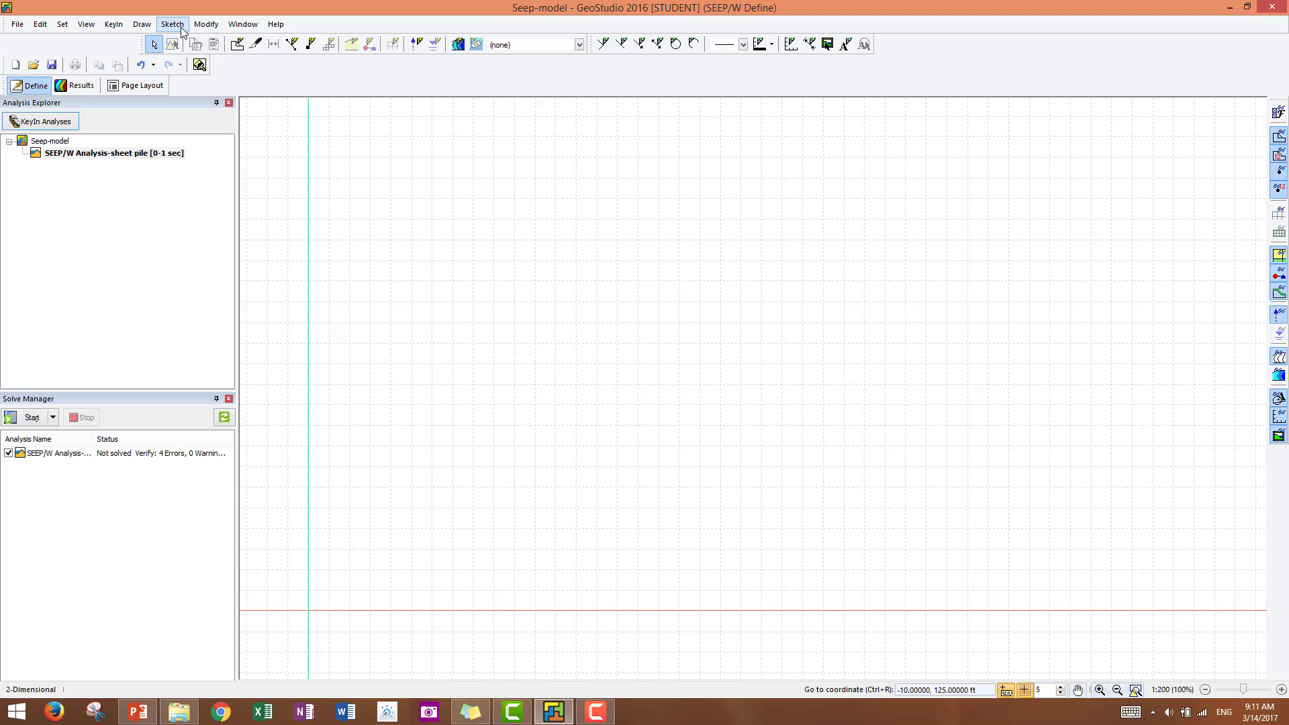
Bring up the Sketch Axes dialog to outline the reference axes
left_click(171, 24)
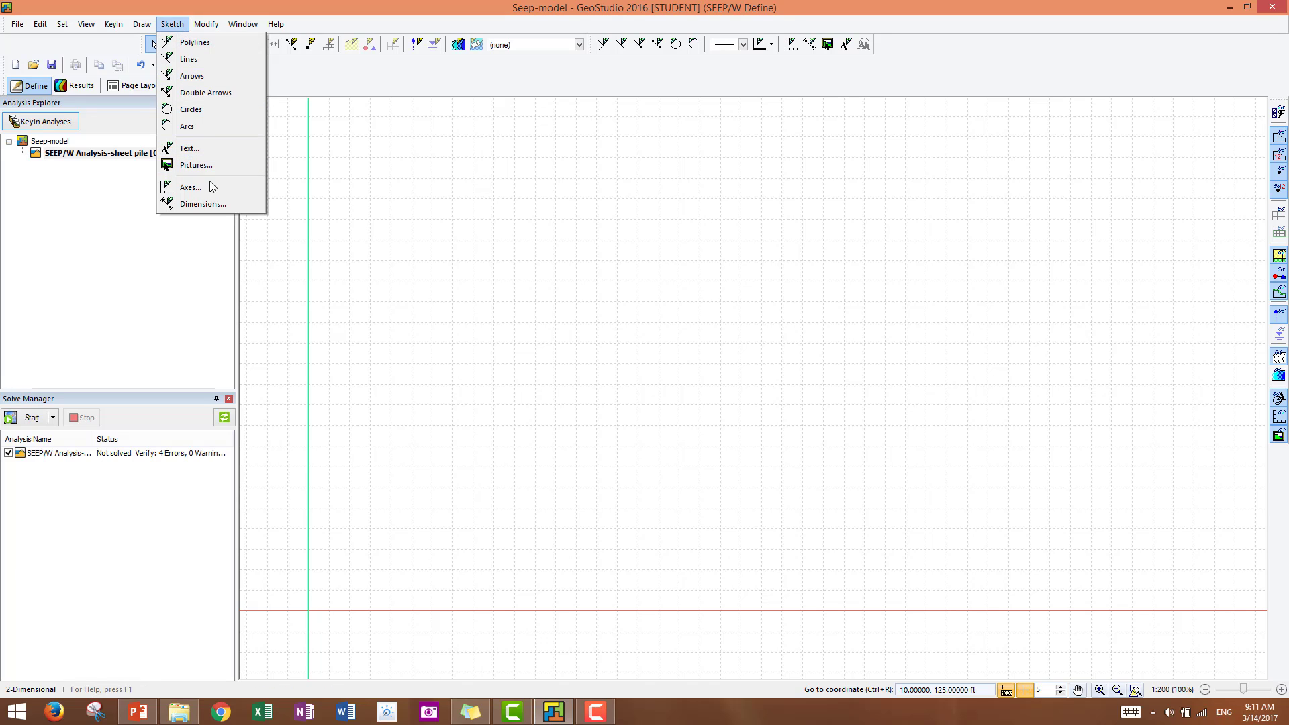
mouse_move(211, 187)
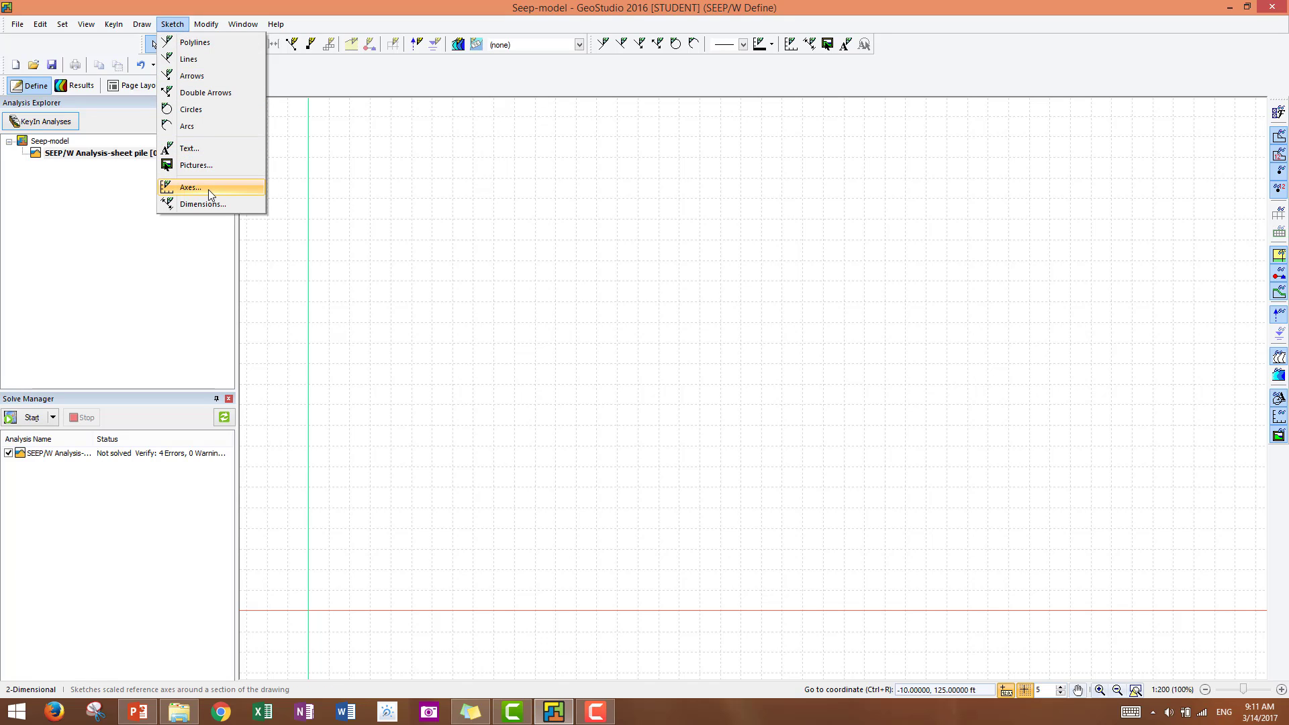
mouse_move(571, 130)
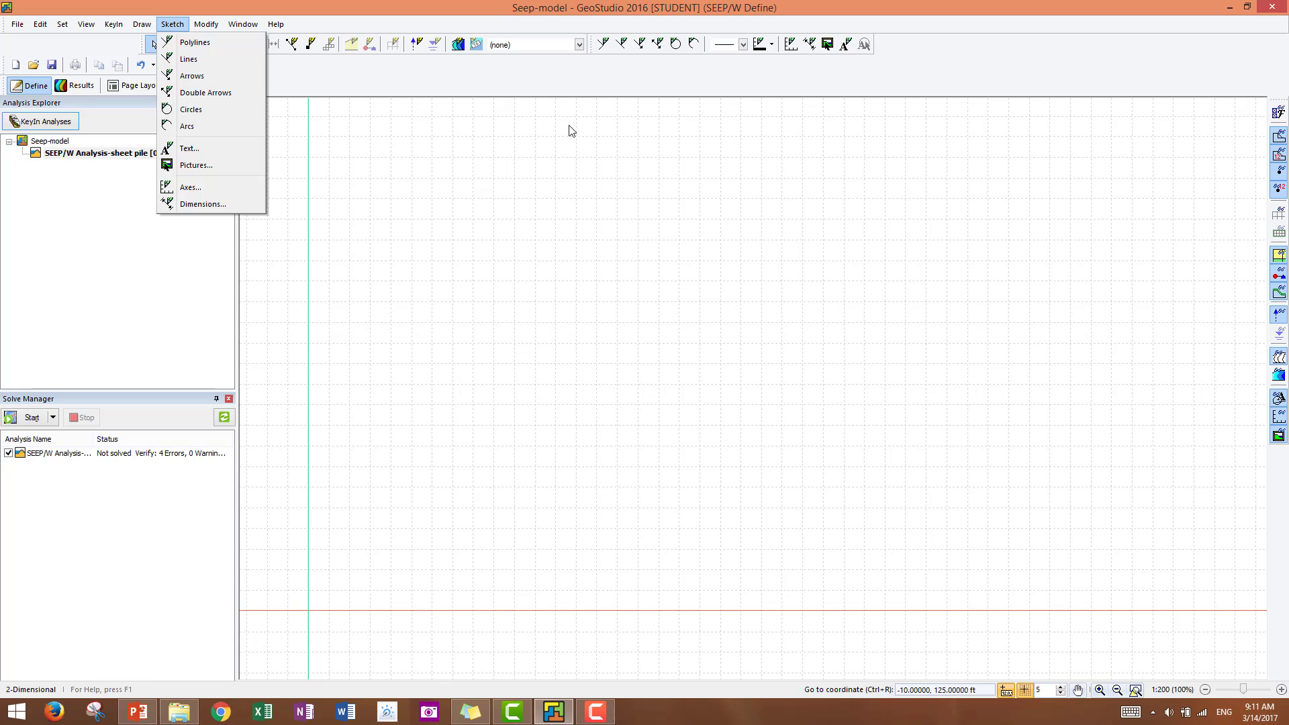
left_click(190, 188)
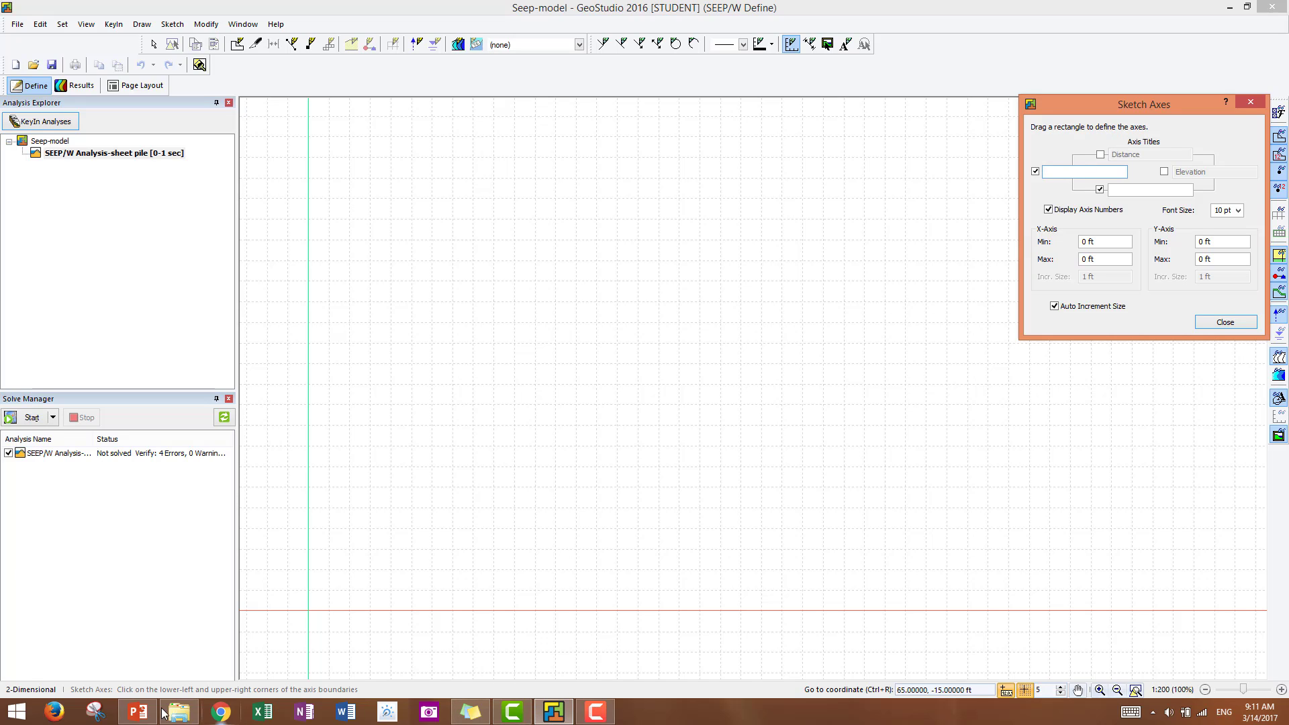
mouse_move(135, 712)
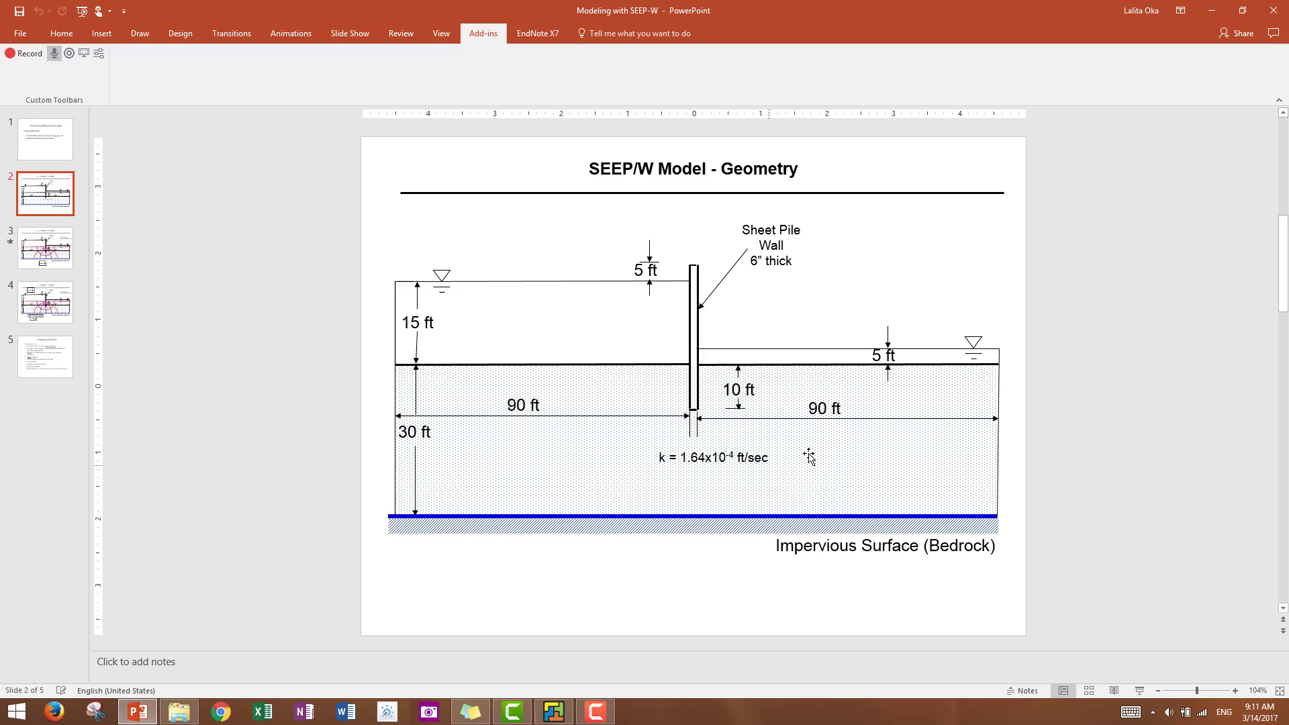
mouse_move(838, 415)
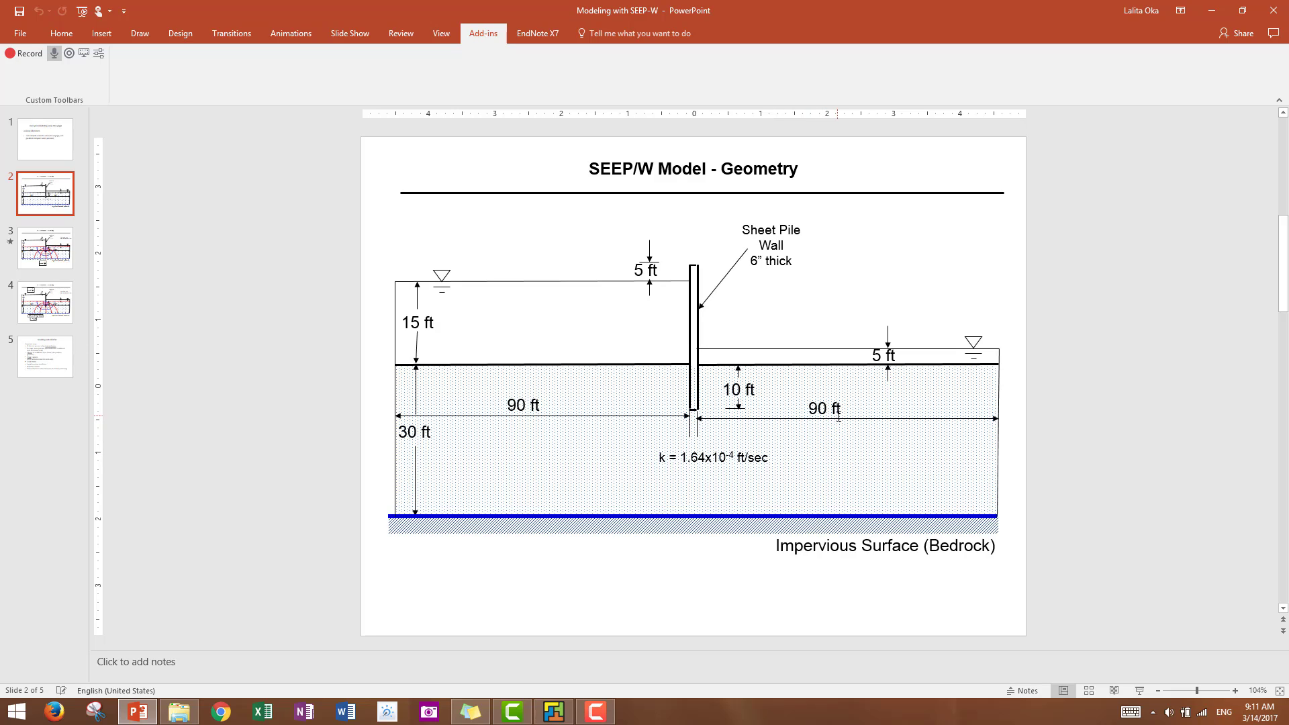
mouse_move(417, 531)
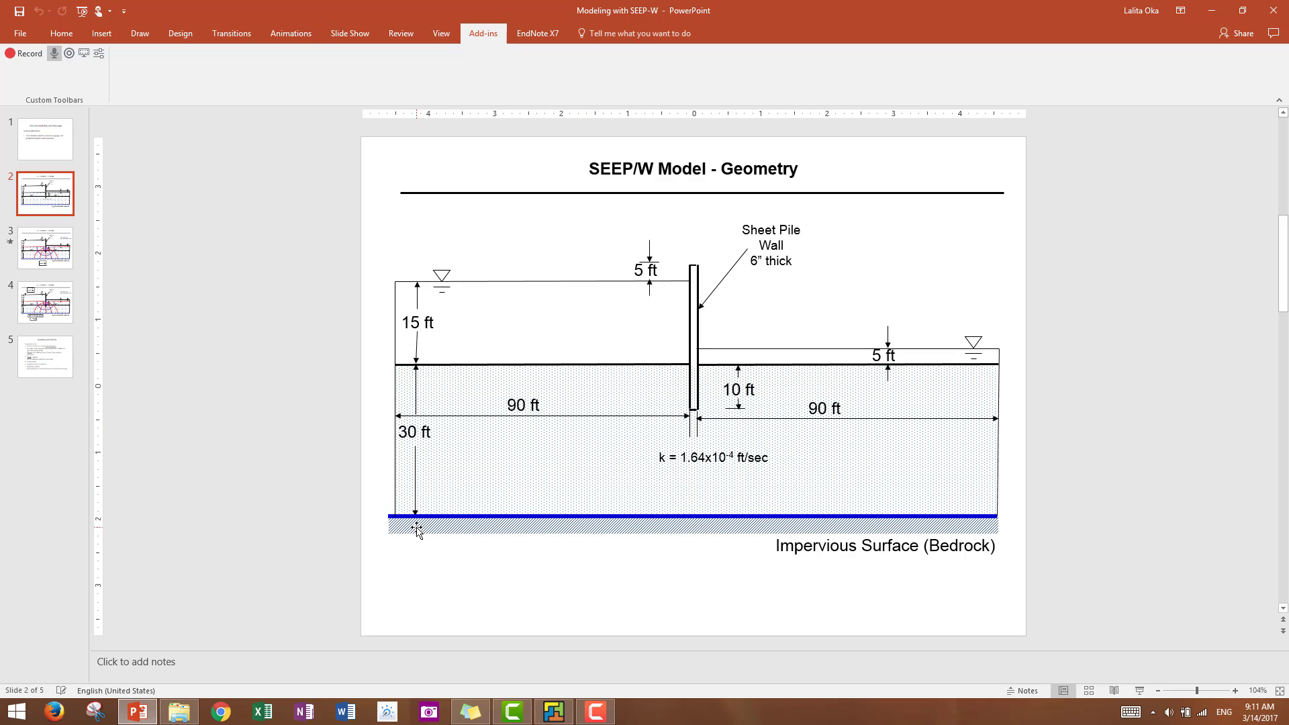
mouse_move(426, 302)
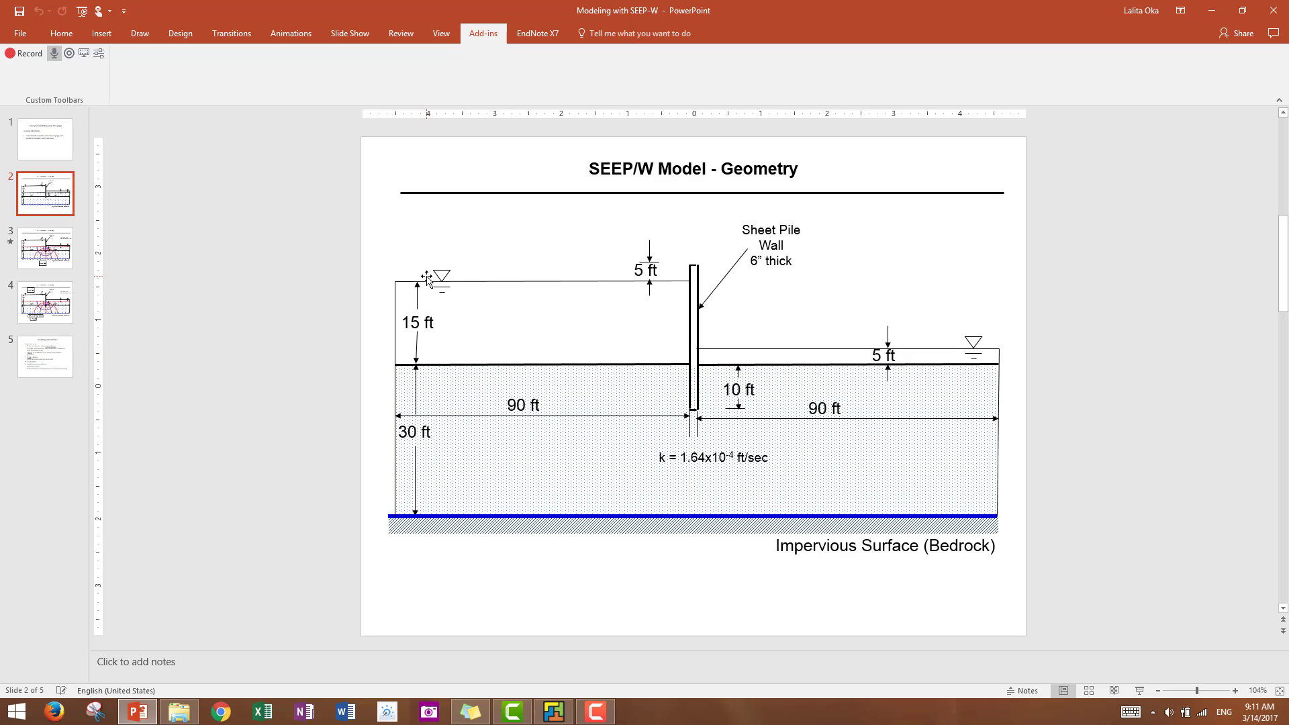
mouse_move(479, 372)
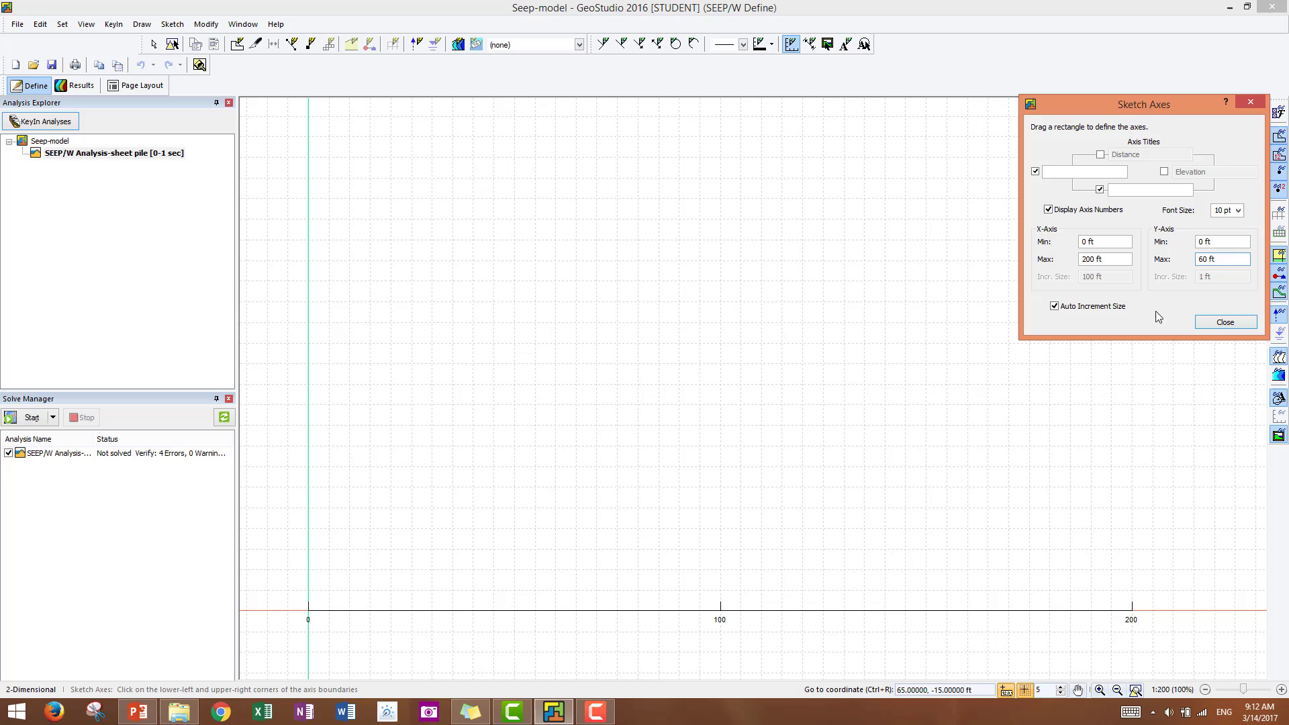
mouse_move(1207, 360)
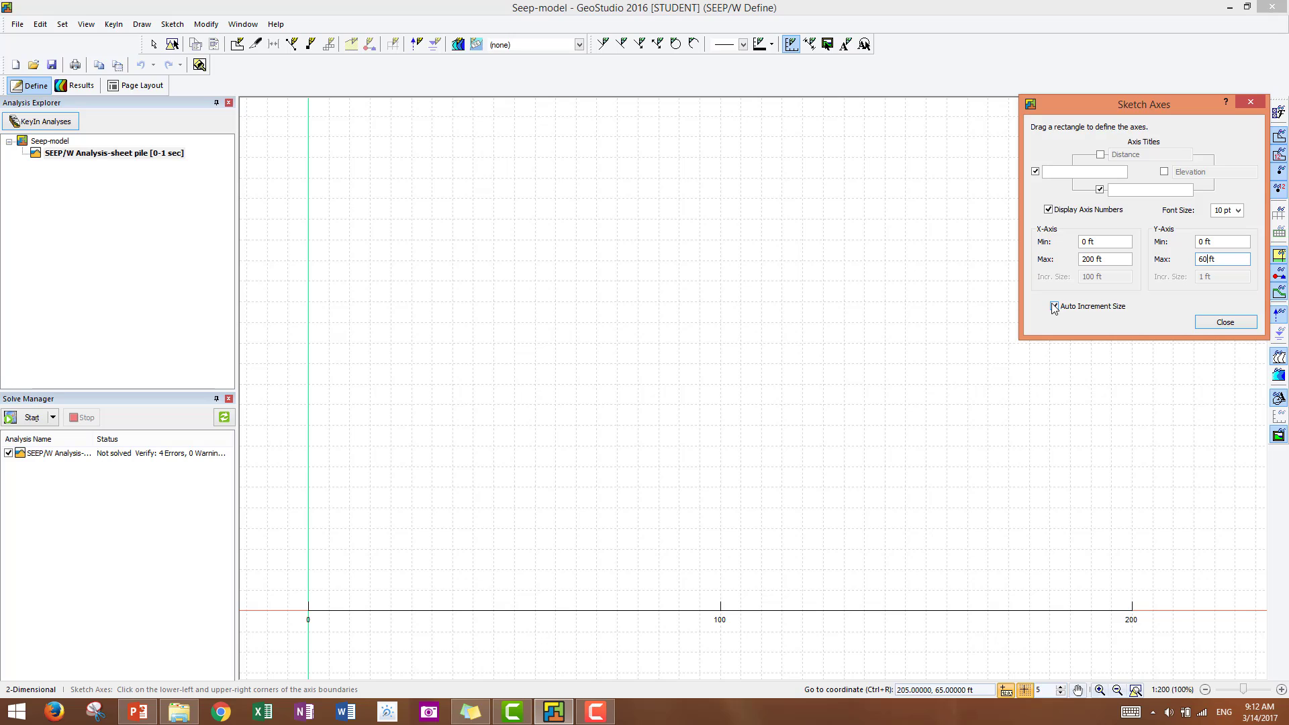
mouse_move(1066, 298)
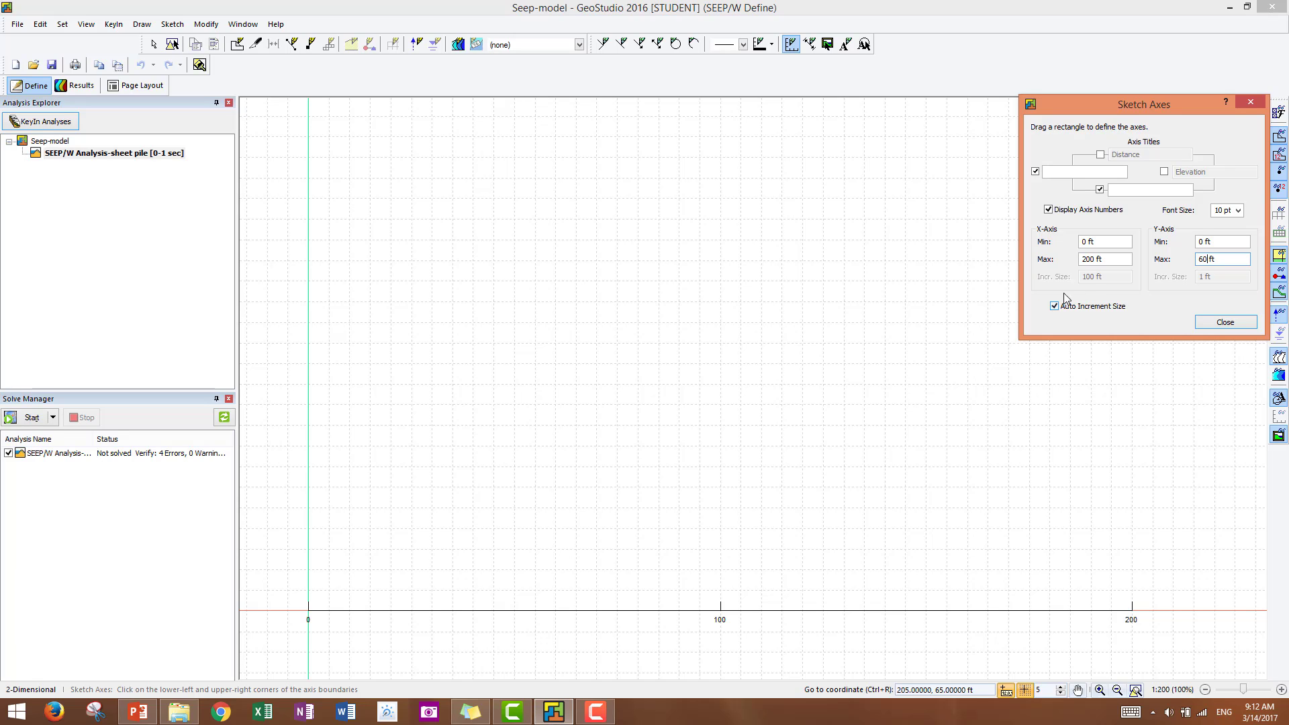
Enlarge the axis numbers to 16 pt and move to the vertical axis title field
left_click(1236, 211)
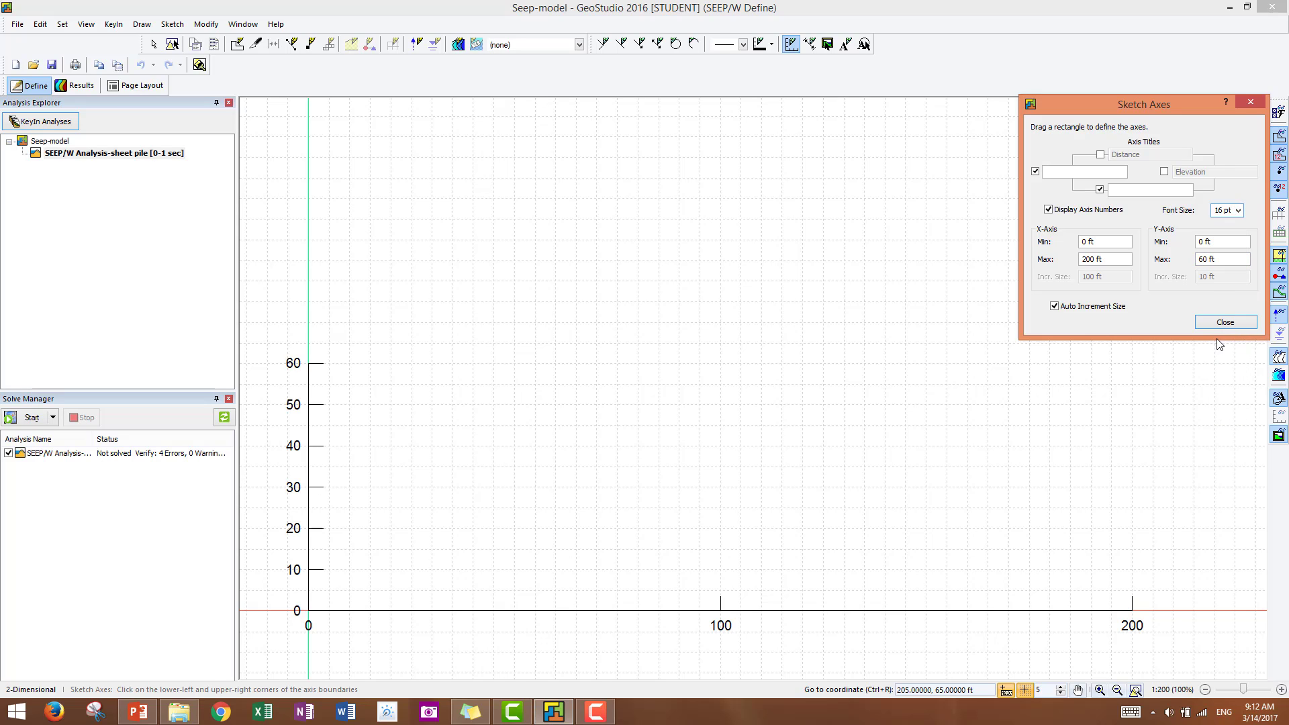
left_click(1084, 171)
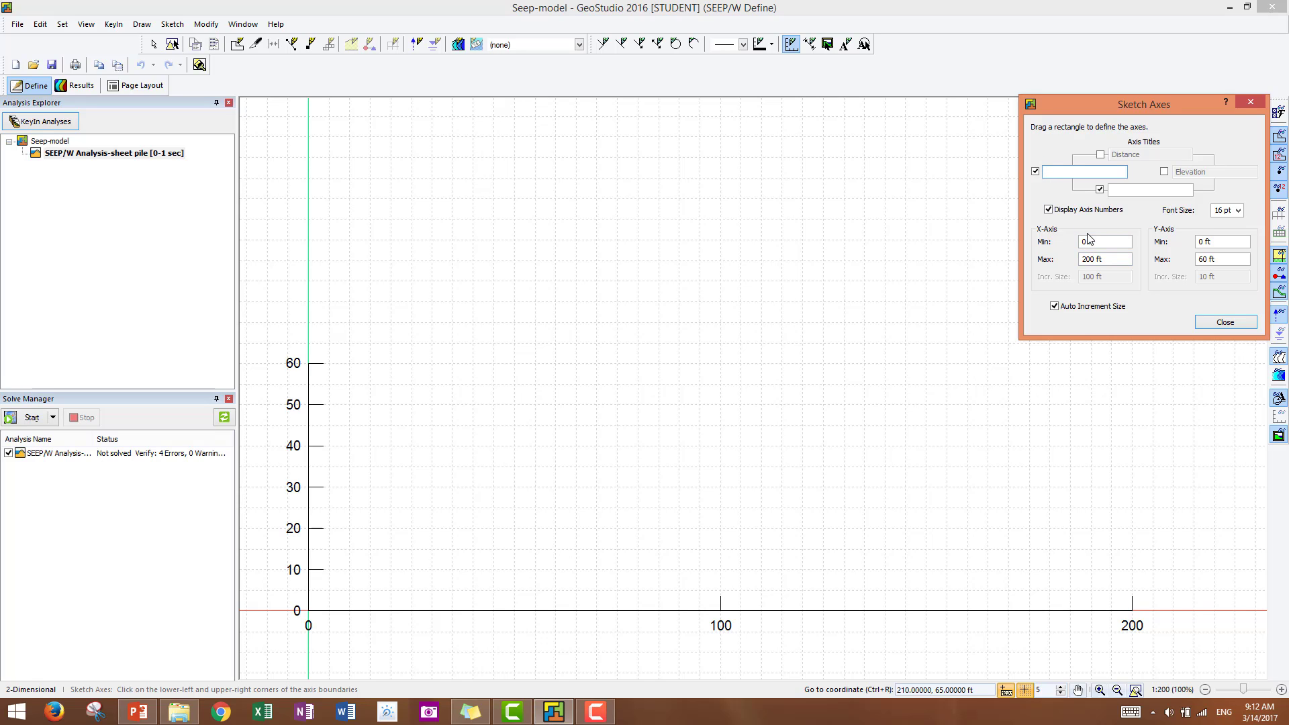
Title the vertical axis 'Elevation(ft)'
type("Eleve")
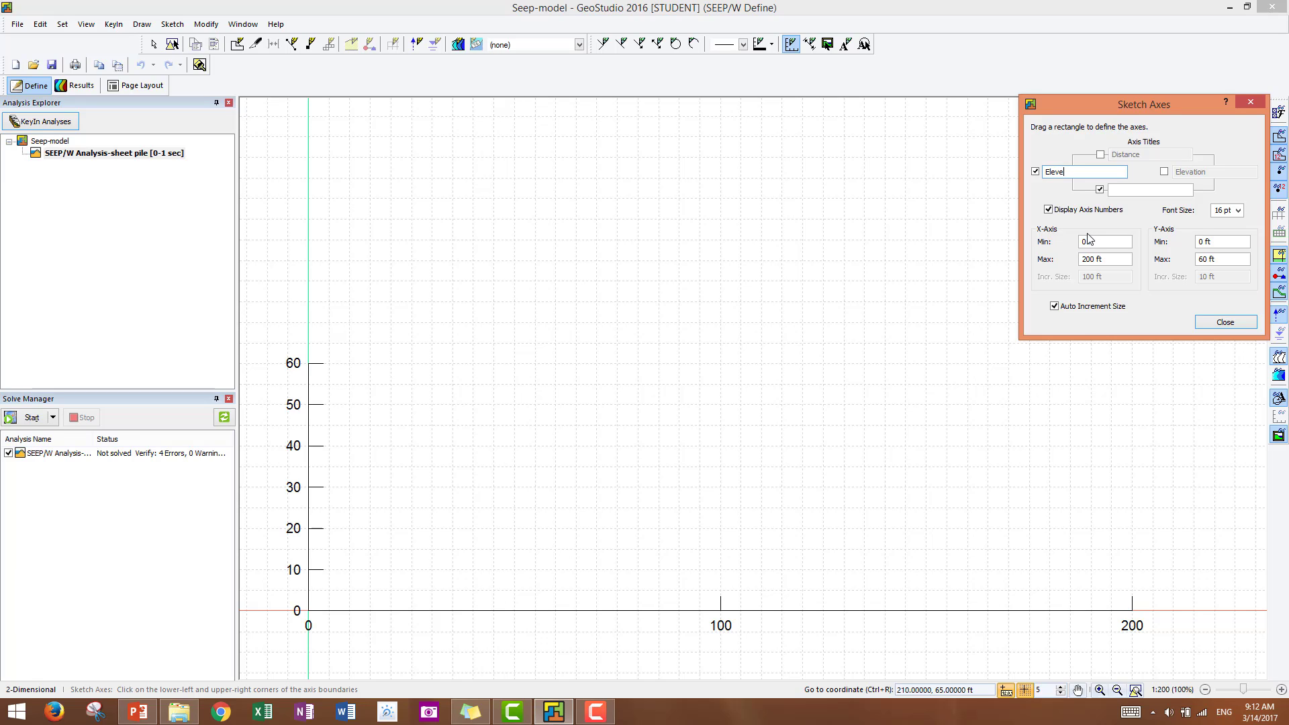
type("ation")
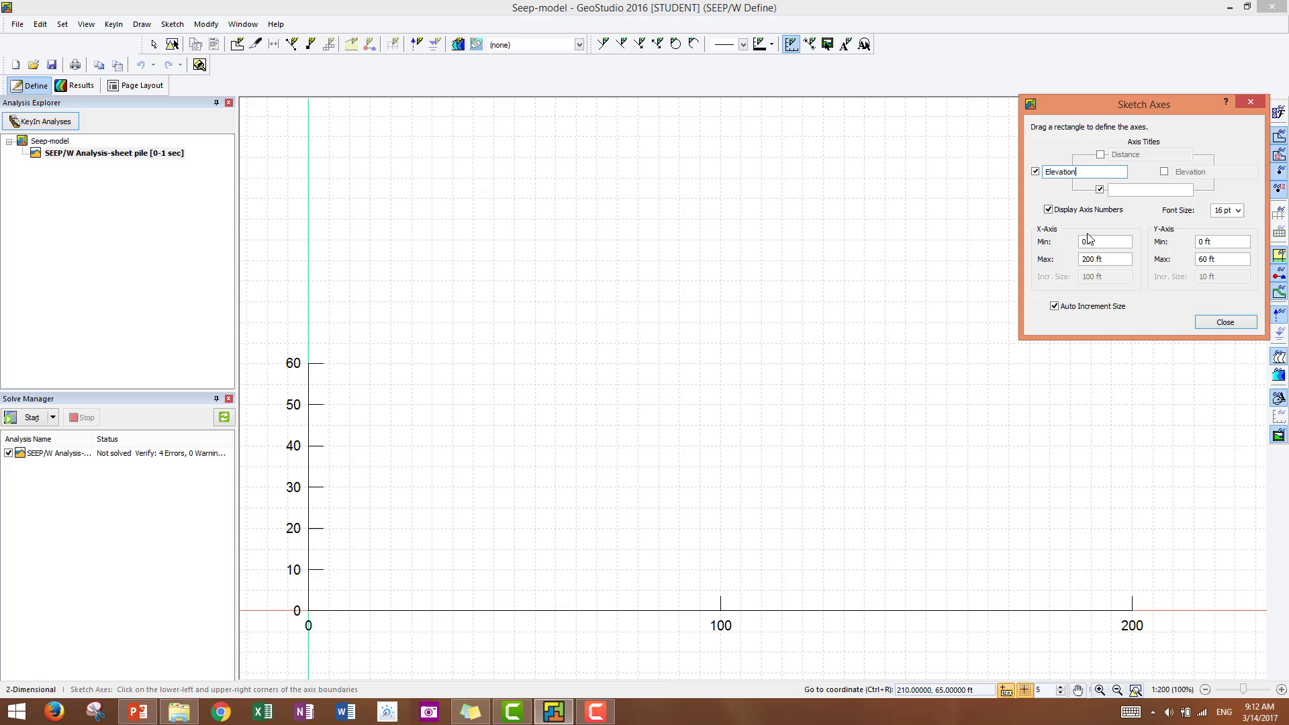
type("(")
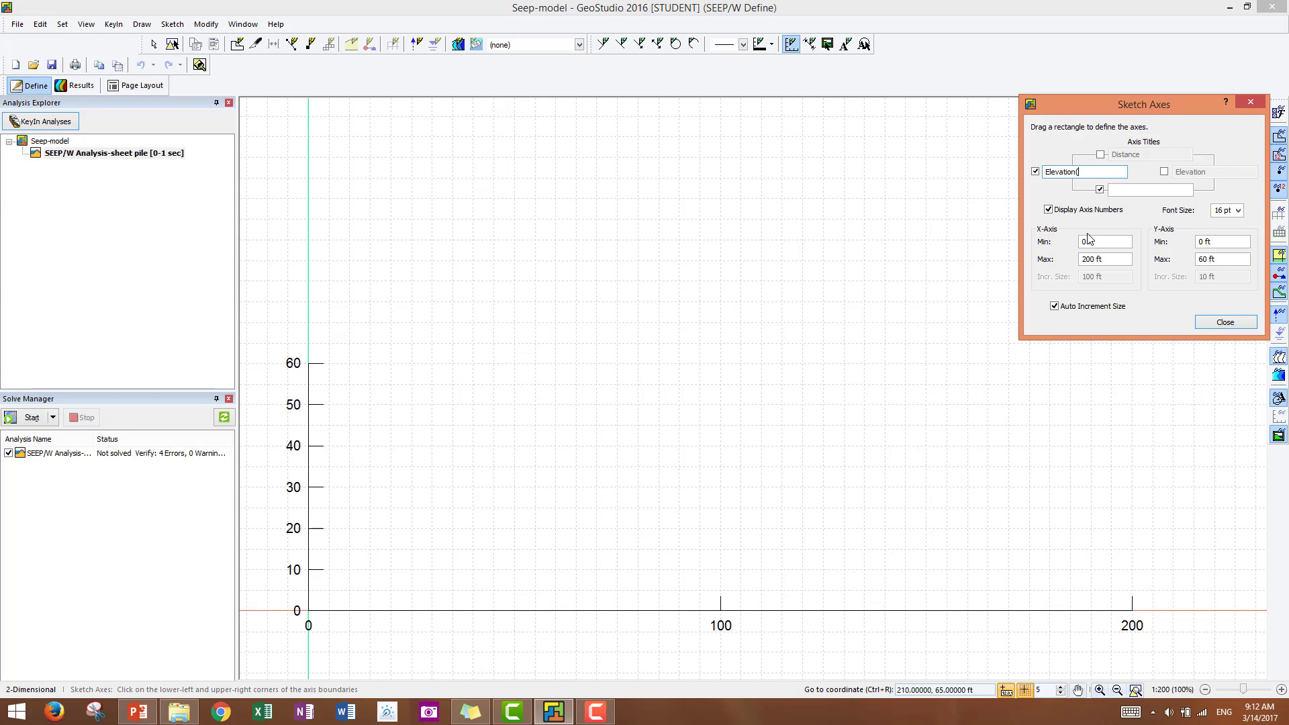
type("ft)")
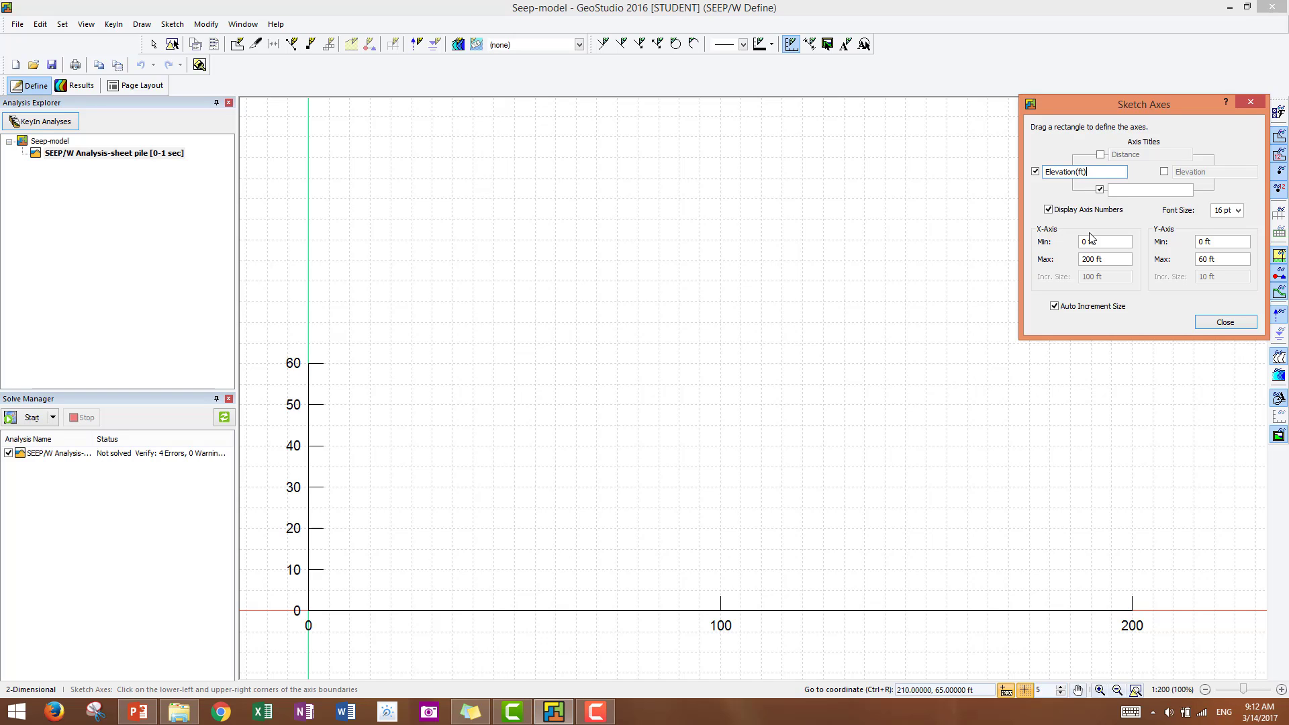
left_click(1146, 190)
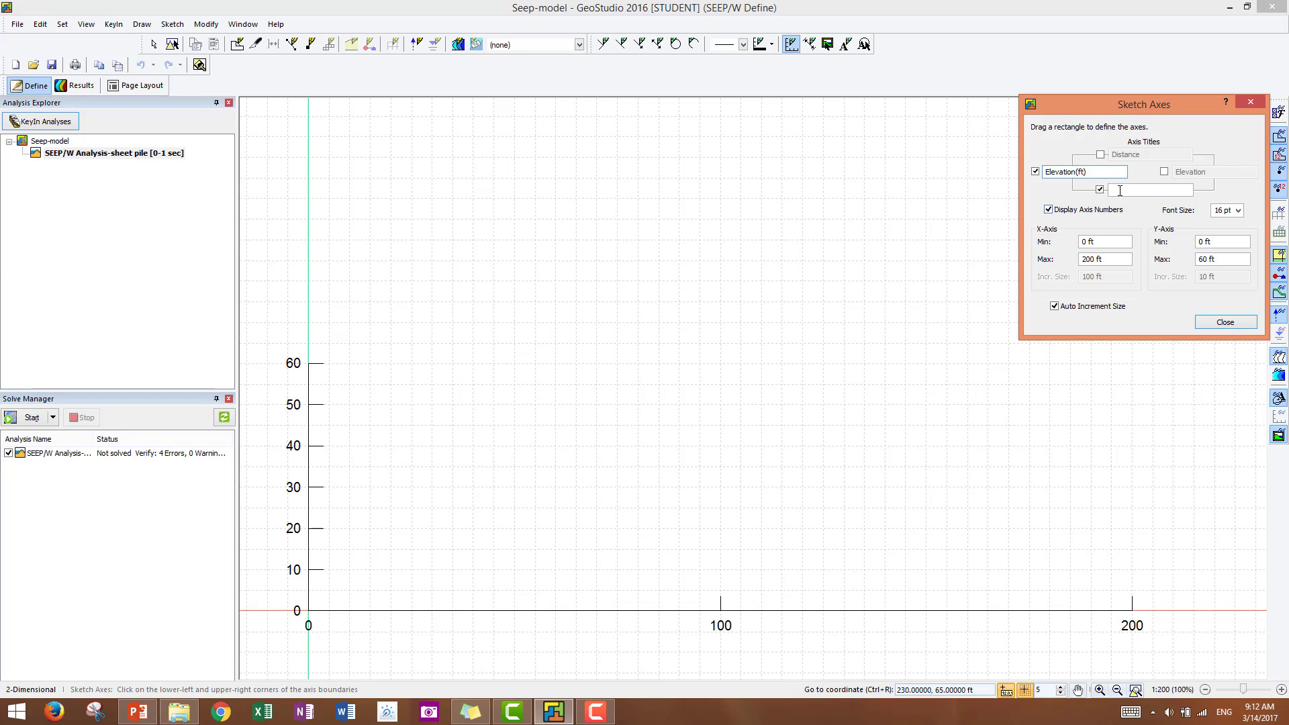
Title the horizontal axis 'Distance (ft)' and close the axes setup
left_click(1148, 189)
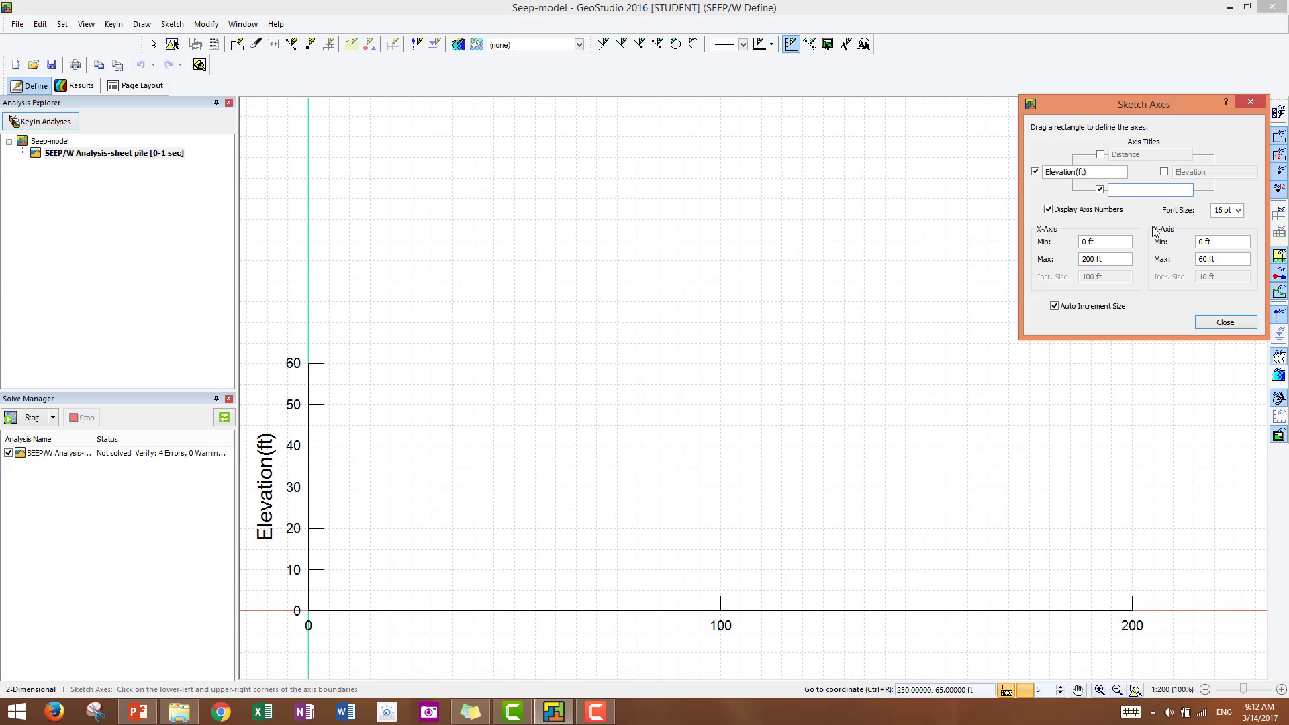
type("Distance (ft")
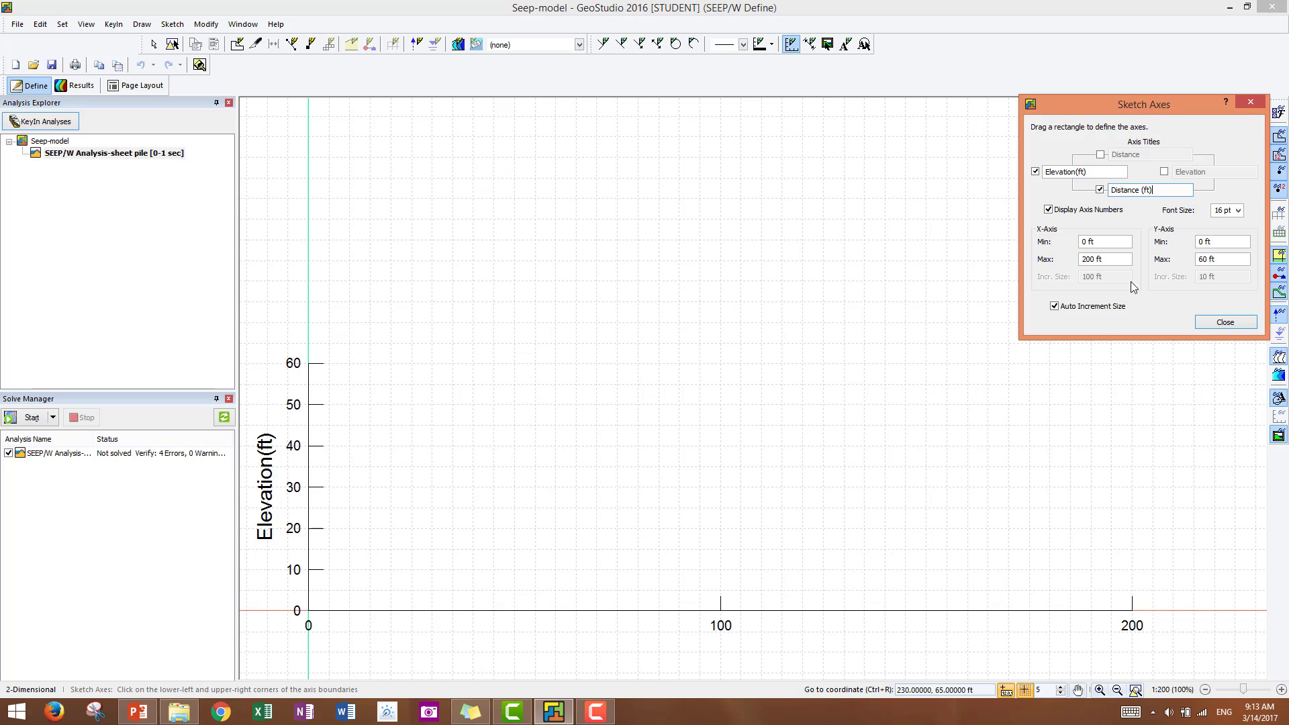
left_click(1224, 321)
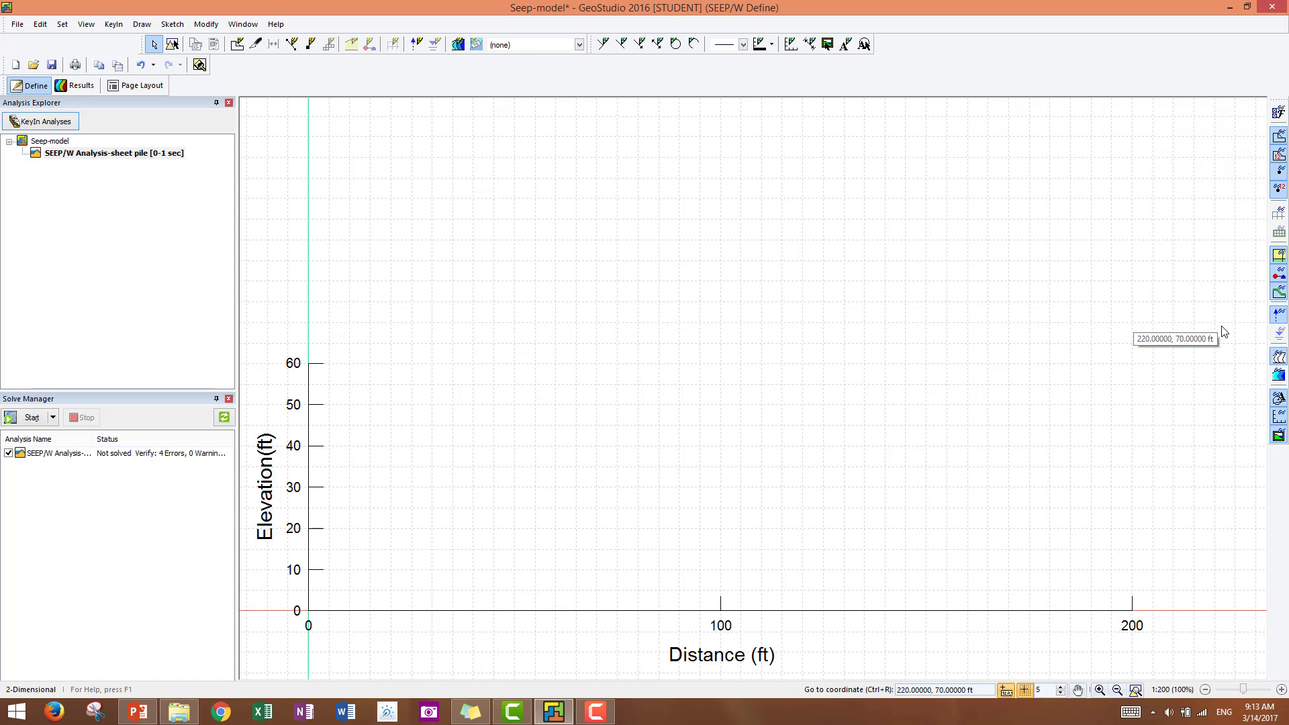
mouse_move(379, 387)
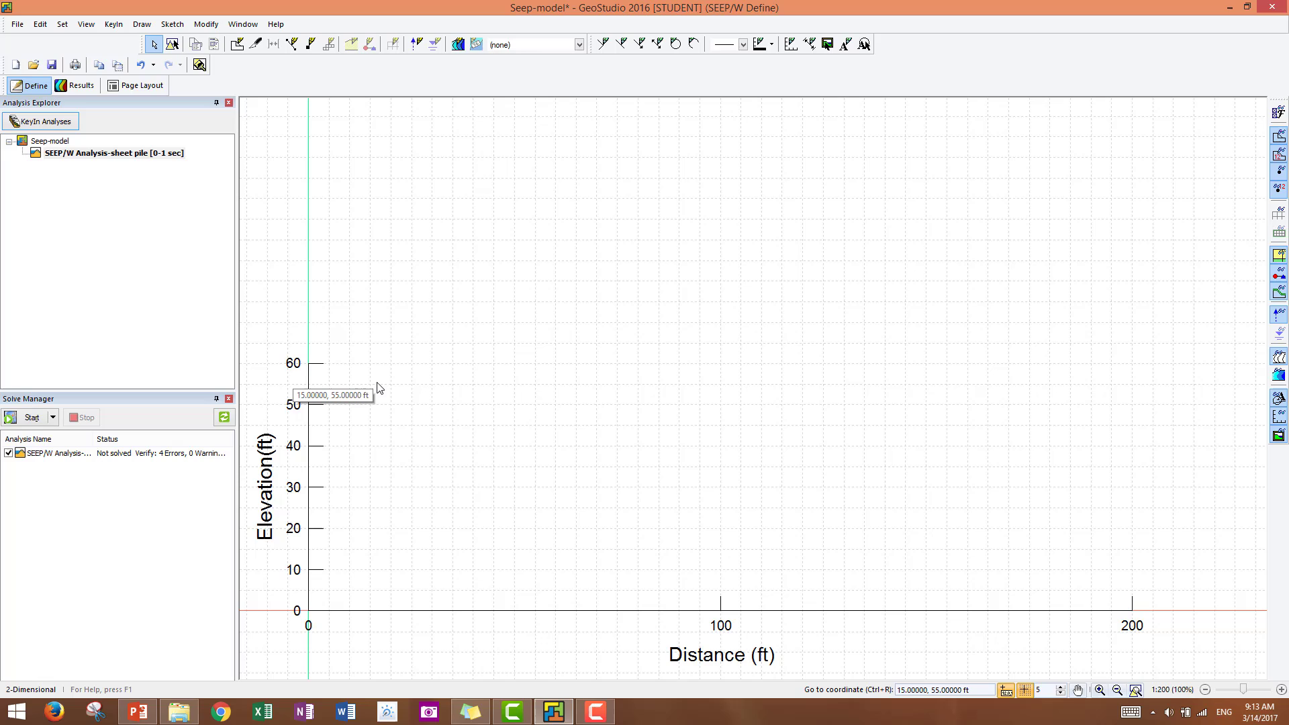
mouse_move(375, 400)
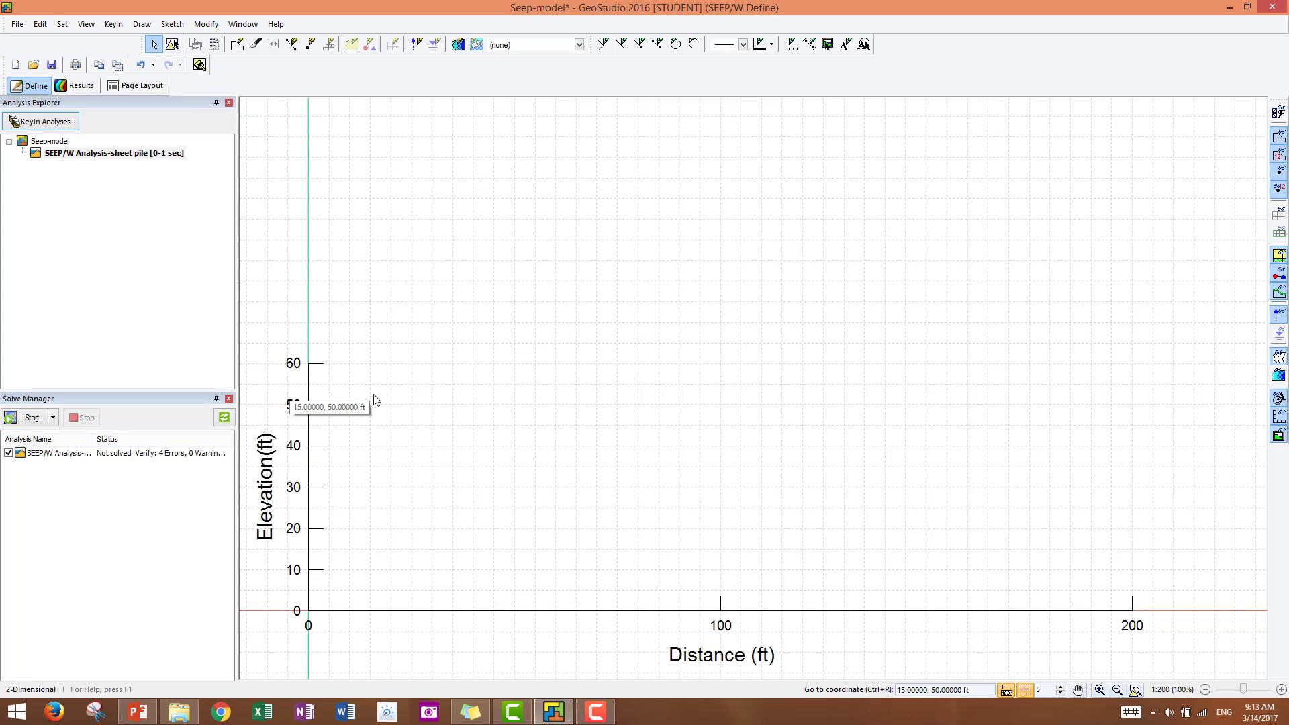
mouse_move(370, 388)
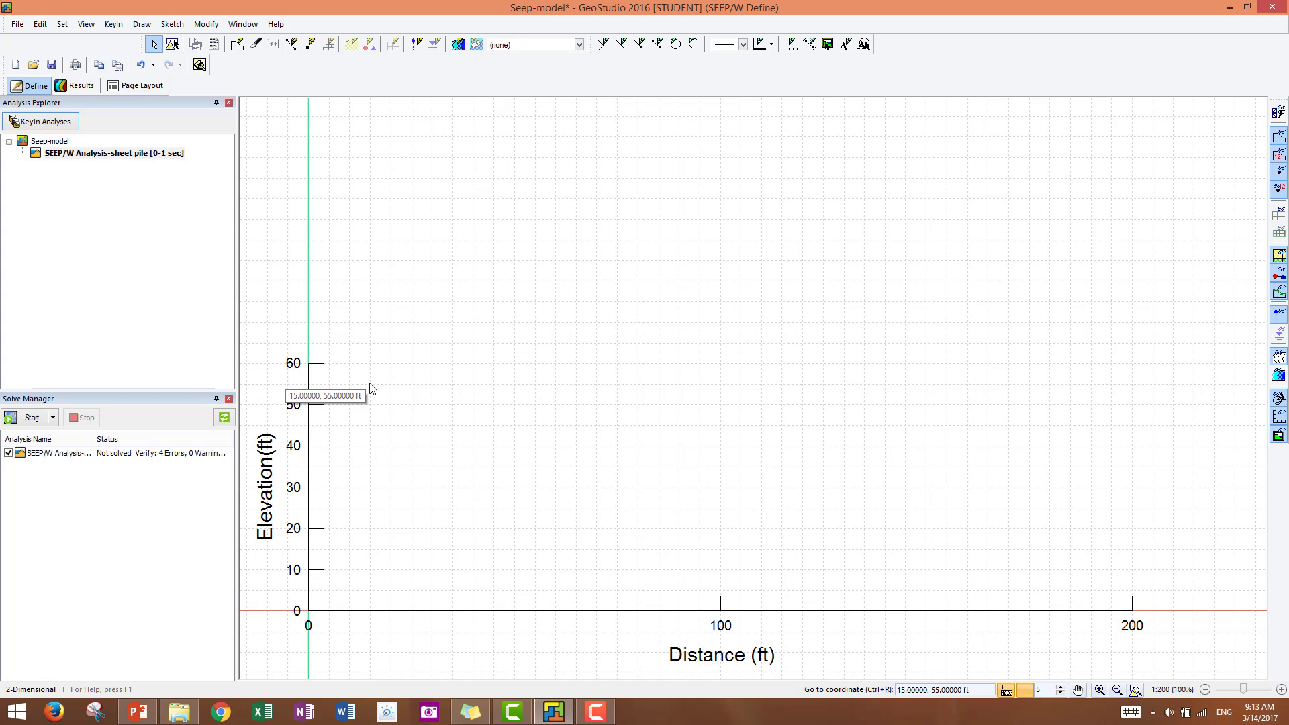
mouse_move(330, 239)
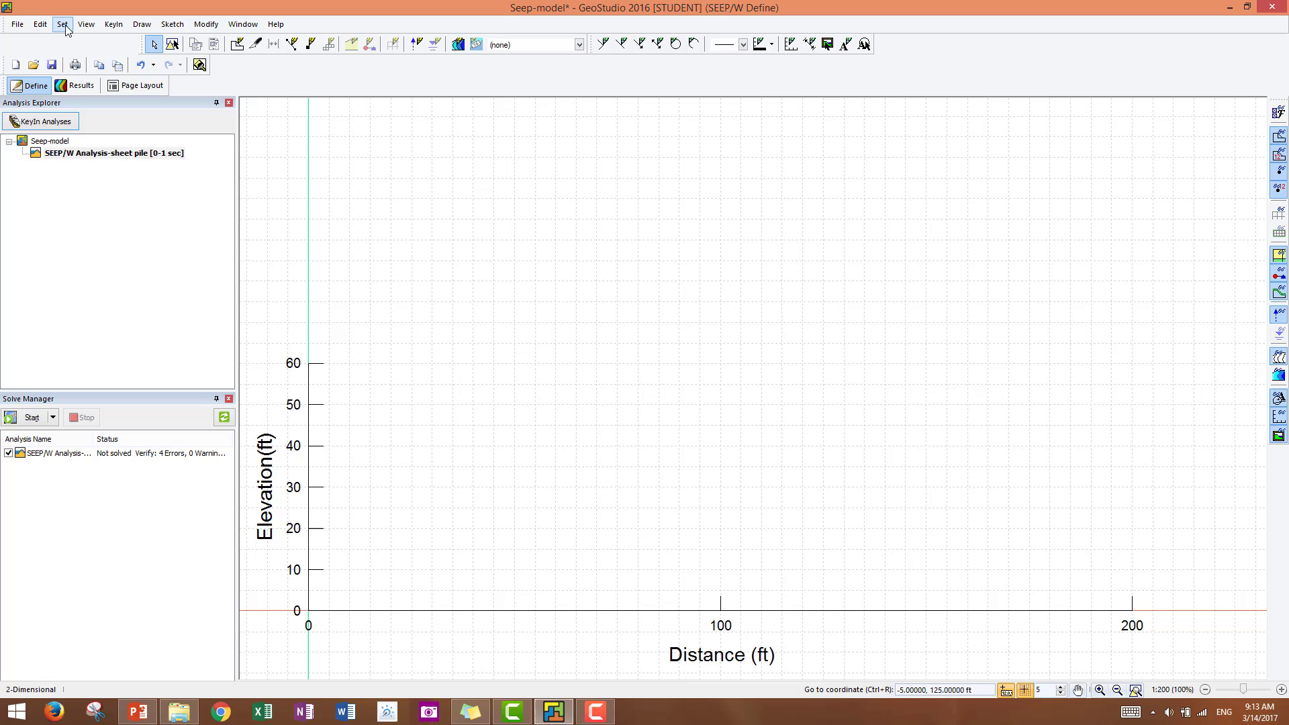
mouse_move(172, 25)
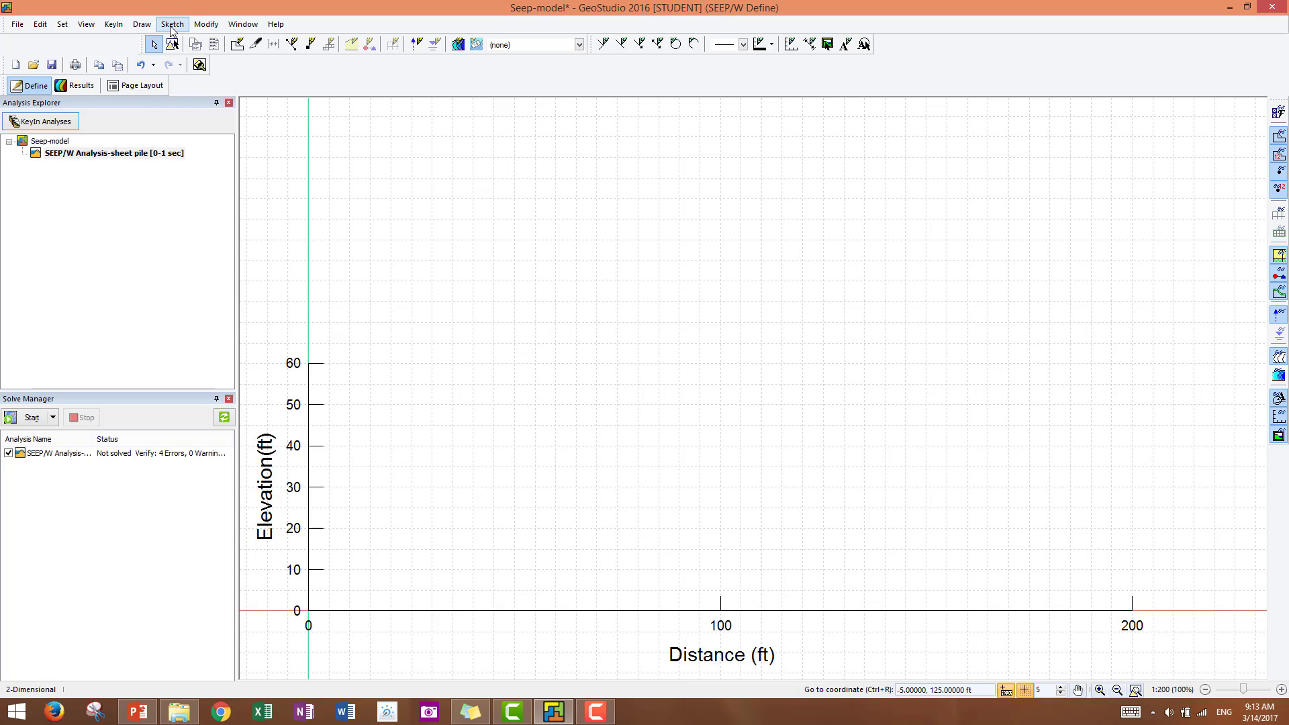
Switch to sketching straight lines for the ground and water levels, checking the reference slides
left_click(172, 24)
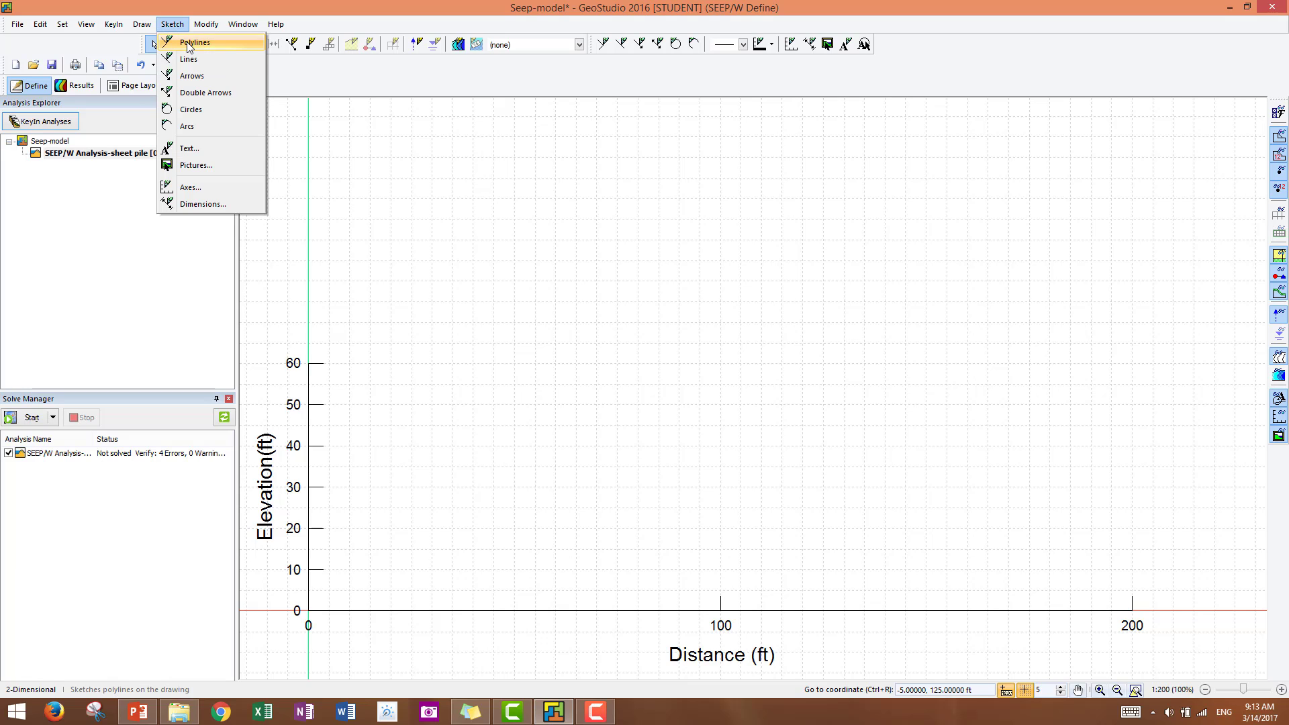
mouse_move(190, 57)
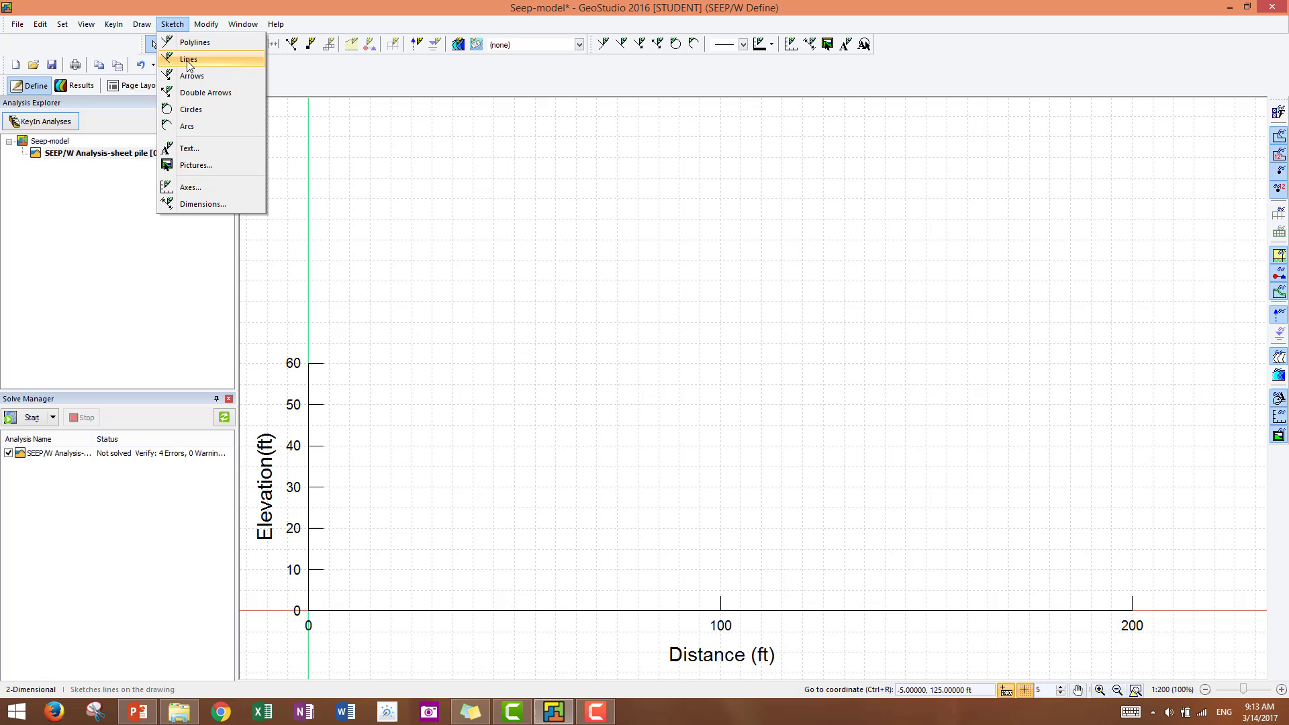
mouse_move(188, 59)
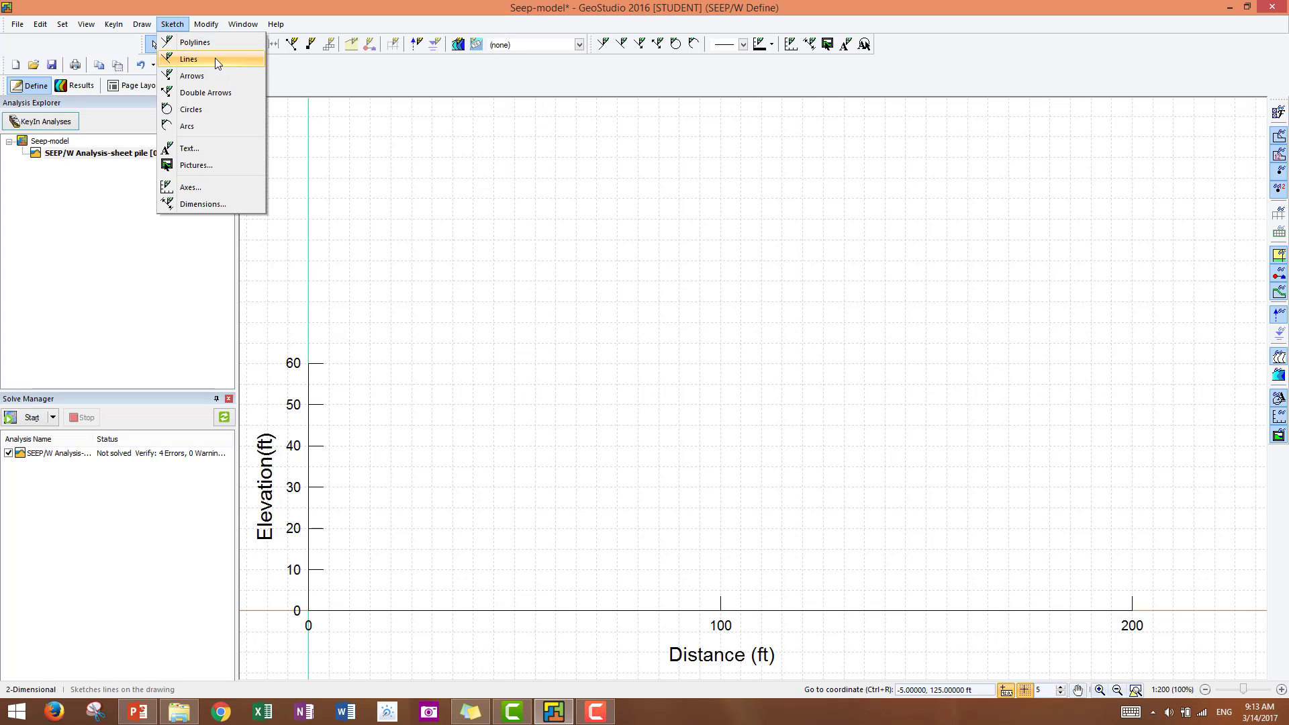
mouse_move(556, 108)
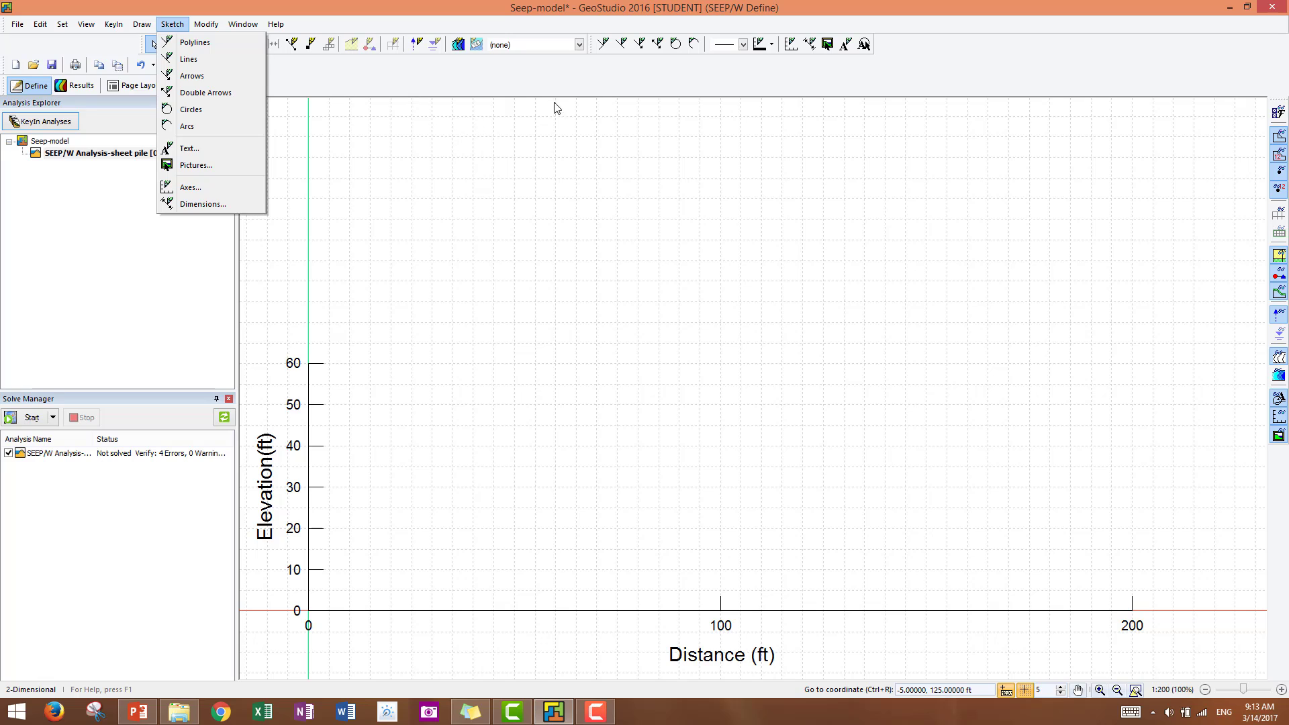
mouse_move(604, 44)
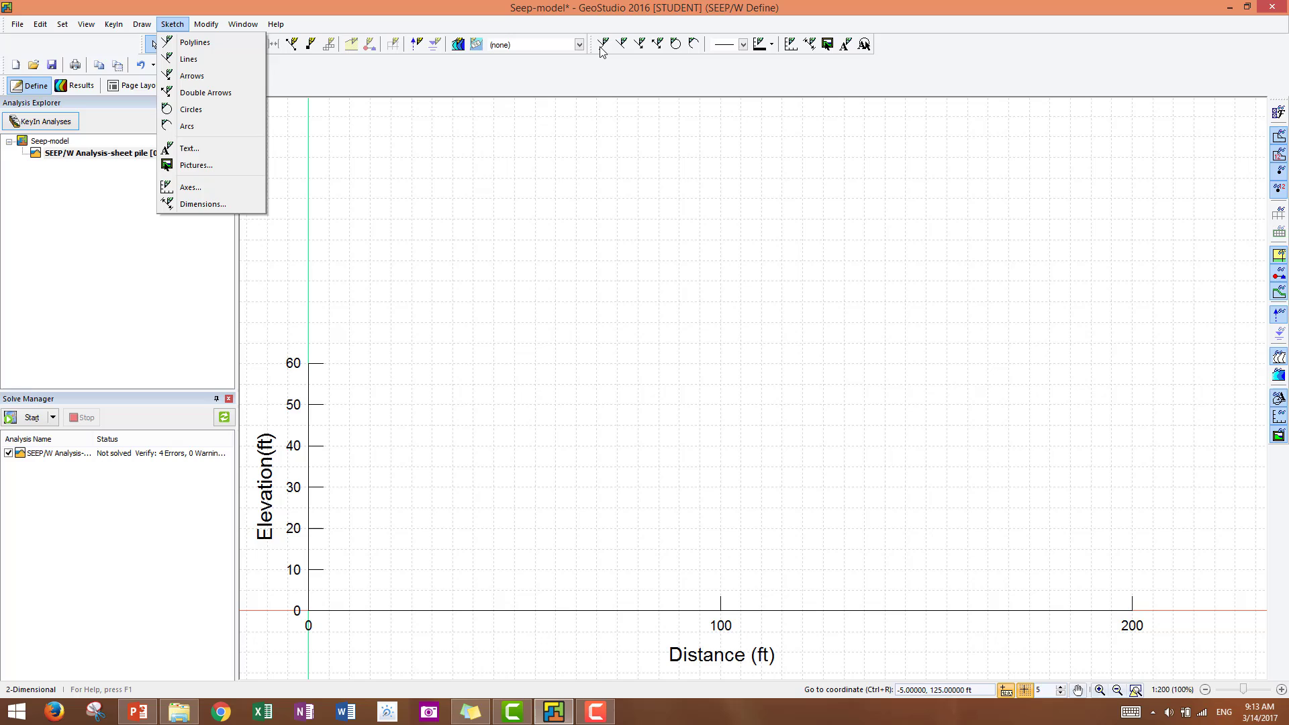
left_click(188, 58)
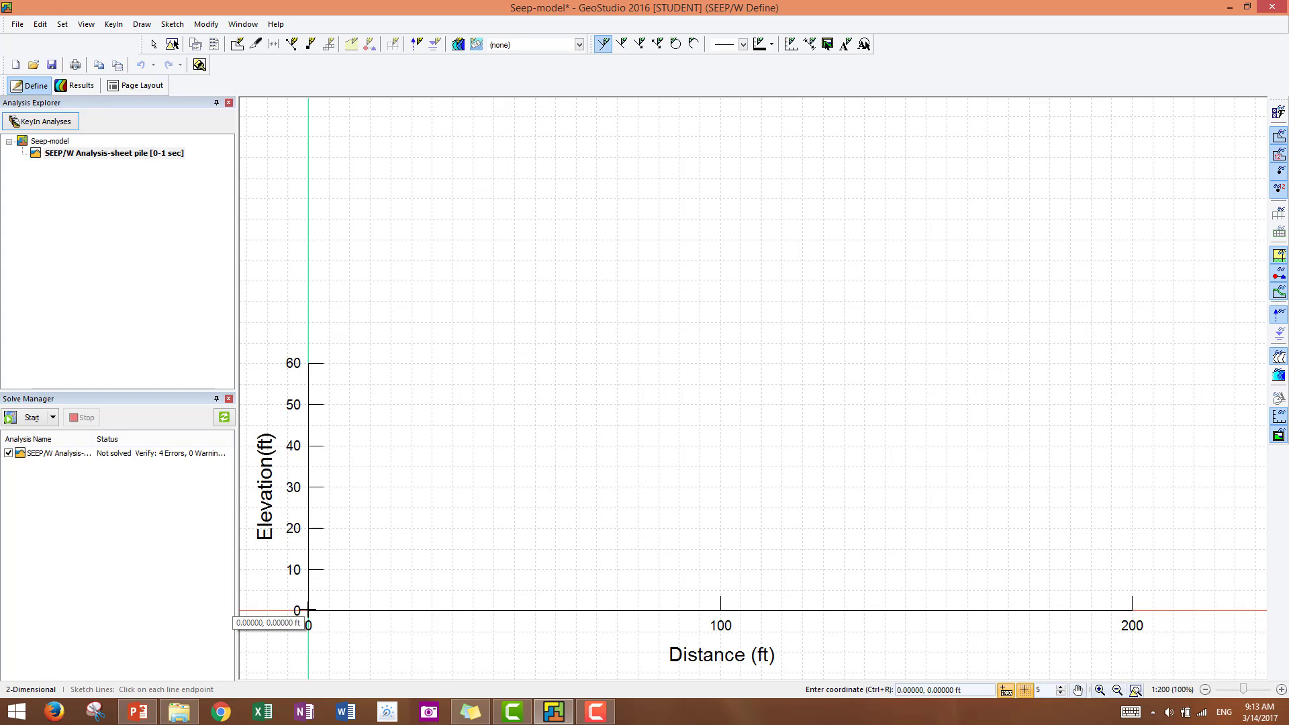
mouse_move(310, 541)
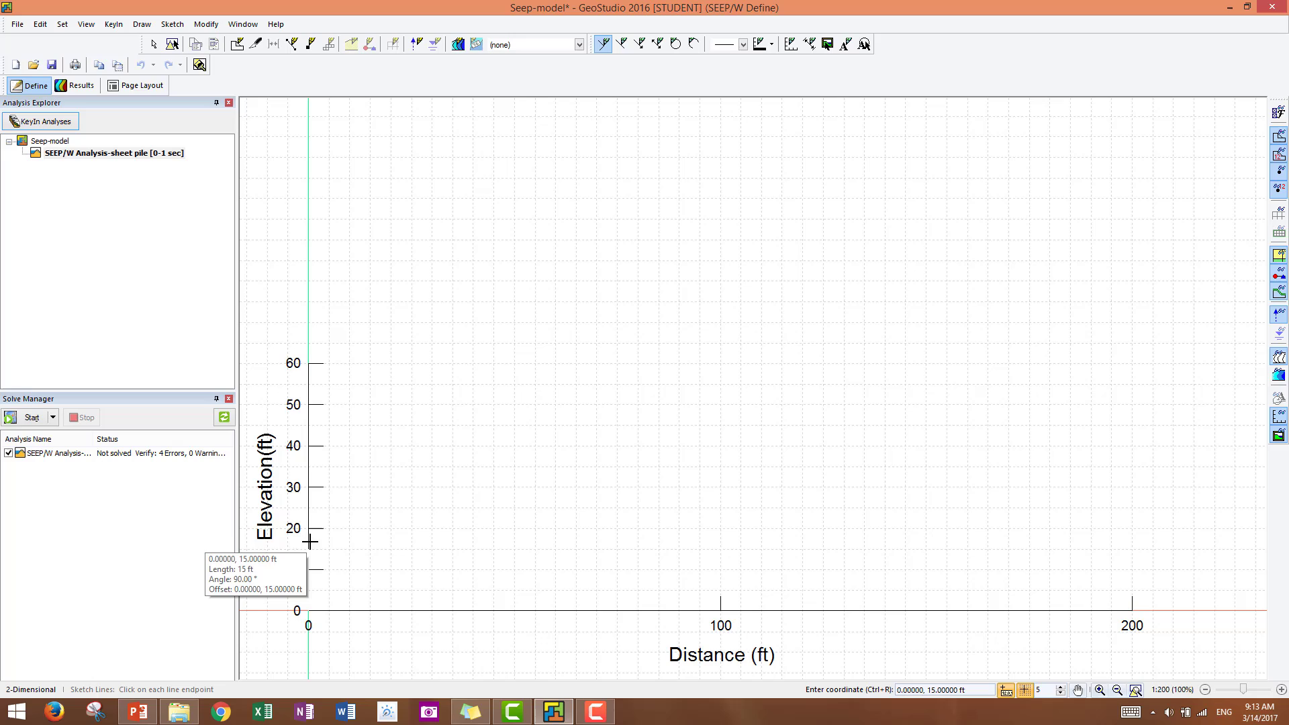
mouse_move(311, 458)
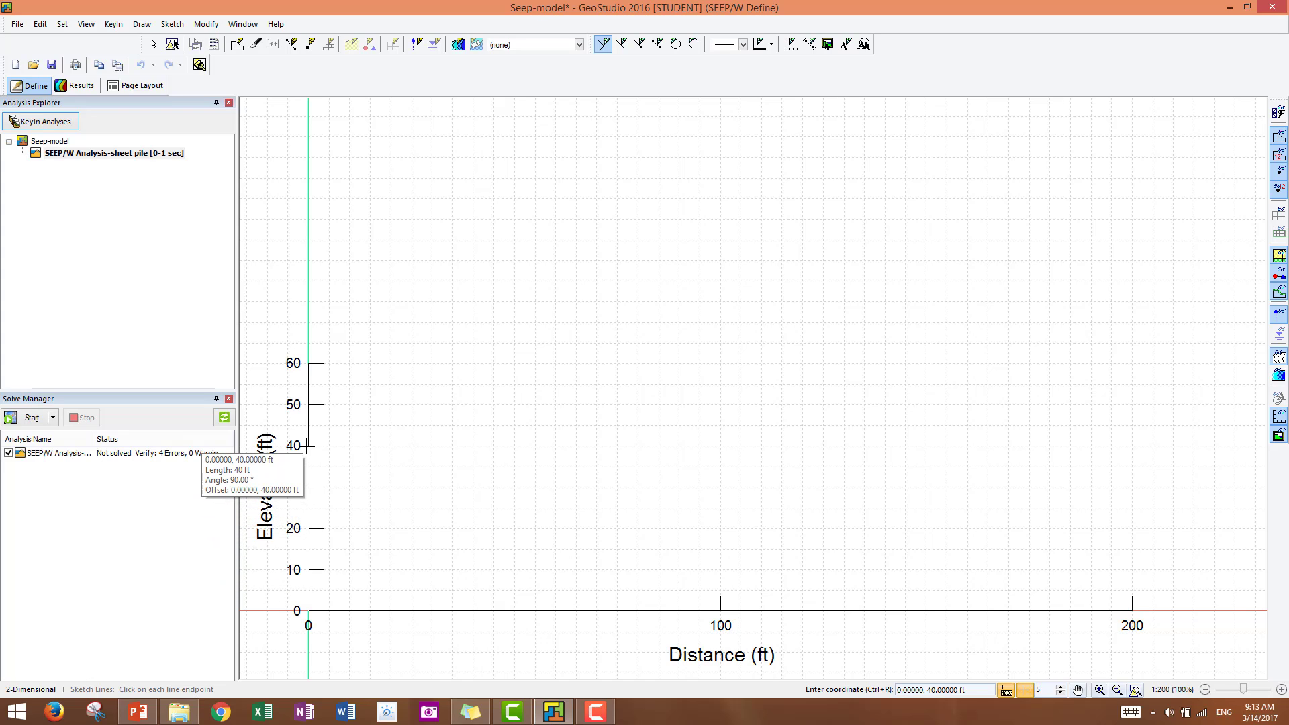
mouse_move(309, 478)
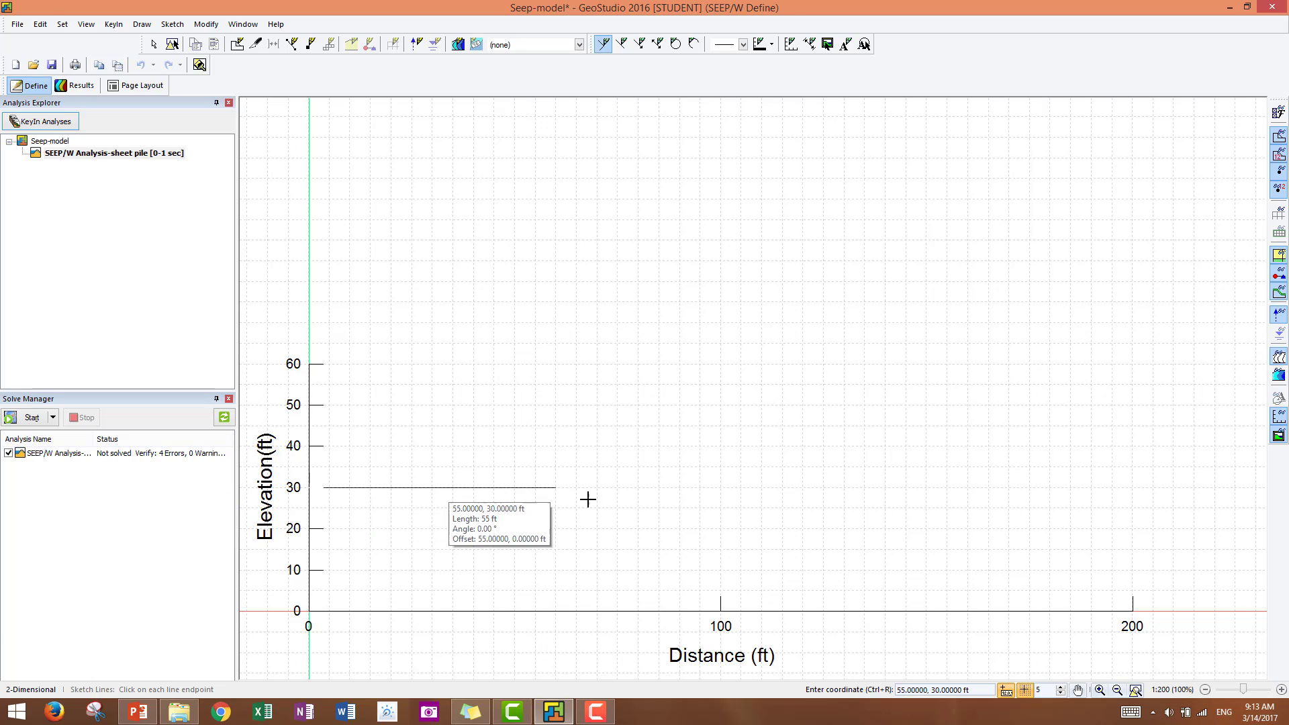
mouse_move(612, 482)
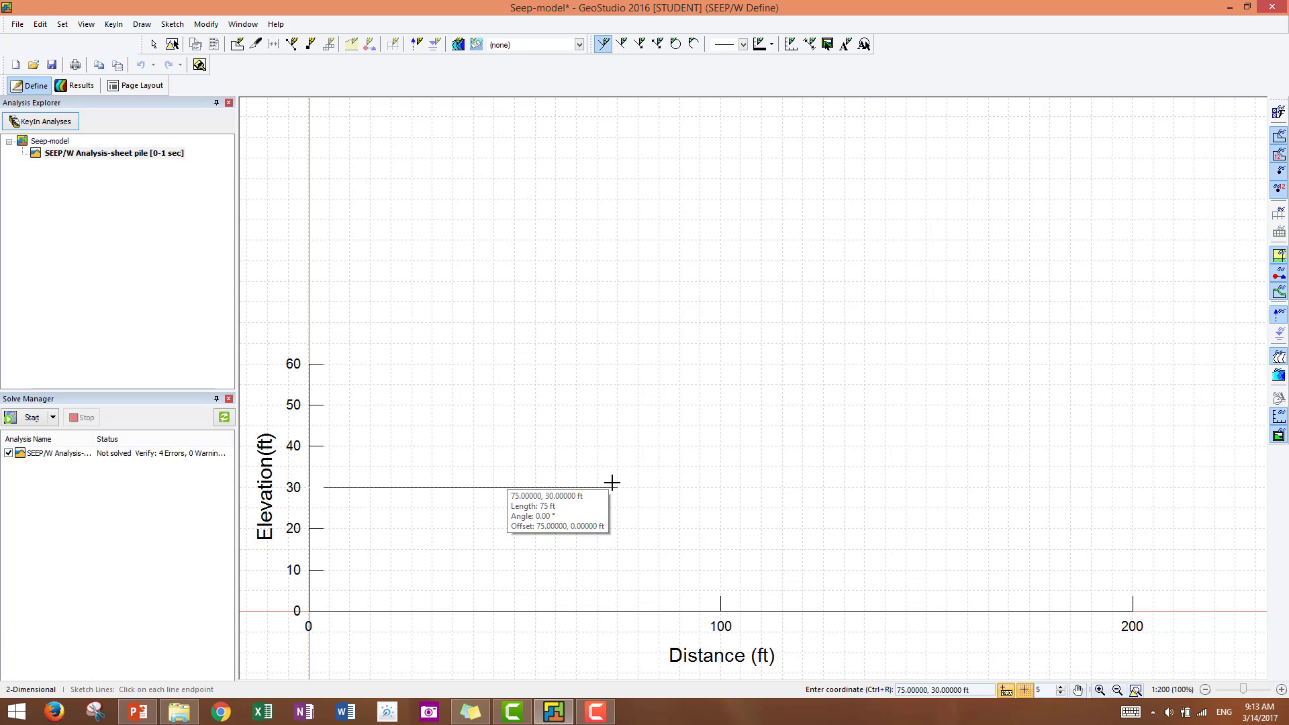
mouse_move(615, 482)
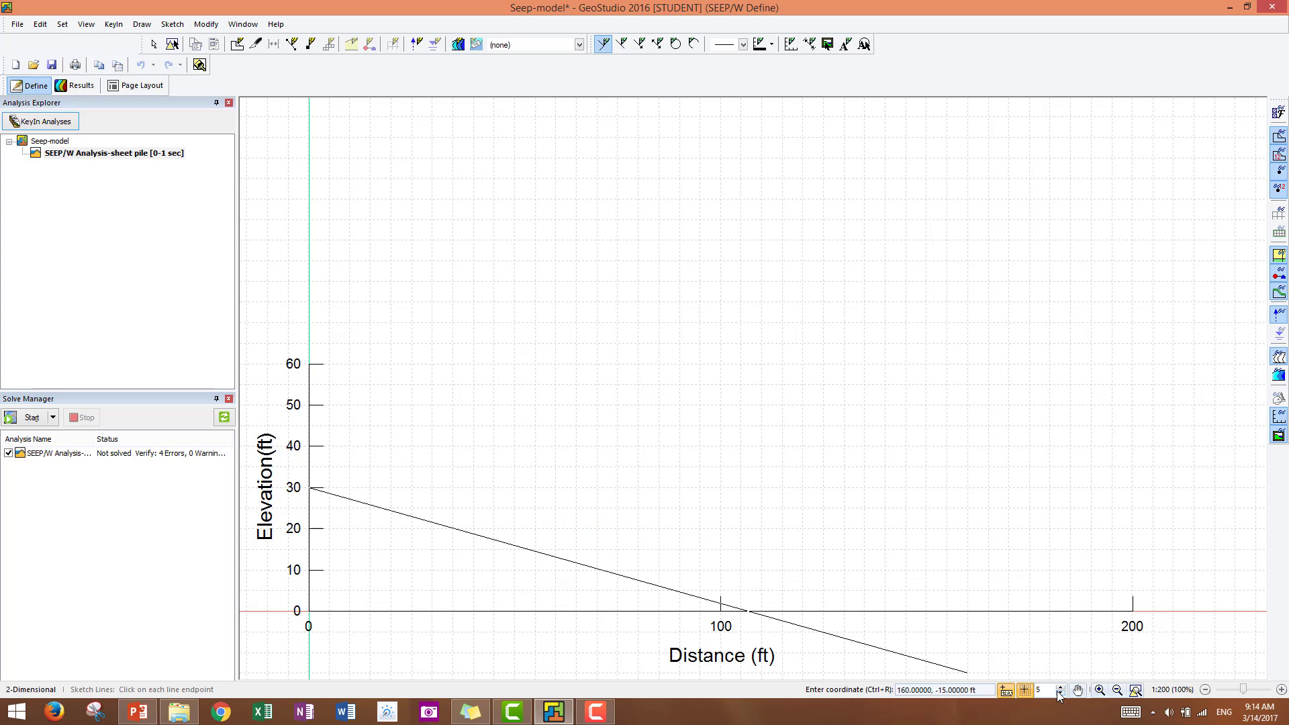
mouse_move(898, 551)
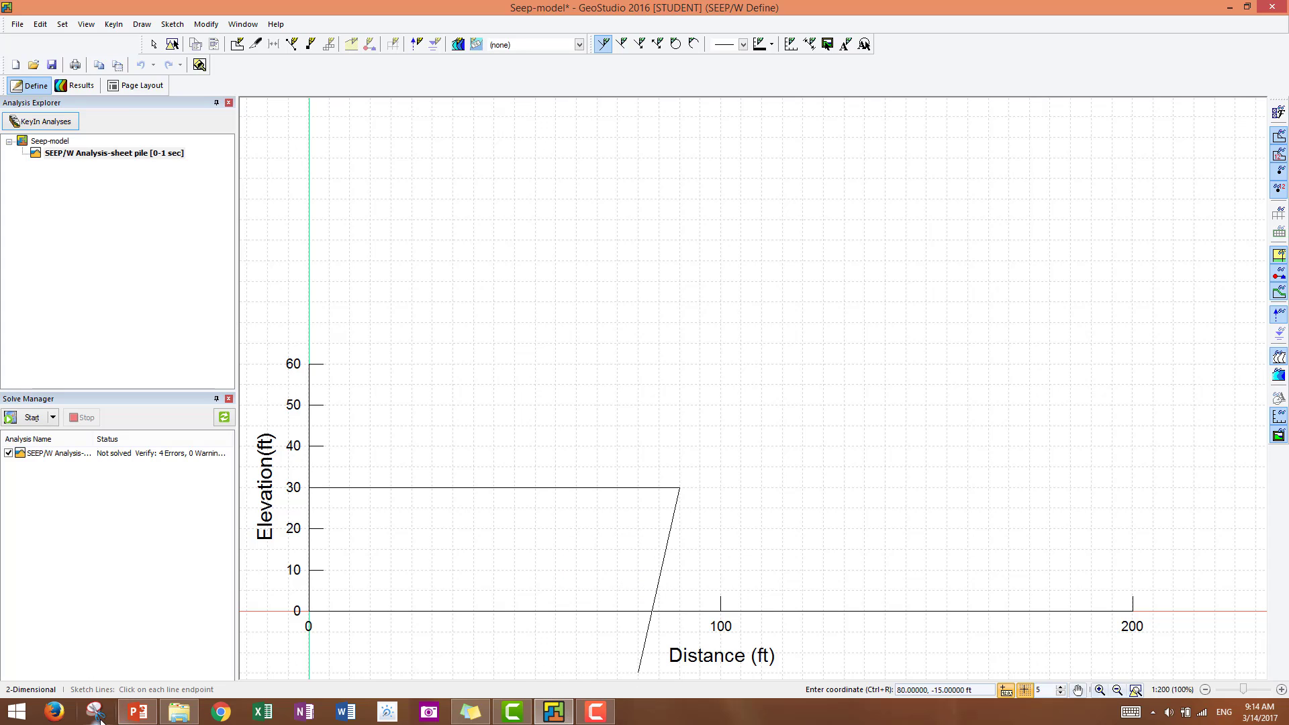
mouse_move(137, 712)
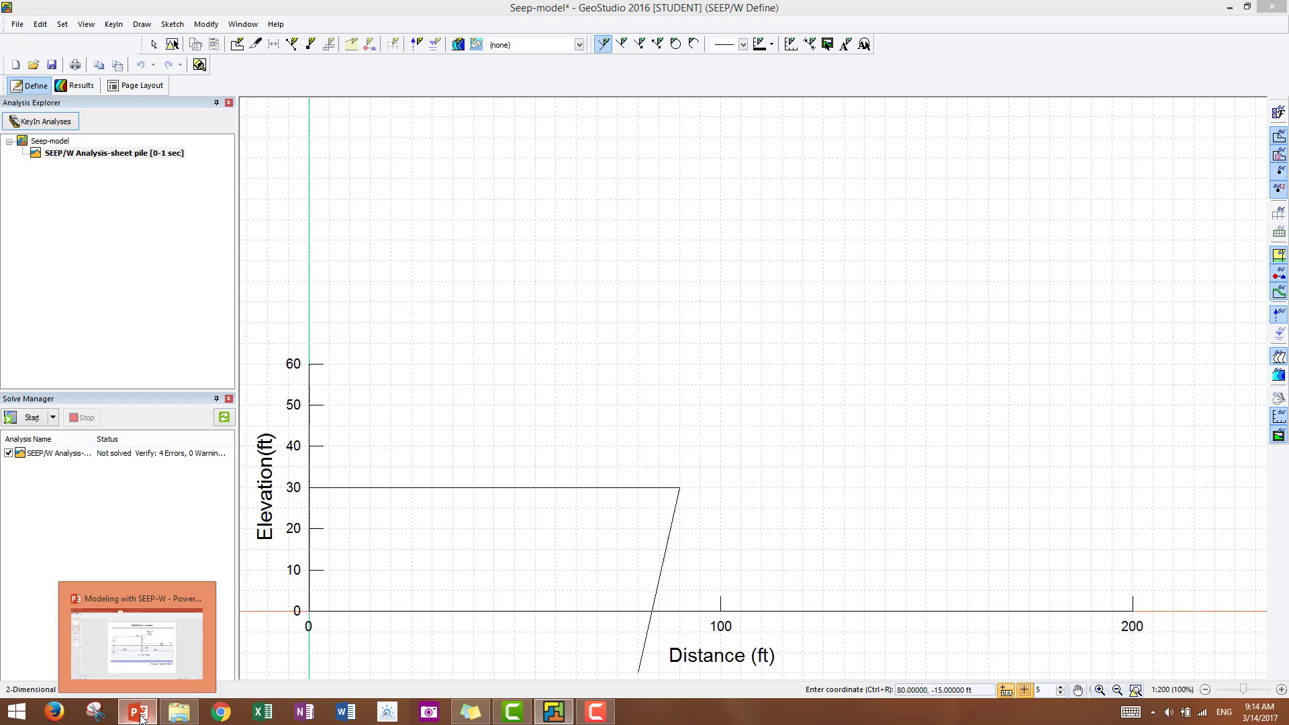
left_click(137, 712)
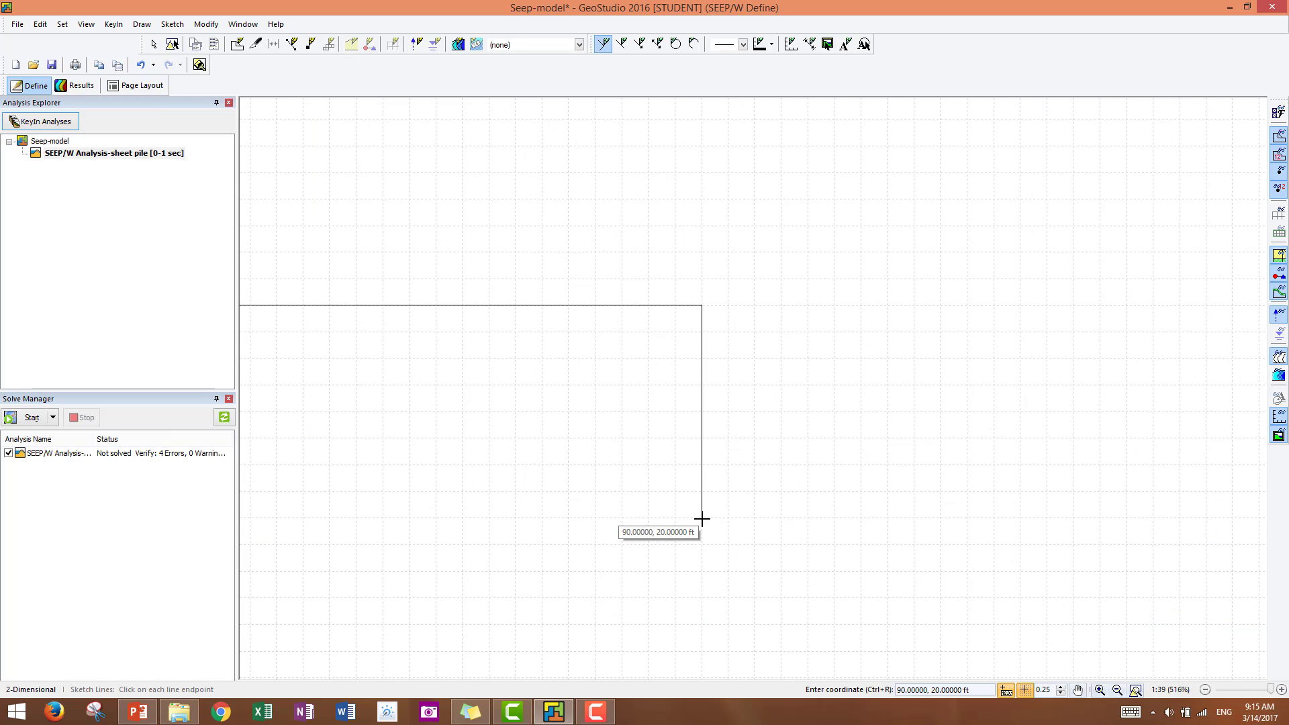
mouse_move(701, 518)
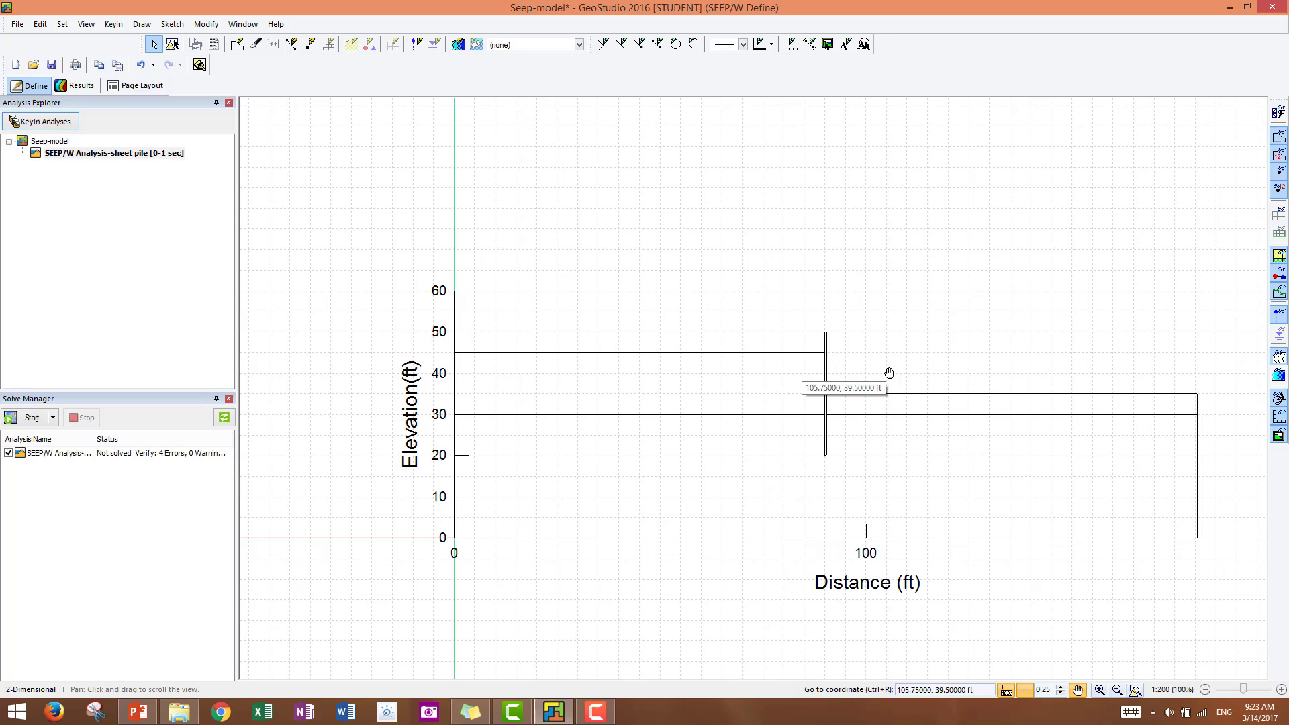
mouse_move(1069, 677)
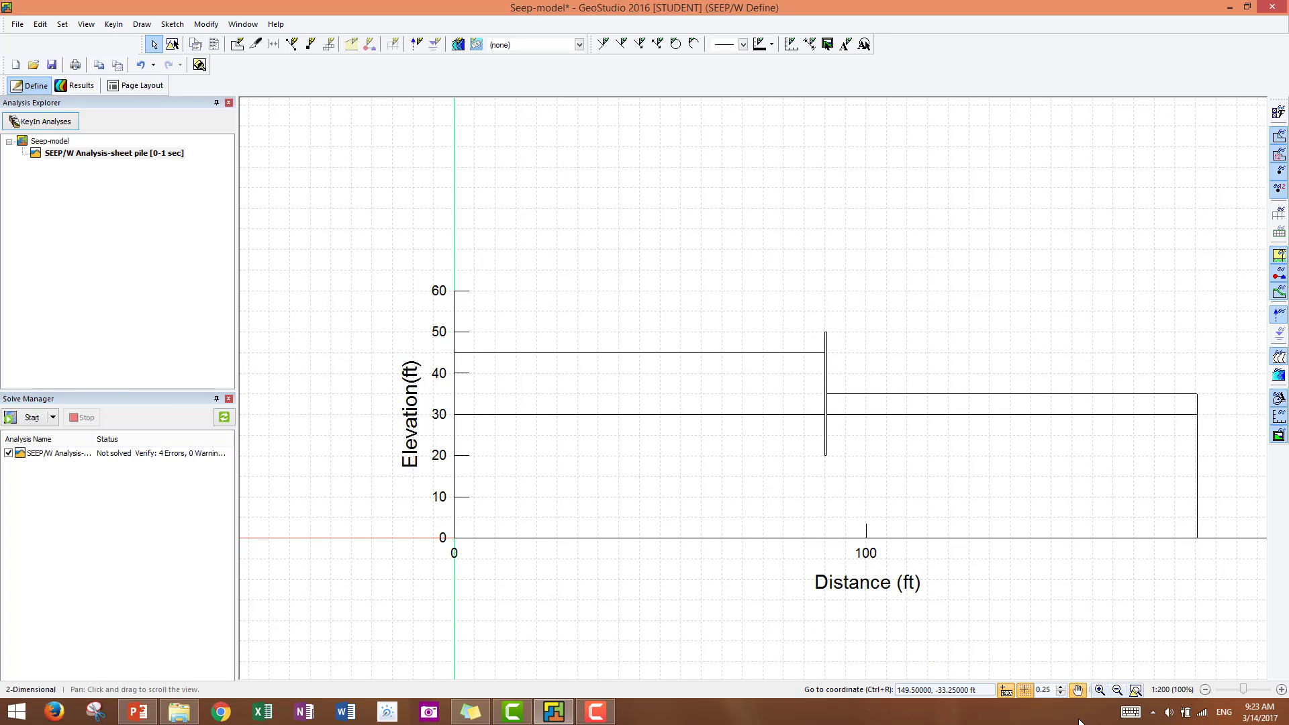
mouse_move(991, 584)
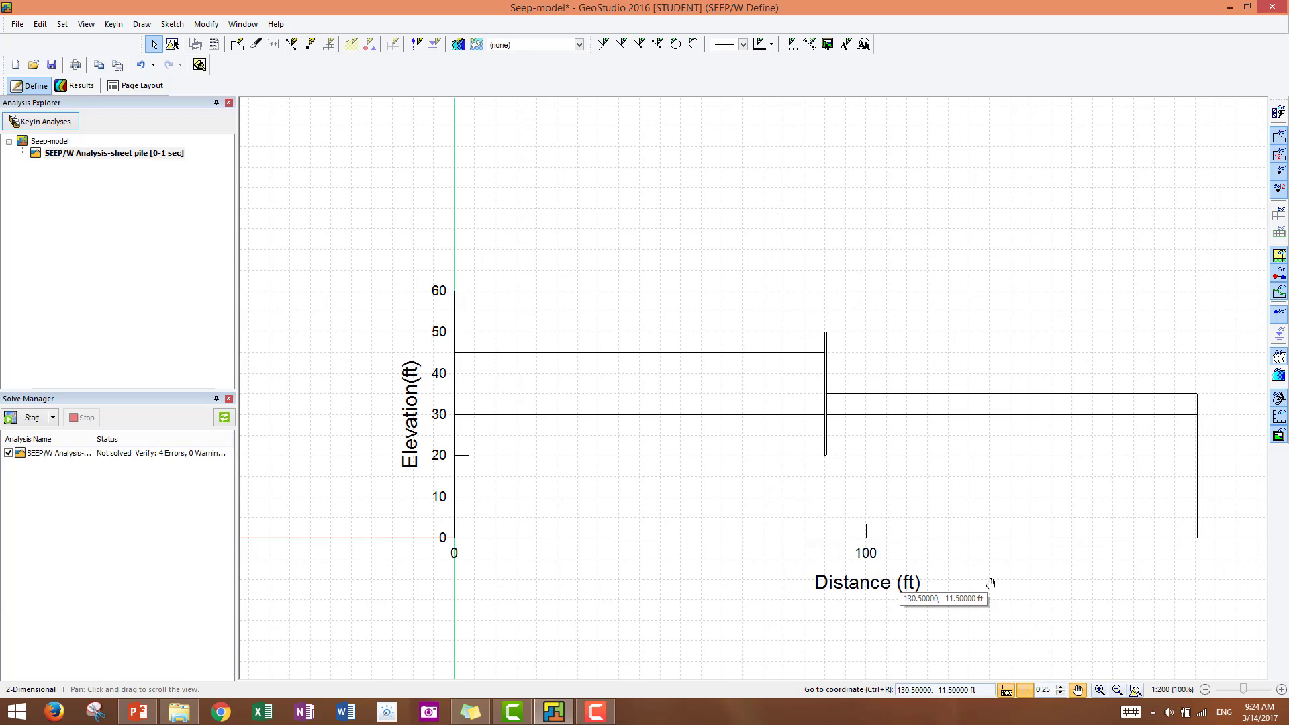
mouse_move(984, 581)
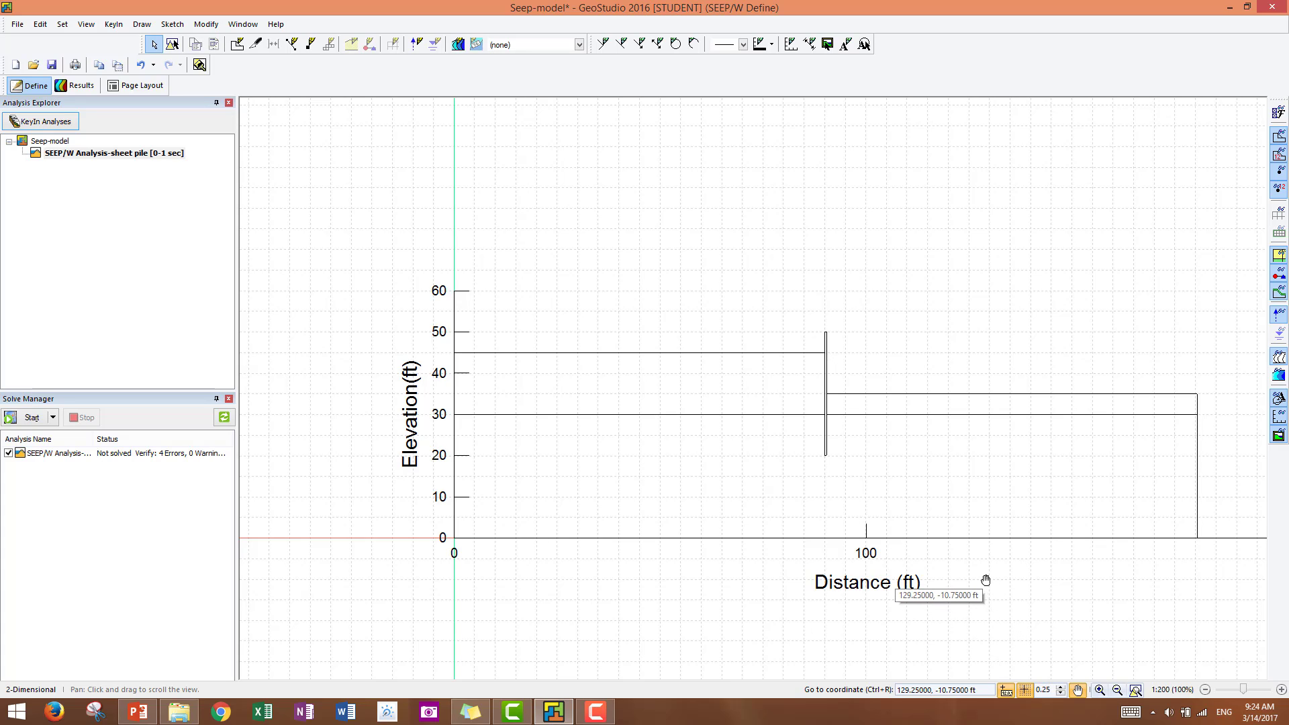
mouse_move(702, 360)
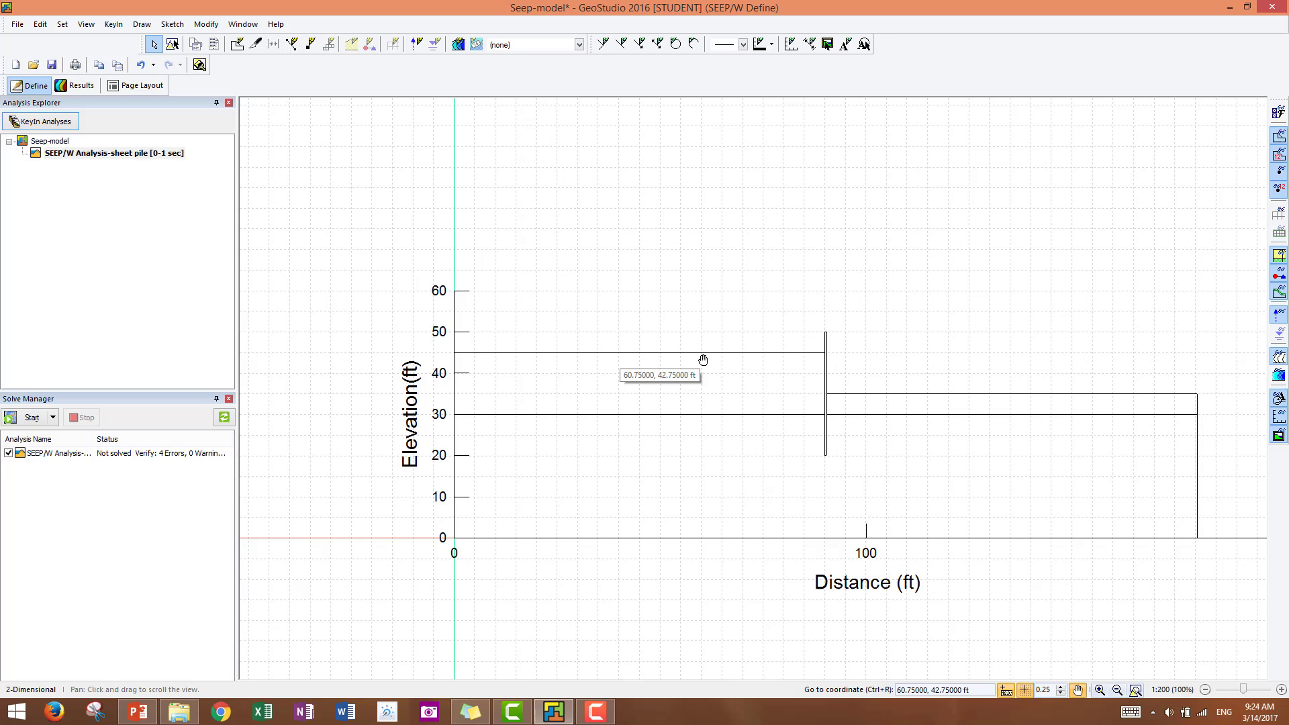
mouse_move(863, 403)
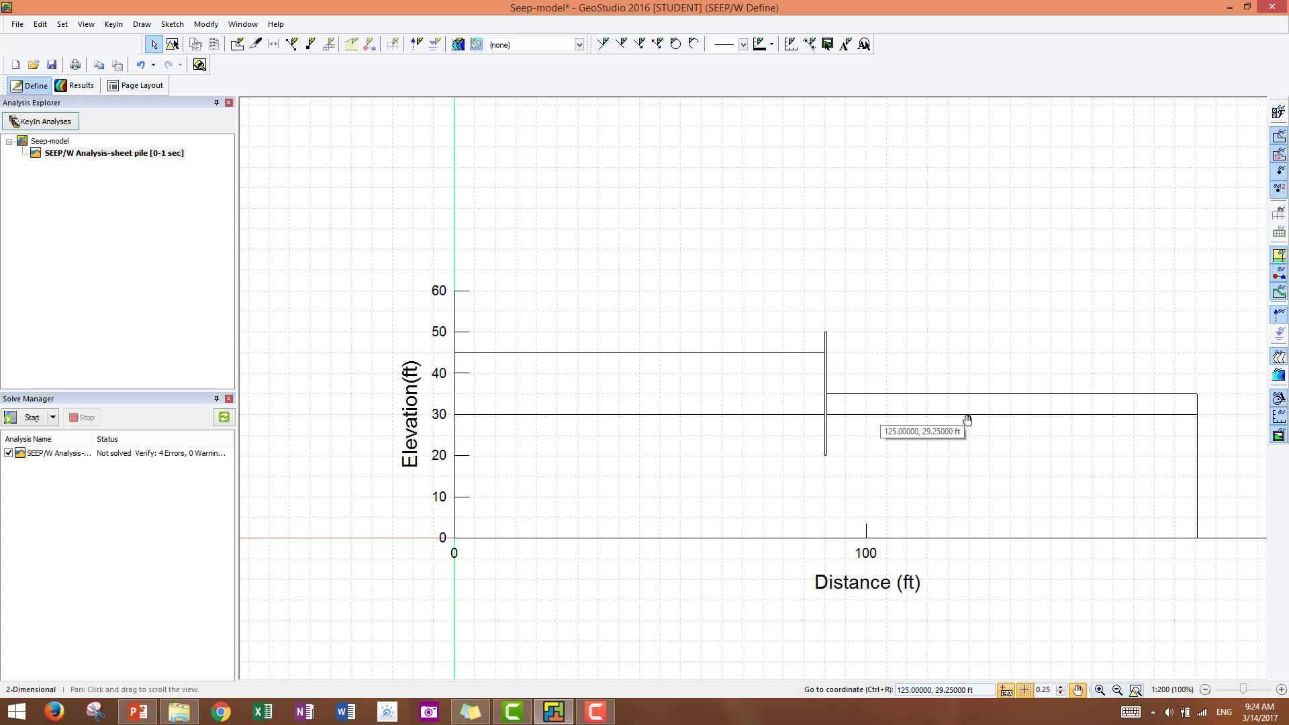
mouse_move(701, 488)
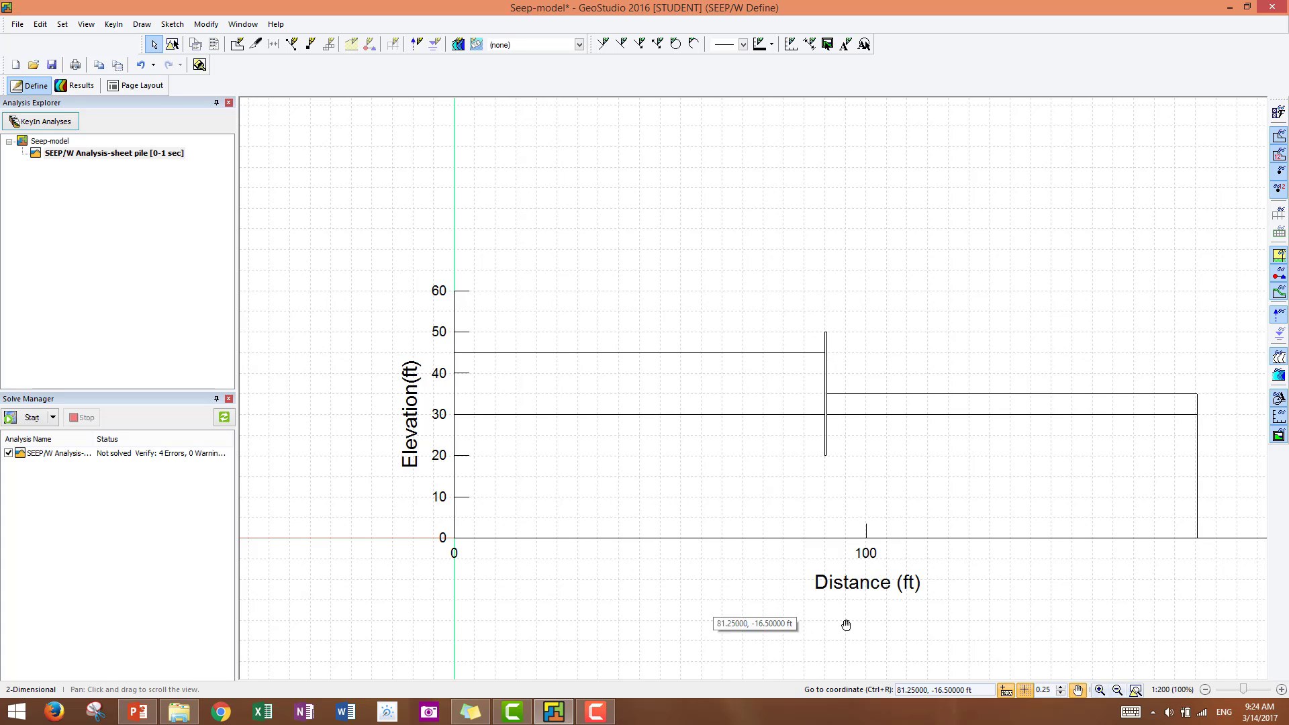
mouse_move(1016, 721)
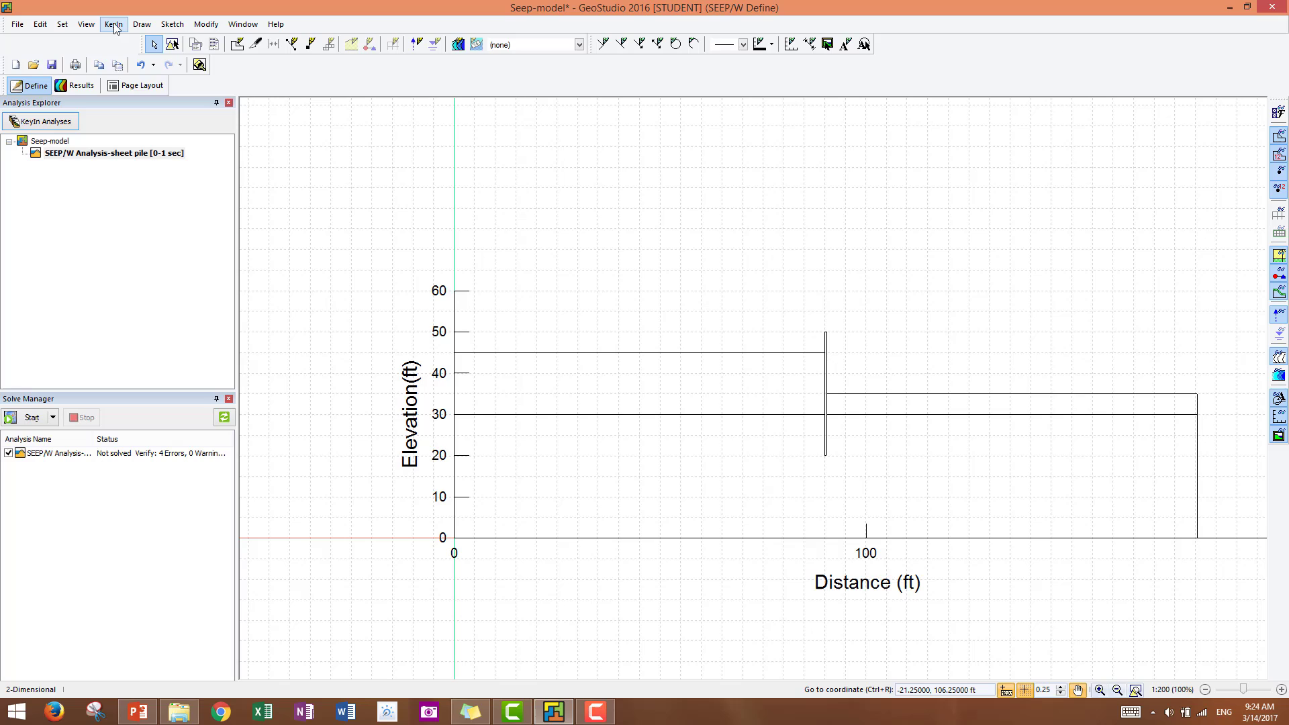
Draw the soil region polygon through 0,0, 0,30 and 180,0 ft around the sheet pile and close Draw Regions
left_click(141, 24)
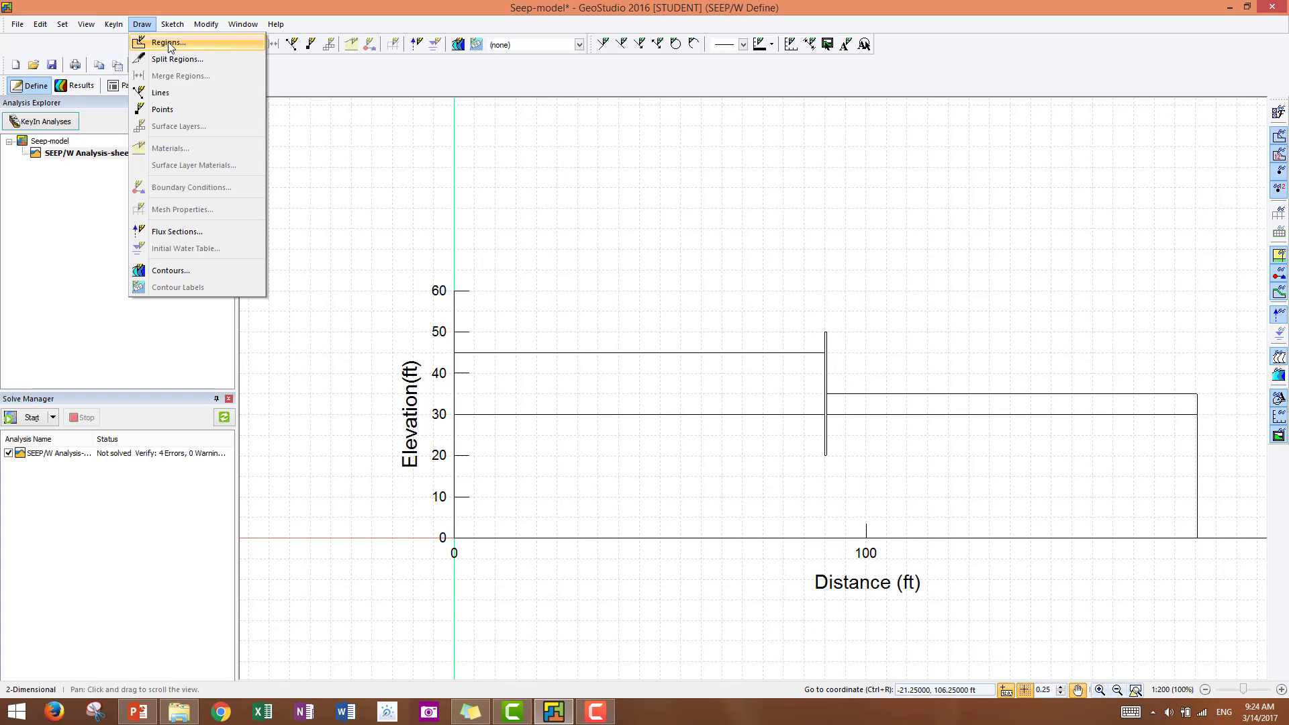
left_click(166, 42)
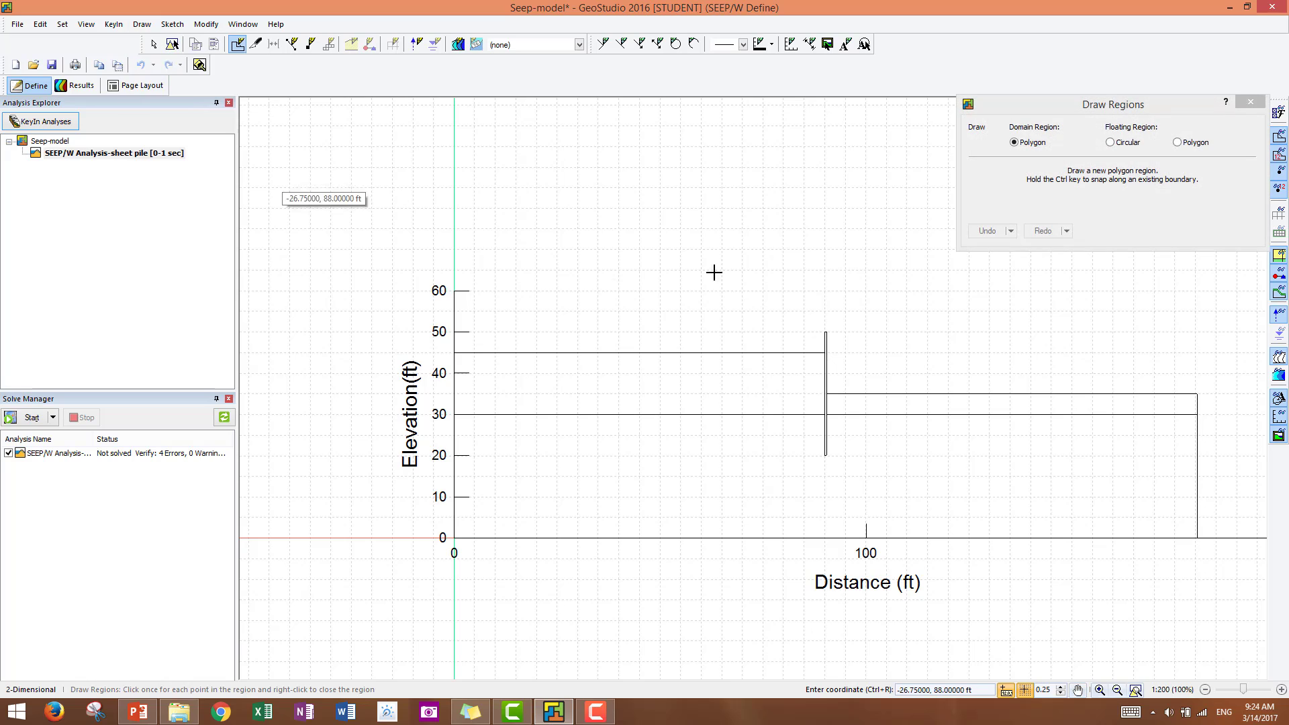
mouse_move(517, 557)
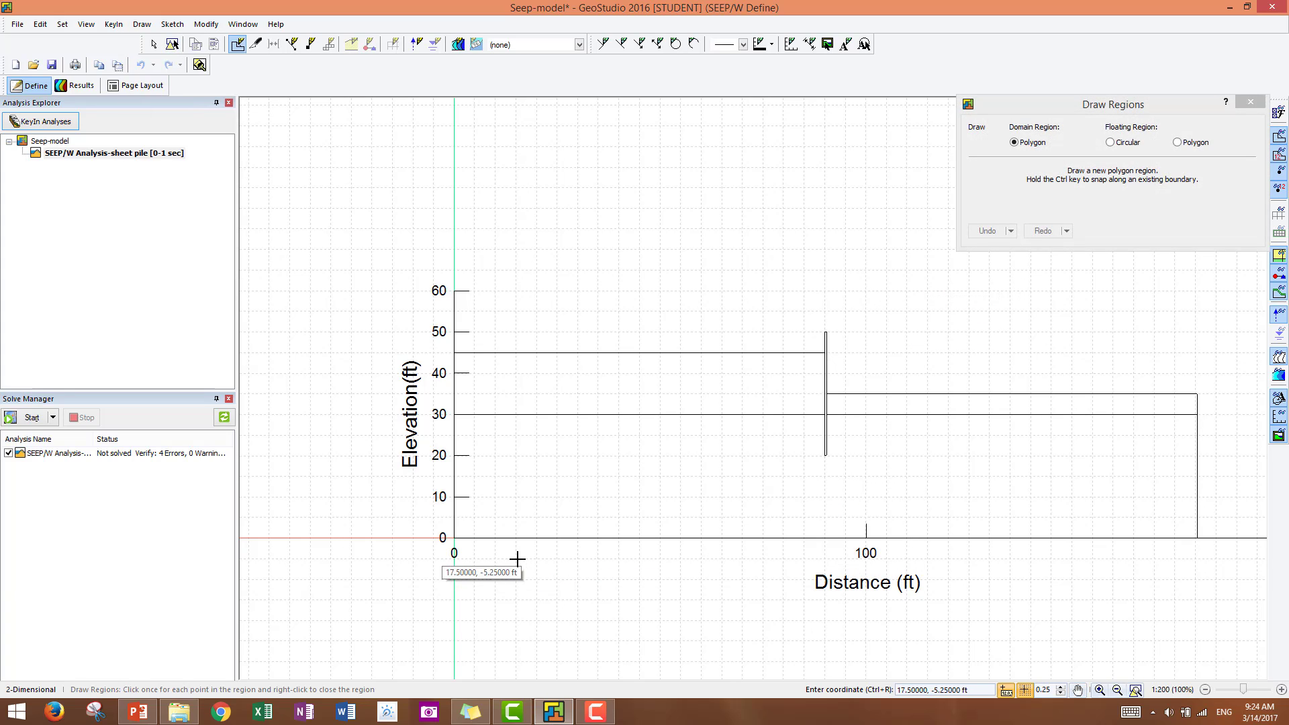
mouse_move(457, 538)
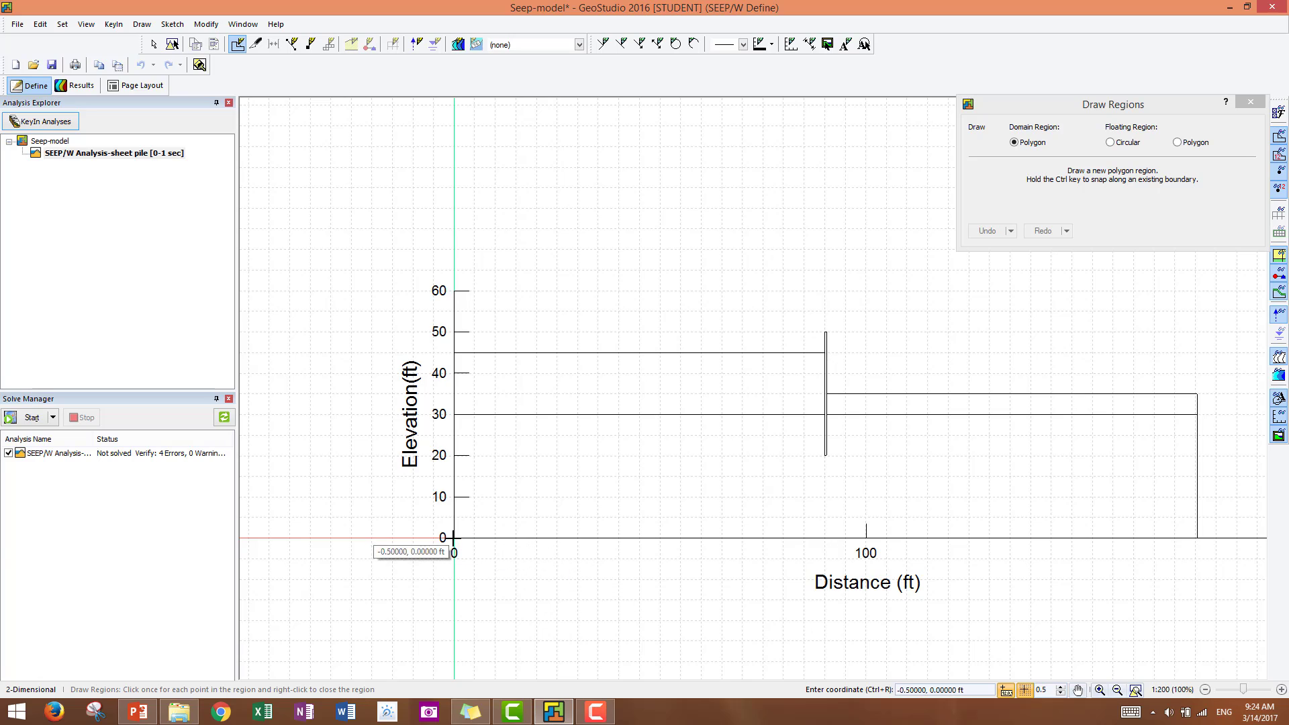
mouse_move(453, 540)
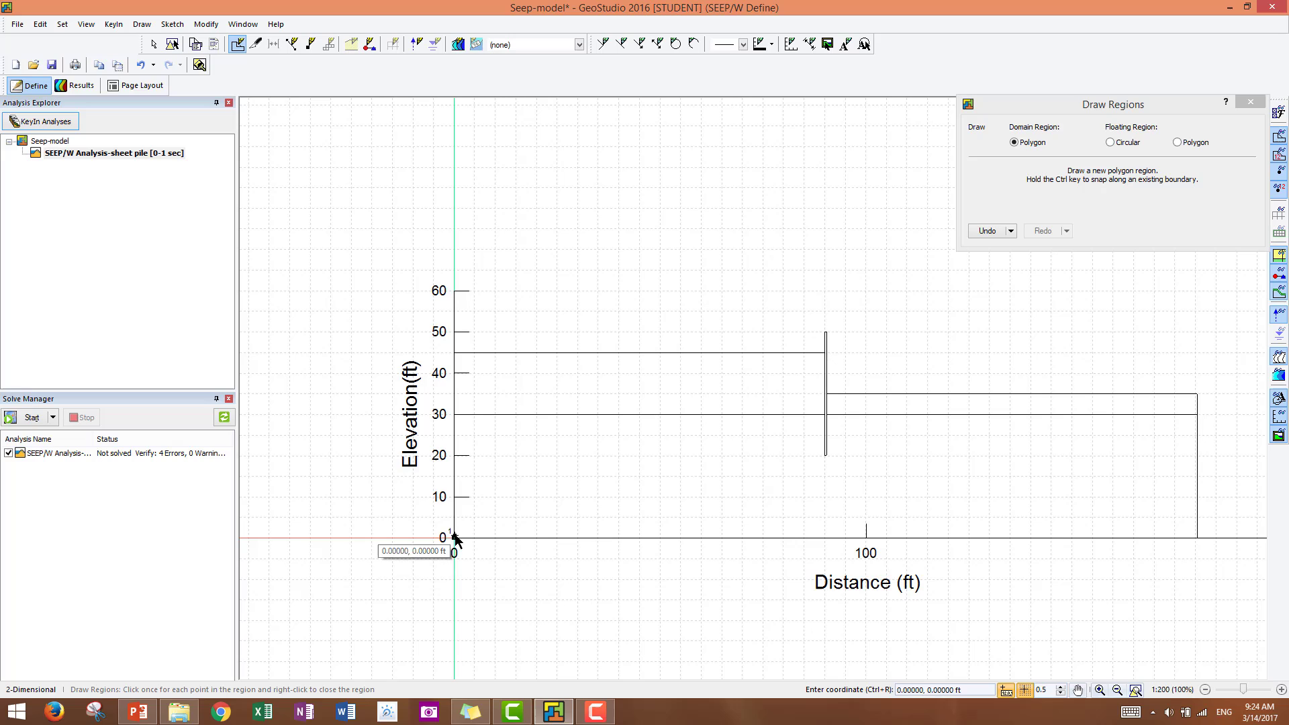
left_click(453, 539)
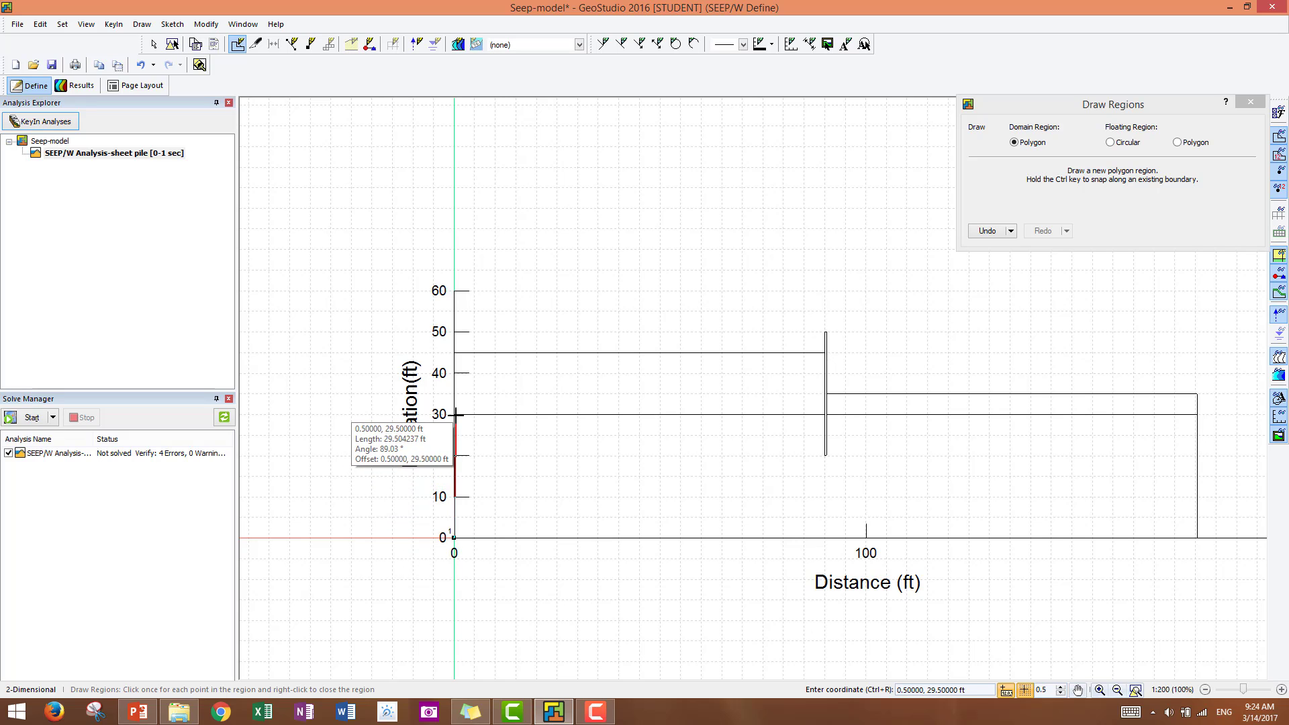
mouse_move(456, 418)
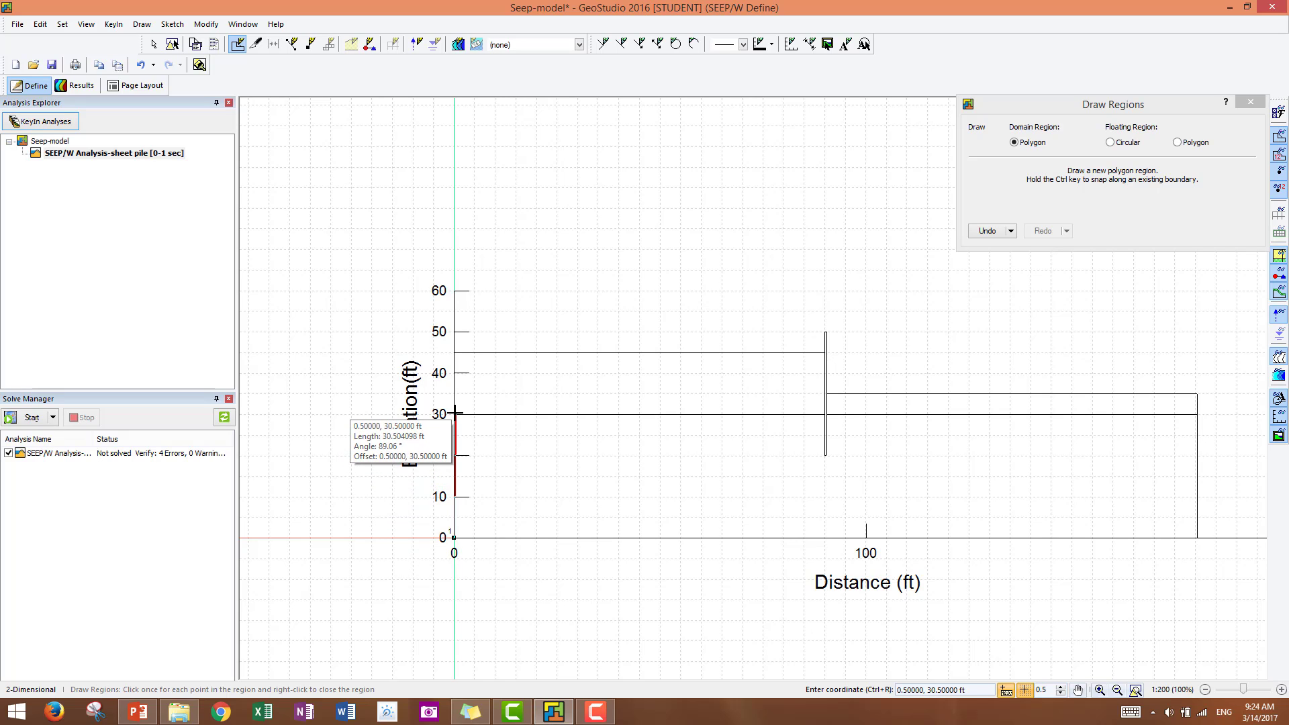
mouse_move(456, 409)
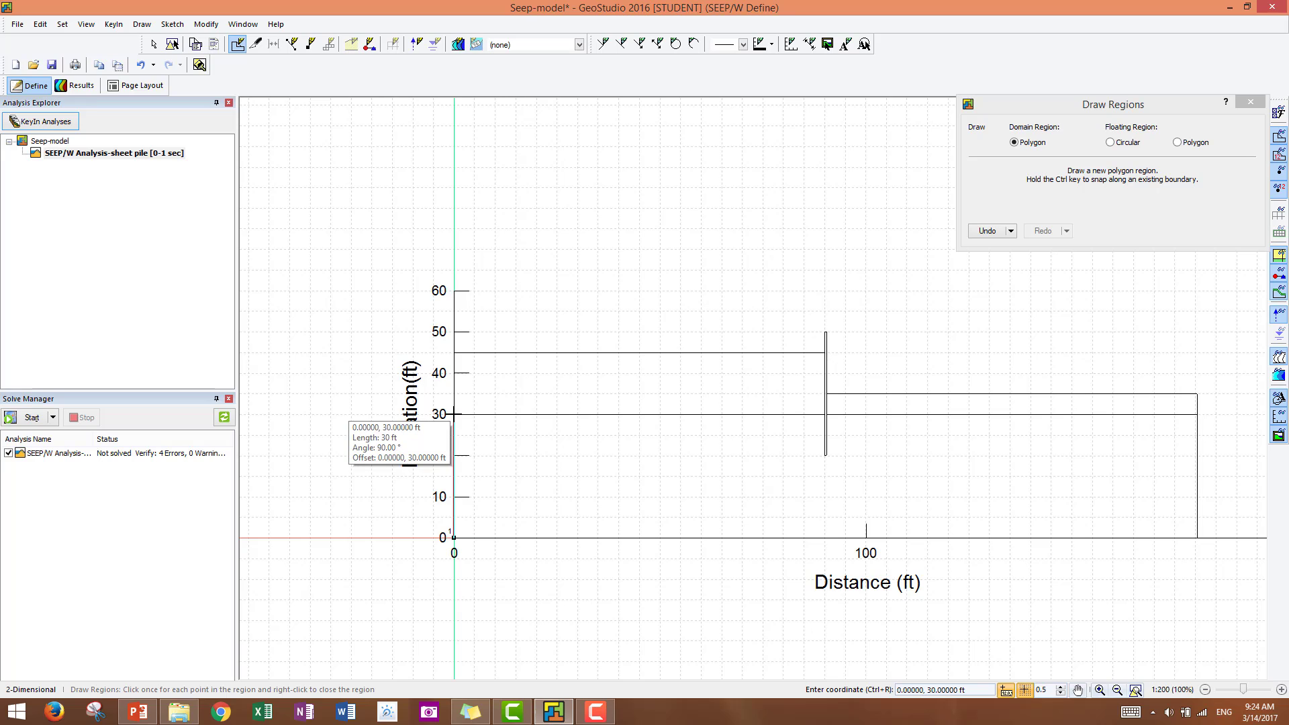
left_click(451, 415)
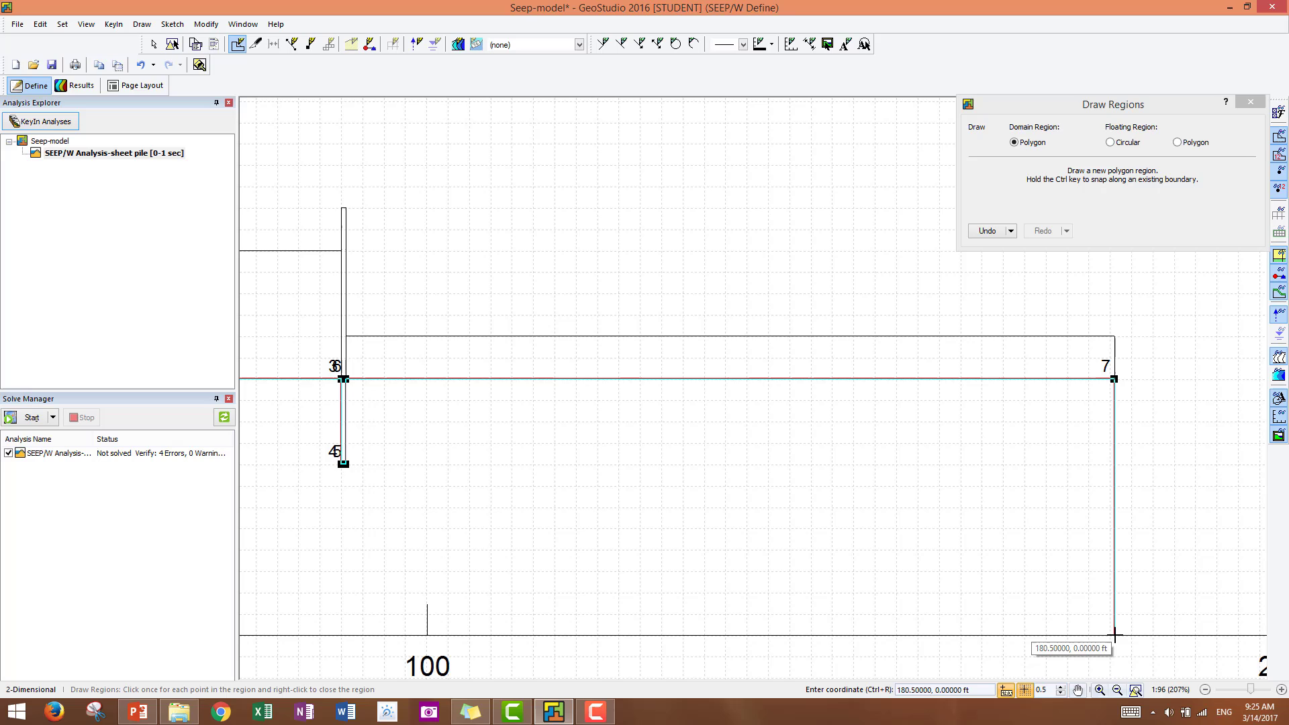
left_click(1114, 634)
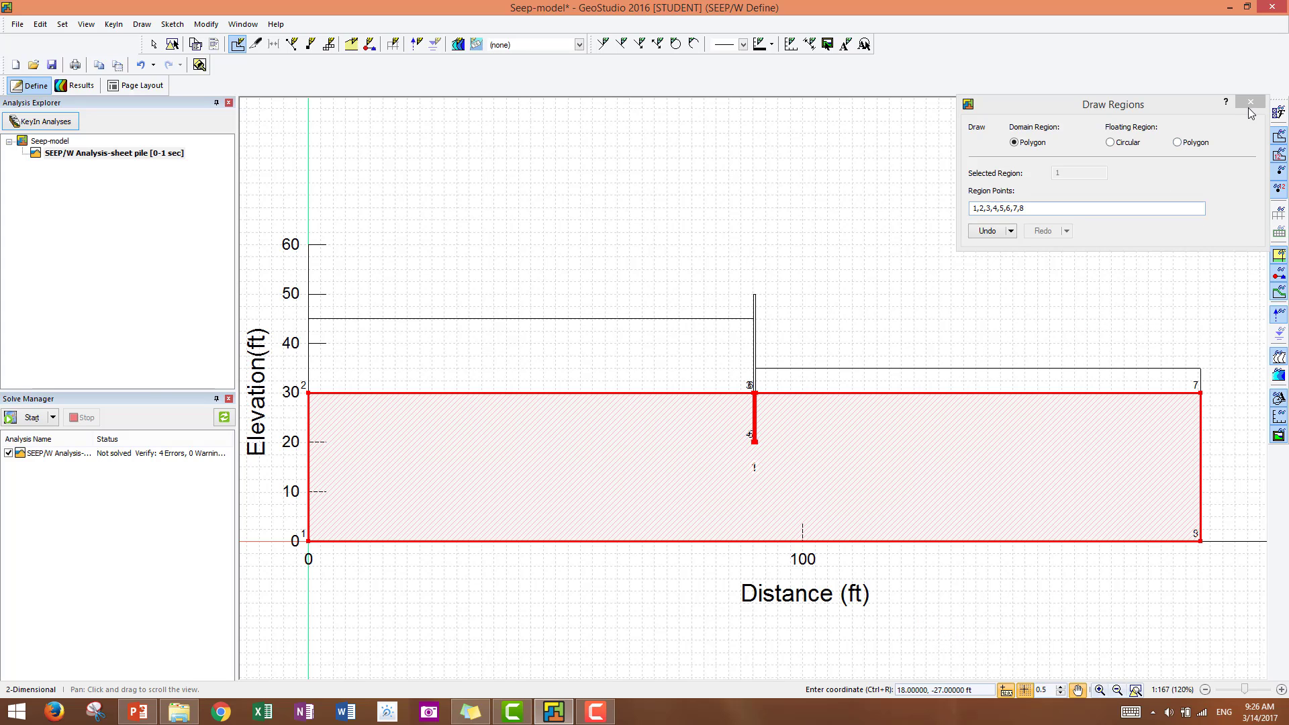
left_click(1250, 102)
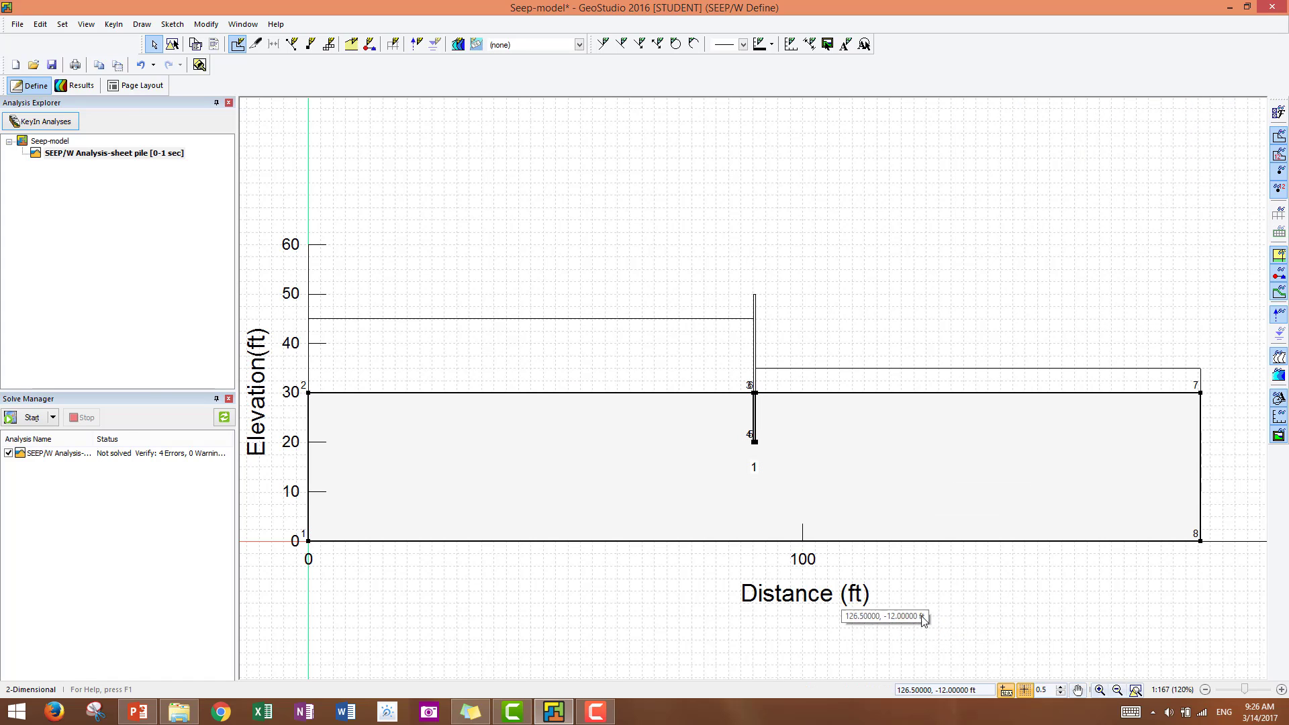
mouse_move(903, 631)
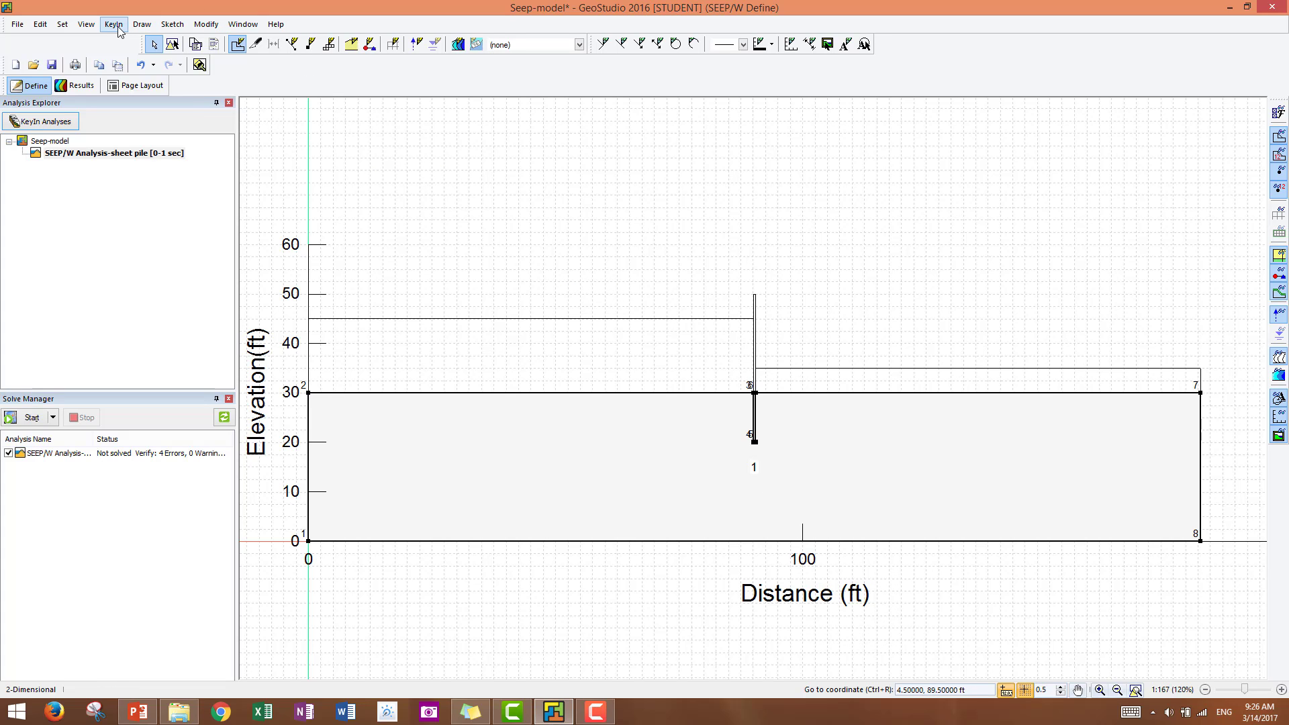
Bring up the empty KeyIn Materials list for defining soil properties
left_click(113, 25)
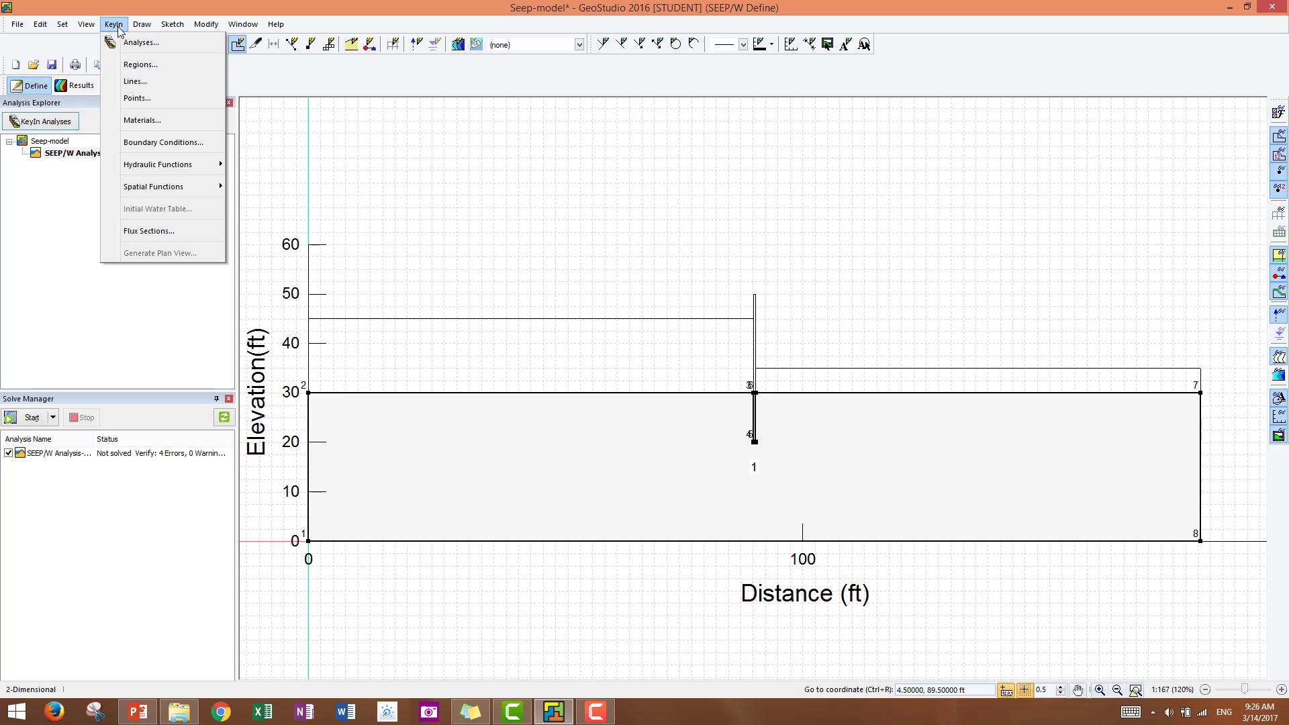
mouse_move(125, 82)
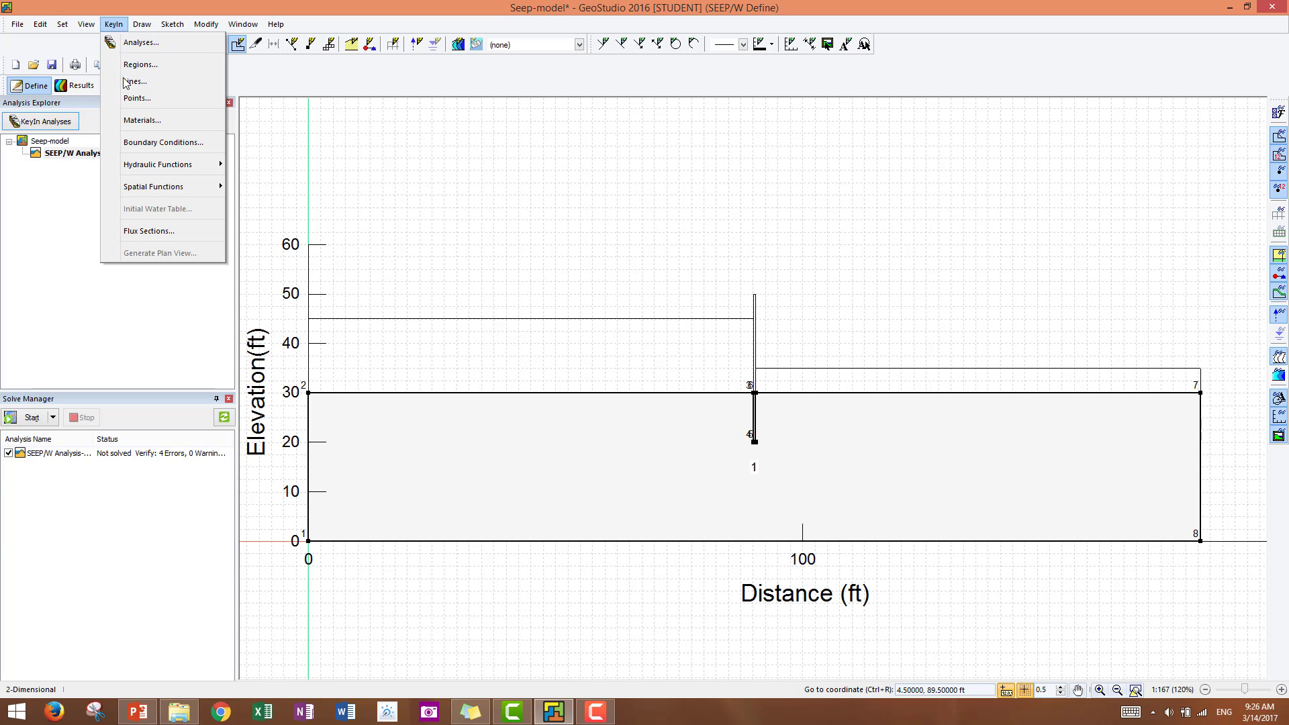
left_click(141, 120)
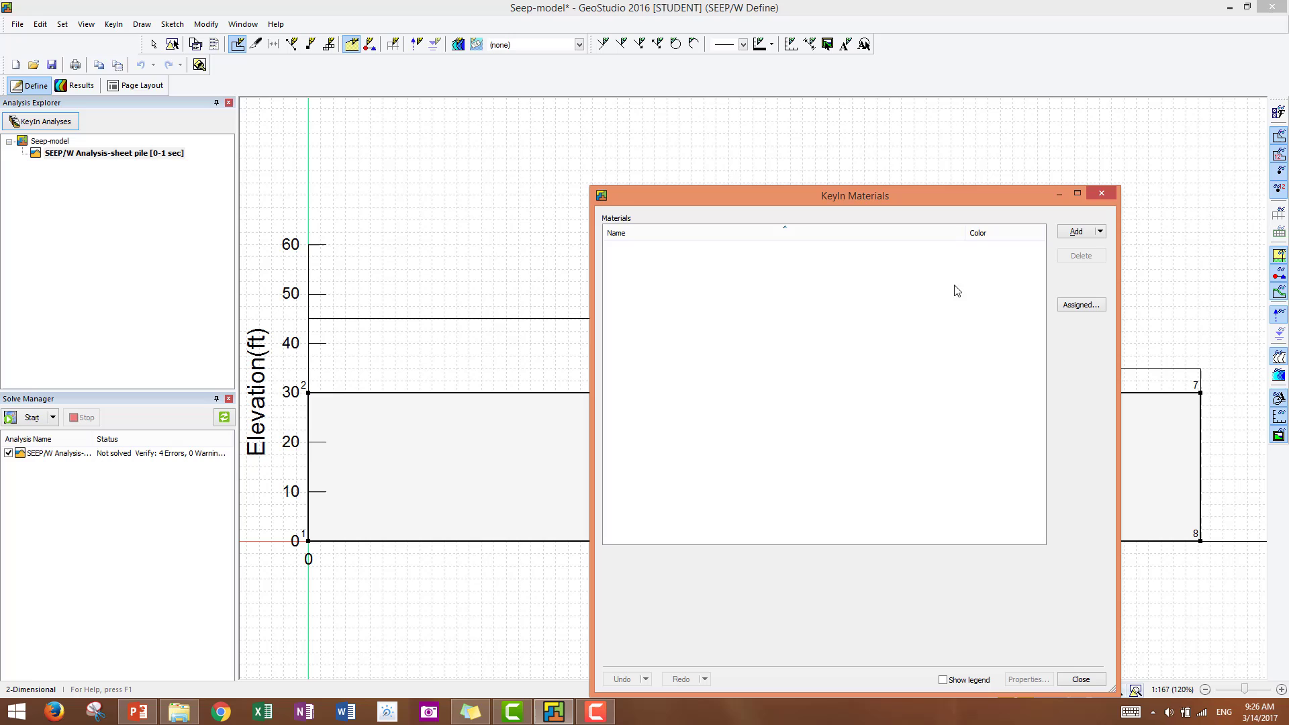
Add a new material named Foundation soil using the Saturated Only material model
left_click(1076, 231)
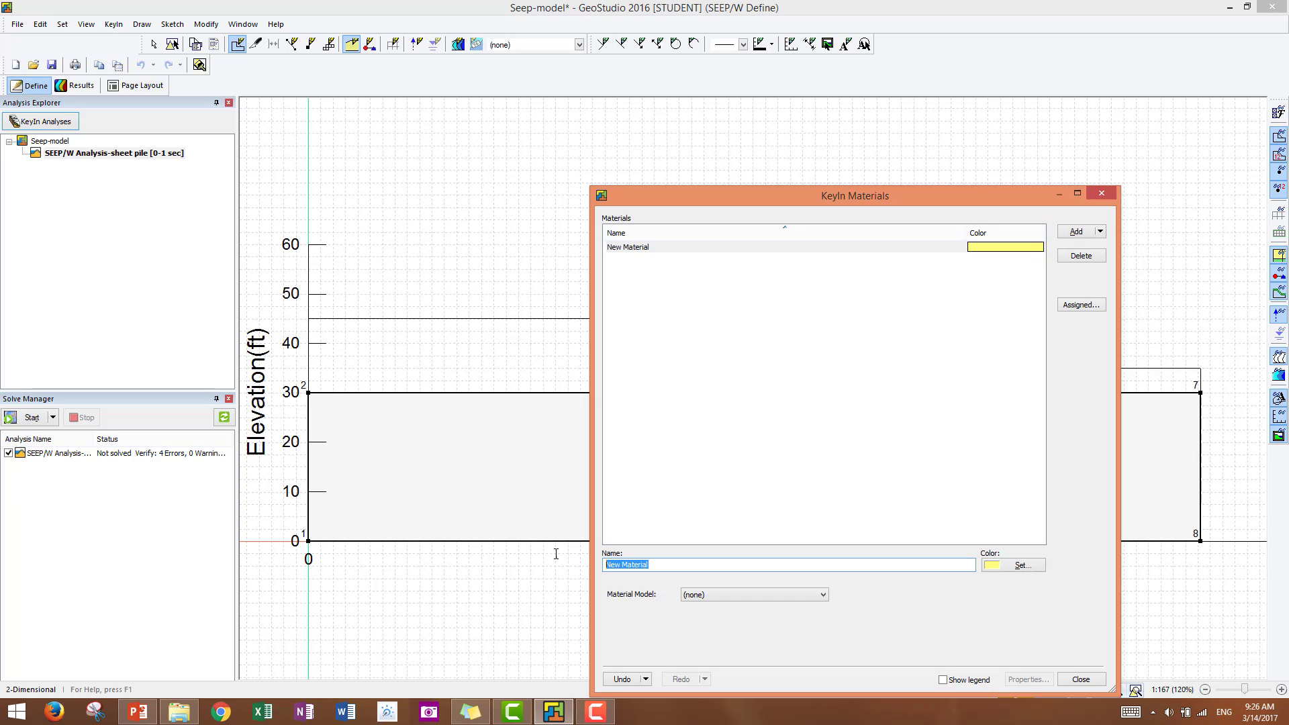
type("Foundation")
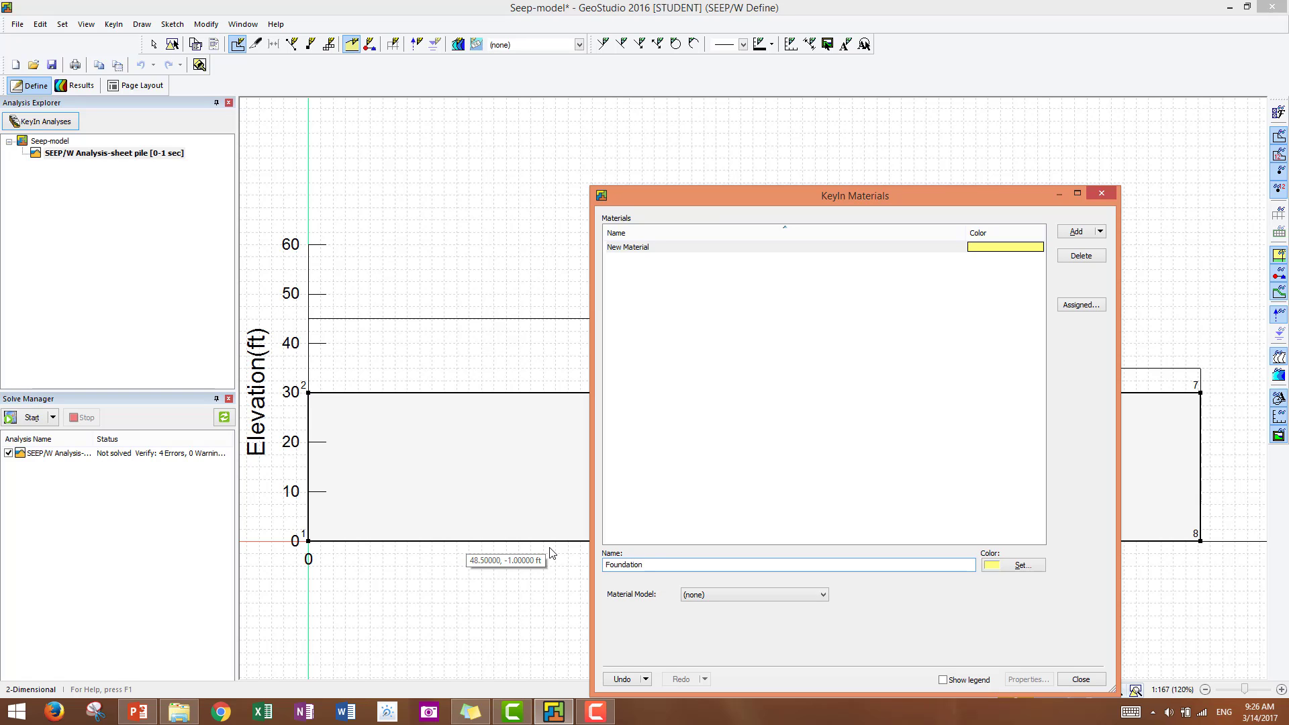
type("soil")
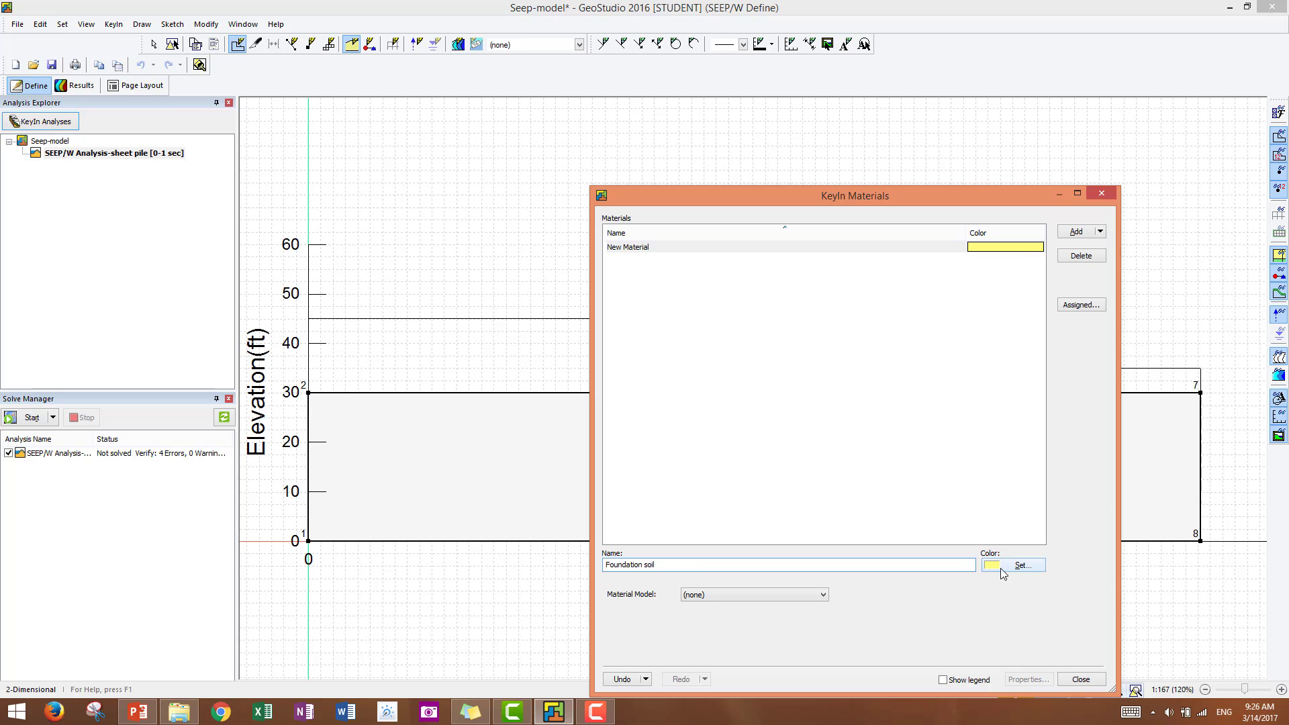
left_click(822, 594)
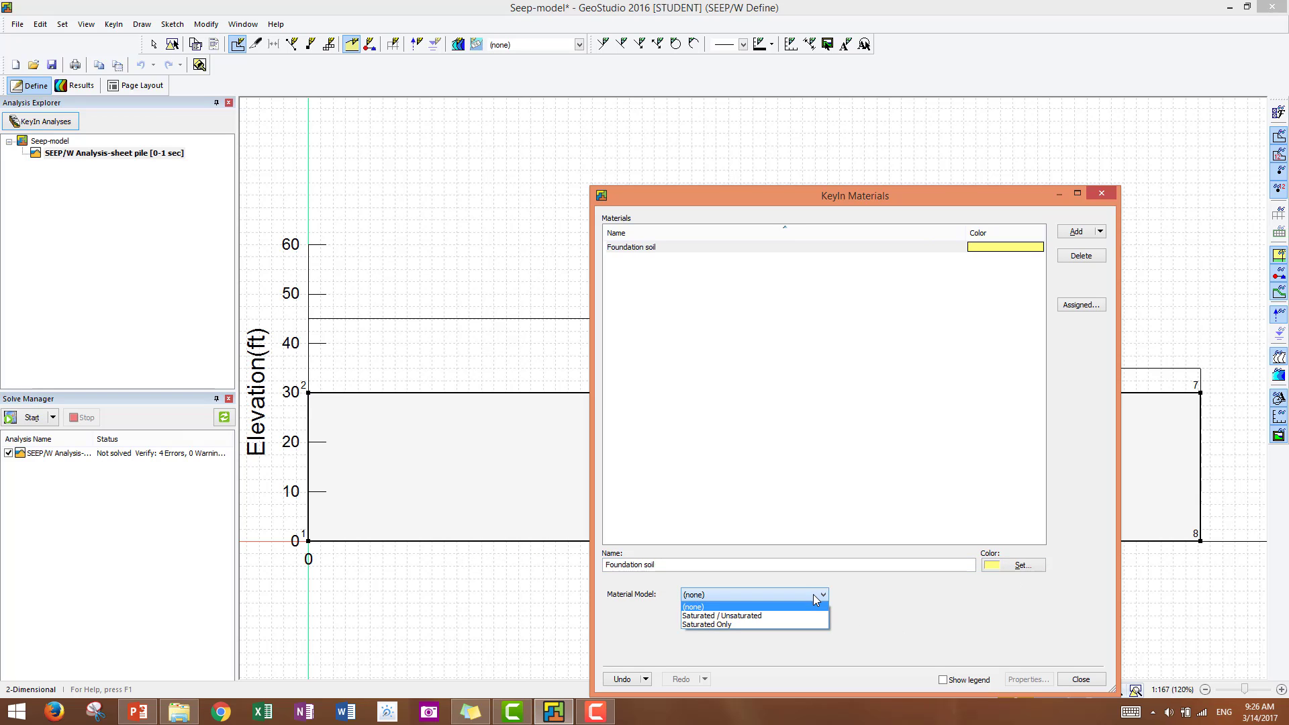
mouse_move(744, 624)
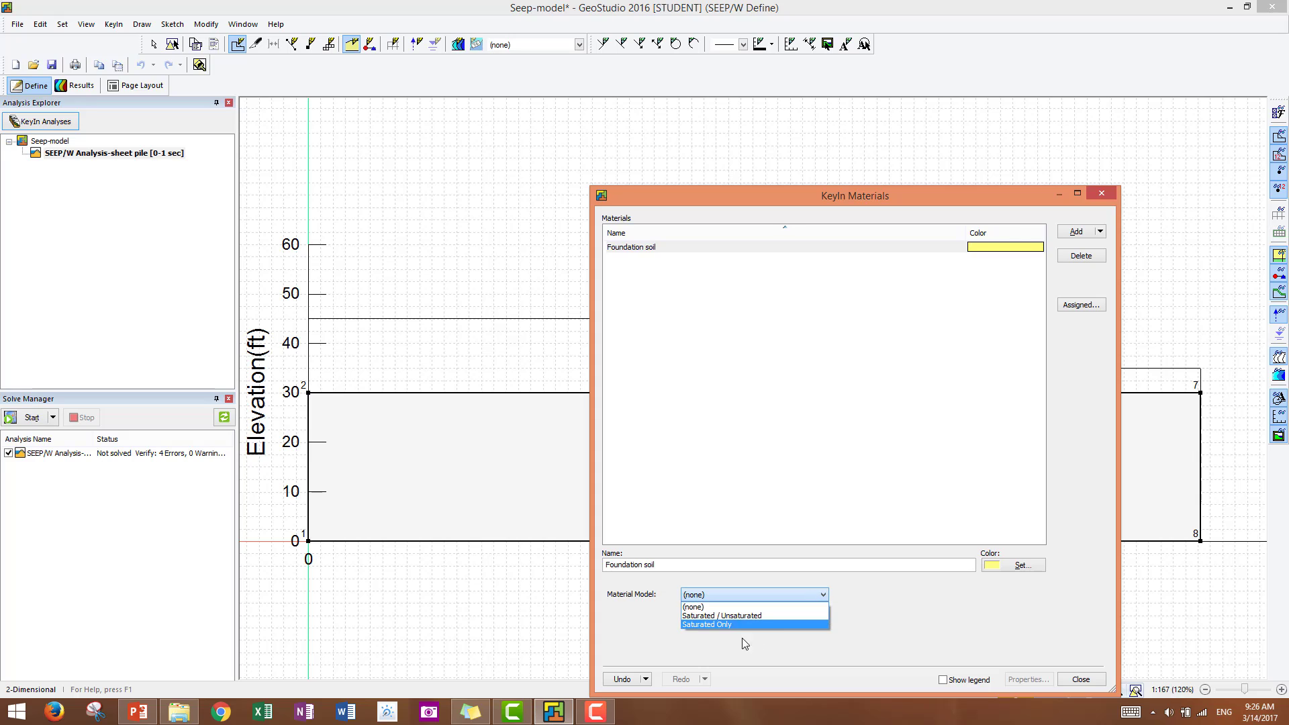
left_click(703, 624)
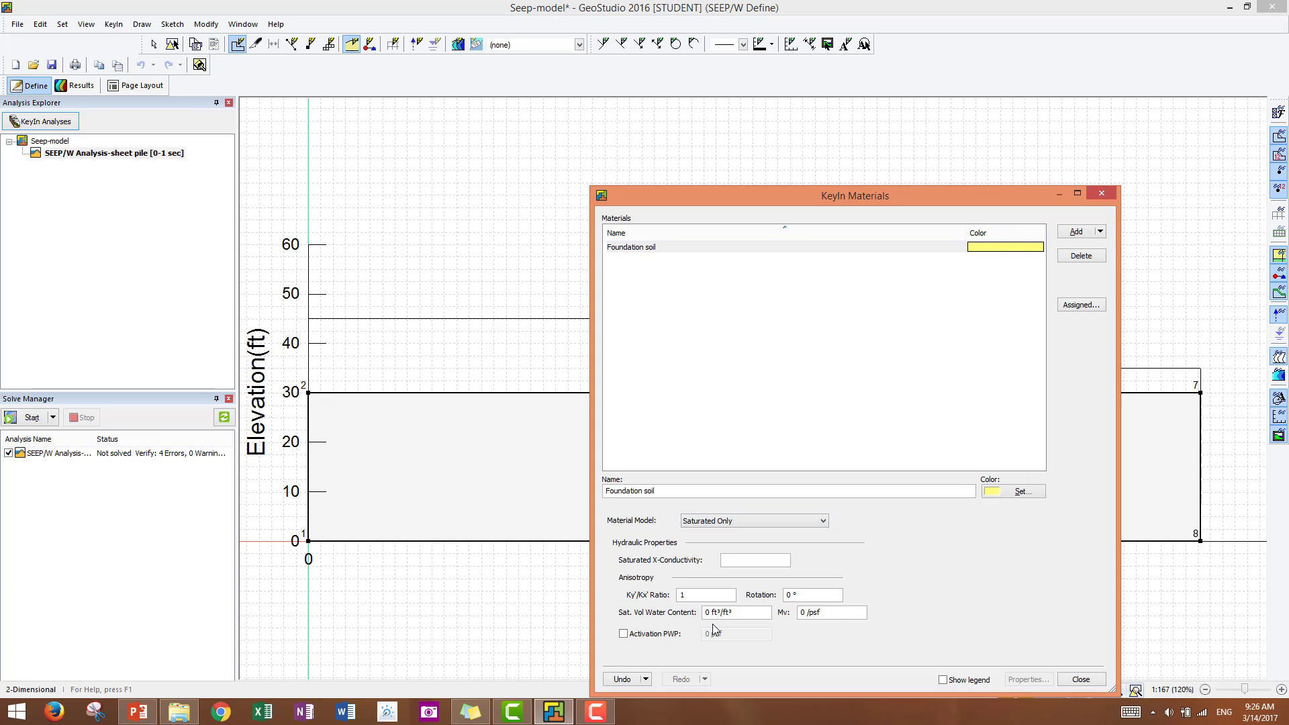
Set its saturated X-conductivity to 1.64e-4 ft/sec (0.000164) and close the materials window
left_click(753, 560)
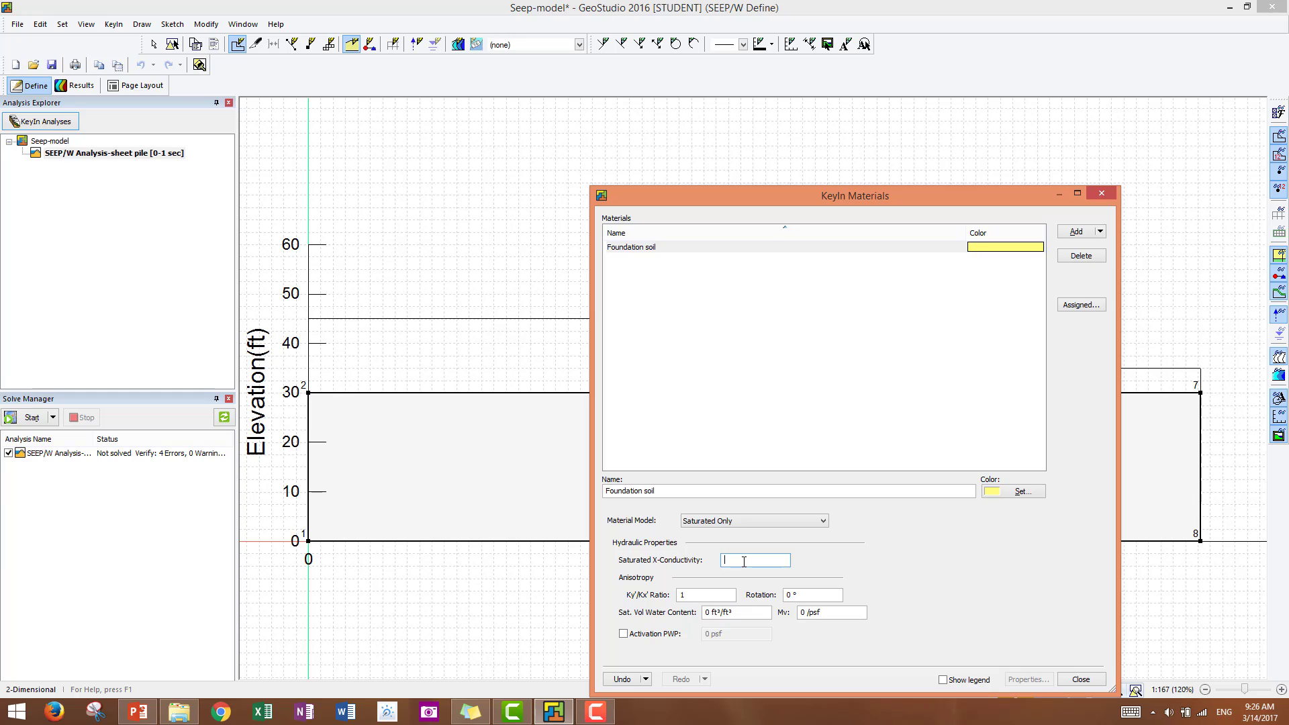
type("1.64")
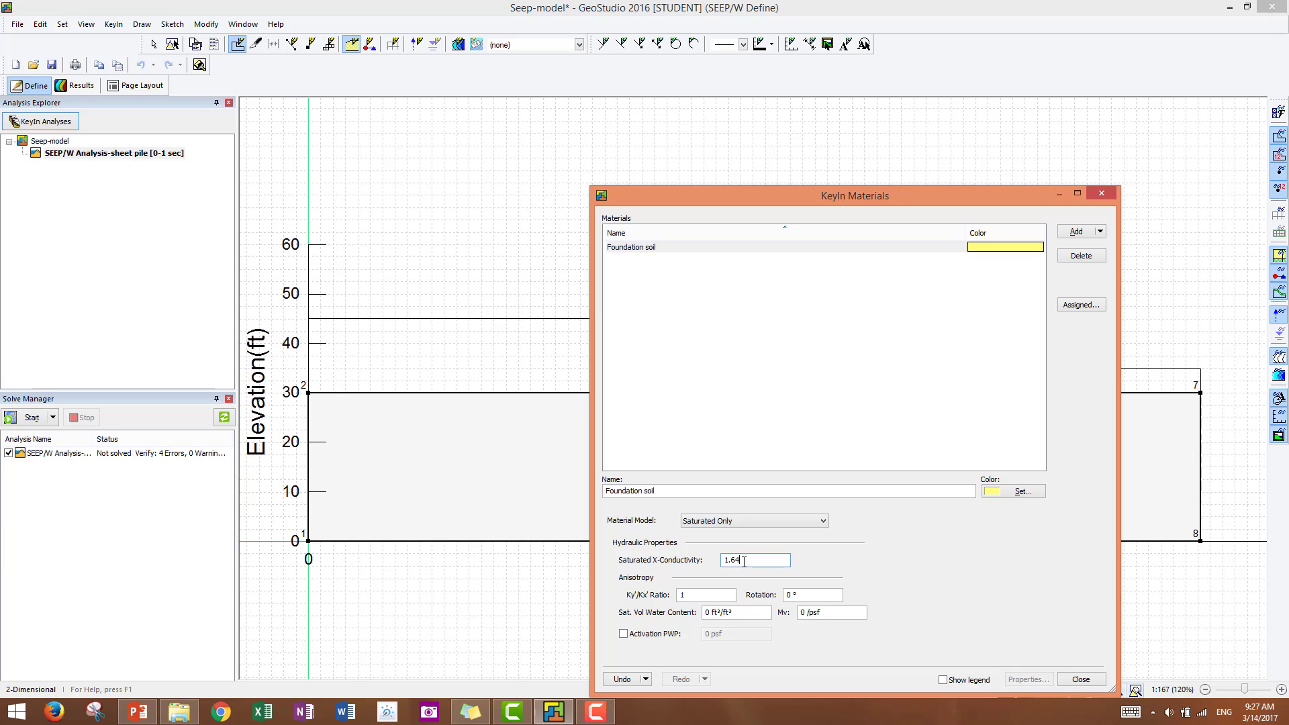
type("e-4")
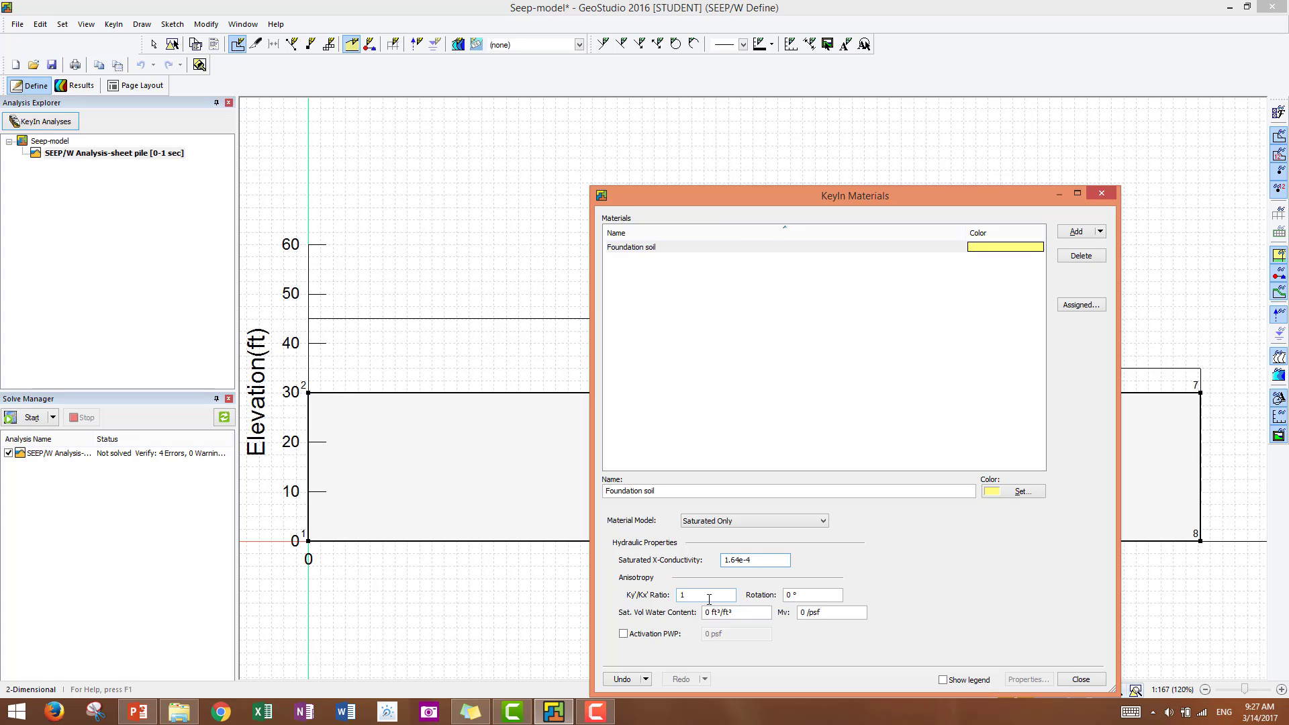
left_click(705, 595)
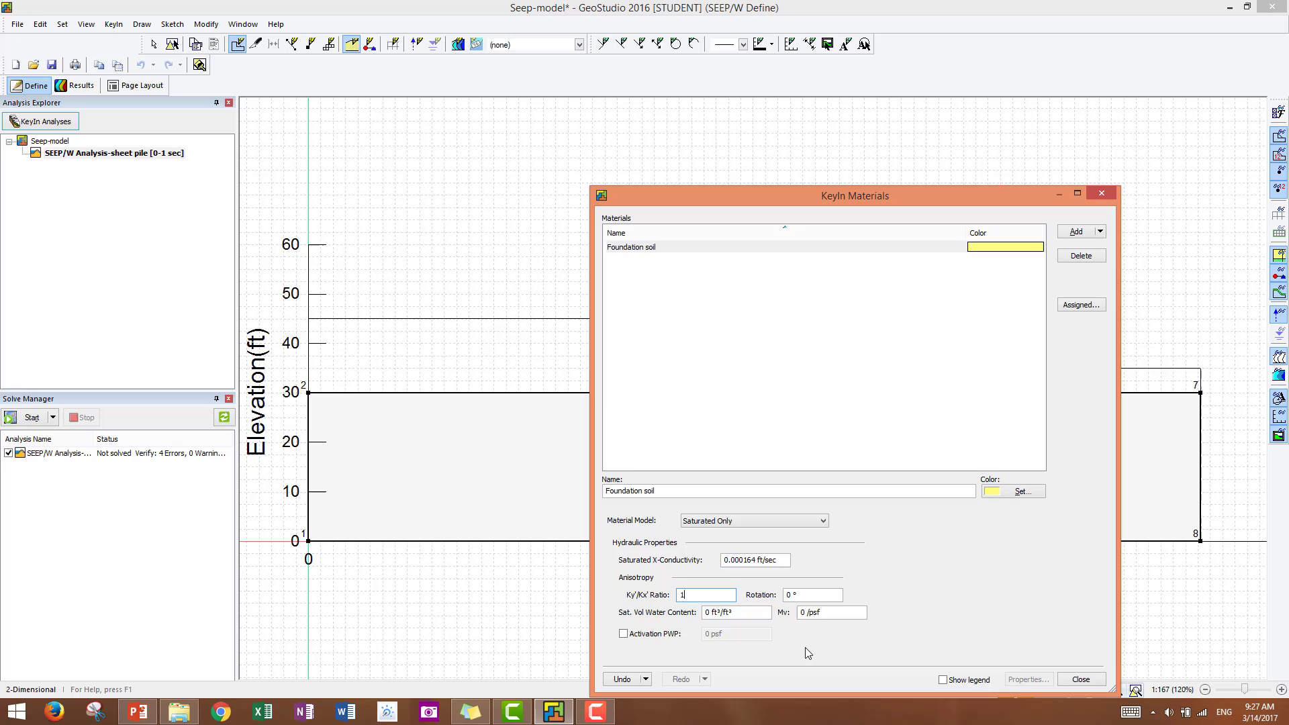
mouse_move(1038, 647)
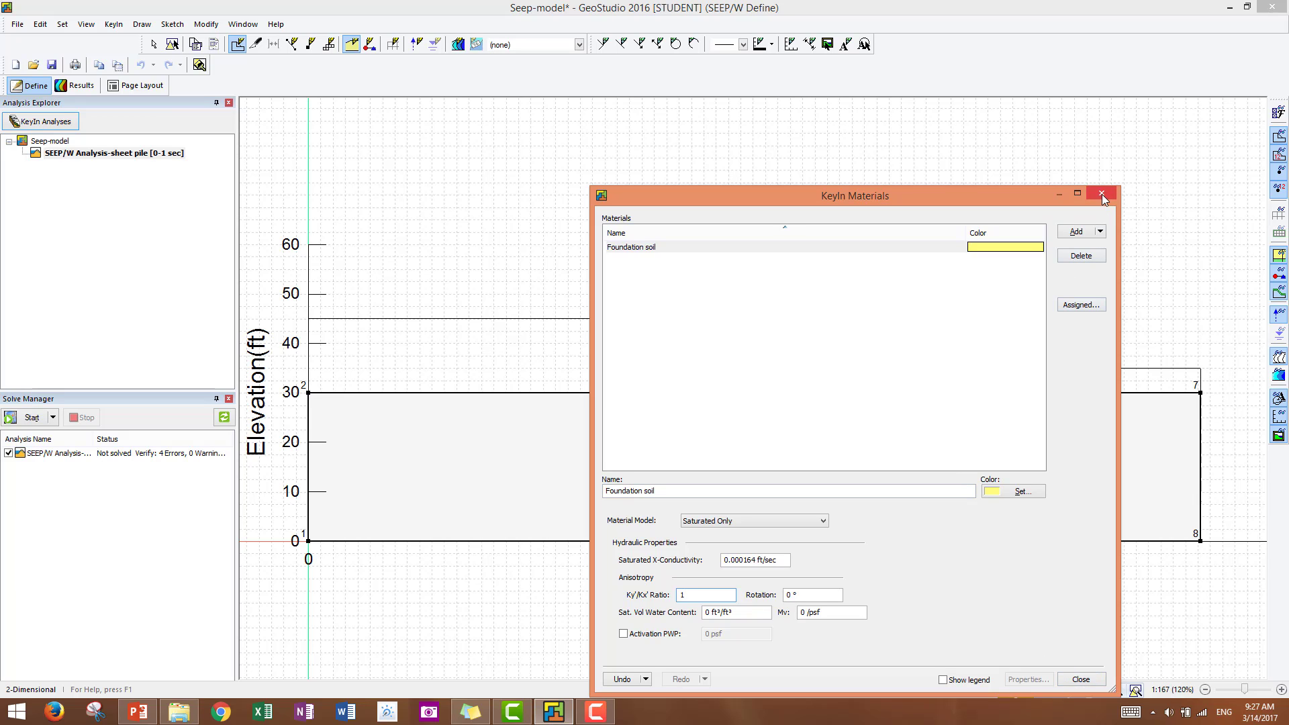
left_click(1101, 194)
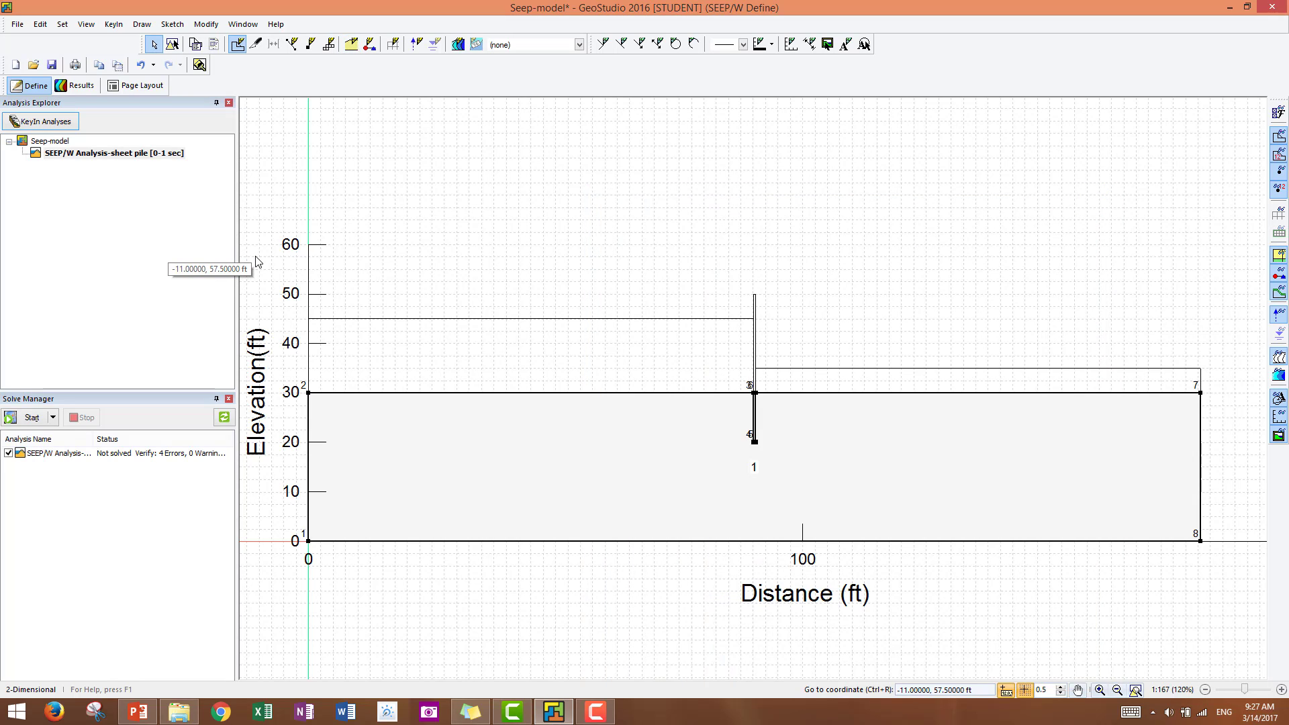
mouse_move(394, 451)
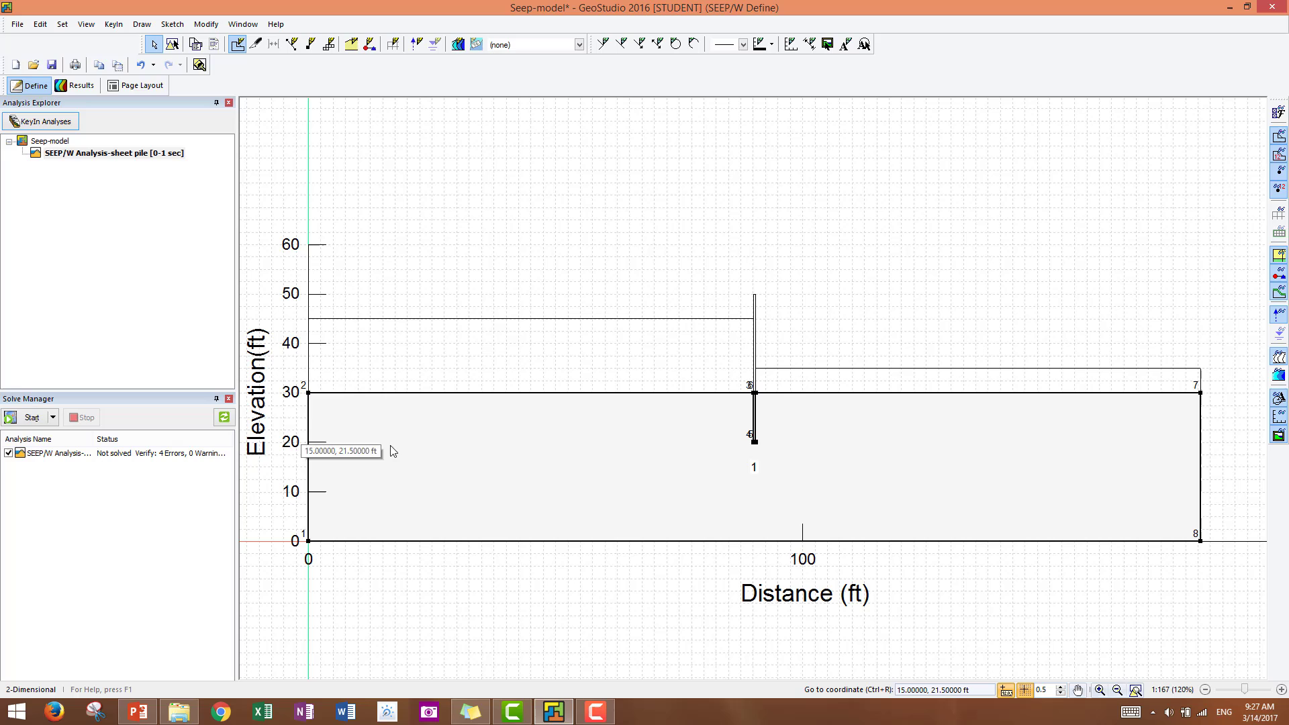
mouse_move(349, 44)
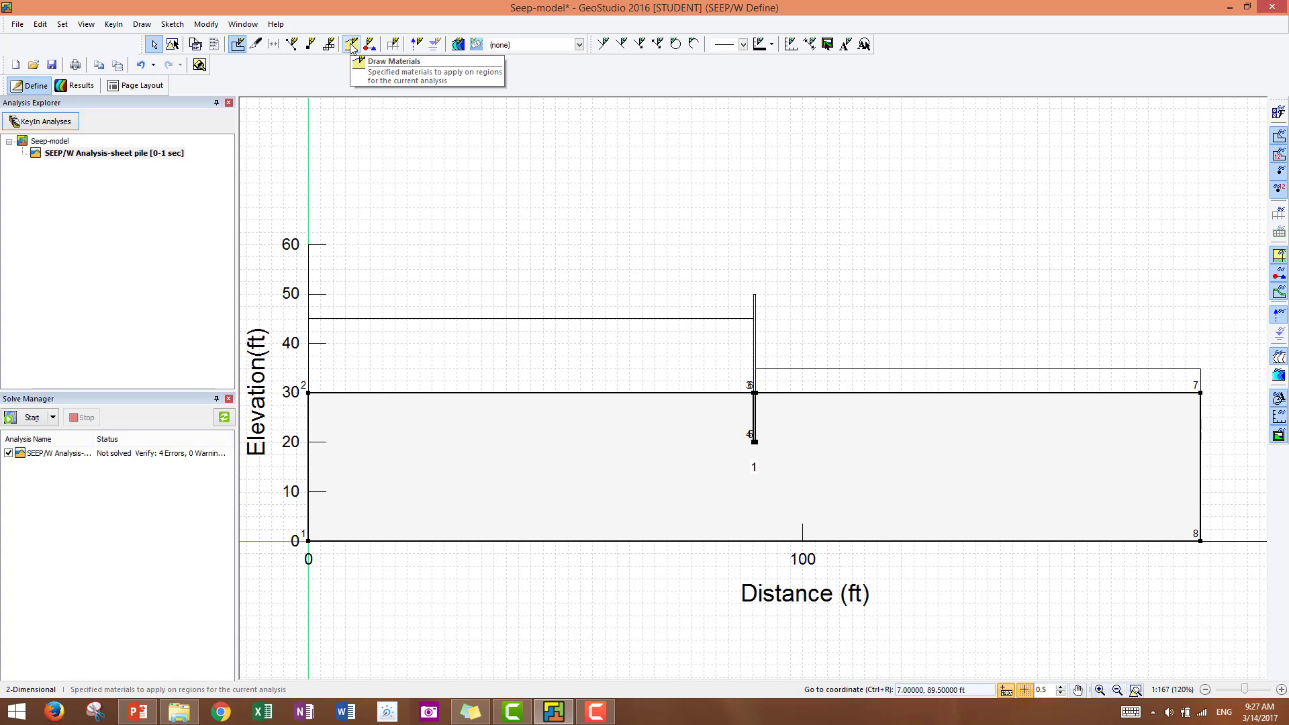
mouse_move(141, 24)
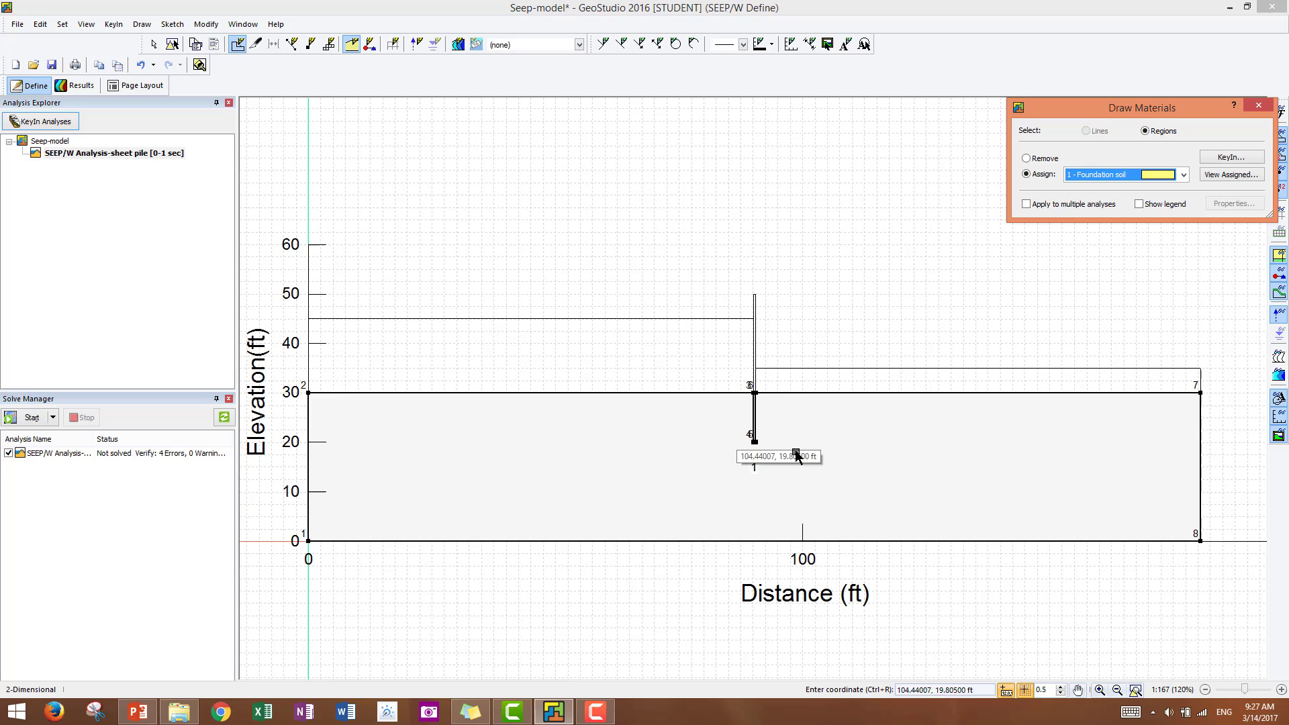
mouse_move(642, 452)
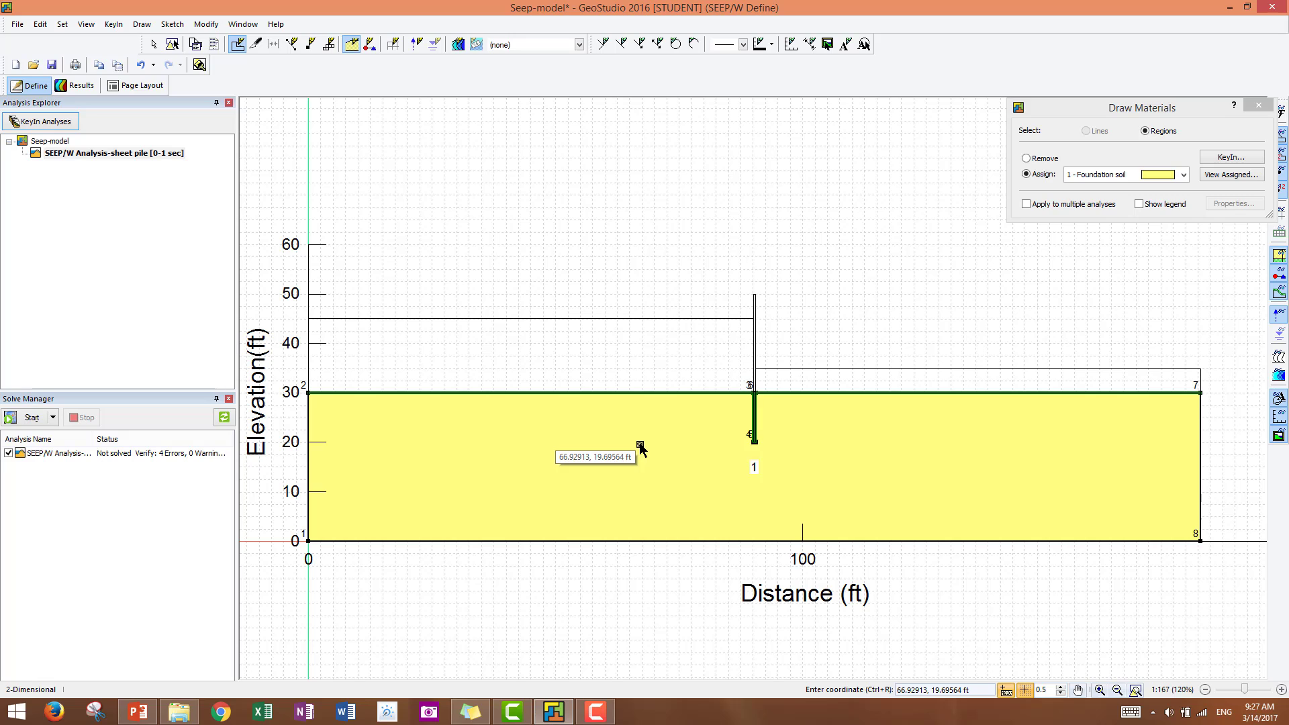
mouse_move(884, 508)
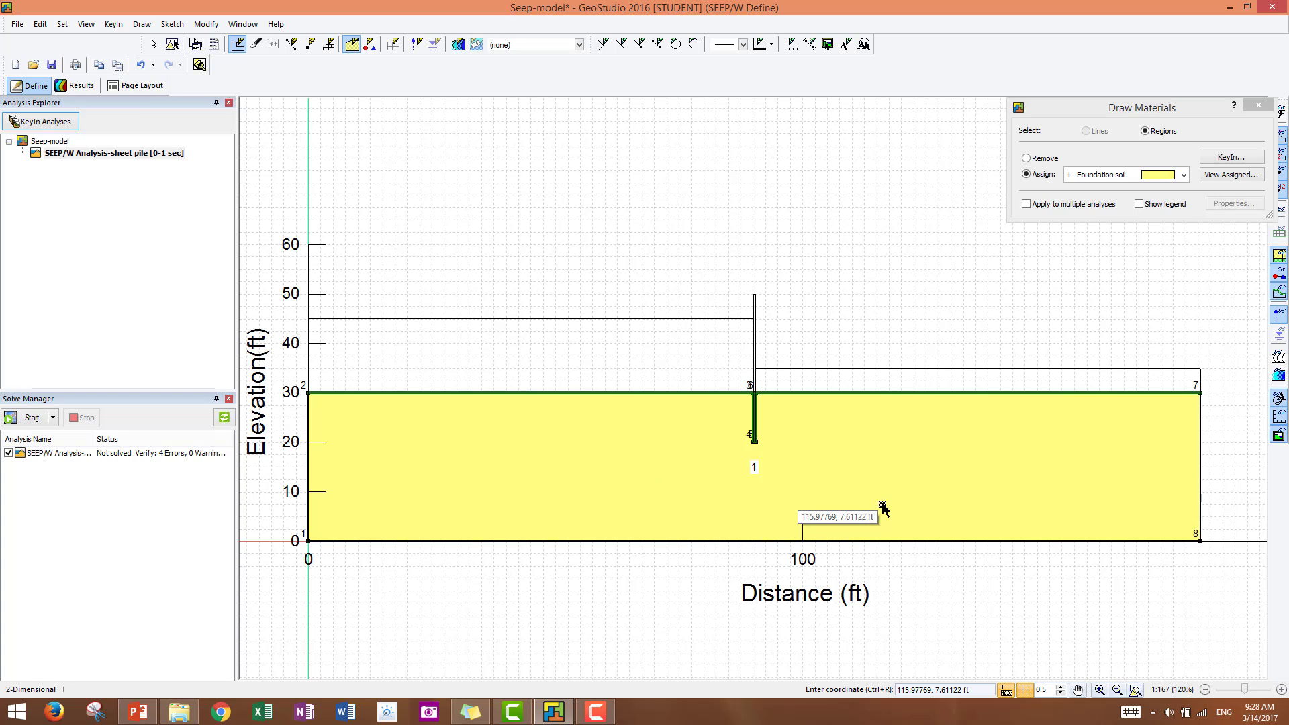
mouse_move(882, 507)
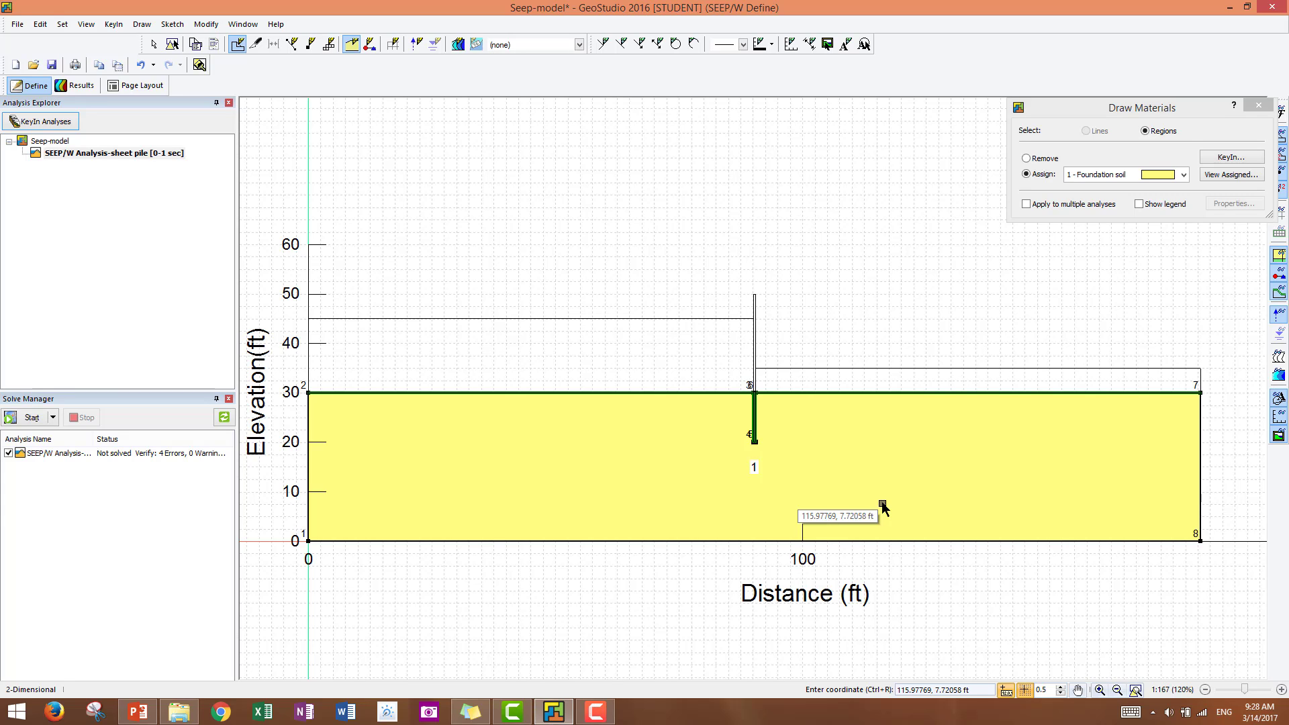
mouse_move(884, 508)
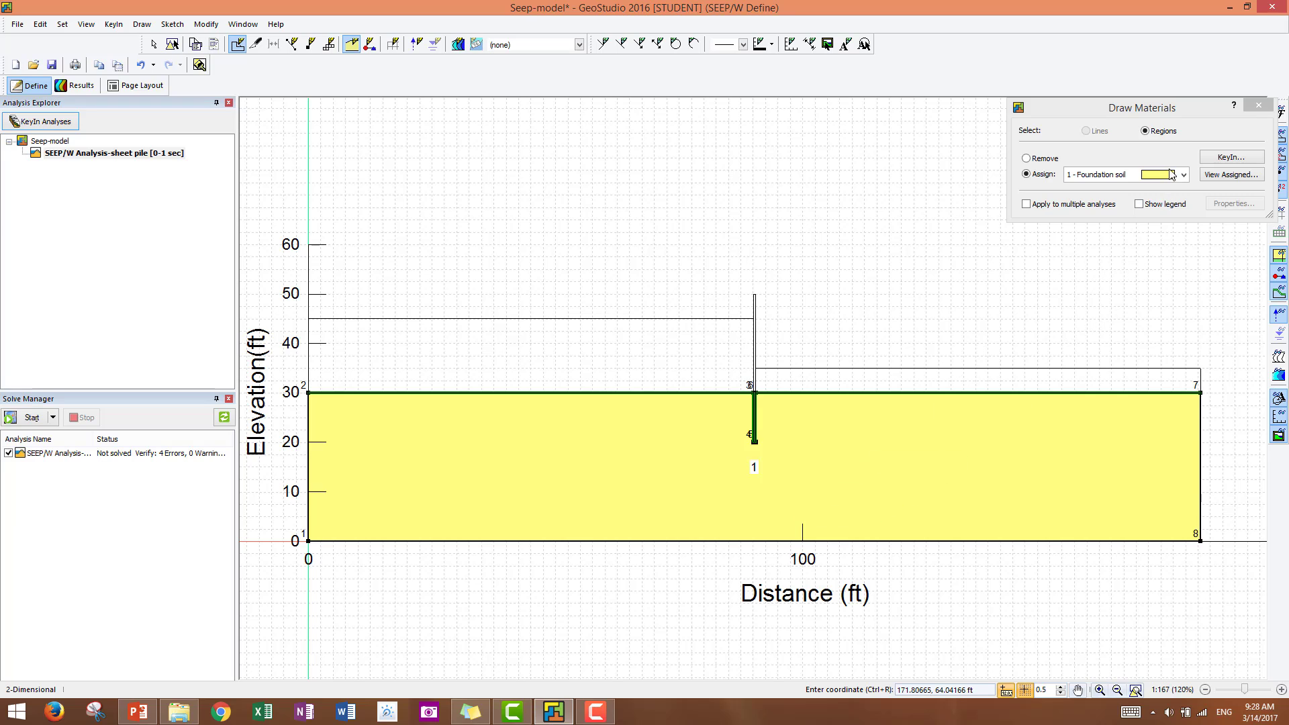
Close the Draw Materials window after filling the soil region with Foundation soil
left_click(1256, 106)
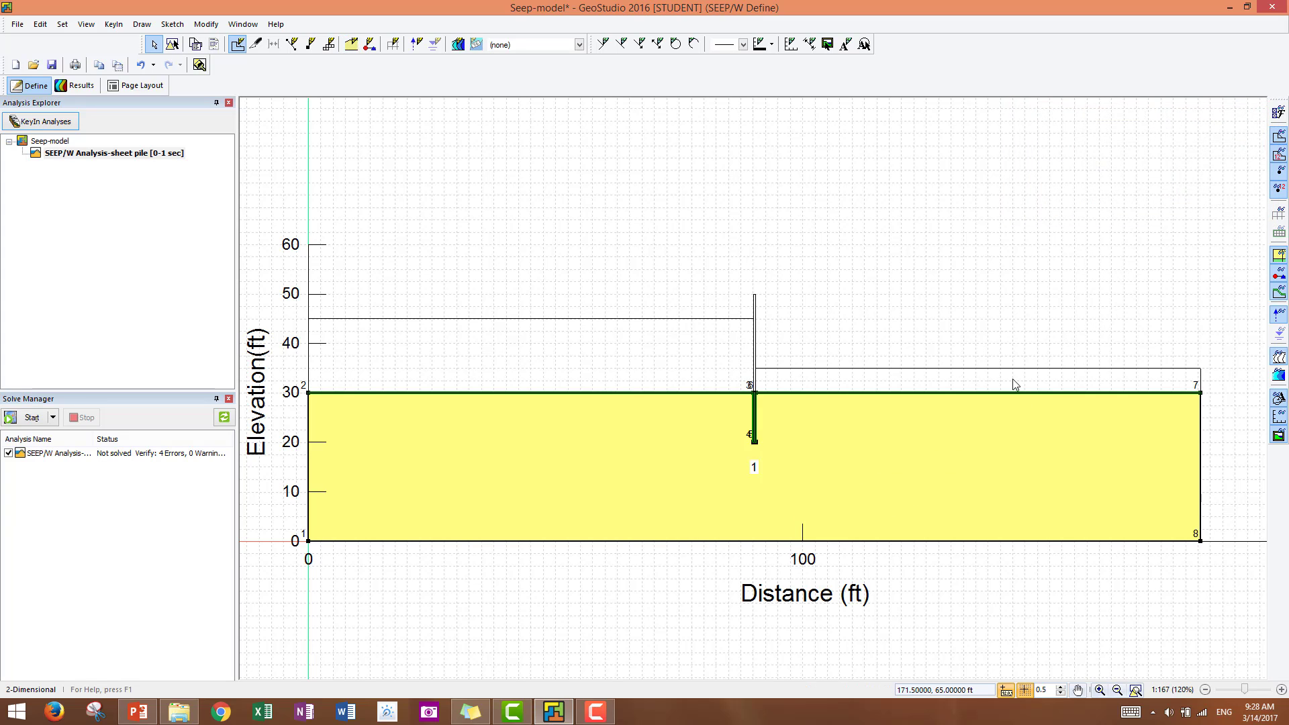
mouse_move(274, 403)
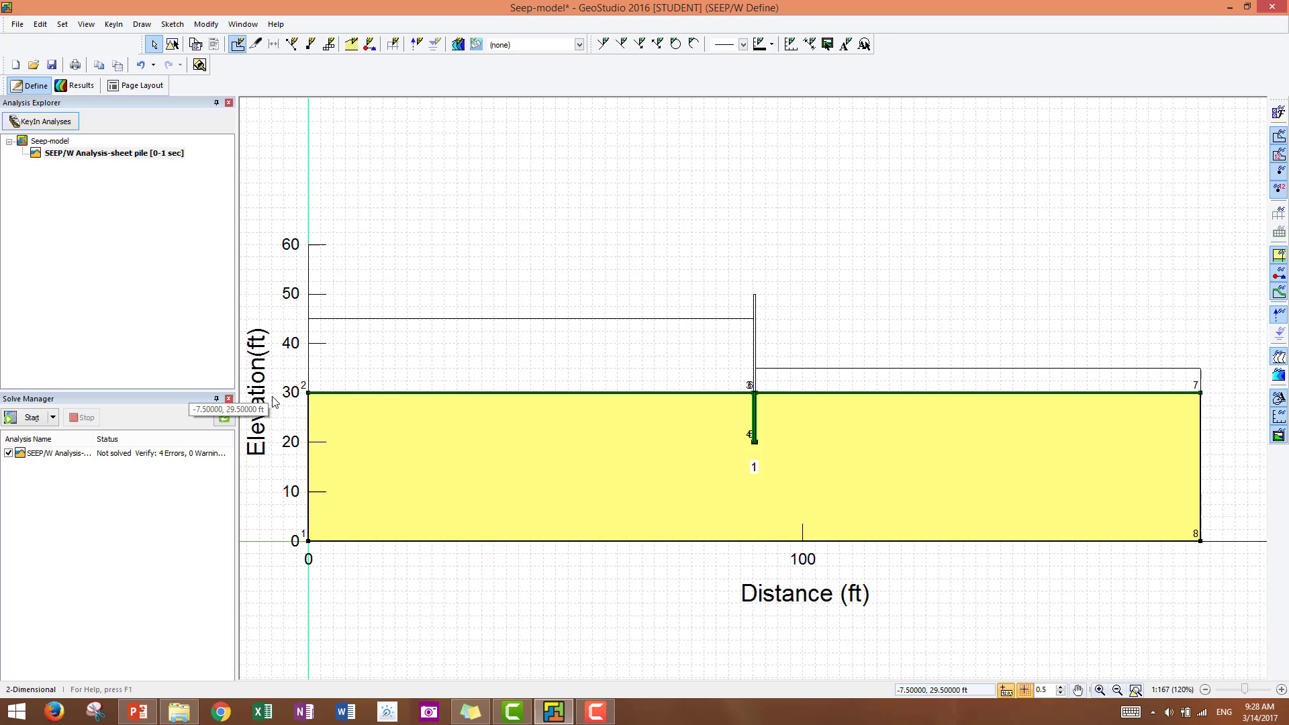
mouse_move(272, 248)
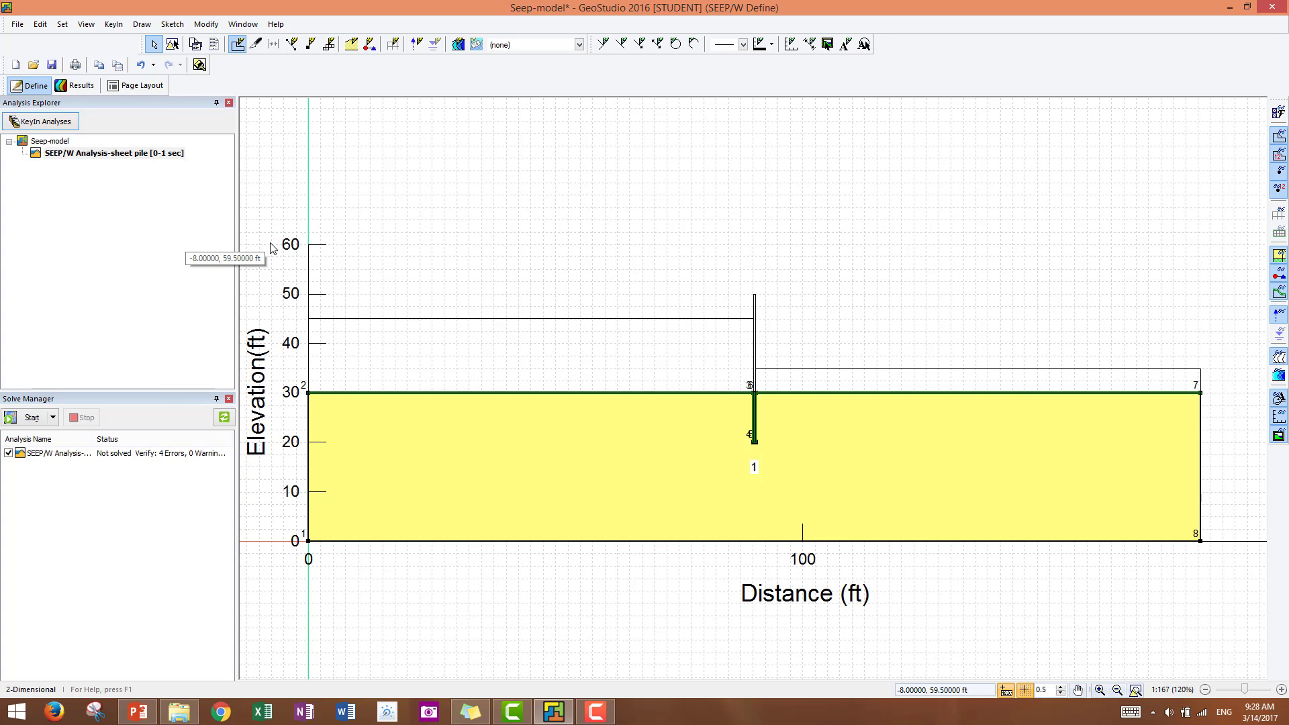
mouse_move(239, 45)
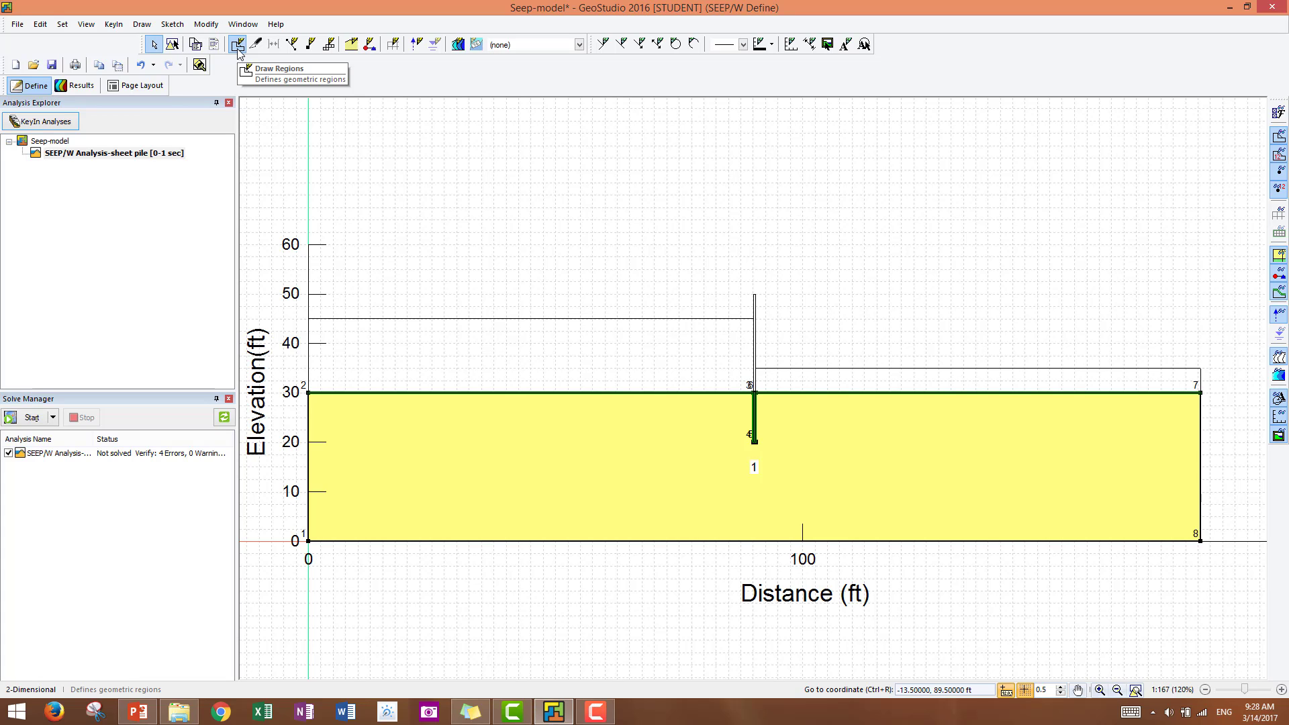
mouse_move(239, 51)
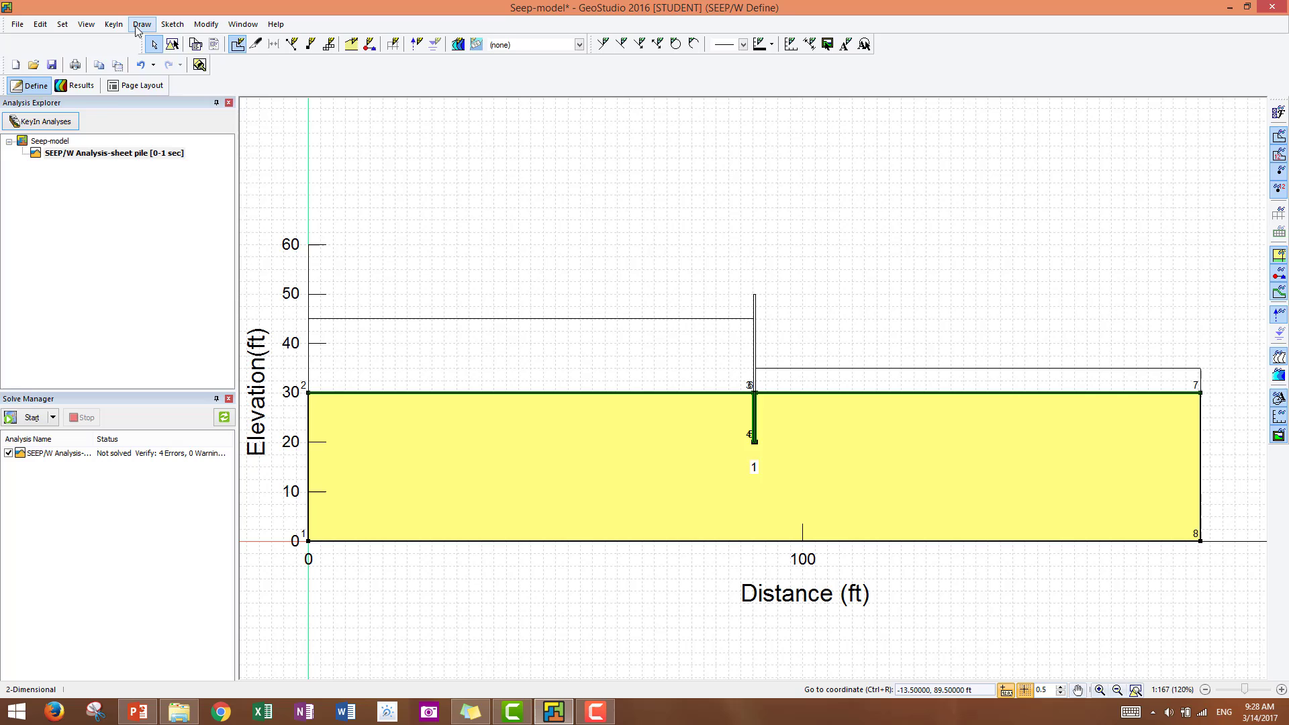
Set the approximate global element size to 3.5 ft in Draw Mesh Properties, giving 502 nodes and 440 elements
left_click(141, 24)
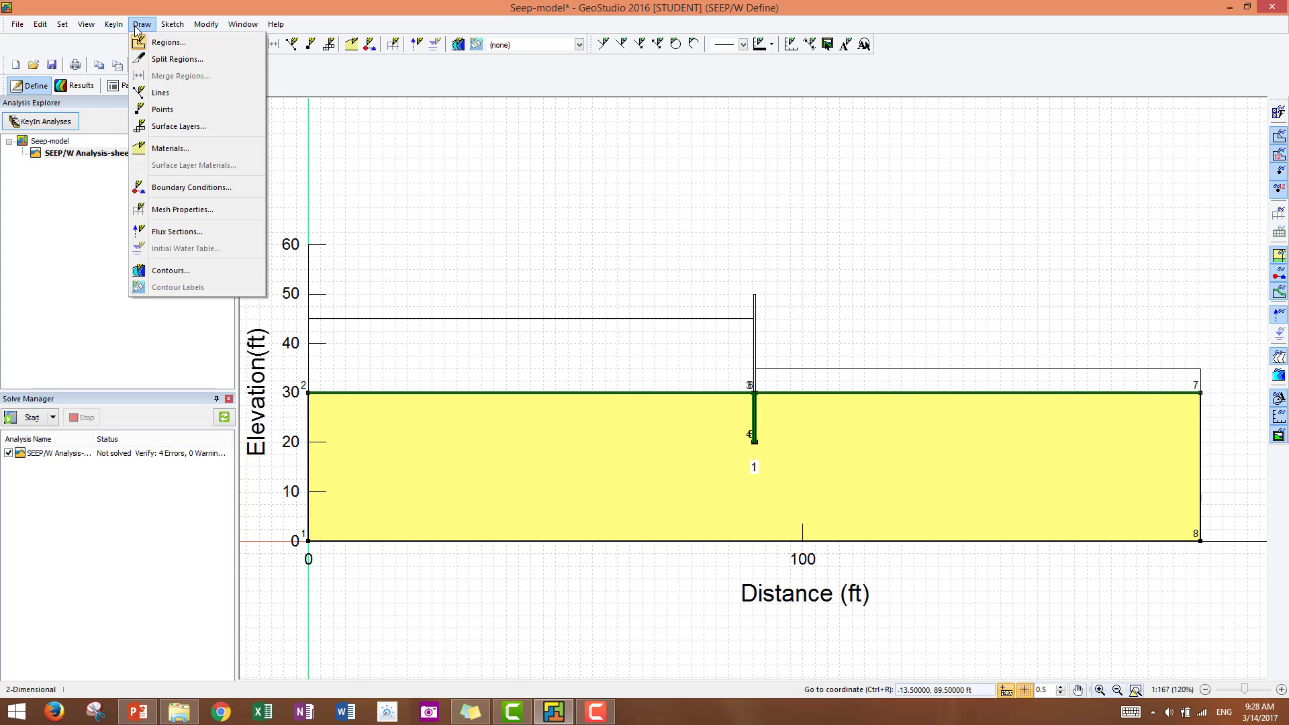
mouse_move(181, 210)
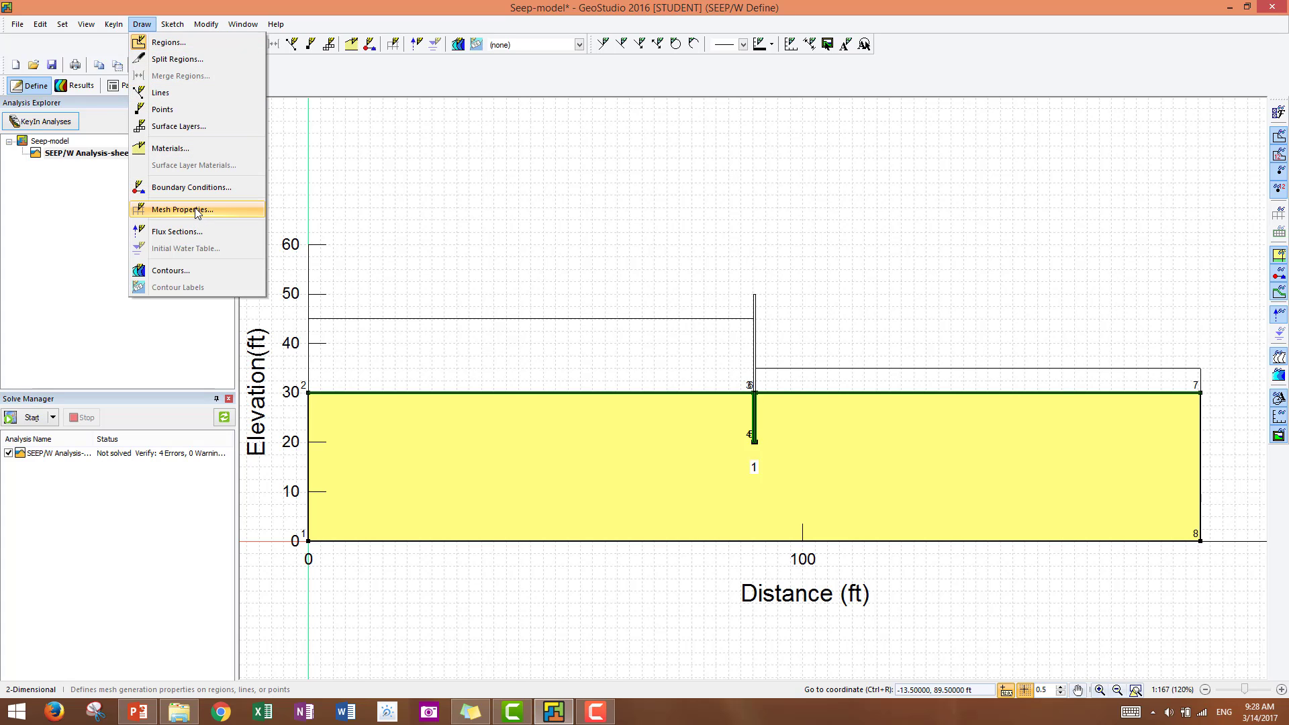
left_click(182, 209)
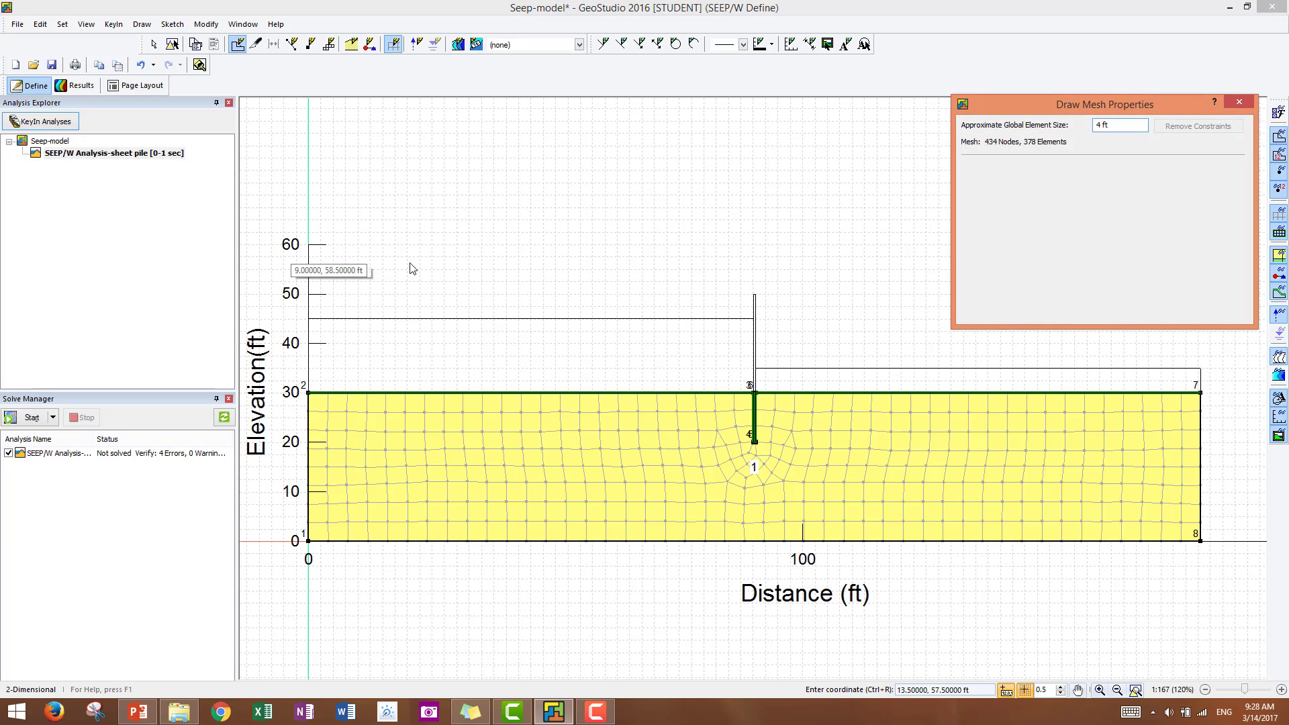
mouse_move(522, 352)
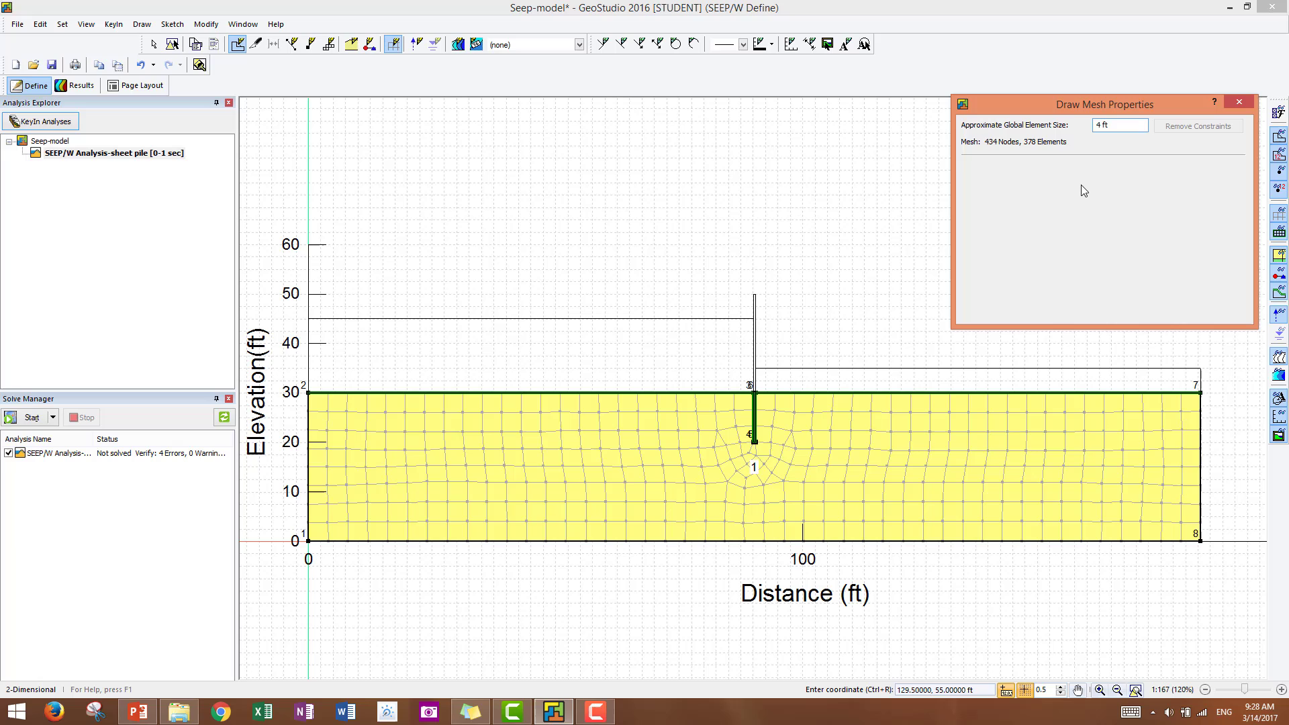
mouse_move(1009, 160)
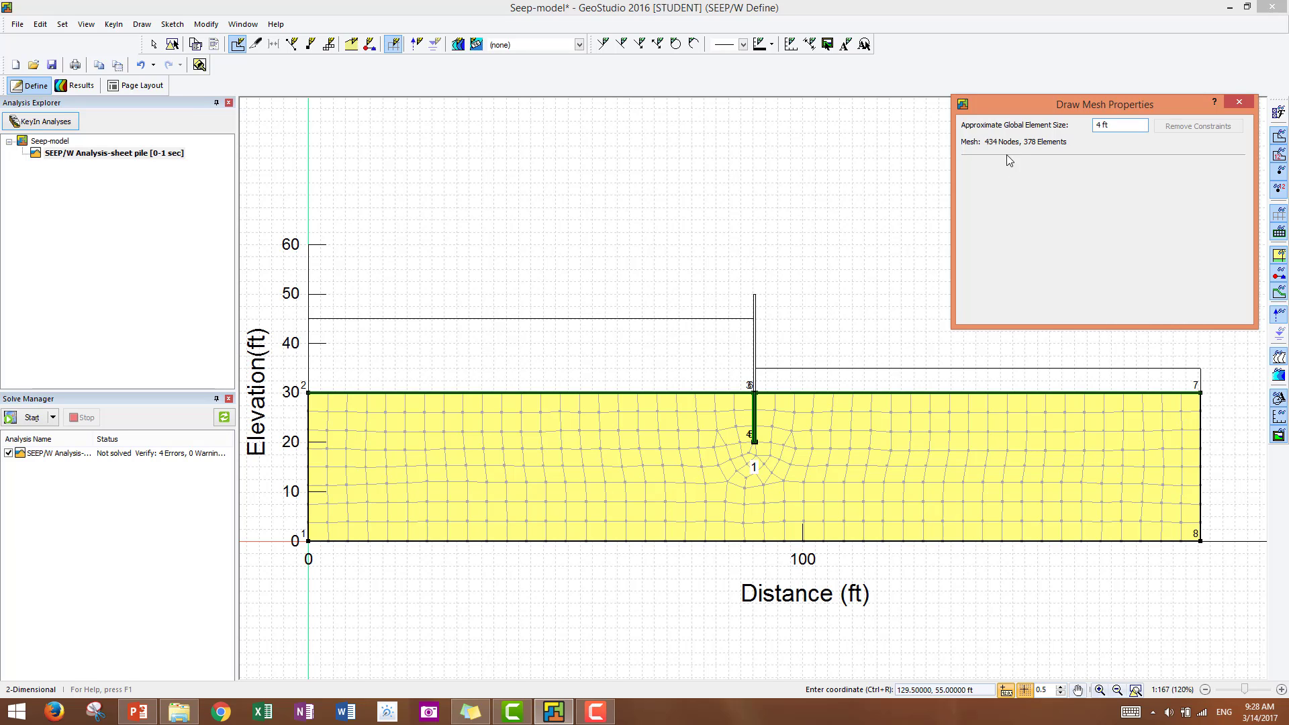
left_click(1119, 125)
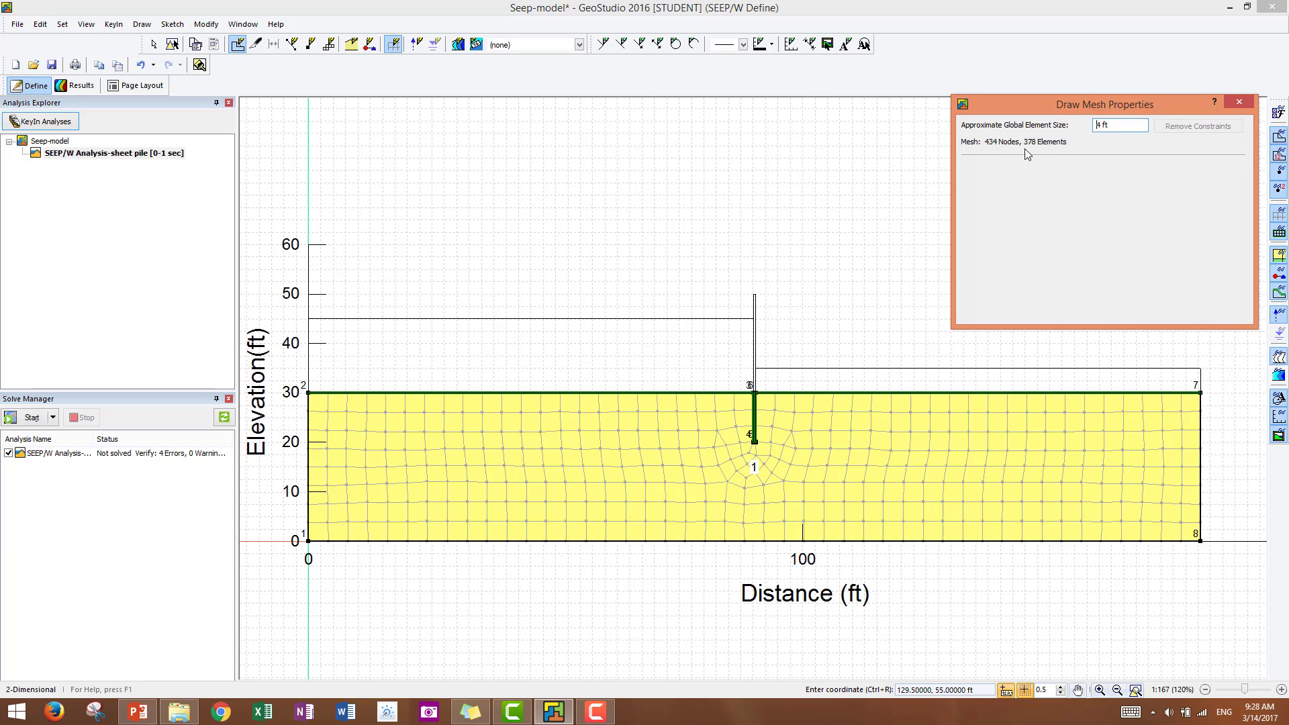
mouse_move(1082, 138)
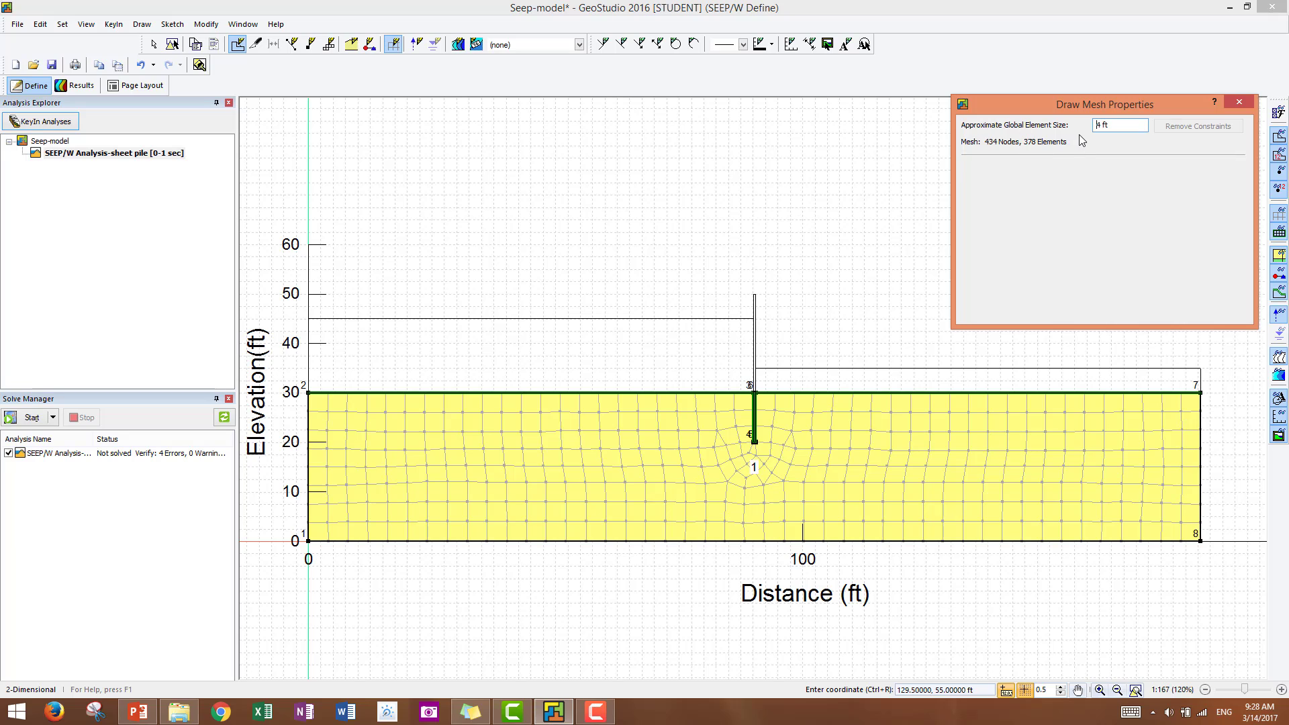
mouse_move(1071, 153)
type("3.5")
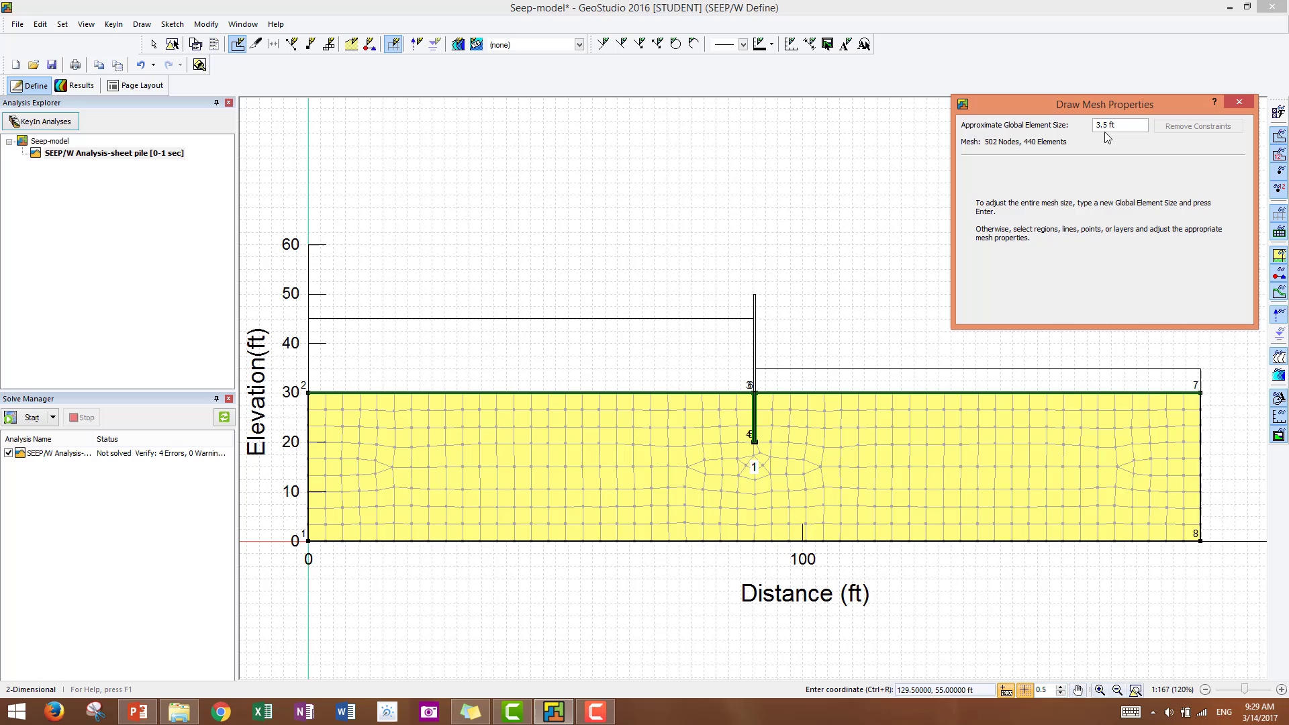
mouse_move(1035, 149)
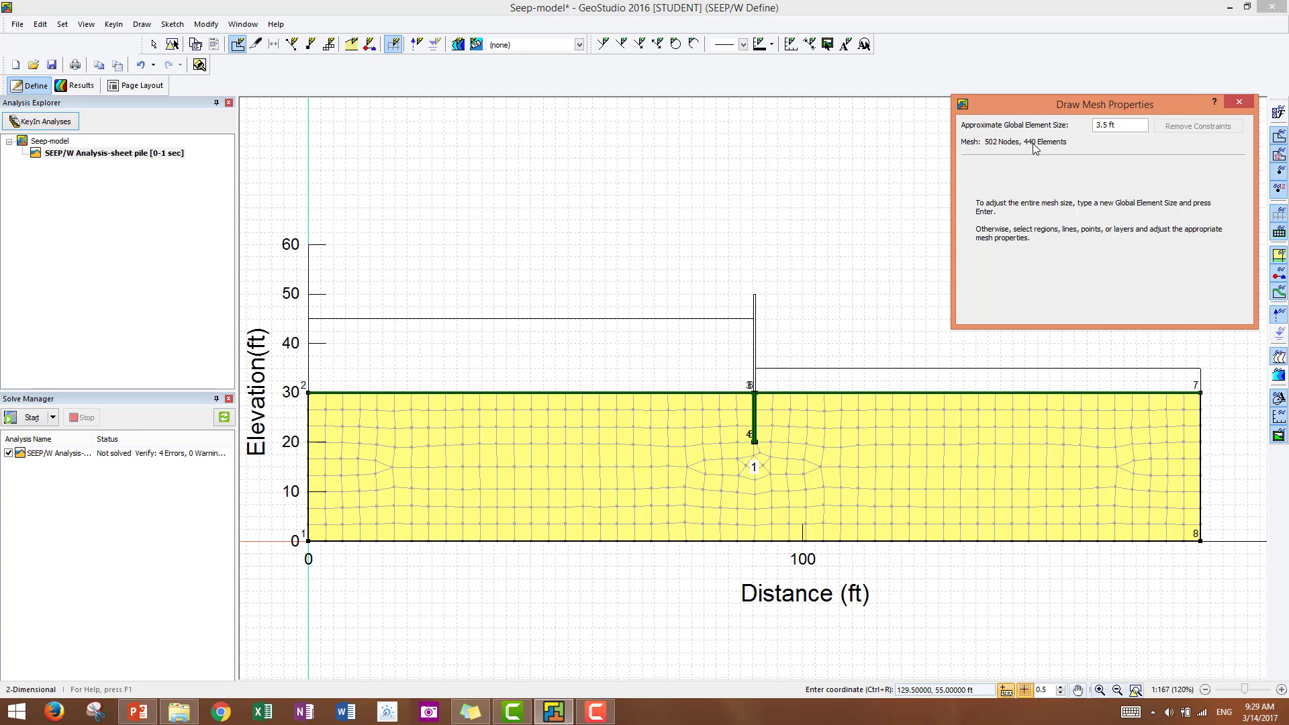
mouse_move(1155, 148)
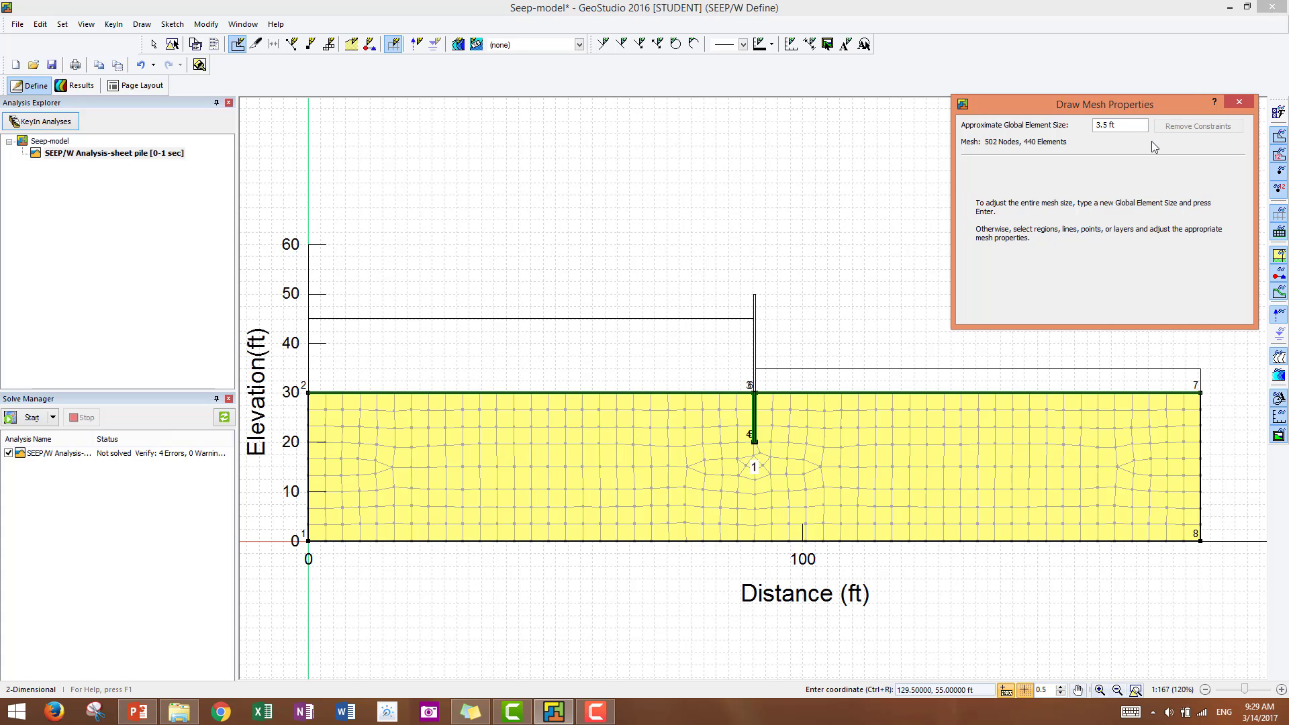
mouse_move(1238, 105)
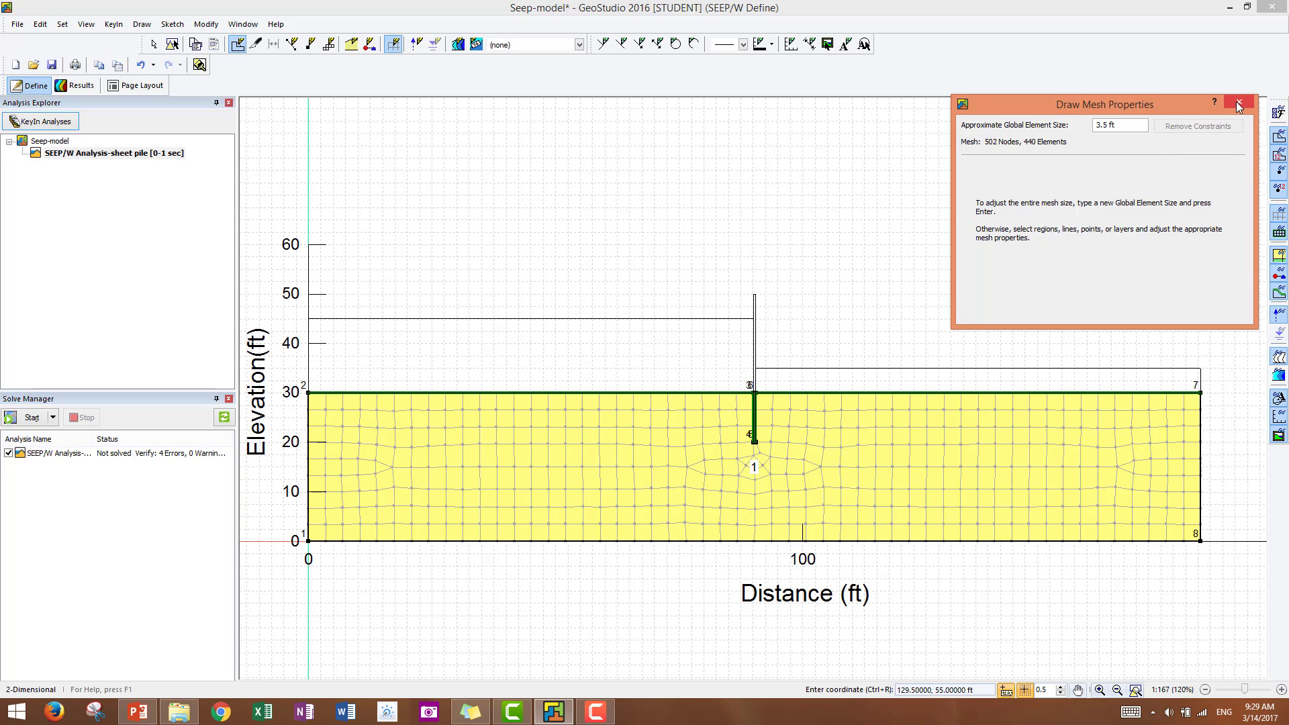
left_click(1238, 105)
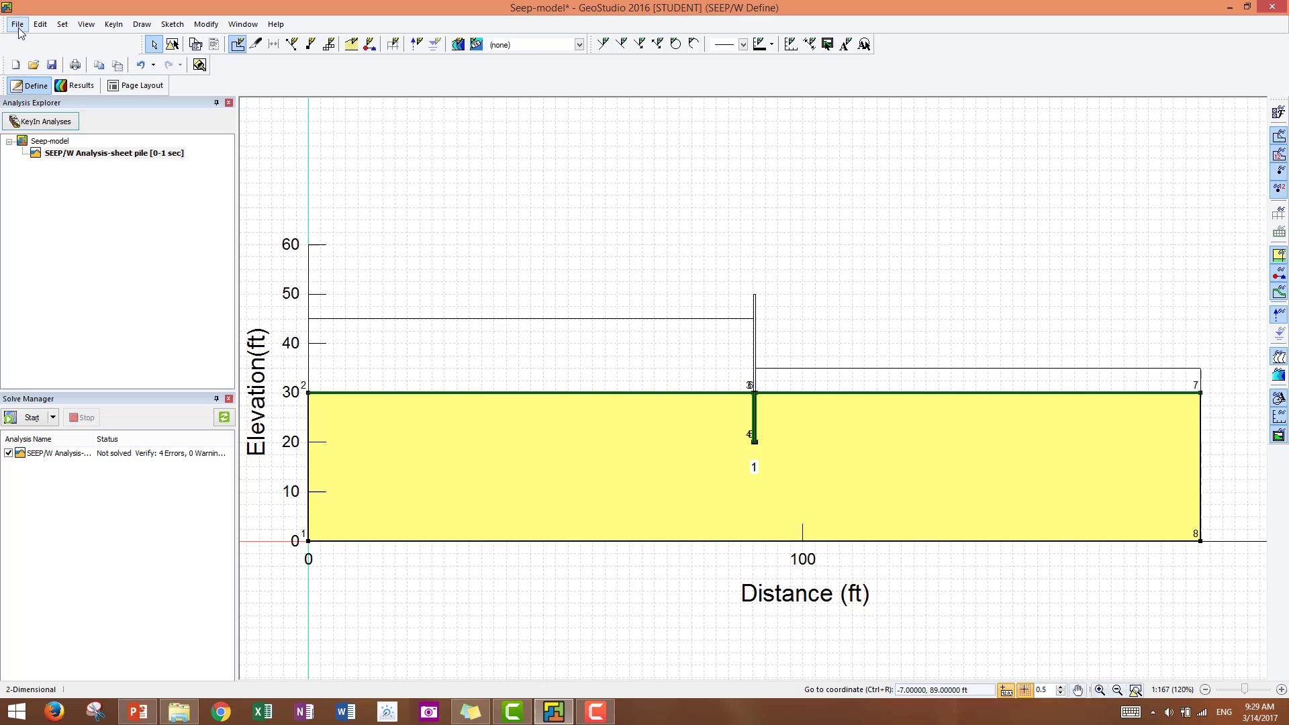
mouse_move(52, 65)
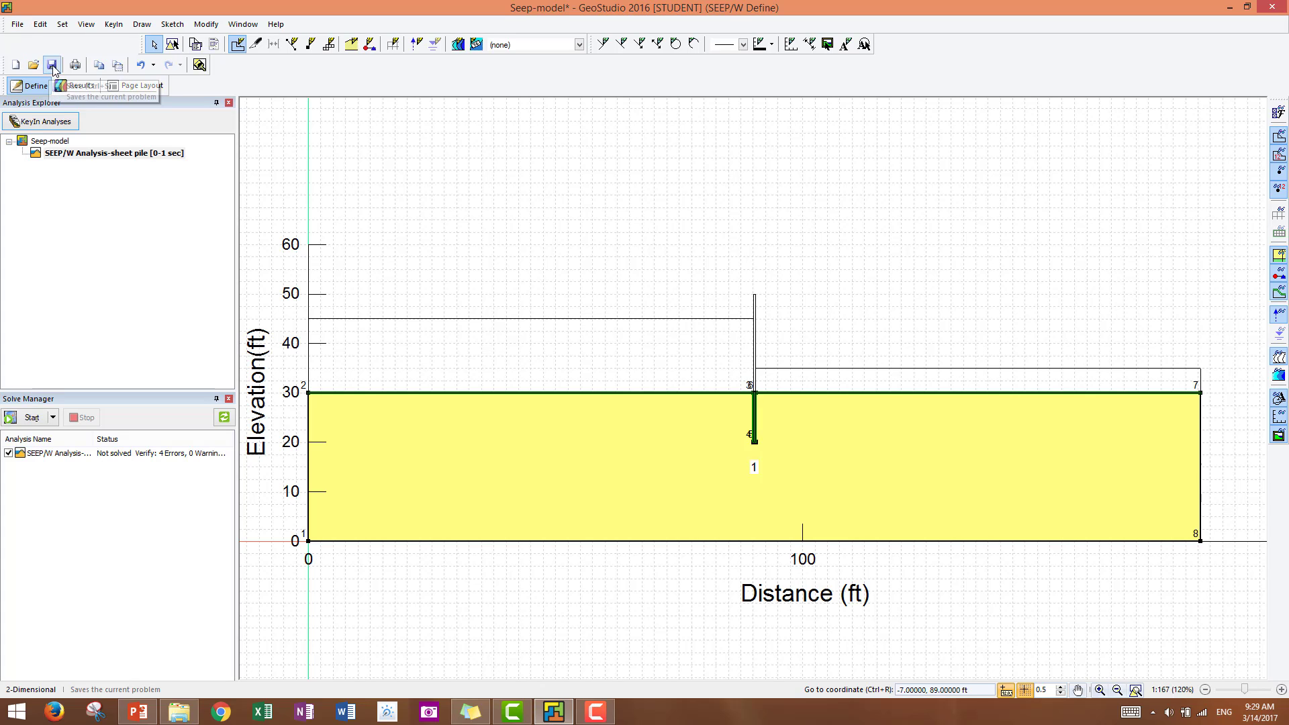
Save the Seep-model file
left_click(53, 65)
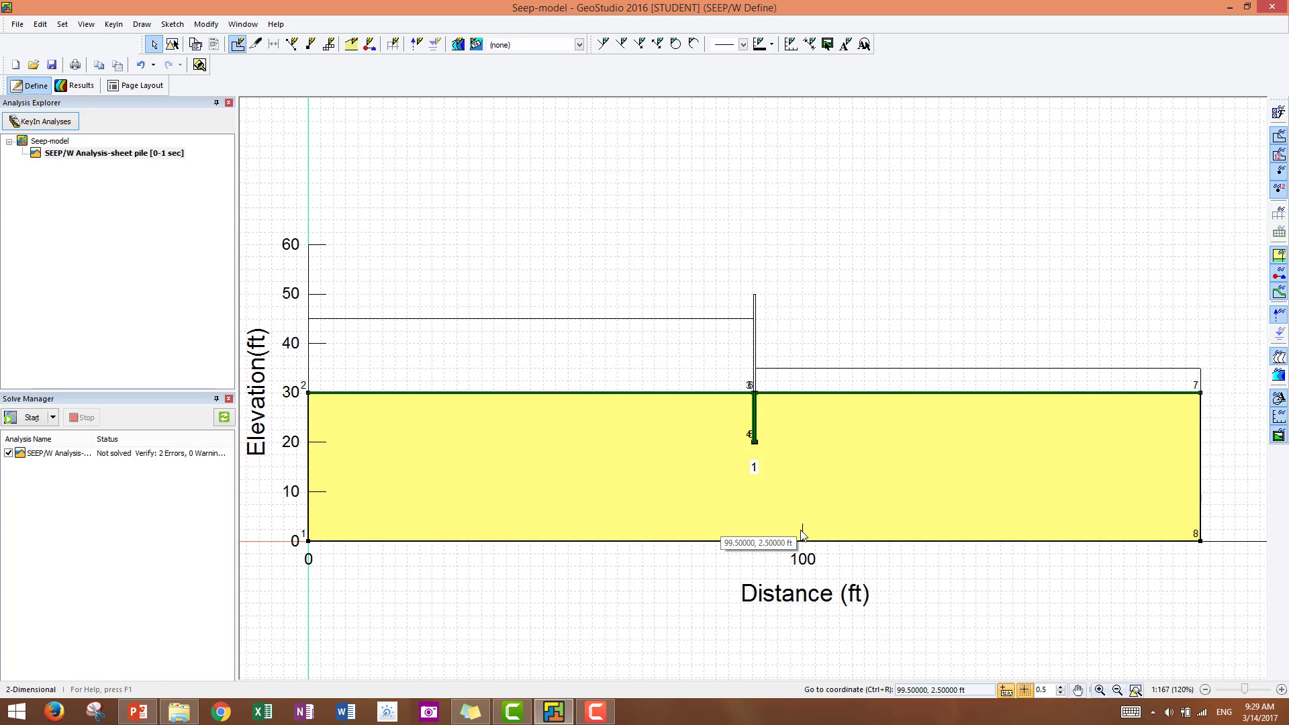
mouse_move(503, 392)
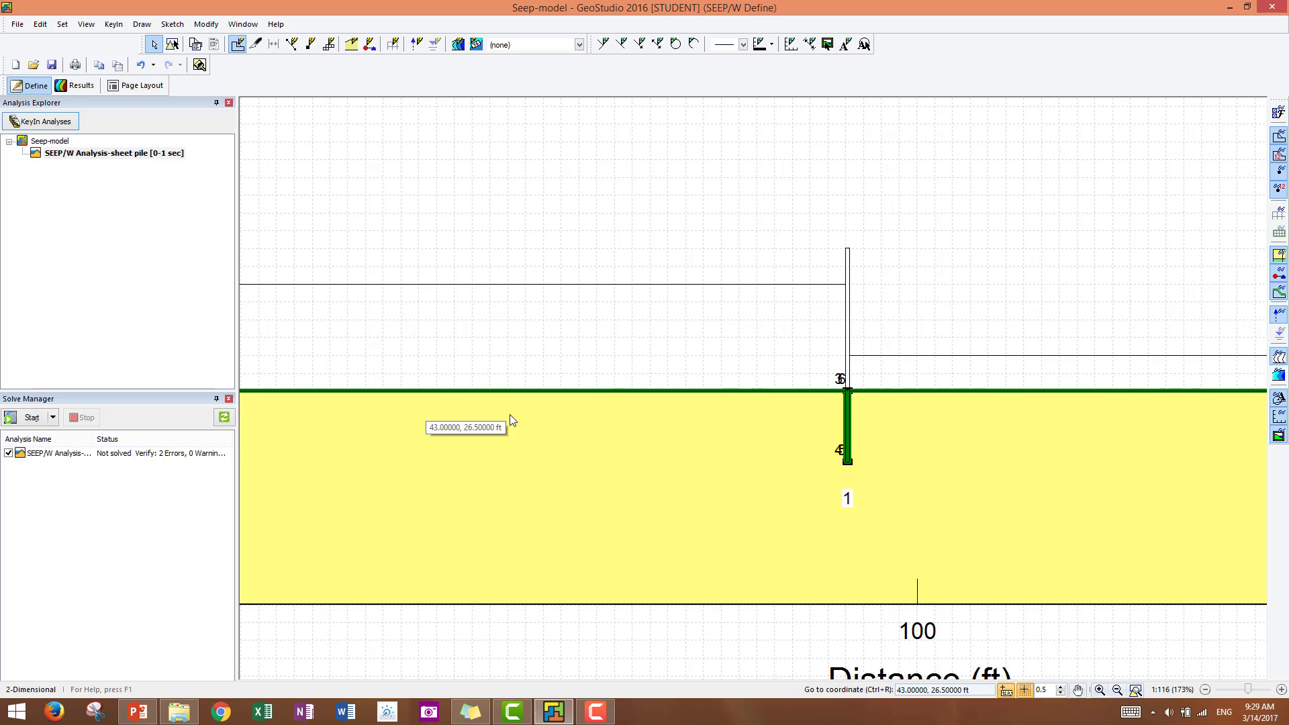
mouse_move(486, 376)
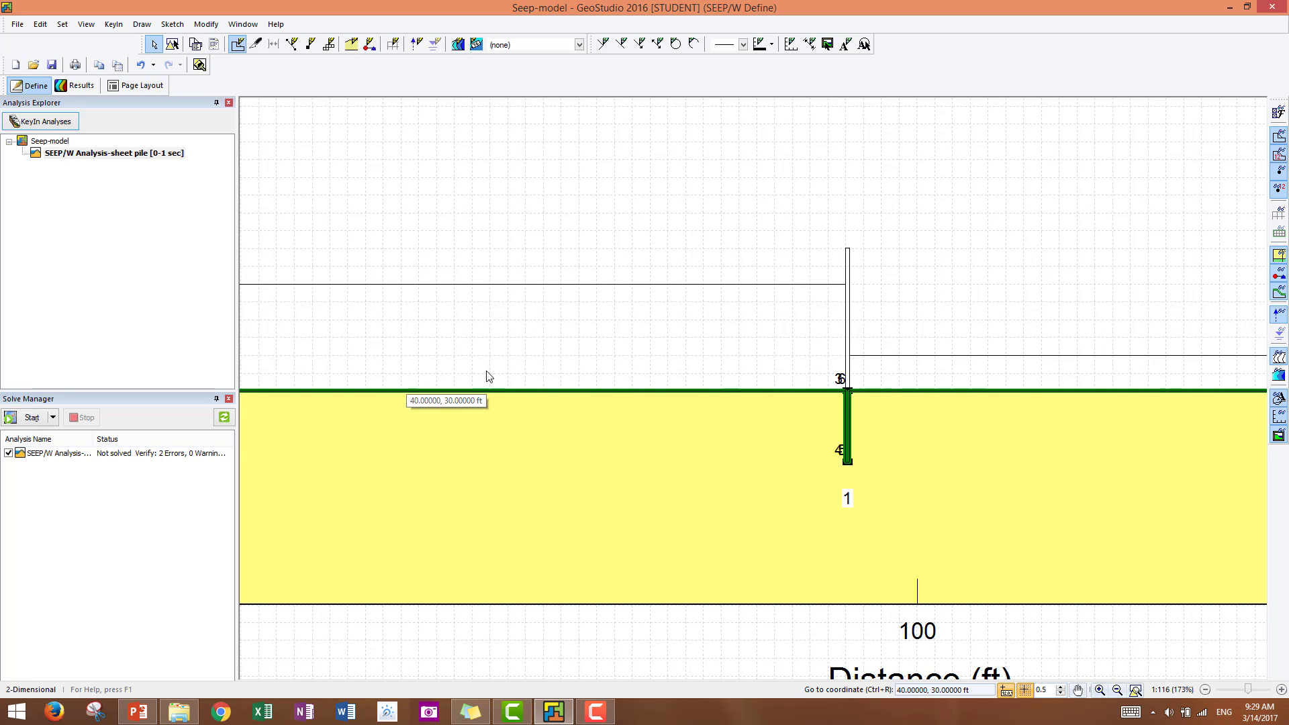
mouse_move(435, 321)
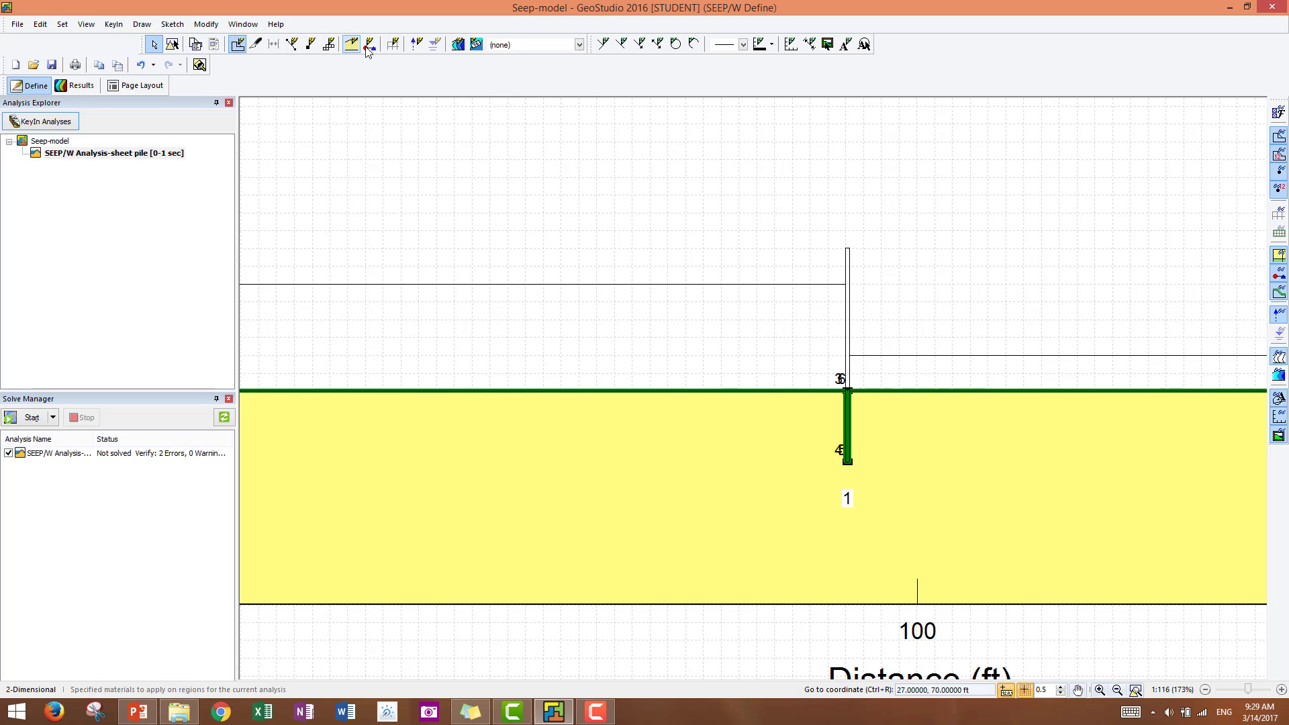
Start the Draw Boundary Conditions tool, set to assign Zero Pressure to lines
left_click(368, 44)
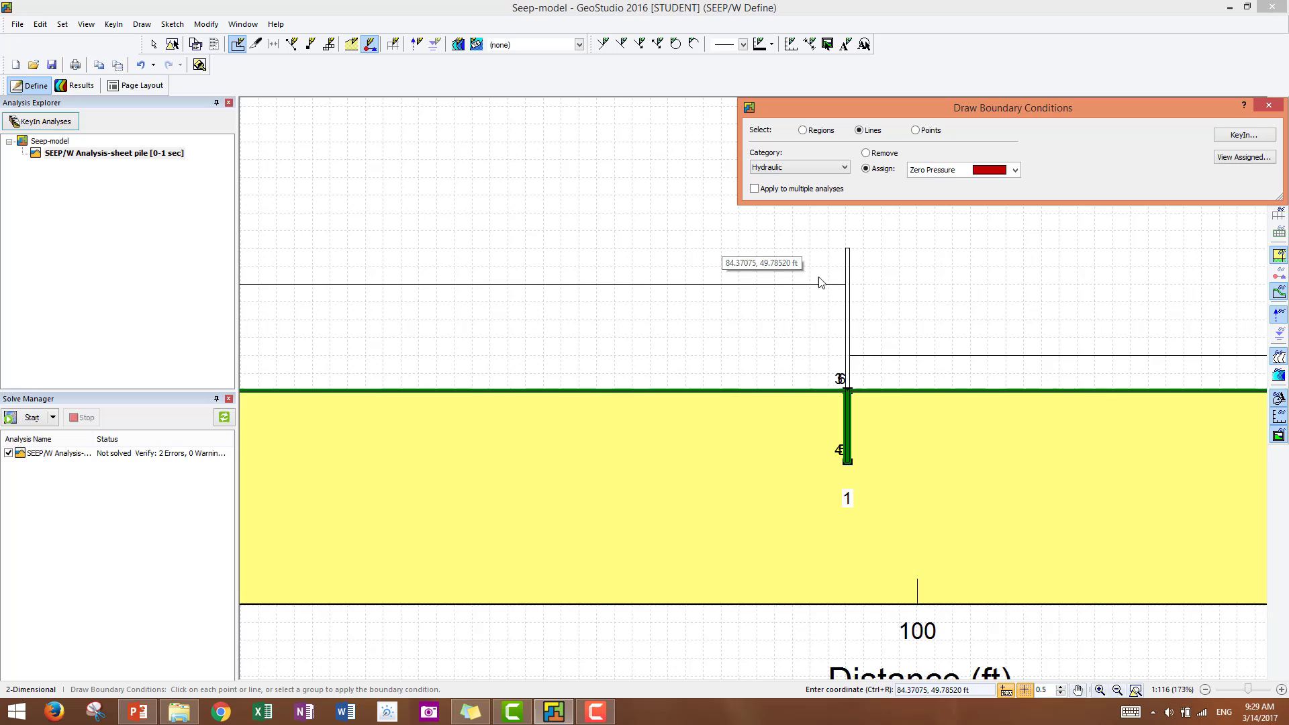
mouse_move(864, 317)
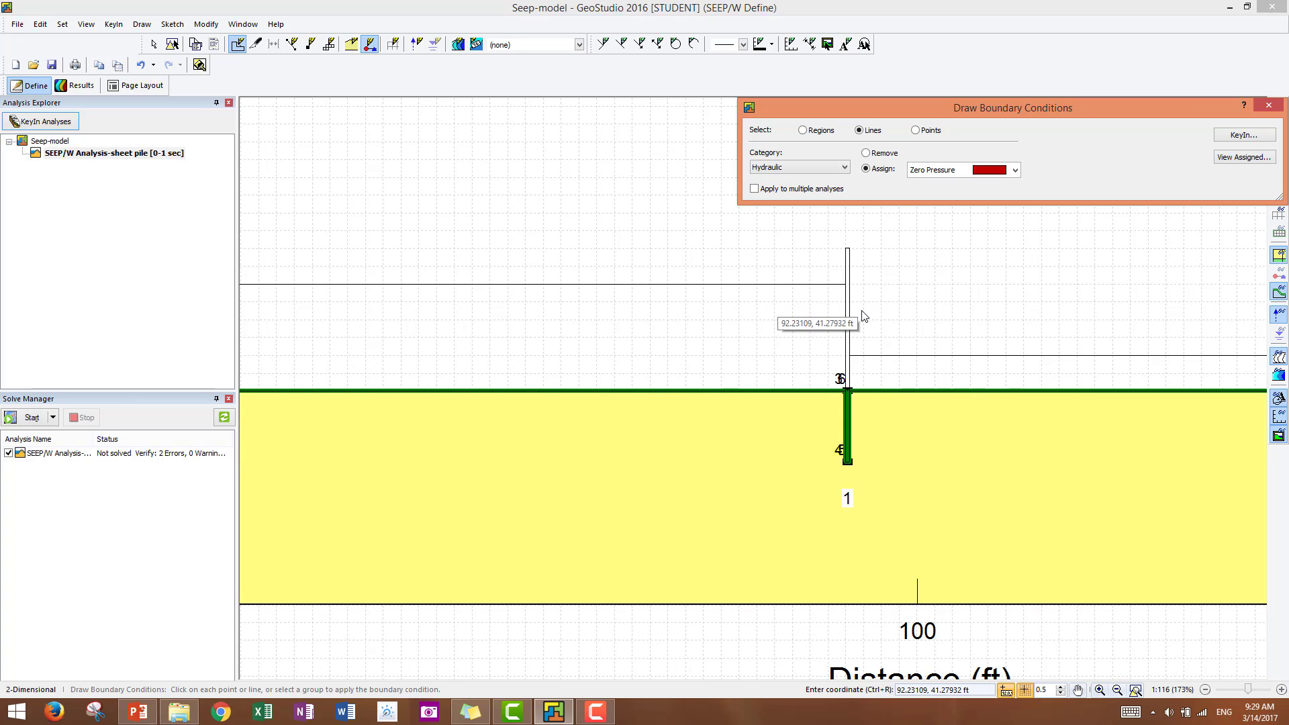
mouse_move(851, 308)
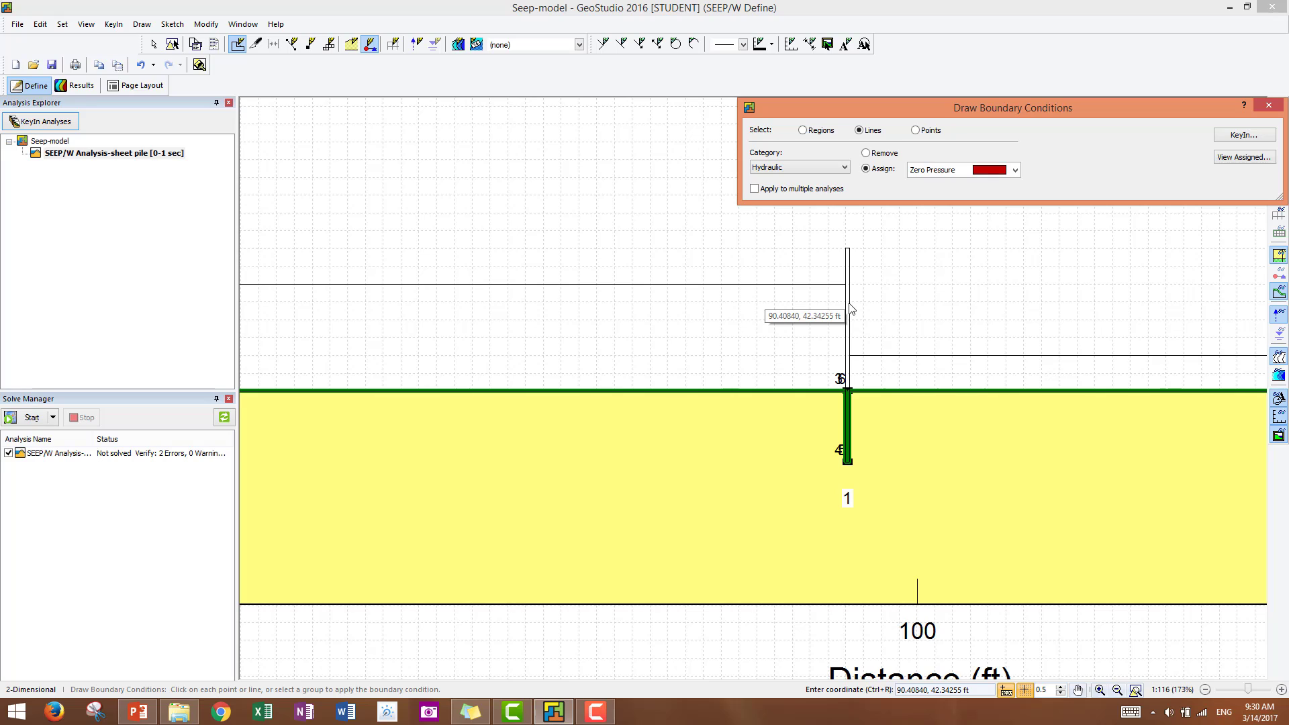
mouse_move(818, 203)
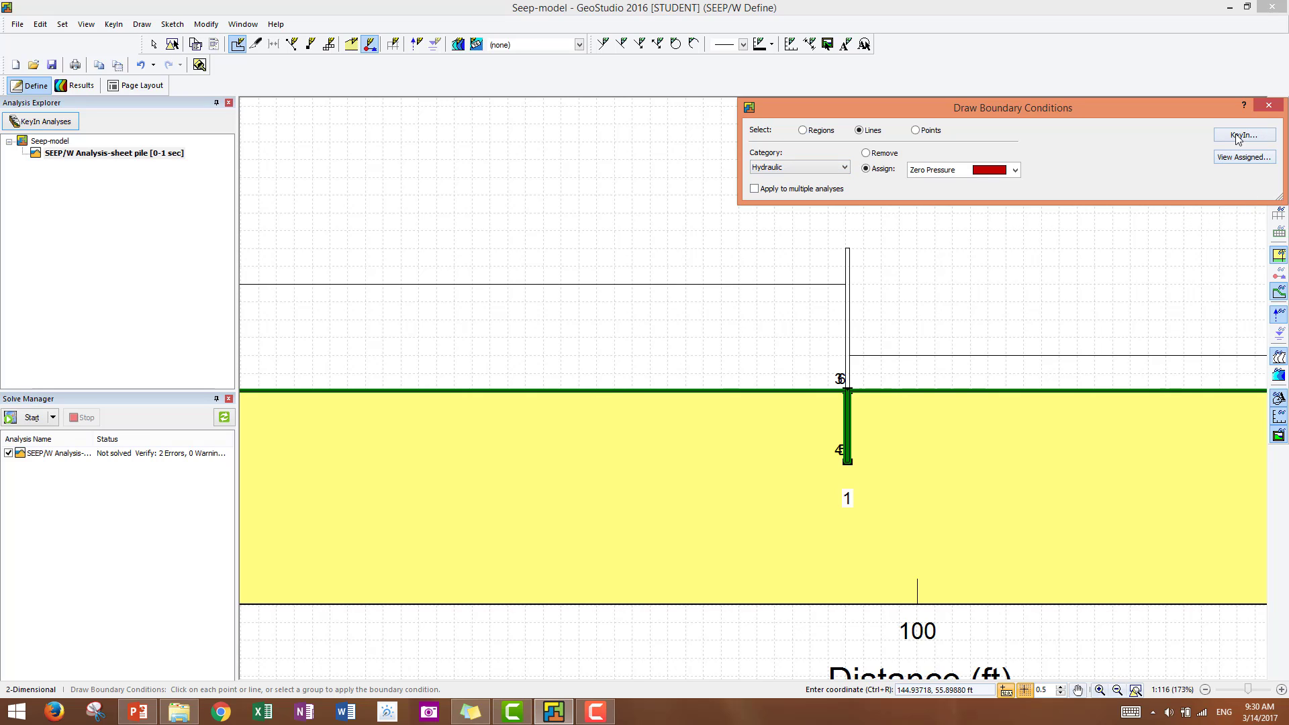
Add an Upstream total head boundary condition of type total head with a constant 45 ft value
left_click(1242, 134)
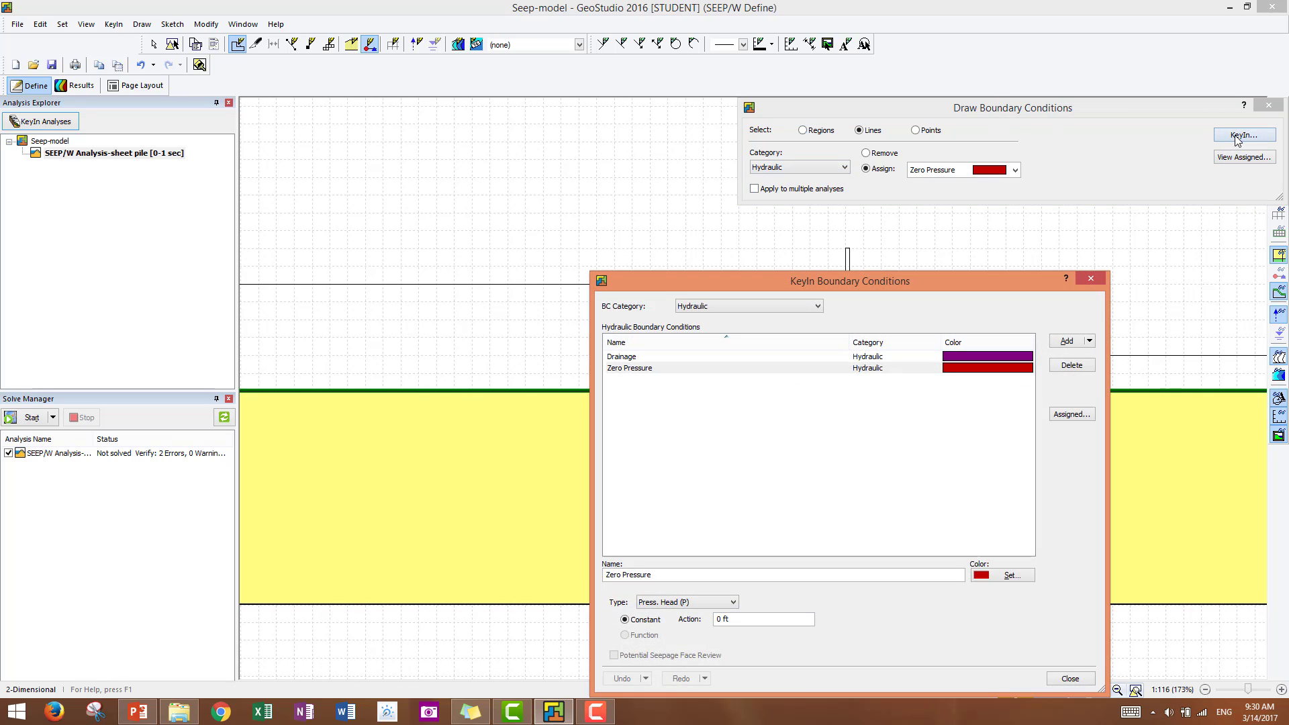
mouse_move(1007, 542)
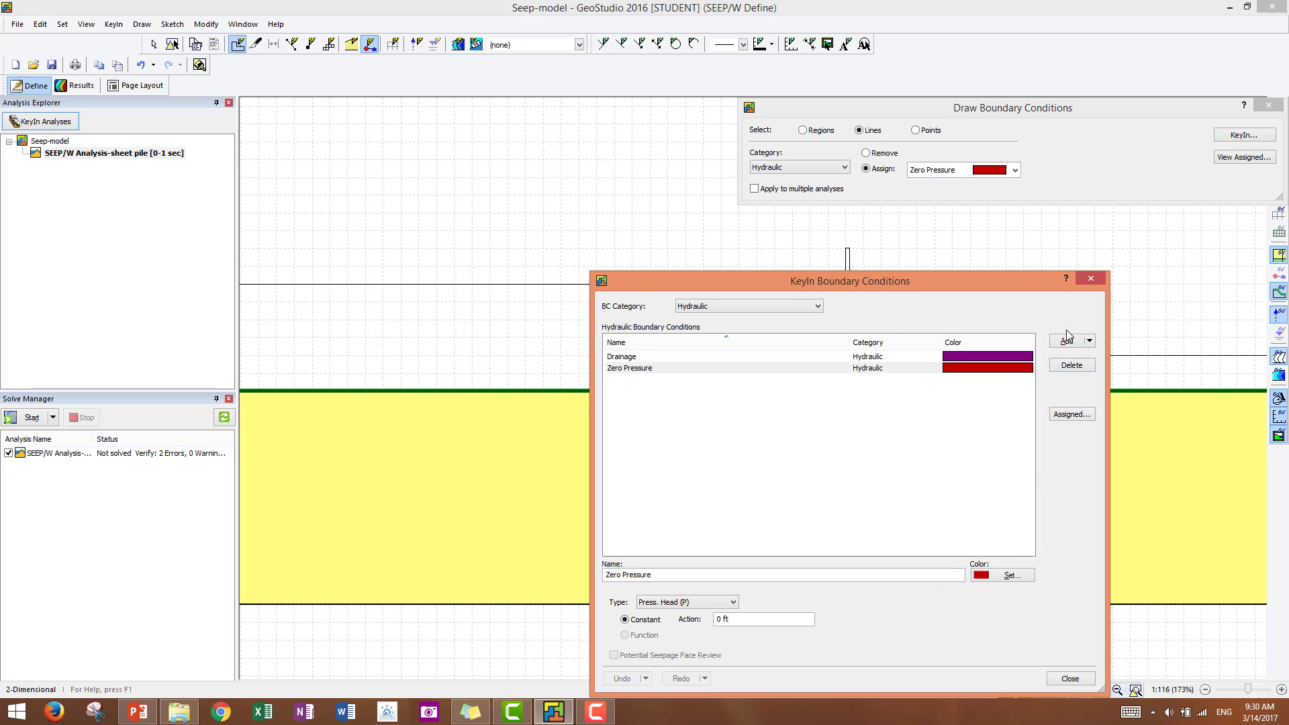
left_click(1067, 340)
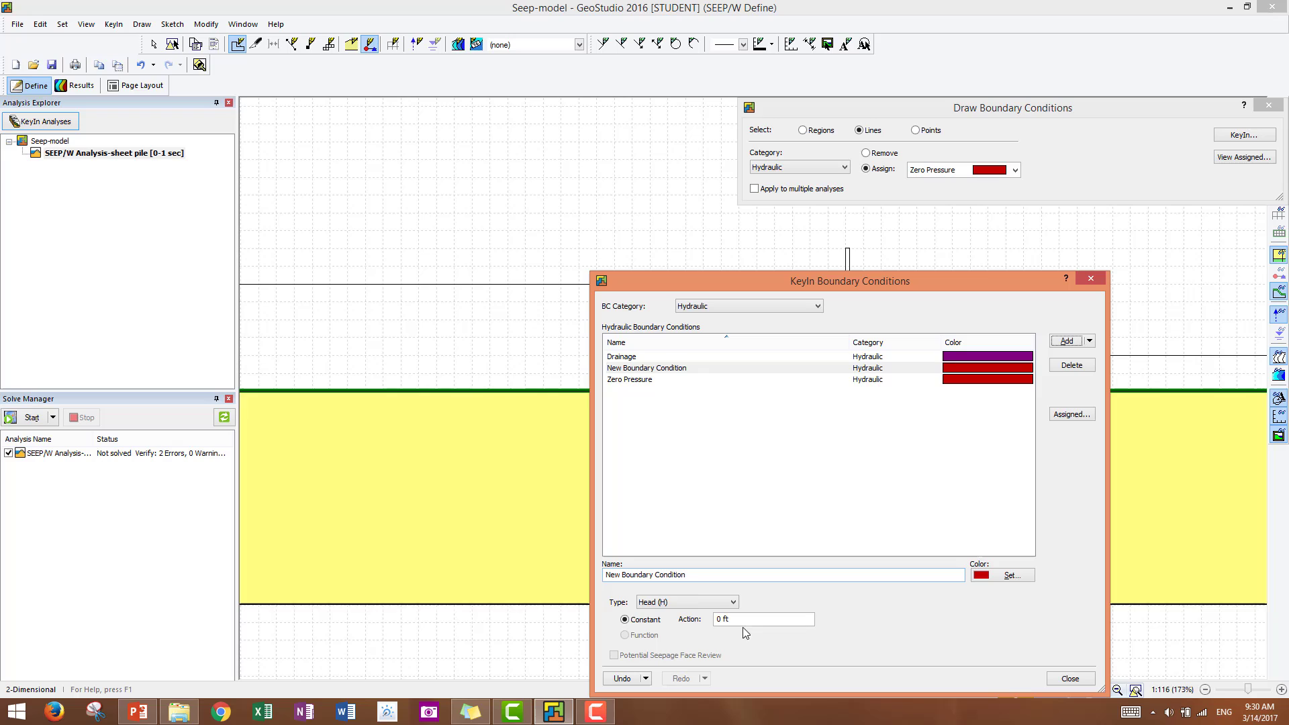
double_click(667, 575)
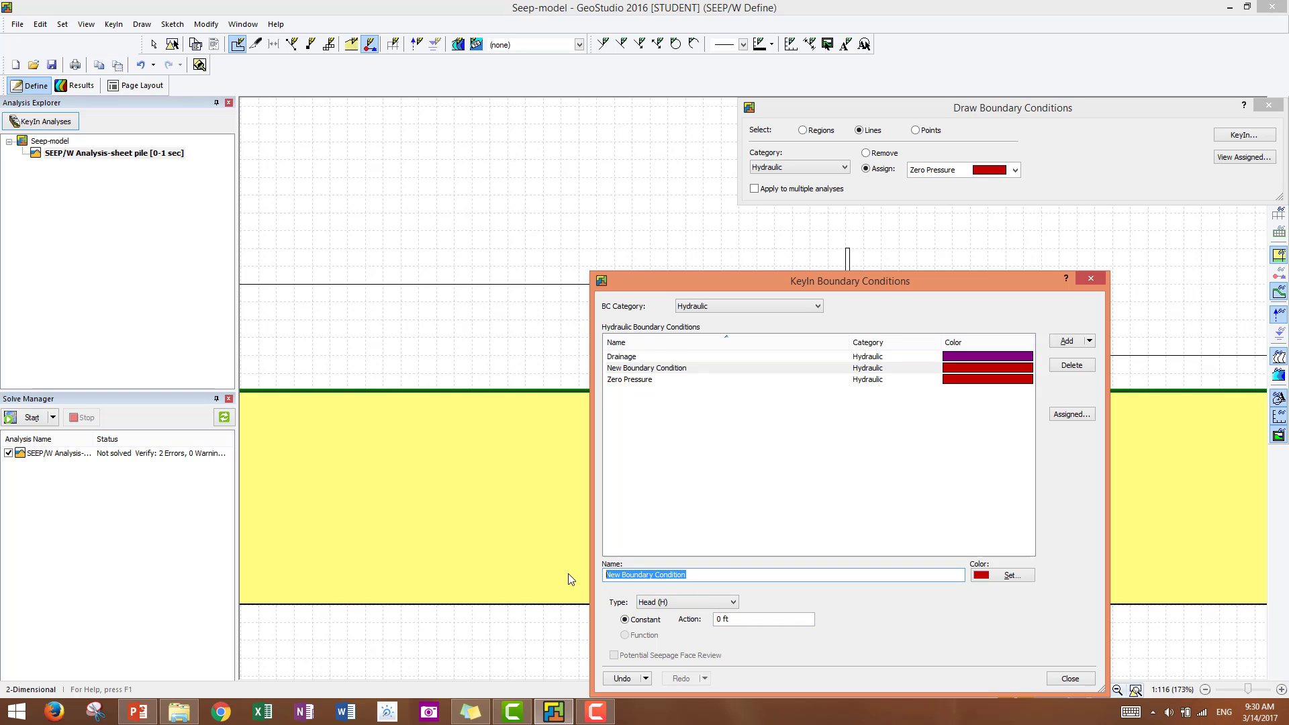
type("Upstream total")
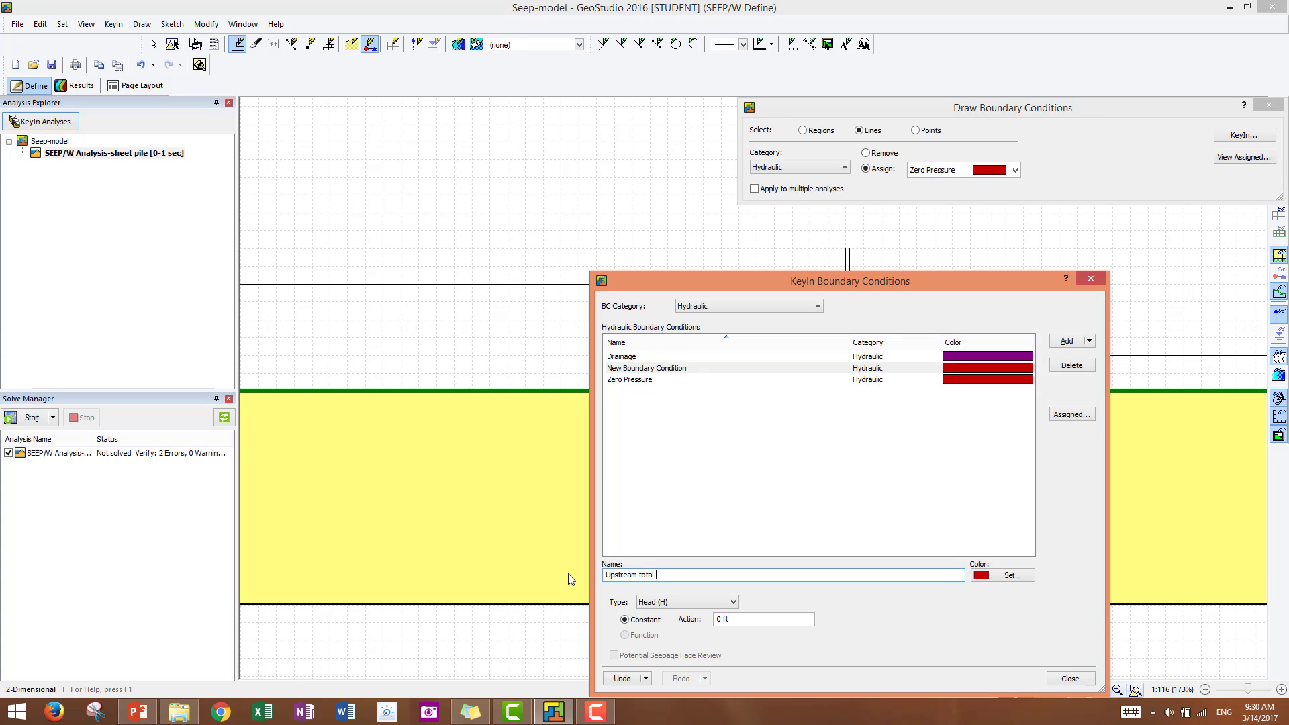
type("head")
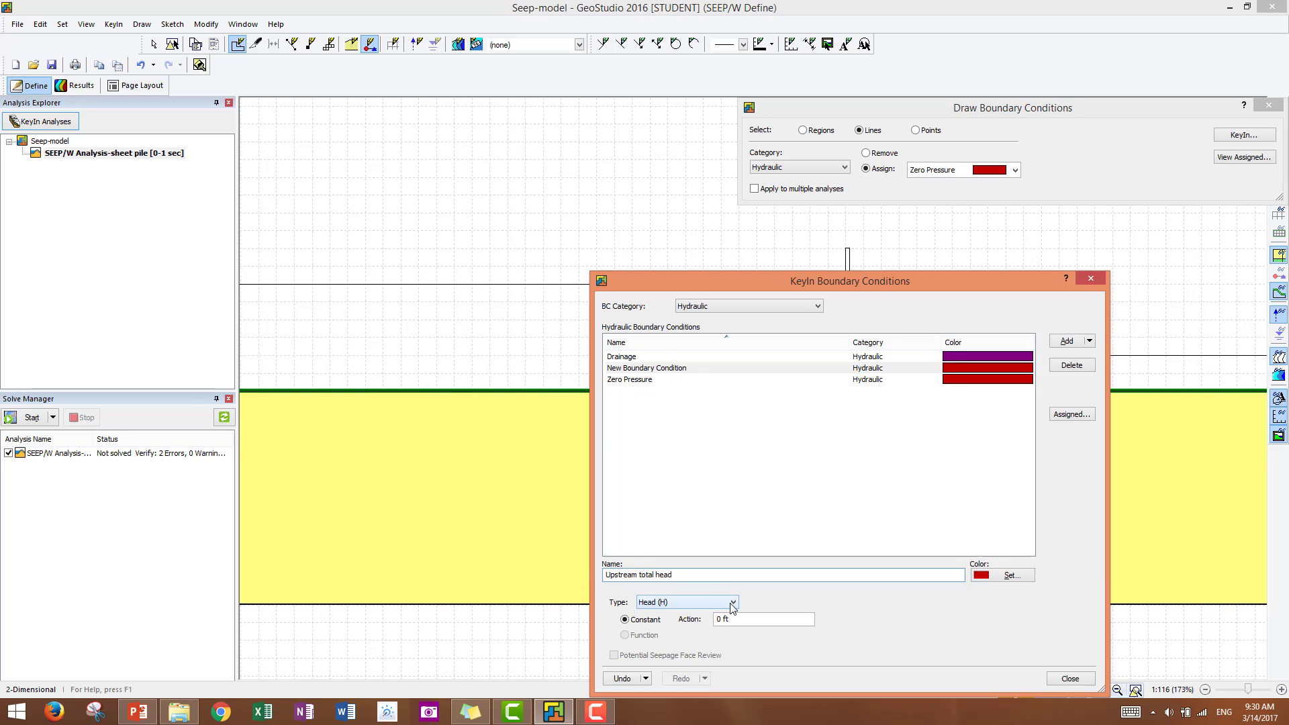
left_click(731, 602)
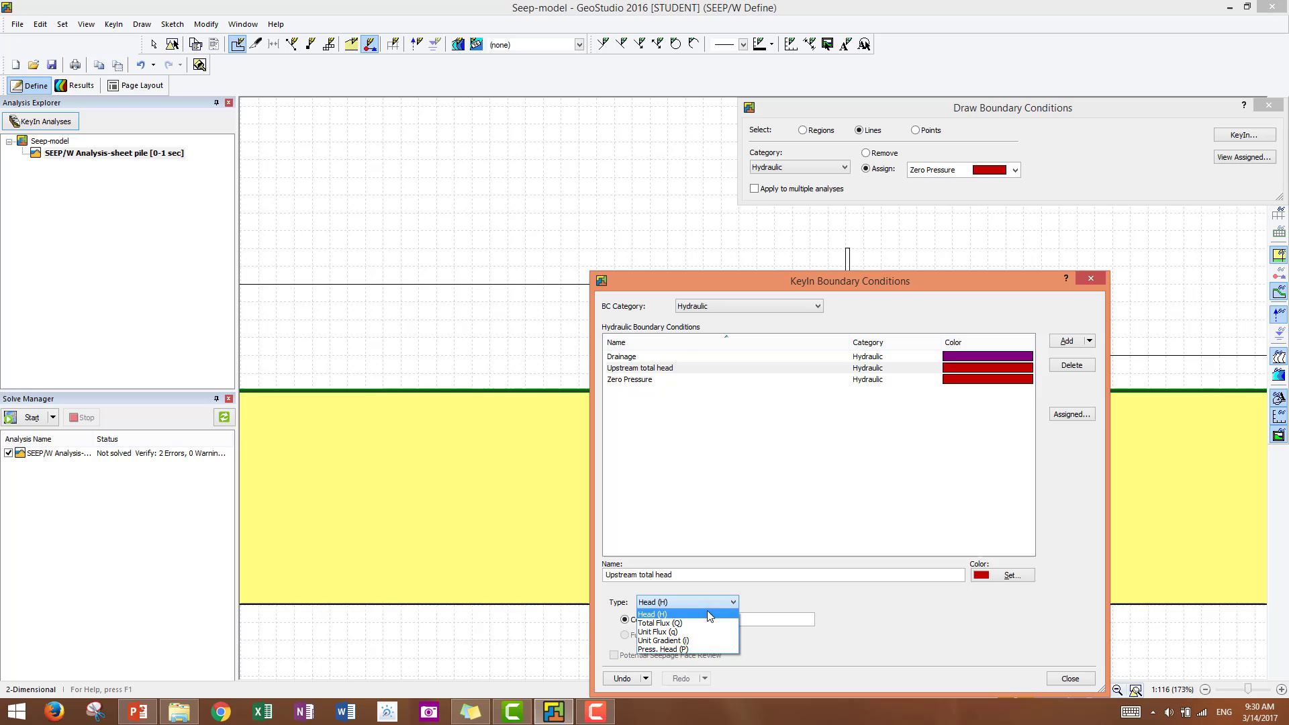
mouse_move(674, 650)
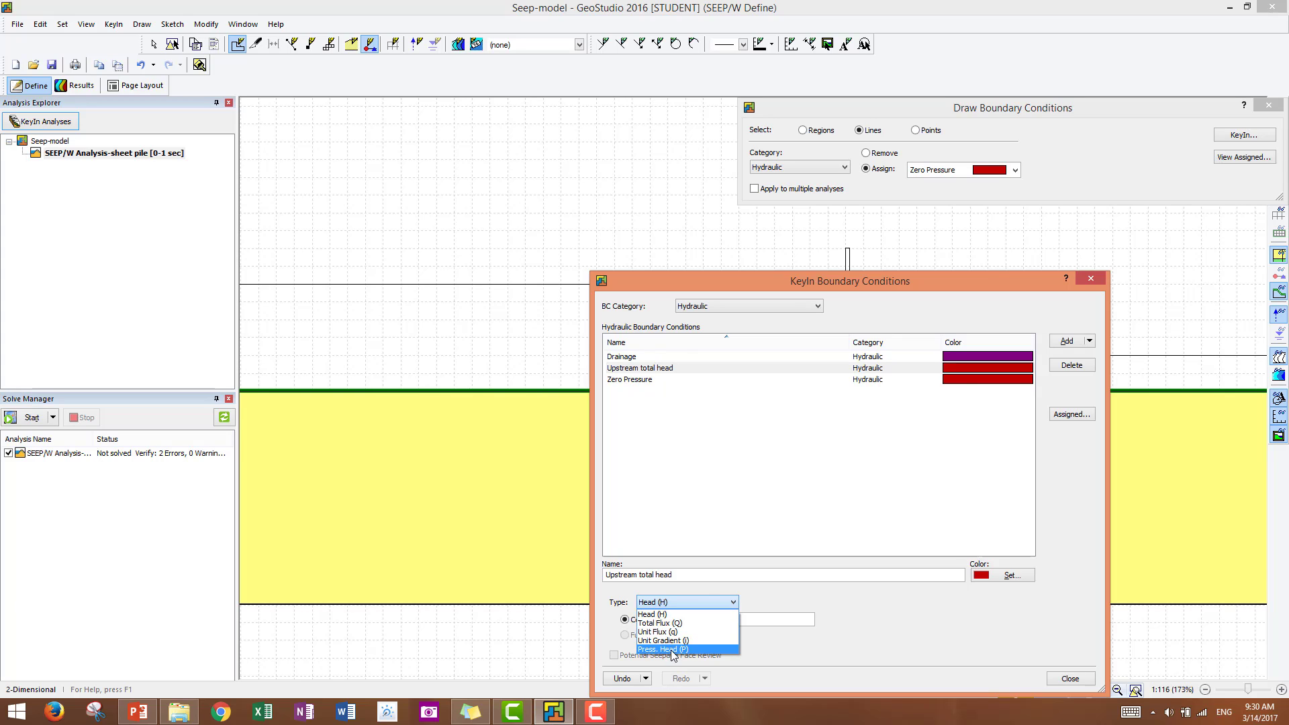
left_click(648, 614)
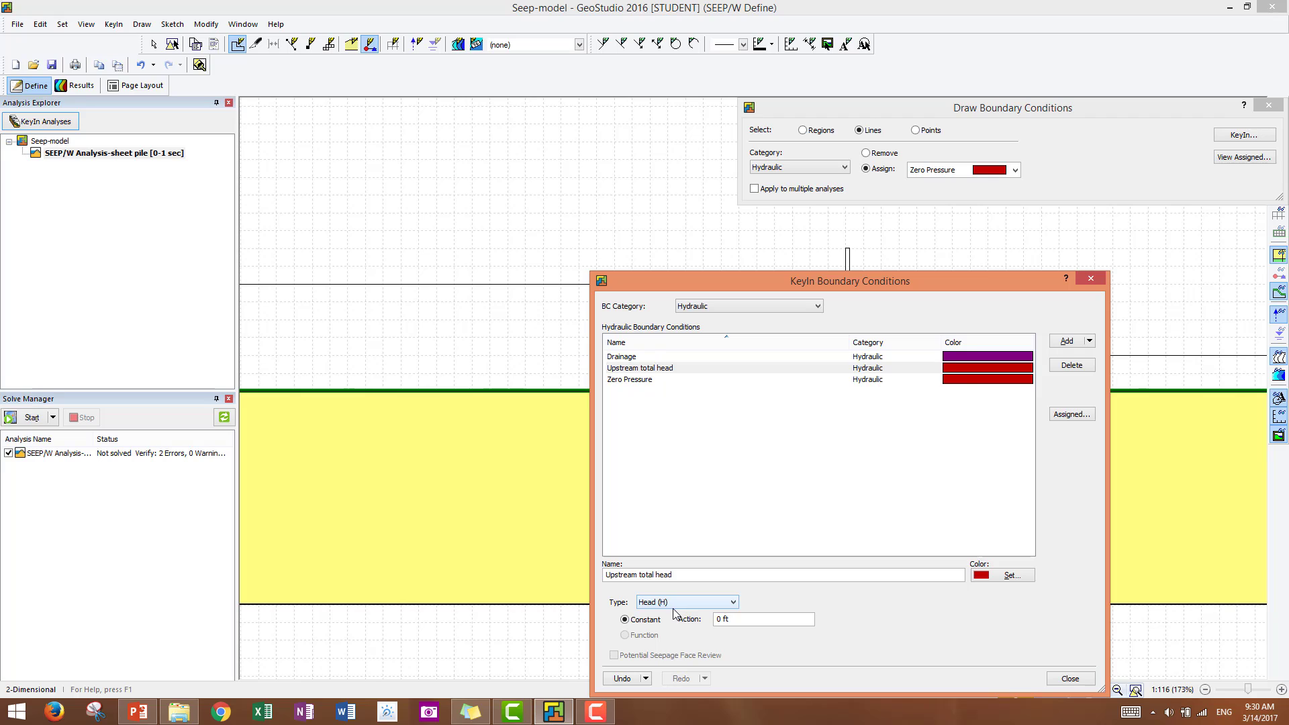
left_click(760, 619)
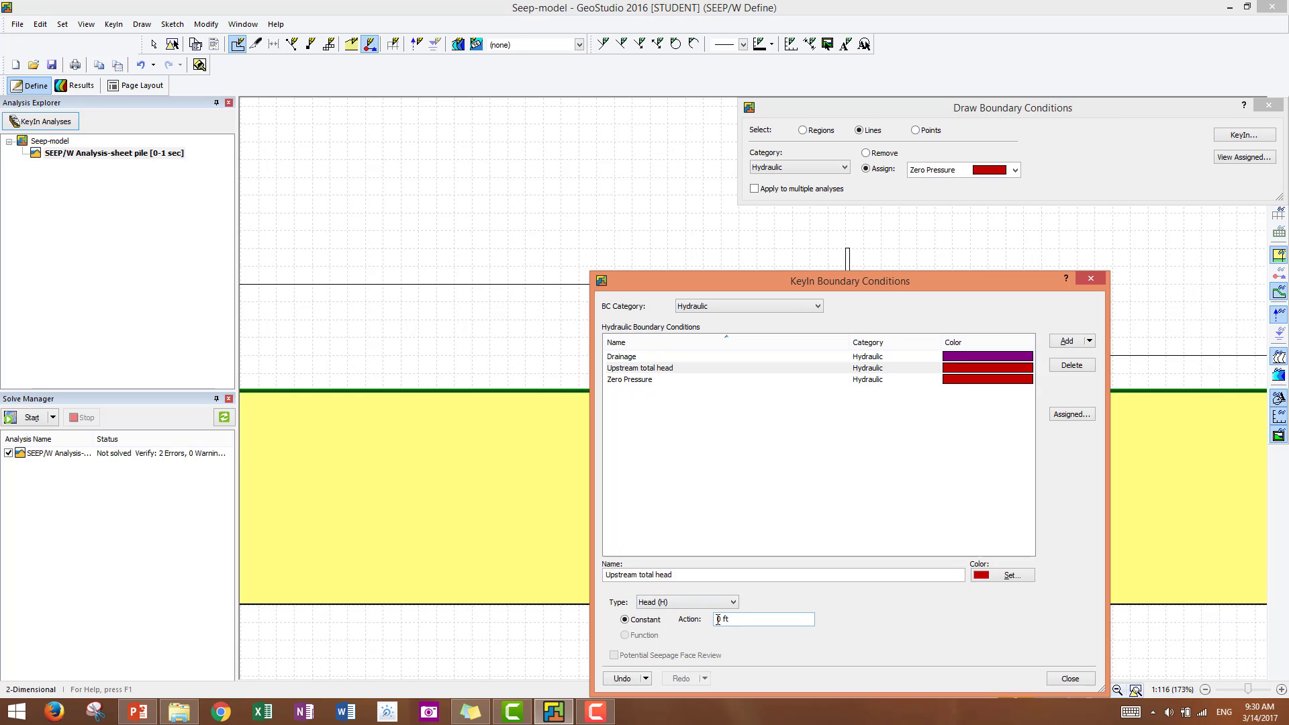
left_click(759, 619)
type("45")
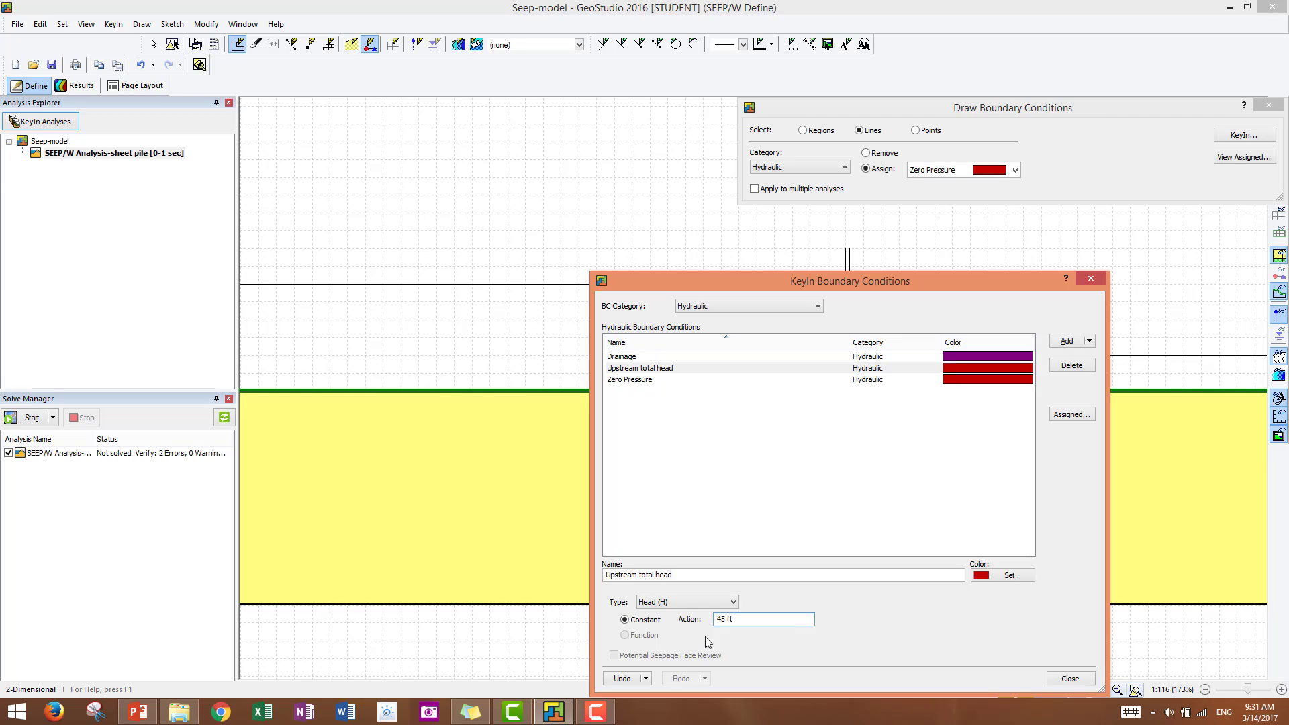
mouse_move(768, 722)
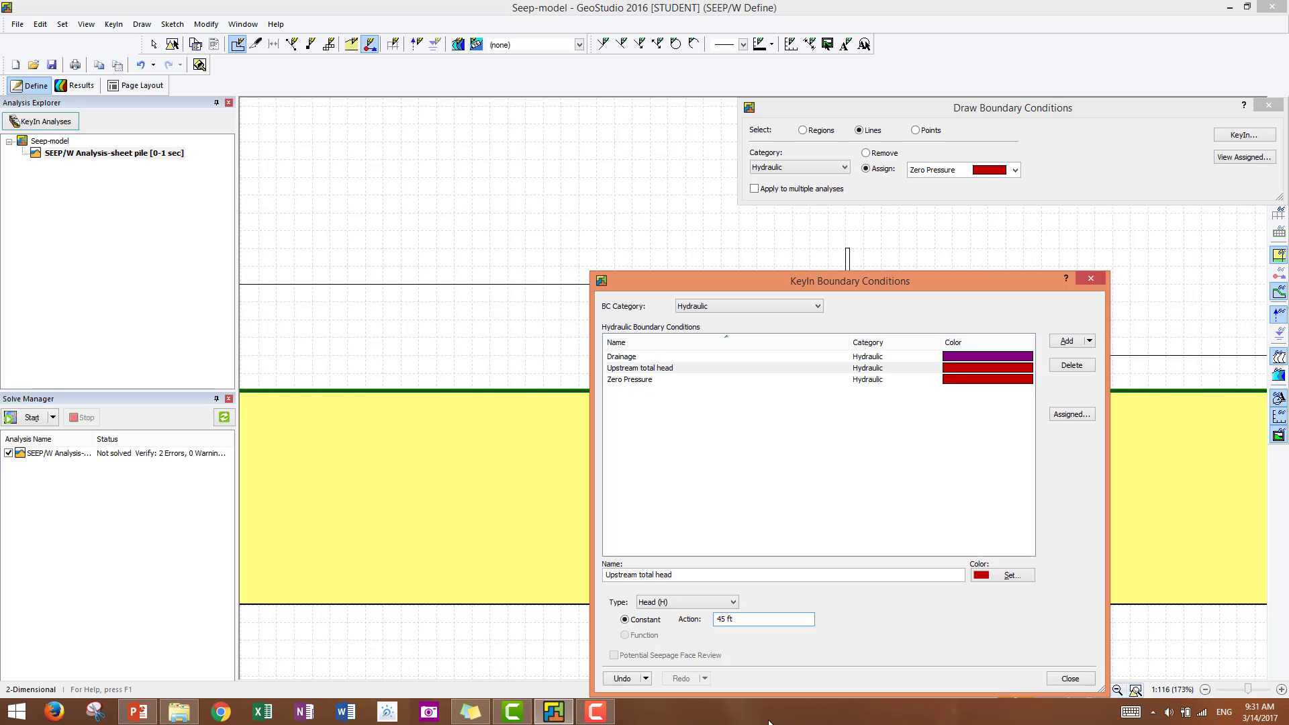
Set the Upstream total head condition's colour to blue
left_click(1009, 575)
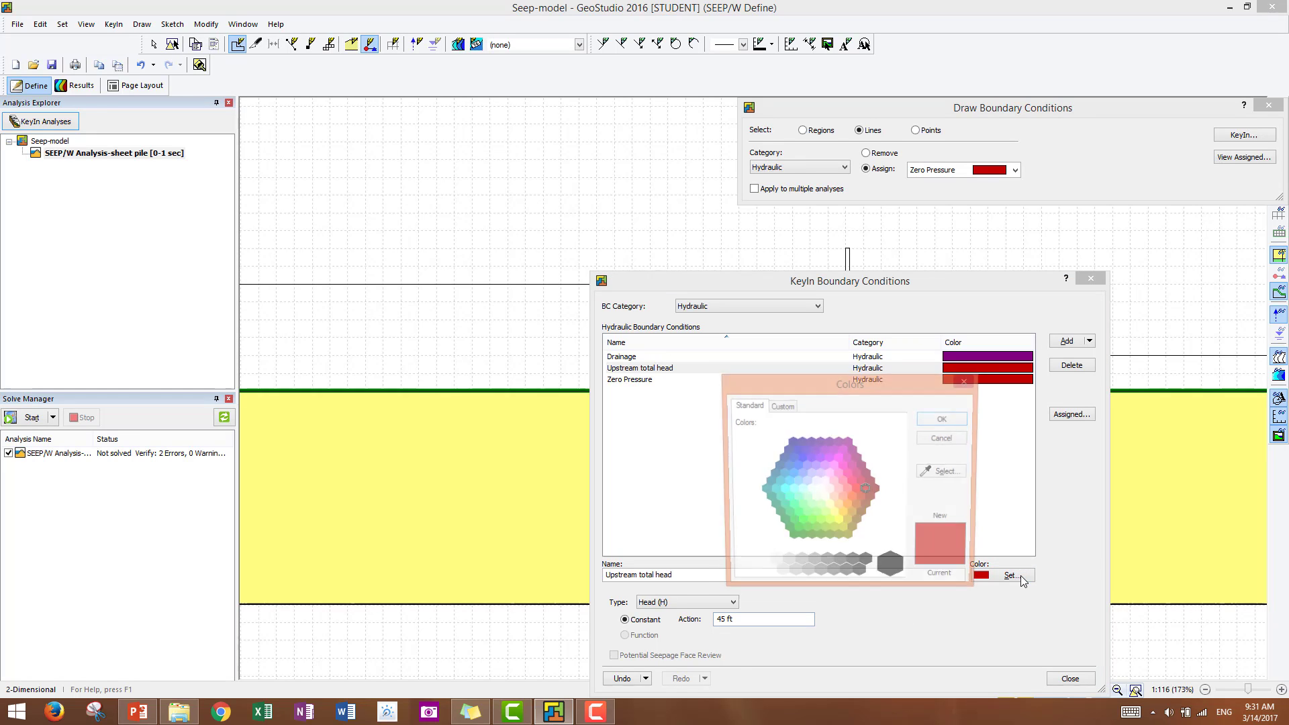
left_click(807, 459)
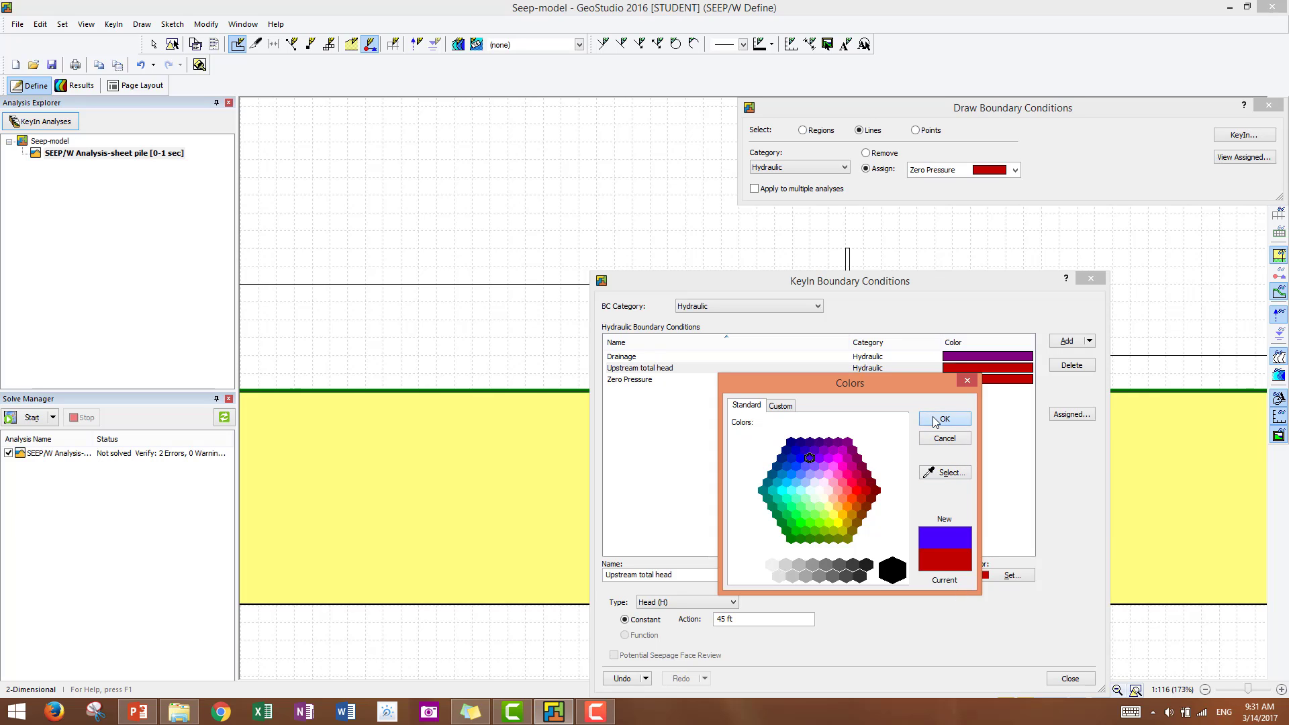
left_click(944, 419)
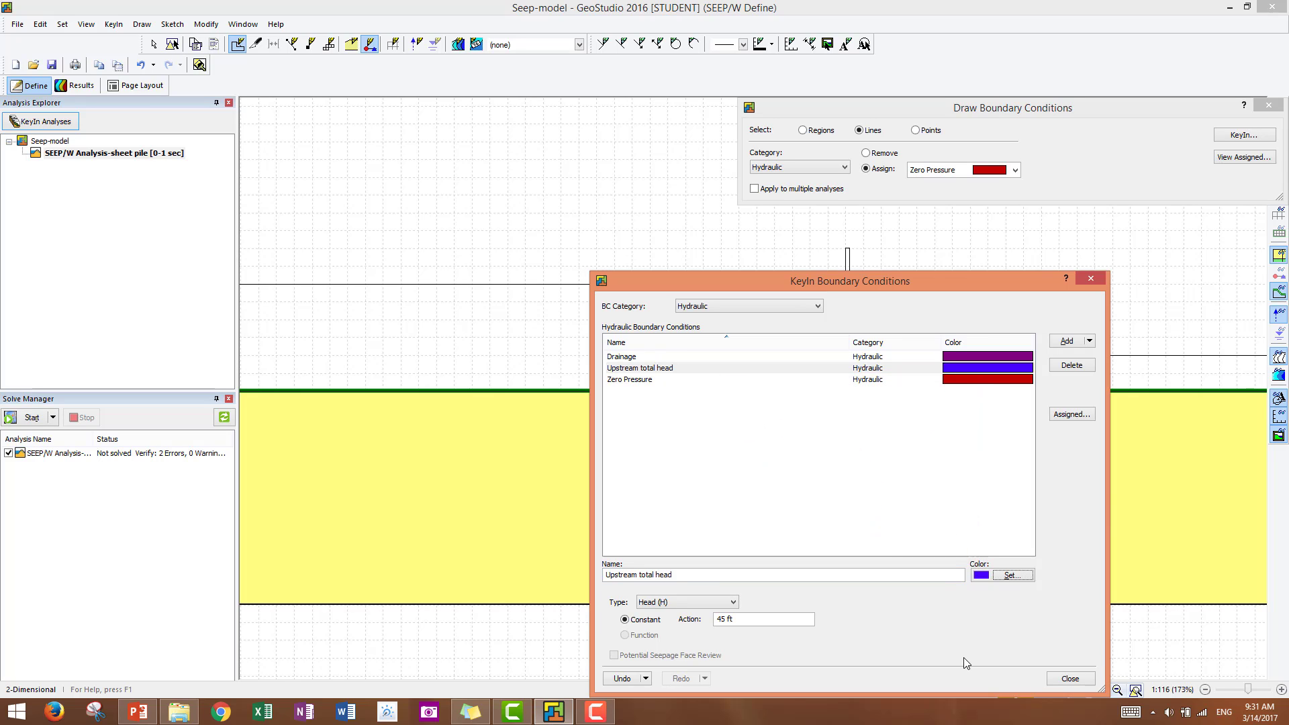
mouse_move(919, 686)
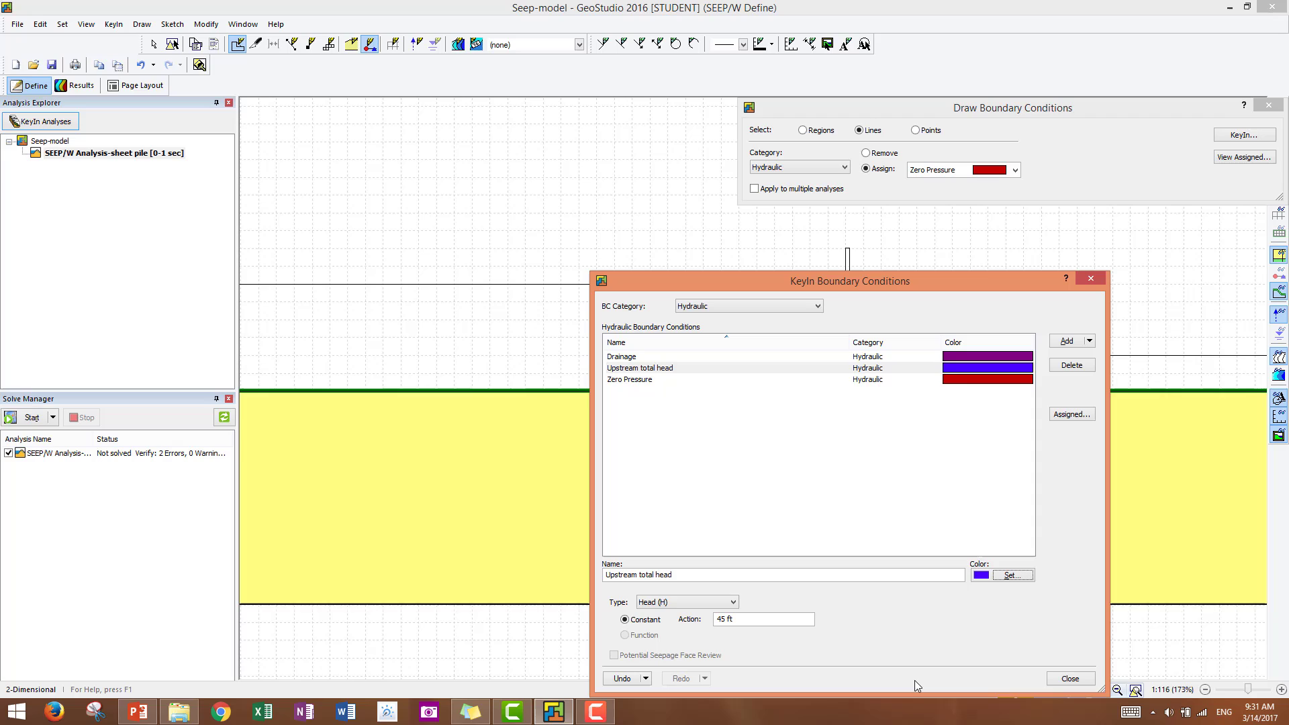
mouse_move(913, 682)
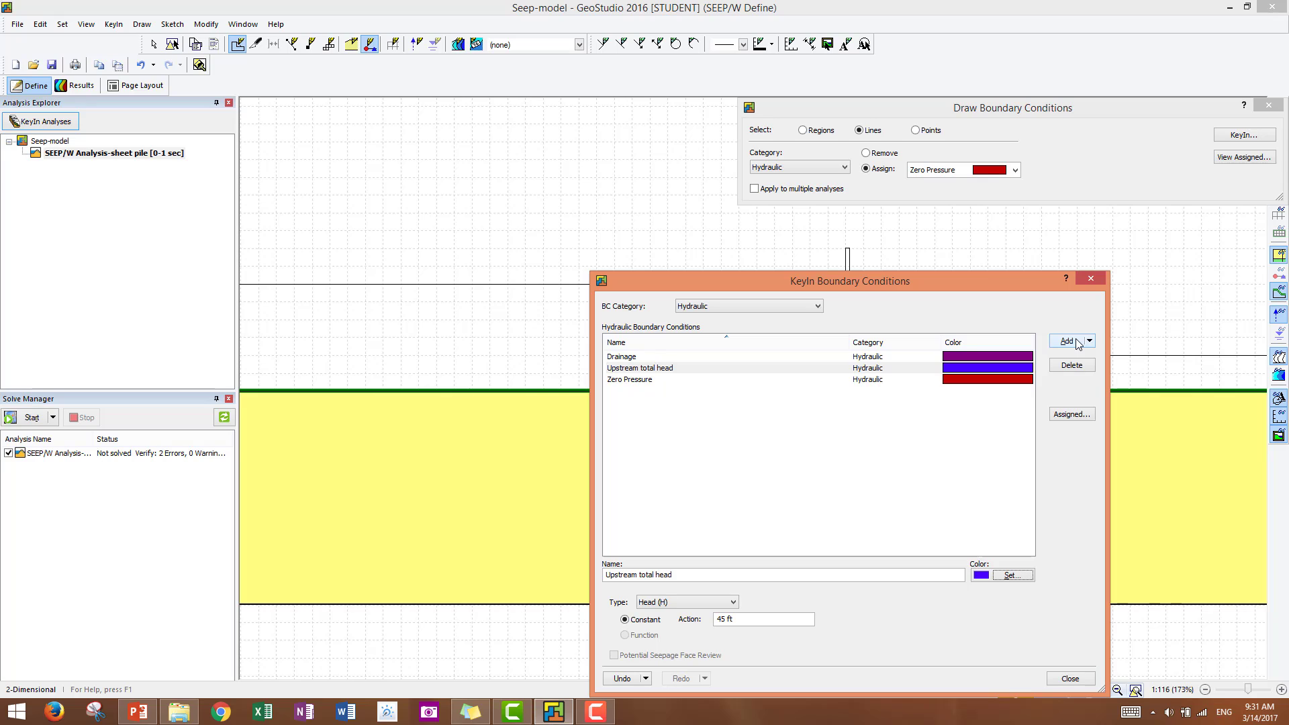
Clone it as a green Downstream total head condition at constant 35 ft and close the list
left_click(1086, 340)
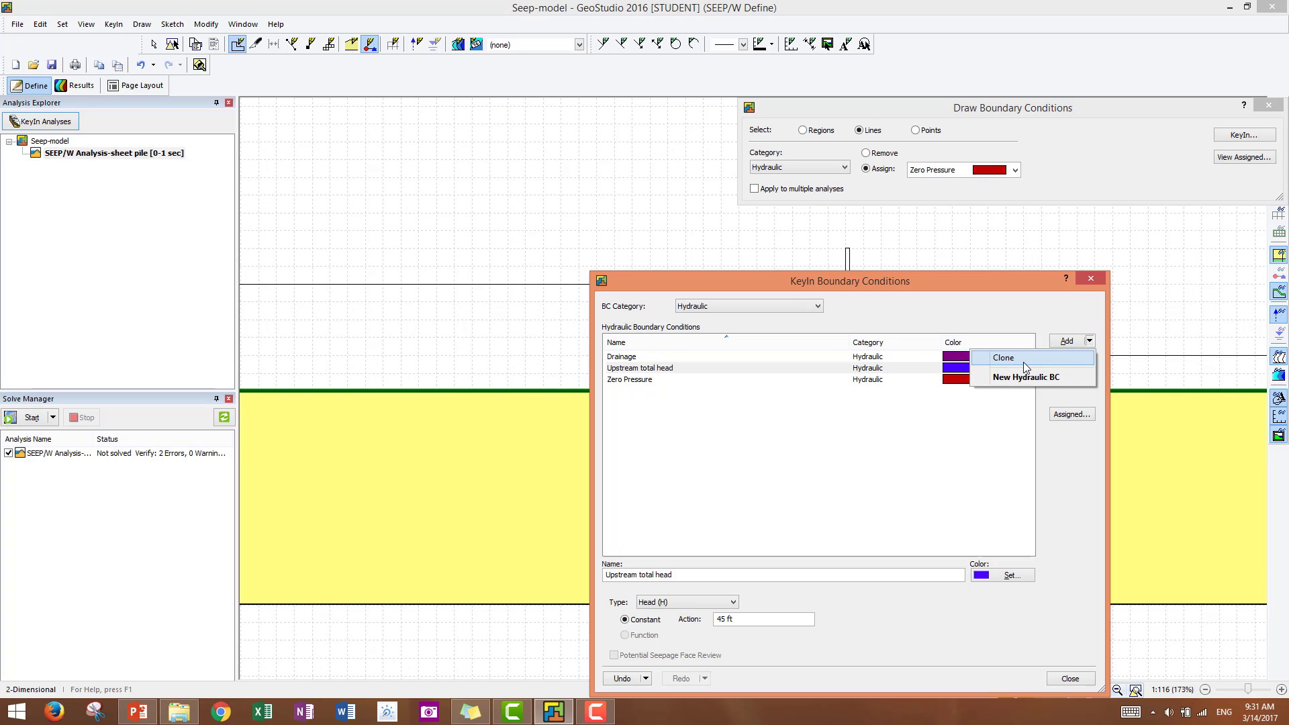
left_click(1003, 357)
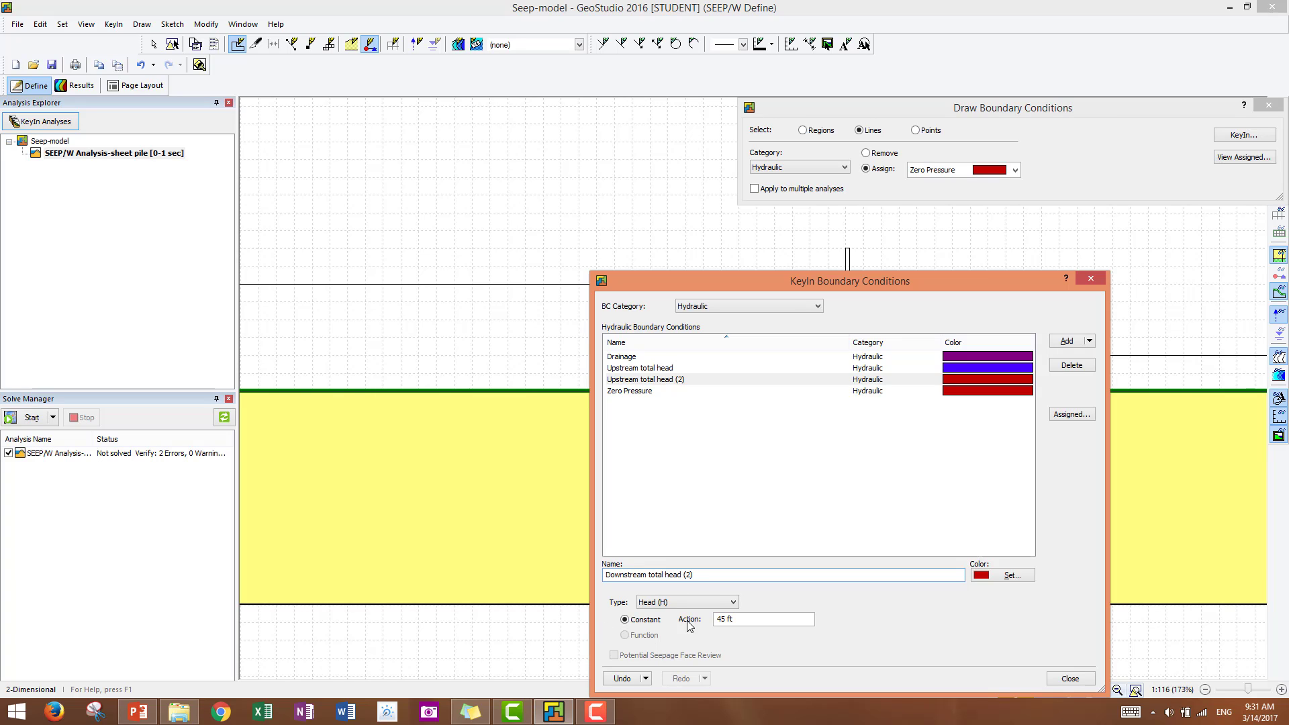
mouse_move(709, 592)
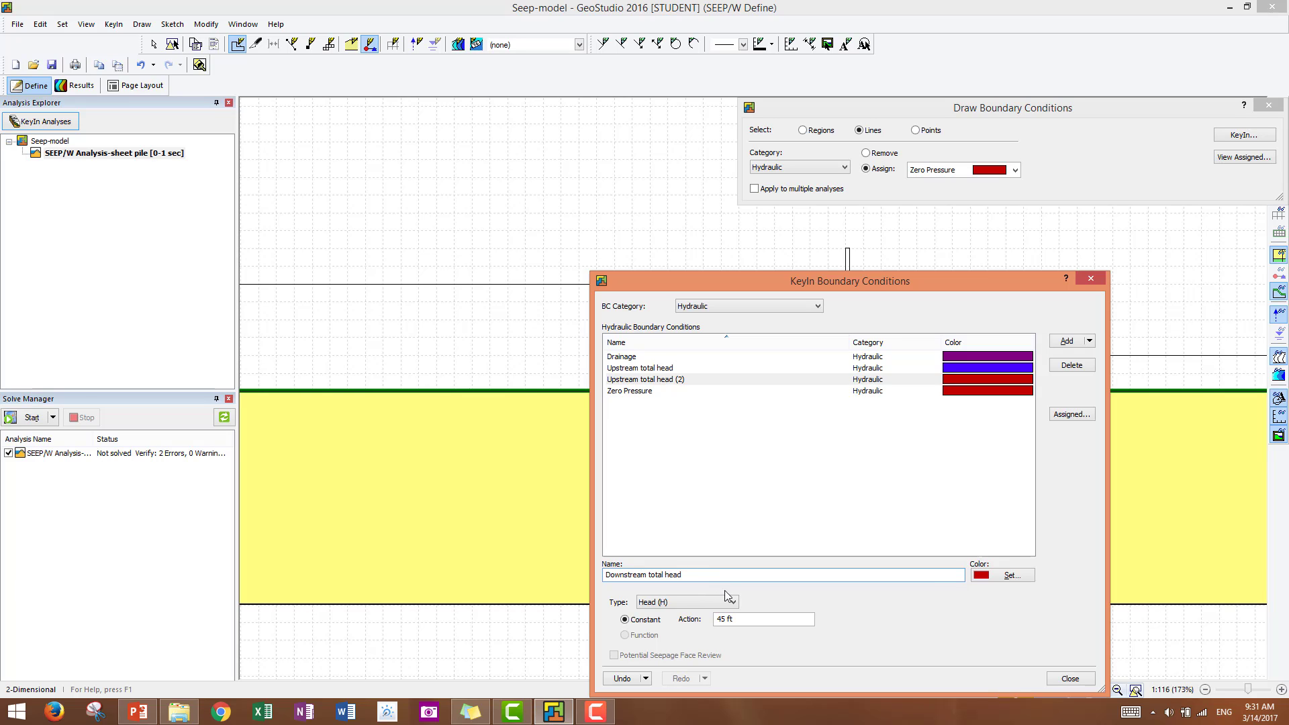
left_click(1015, 574)
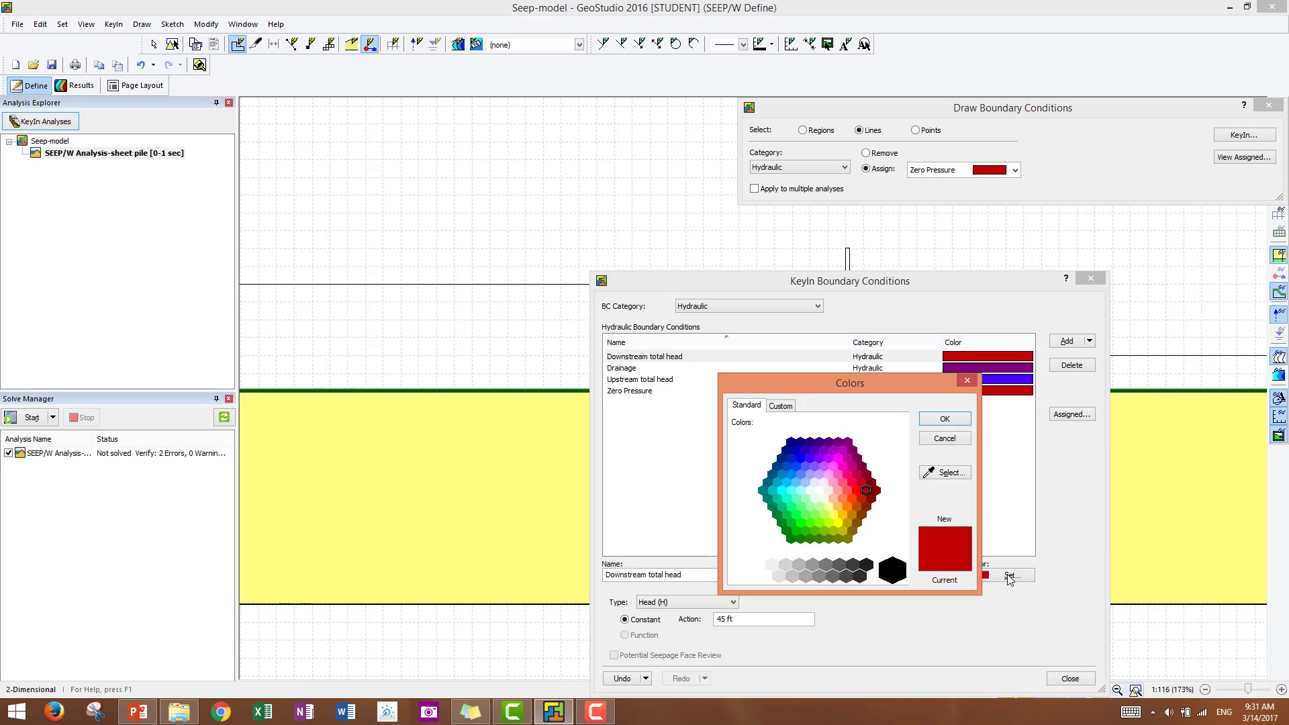
left_click(811, 523)
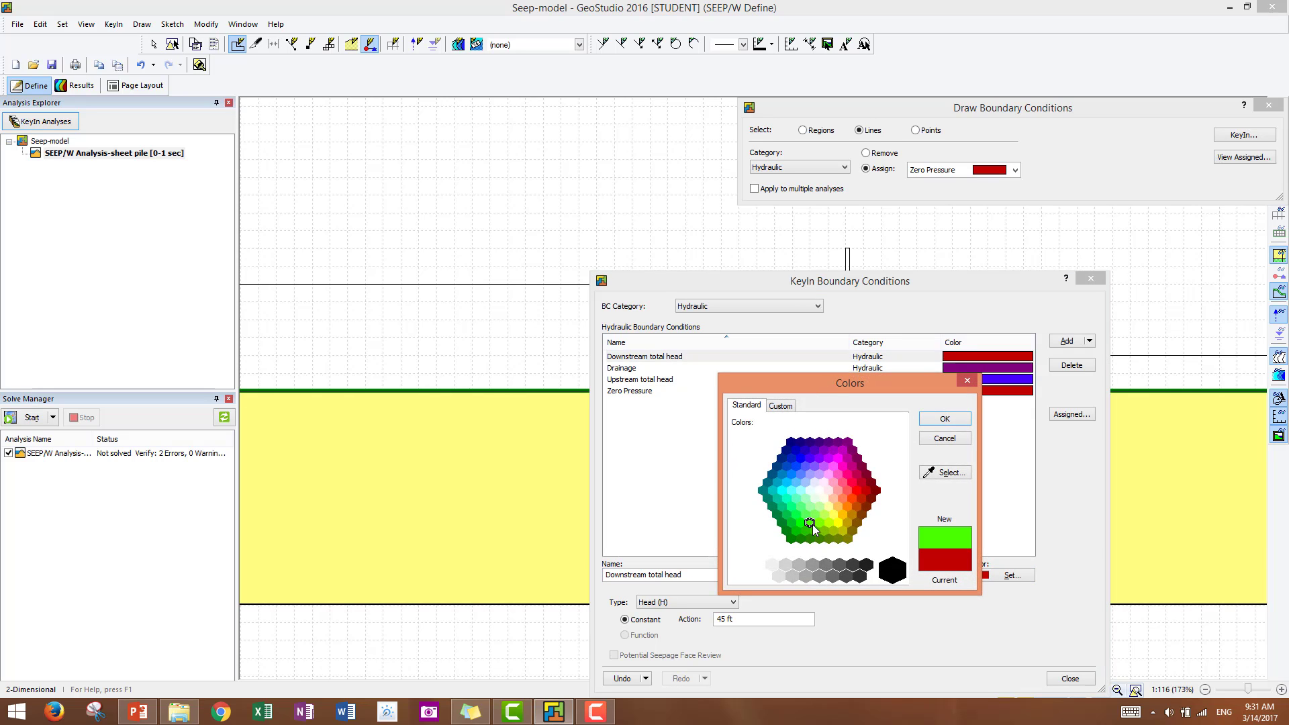
left_click(944, 419)
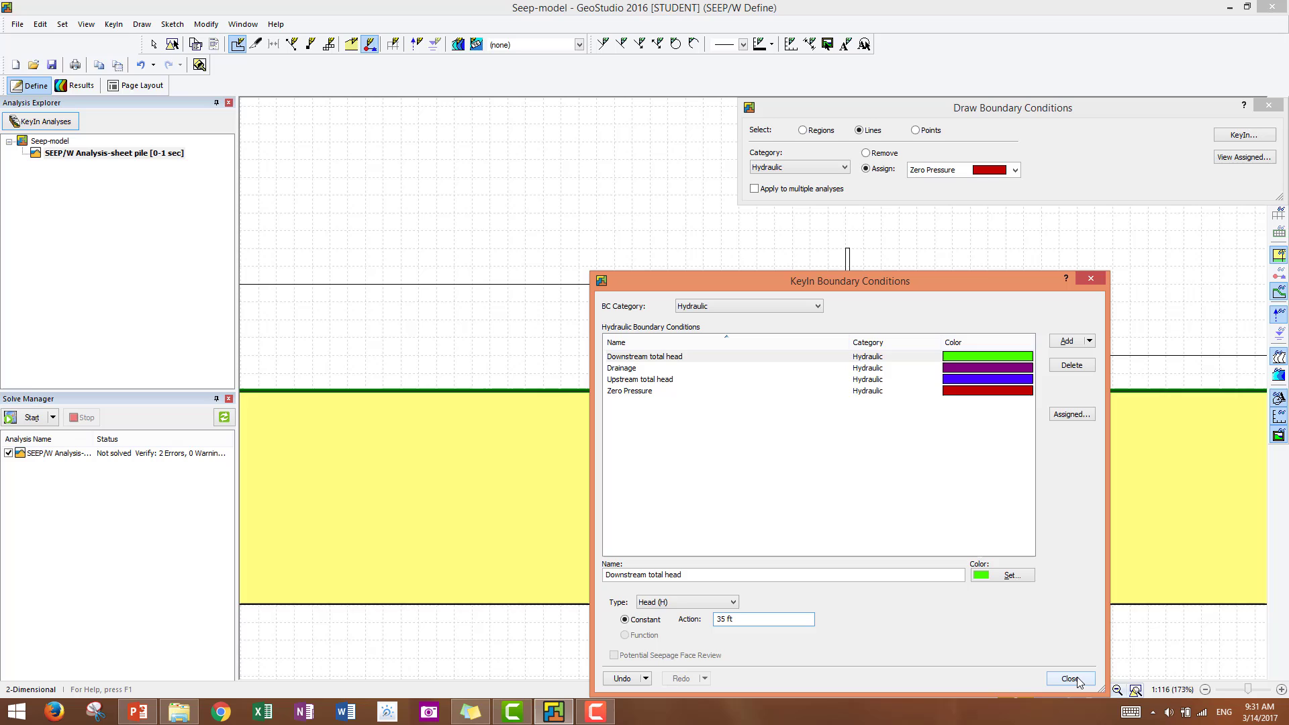
left_click(1070, 679)
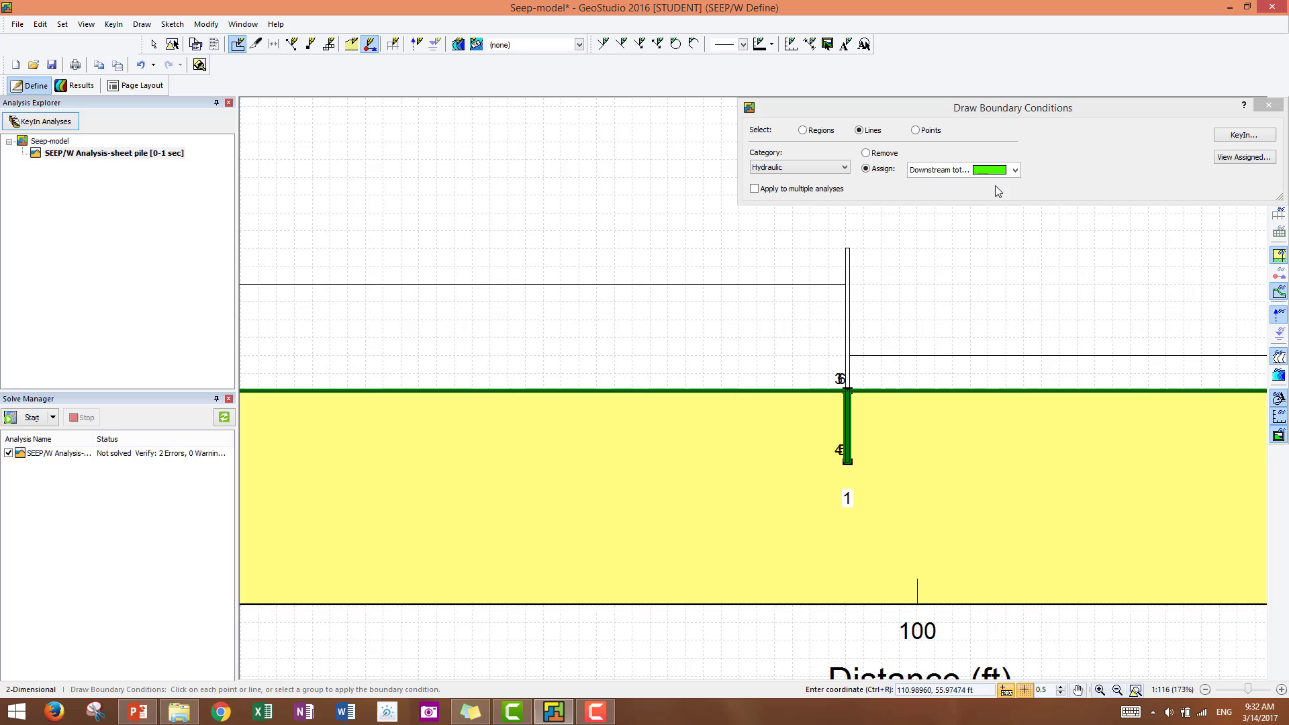
mouse_move(964, 203)
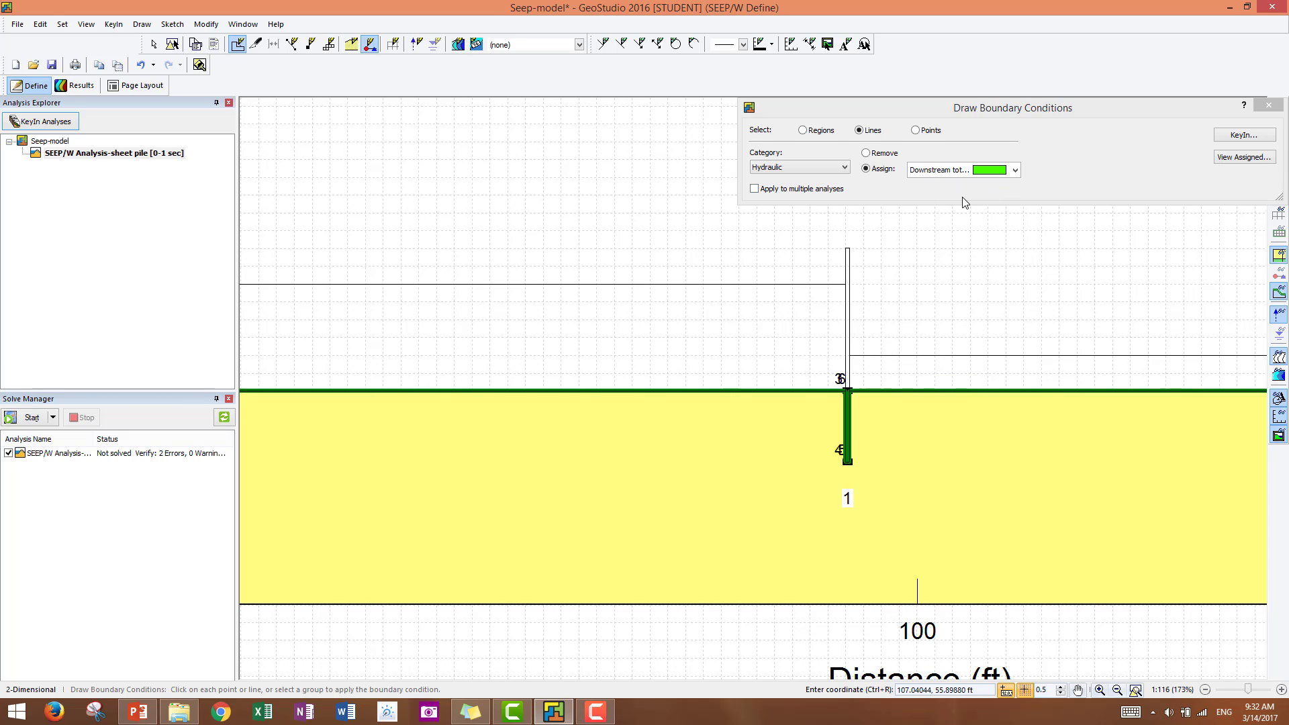
mouse_move(998, 398)
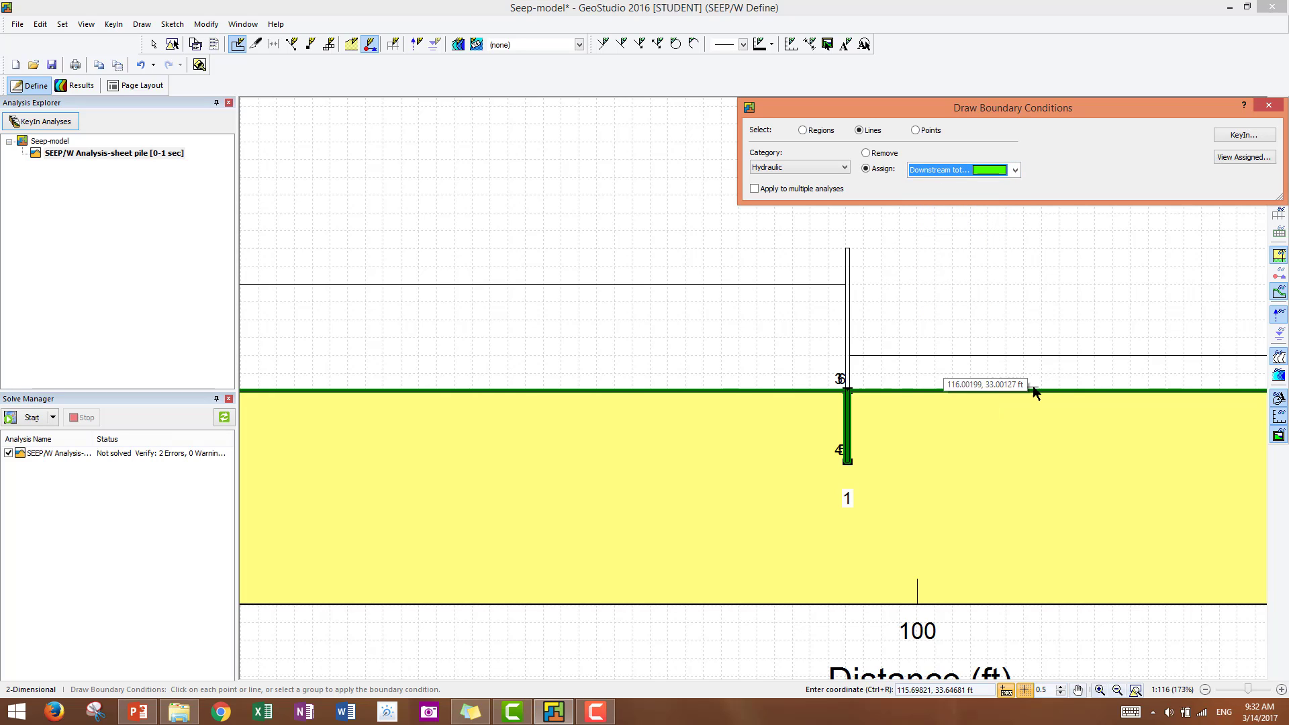
mouse_move(1038, 393)
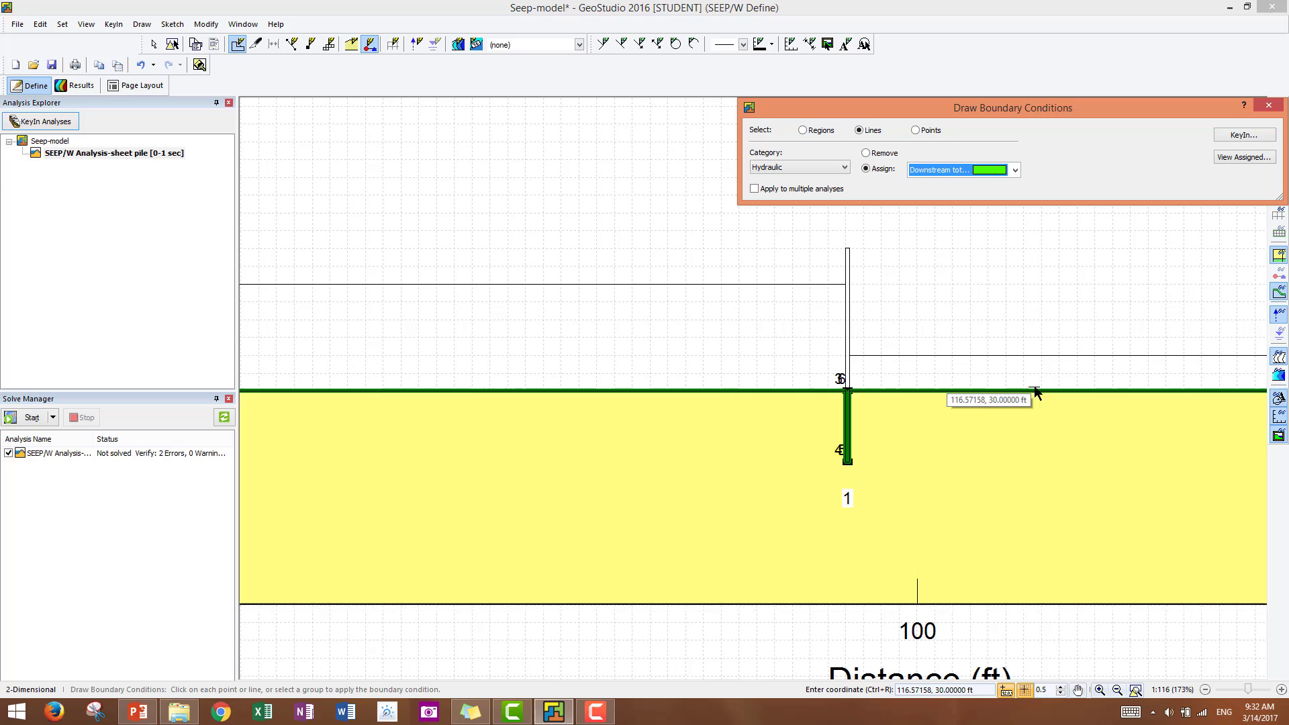
Assign Downstream total head to the ground right of the pile, then select Upstream total head to assign
left_click(1035, 390)
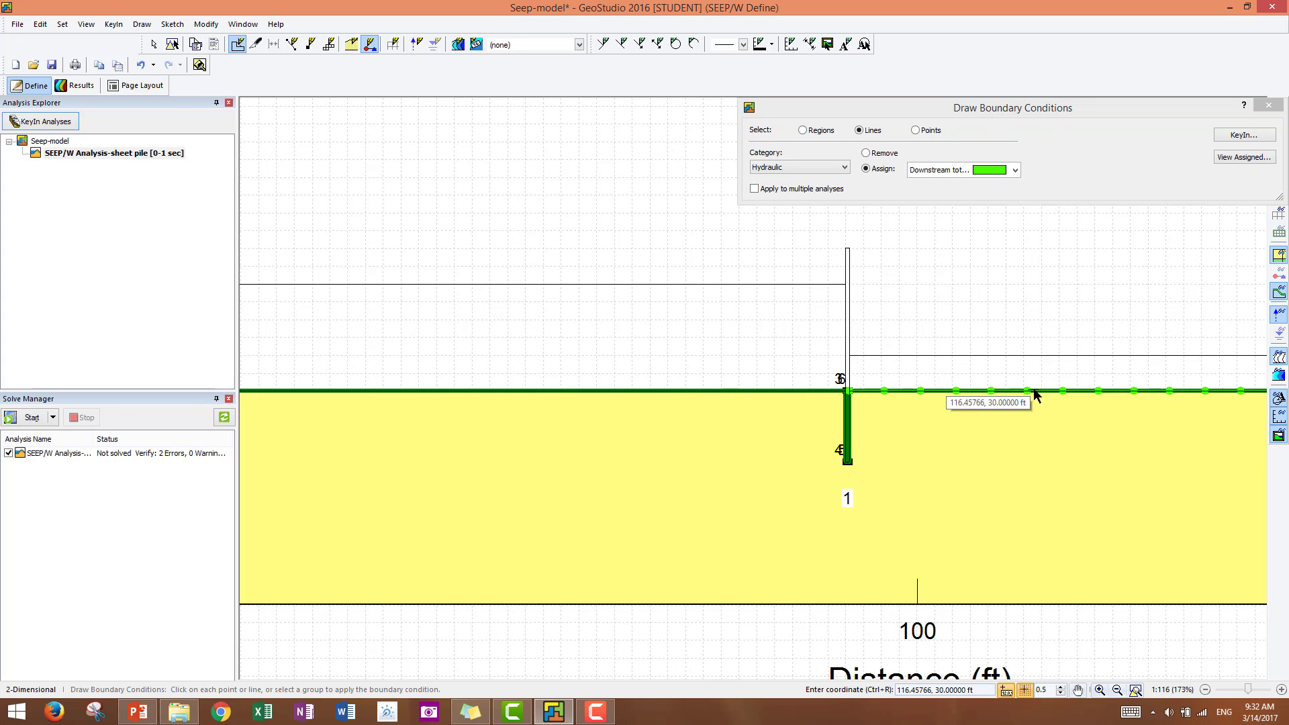
mouse_move(1114, 720)
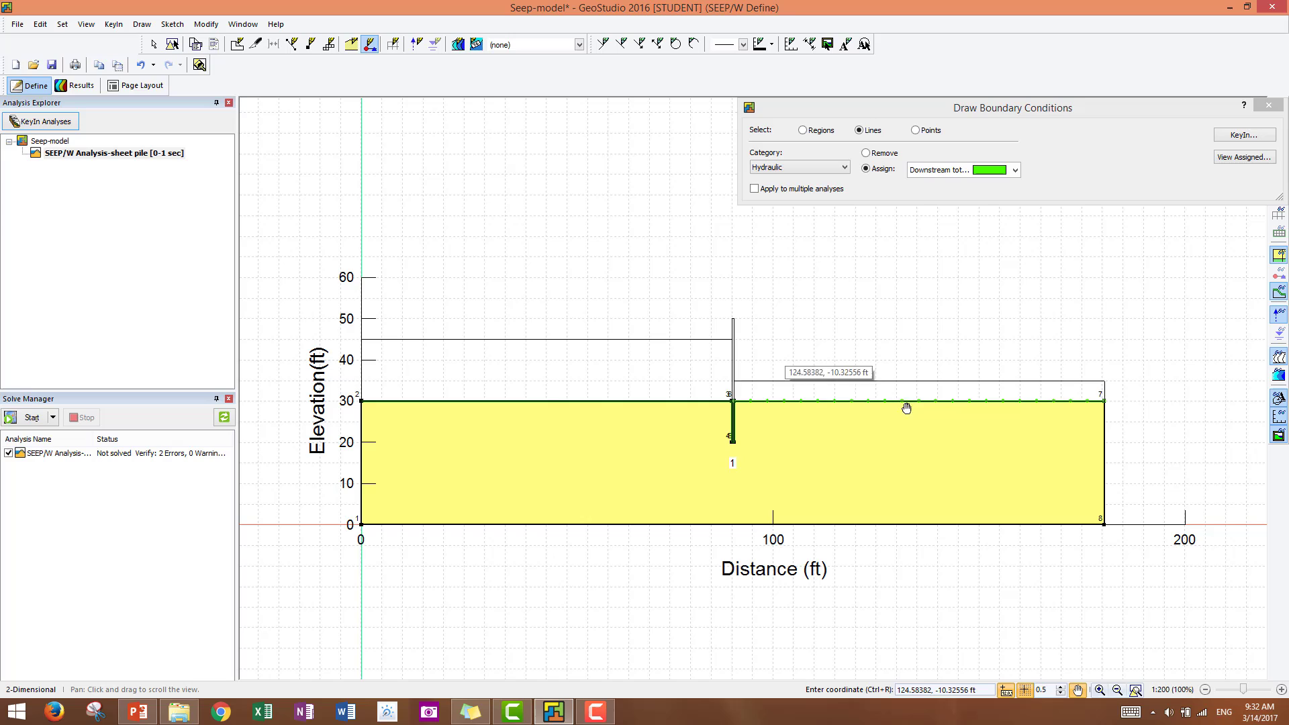
left_click(1015, 169)
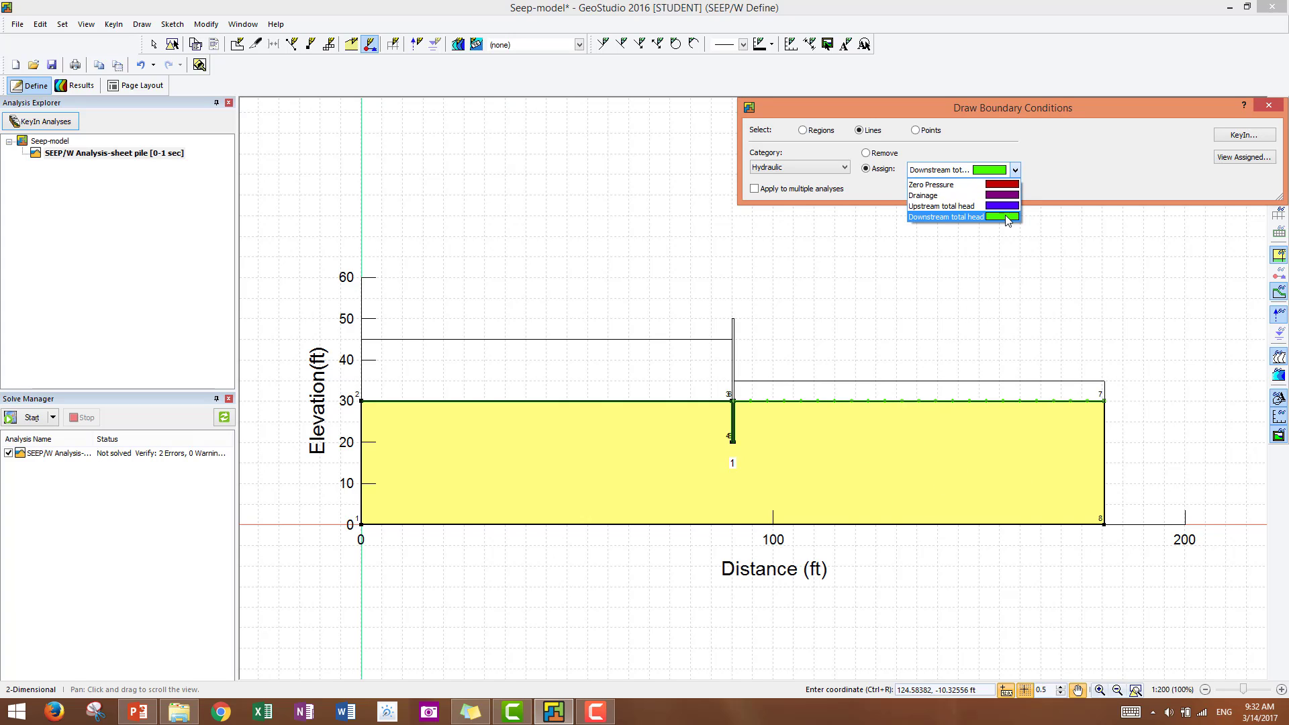
left_click(943, 206)
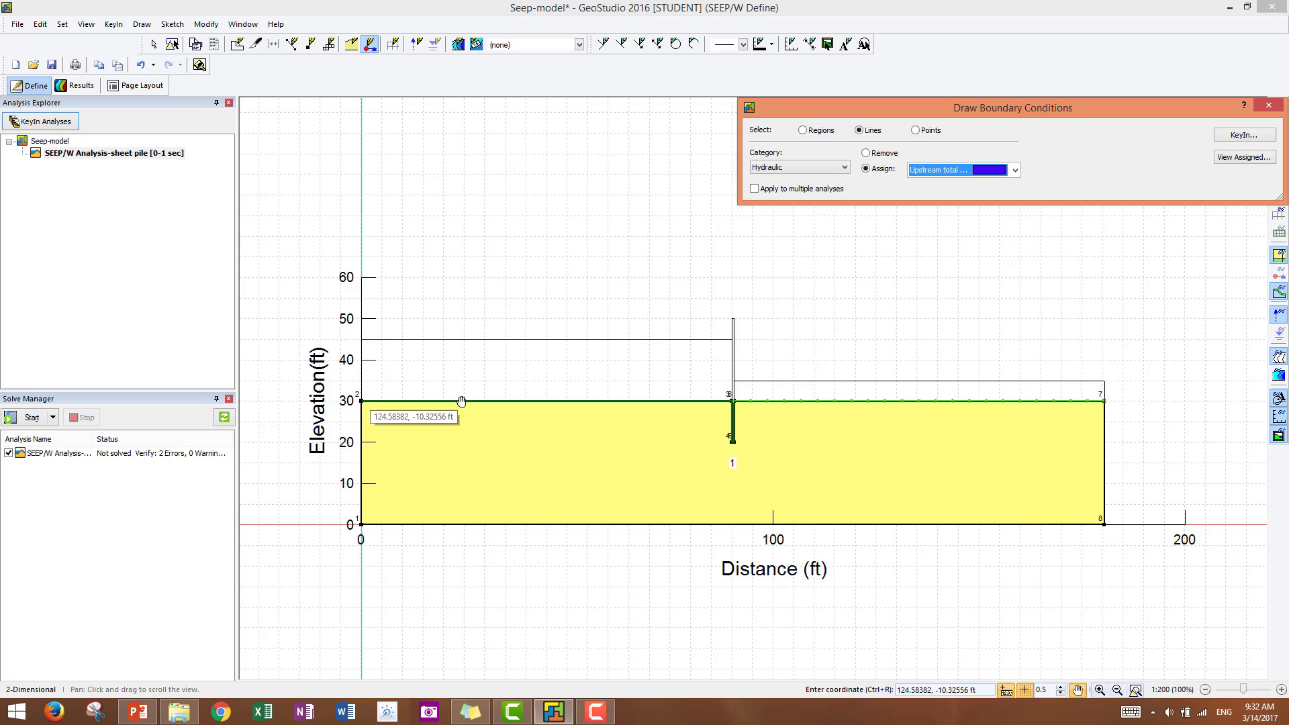
mouse_move(1073, 712)
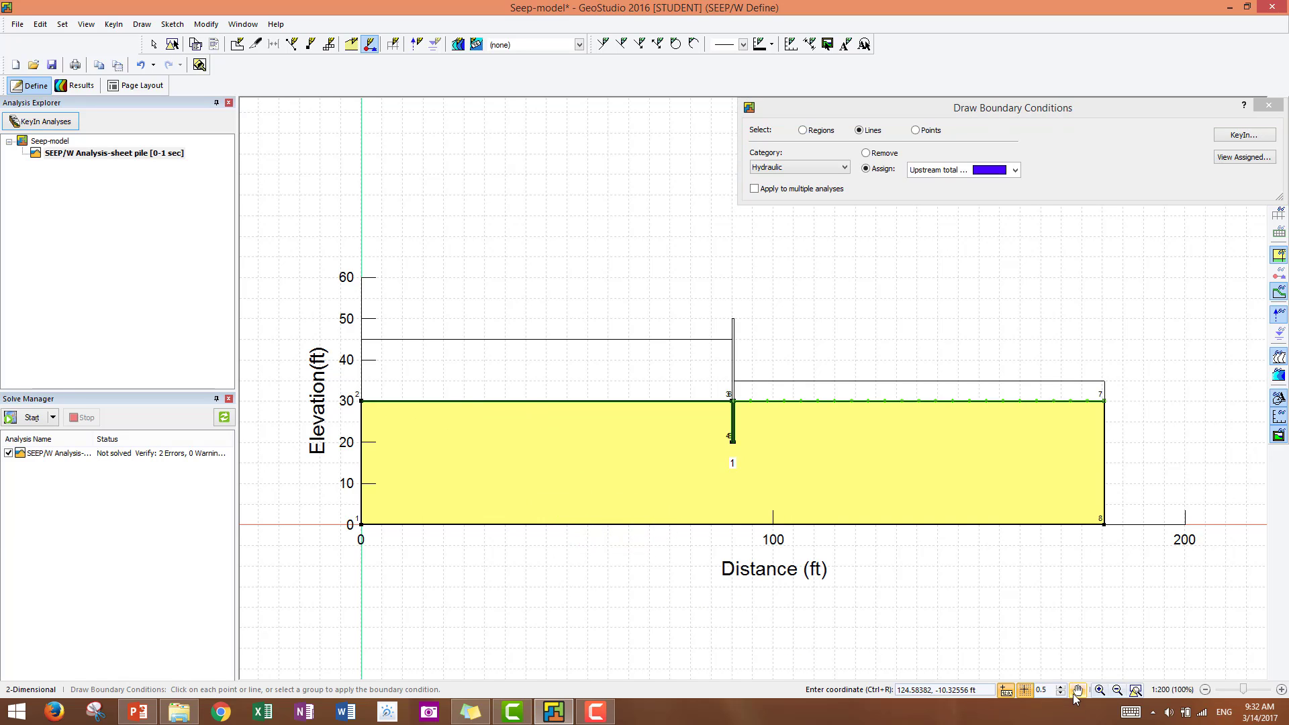
mouse_move(580, 408)
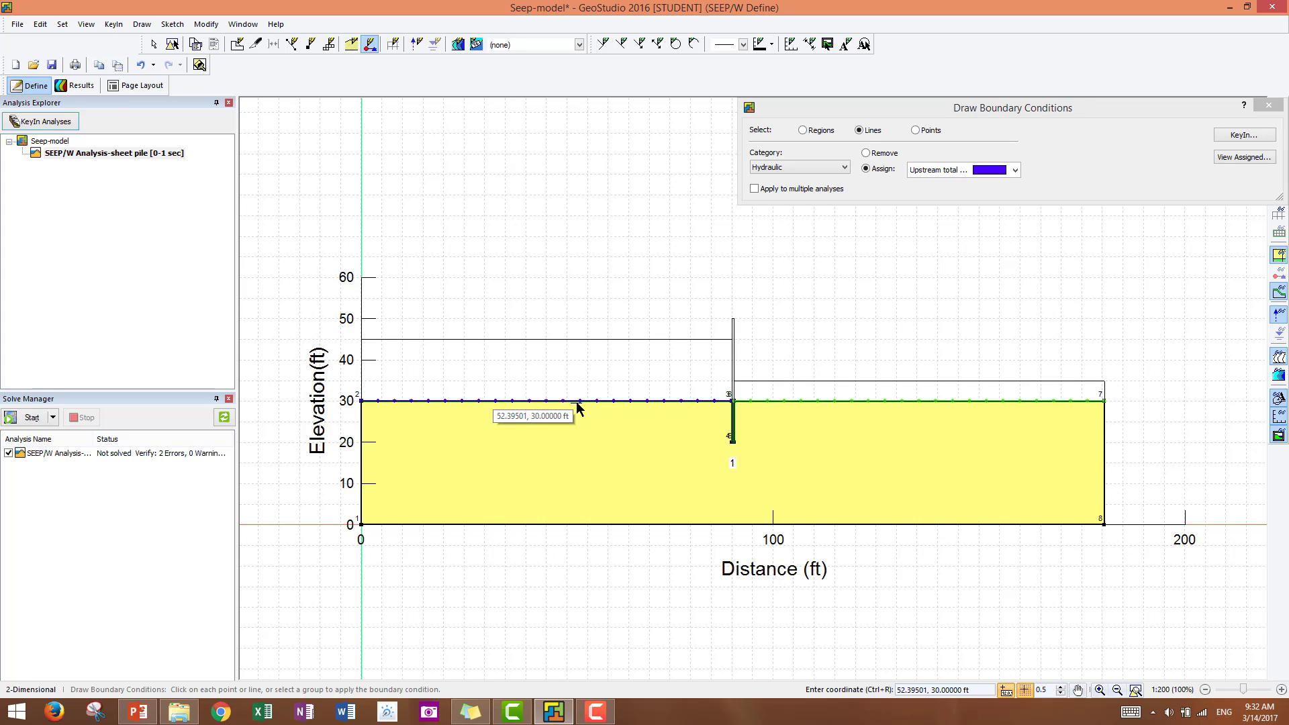
mouse_move(918, 540)
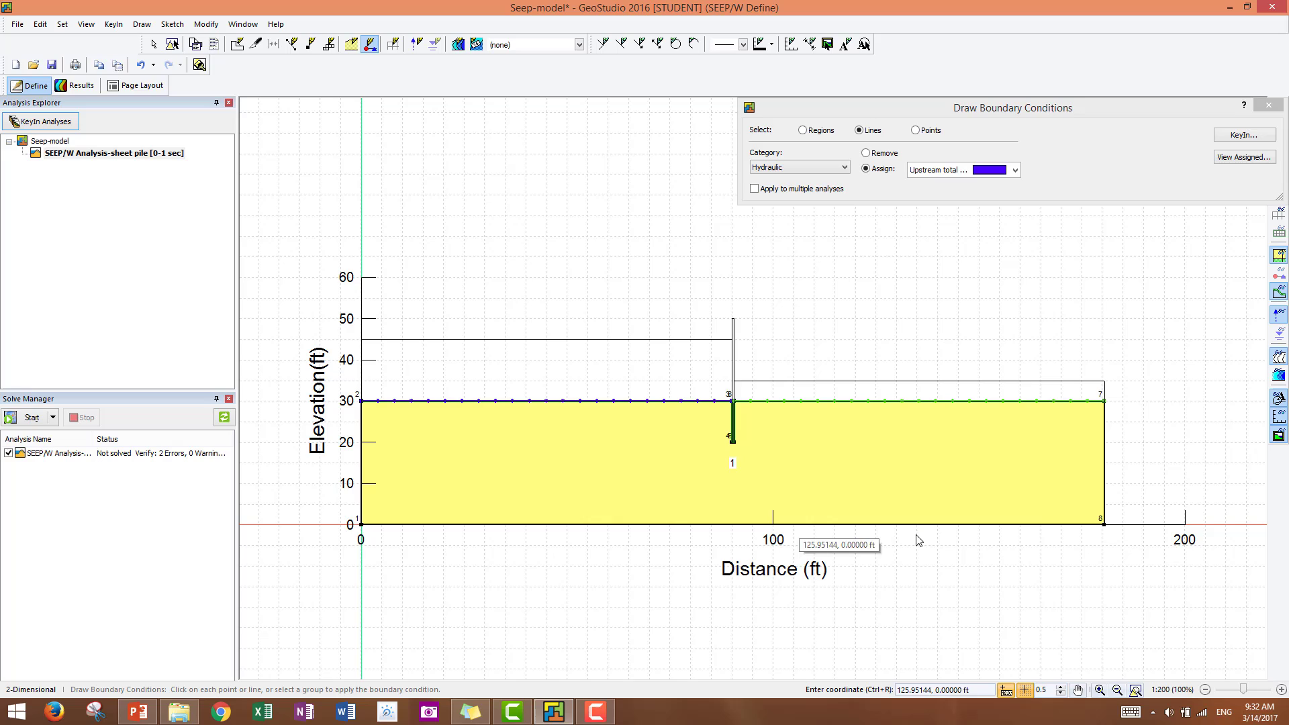
mouse_move(941, 532)
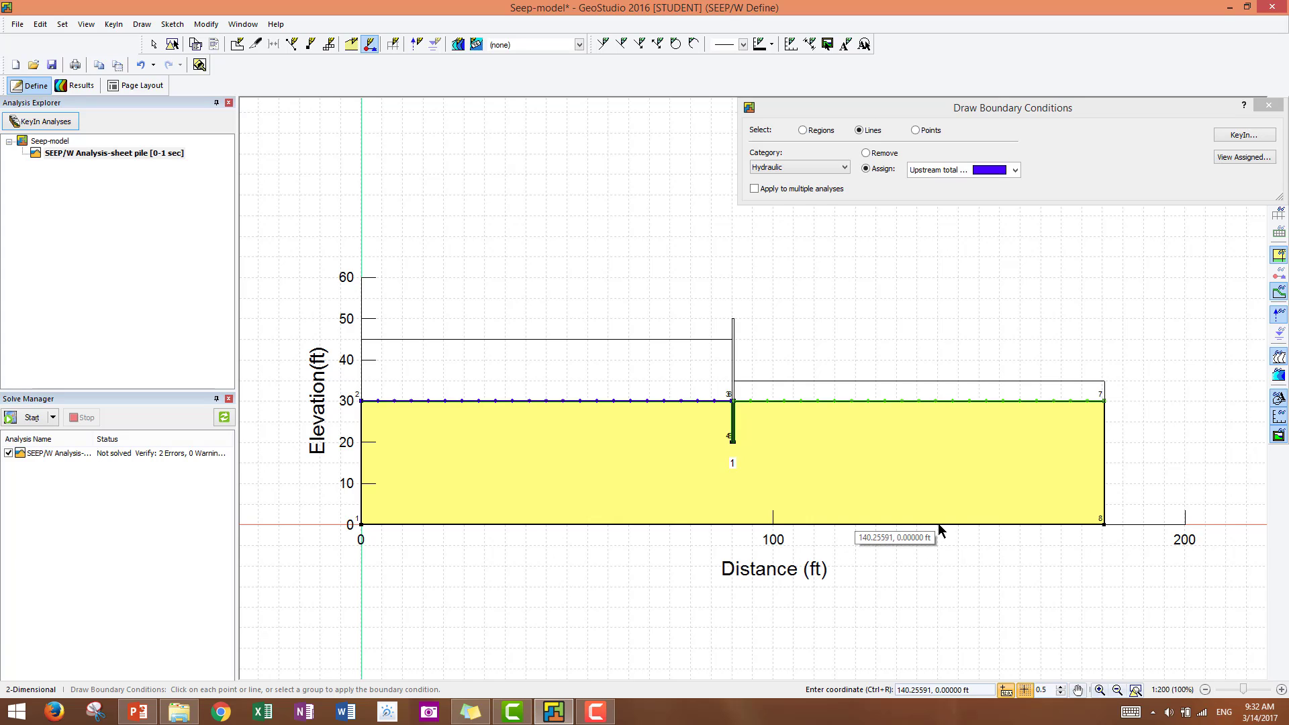
mouse_move(656, 409)
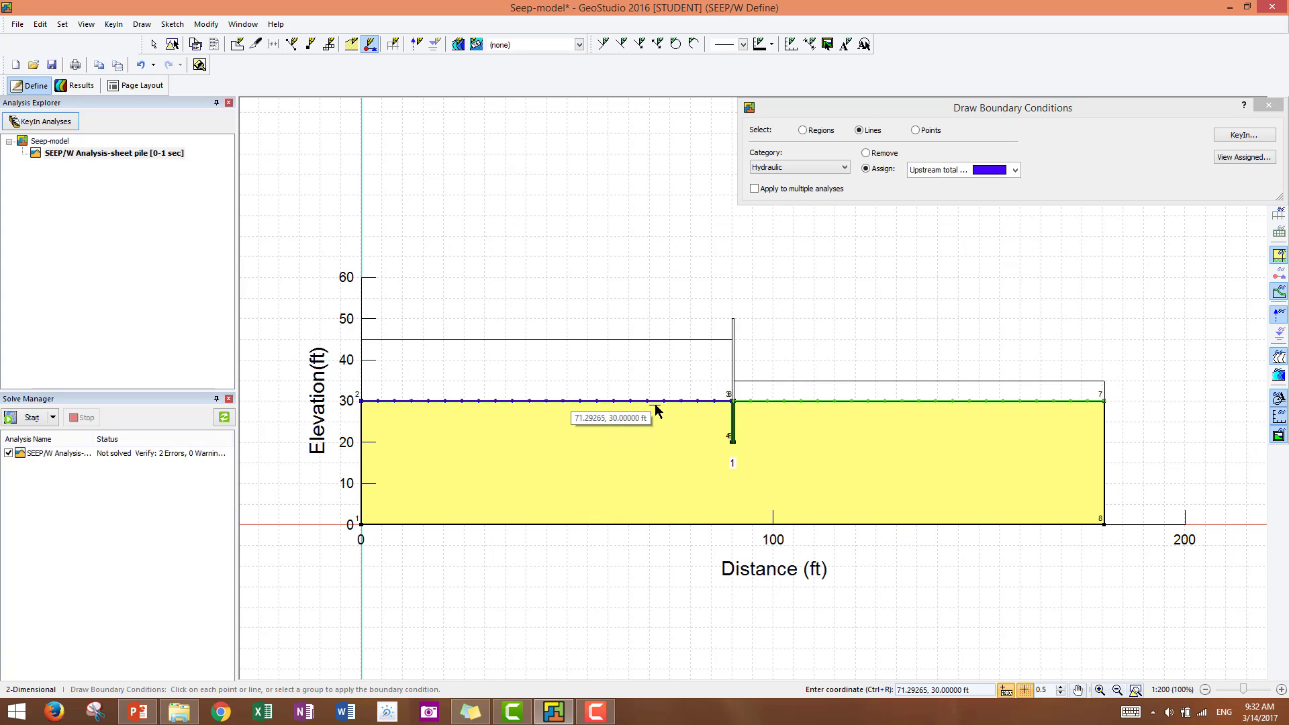
mouse_move(1099, 244)
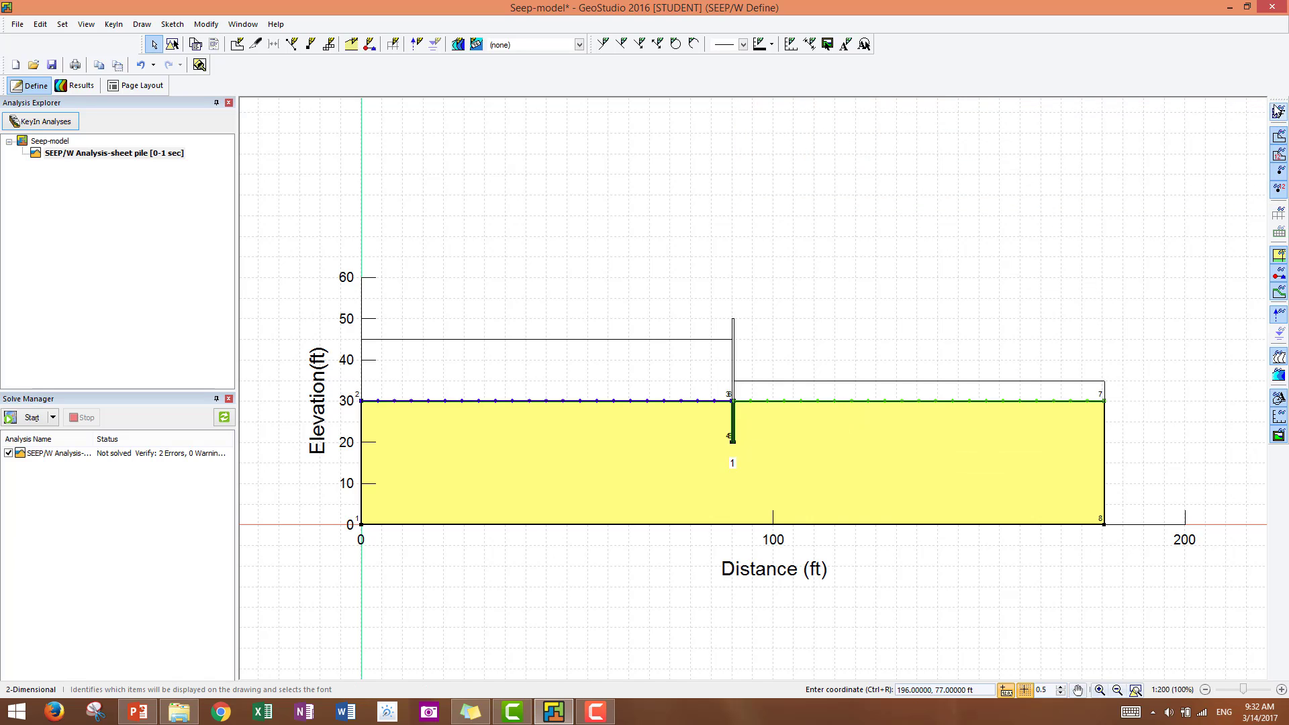
mouse_move(928, 211)
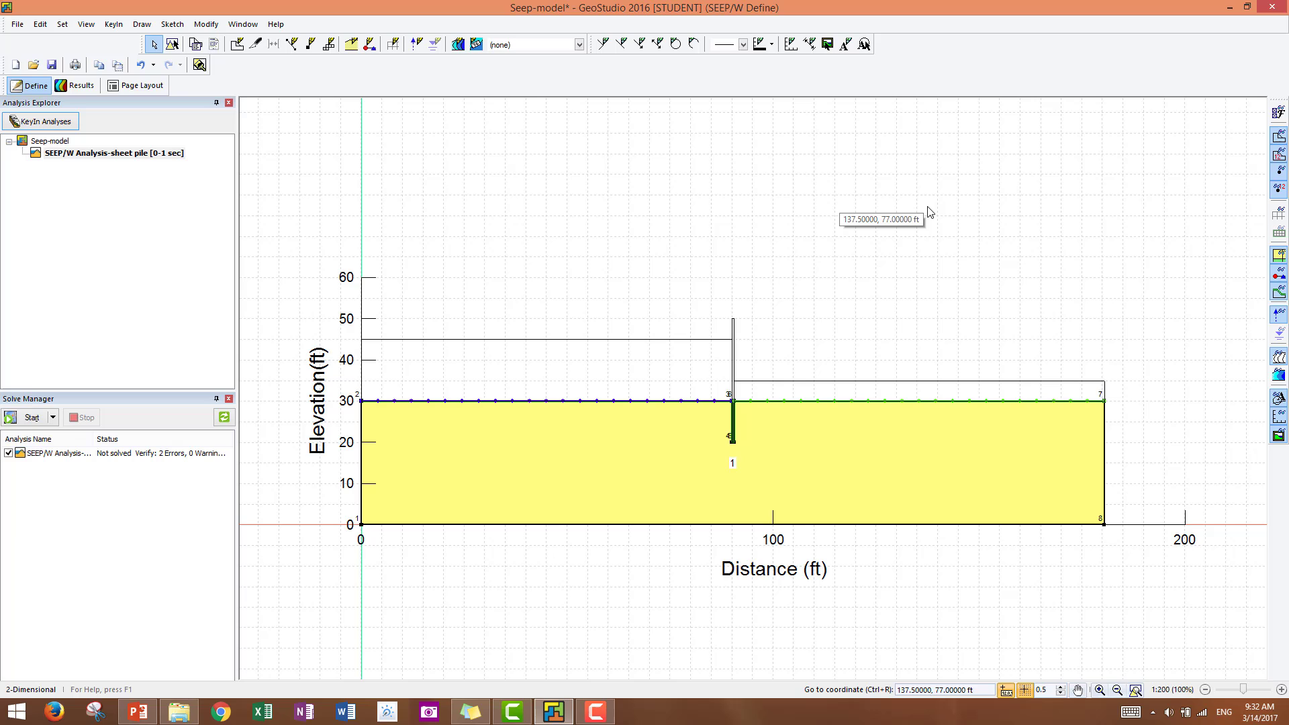
mouse_move(900, 211)
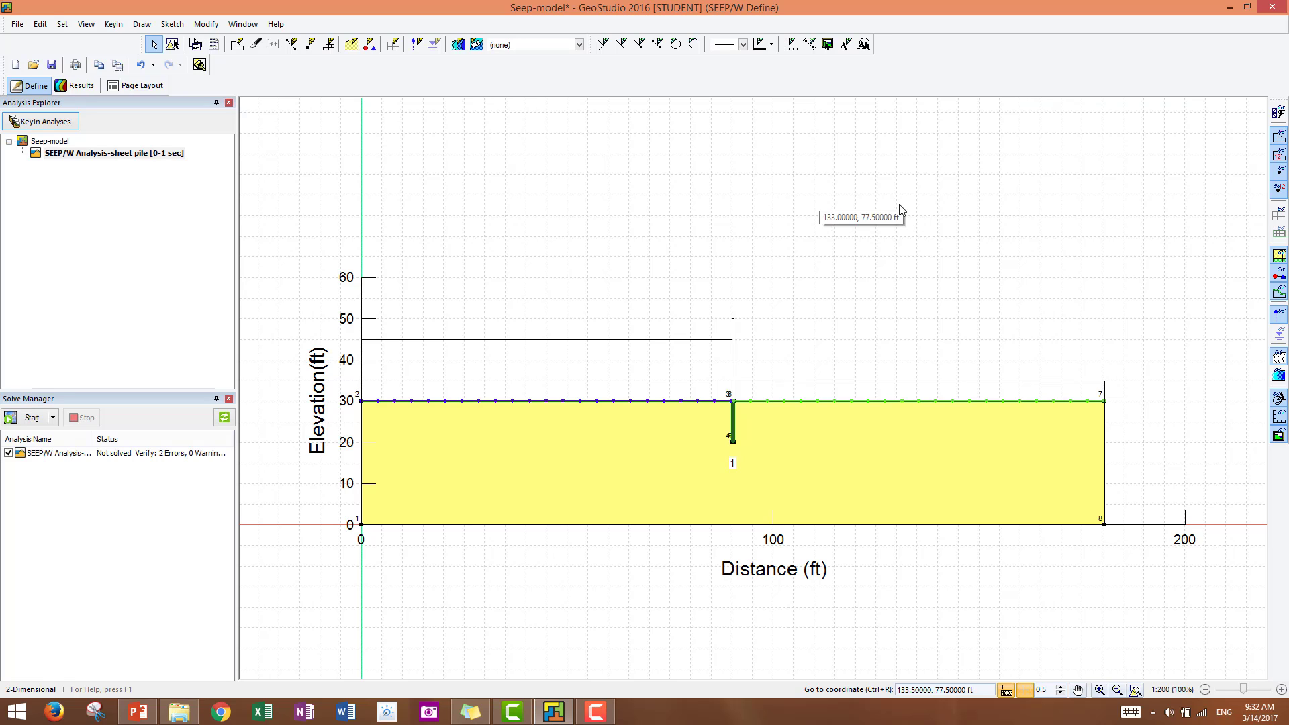
mouse_move(968, 672)
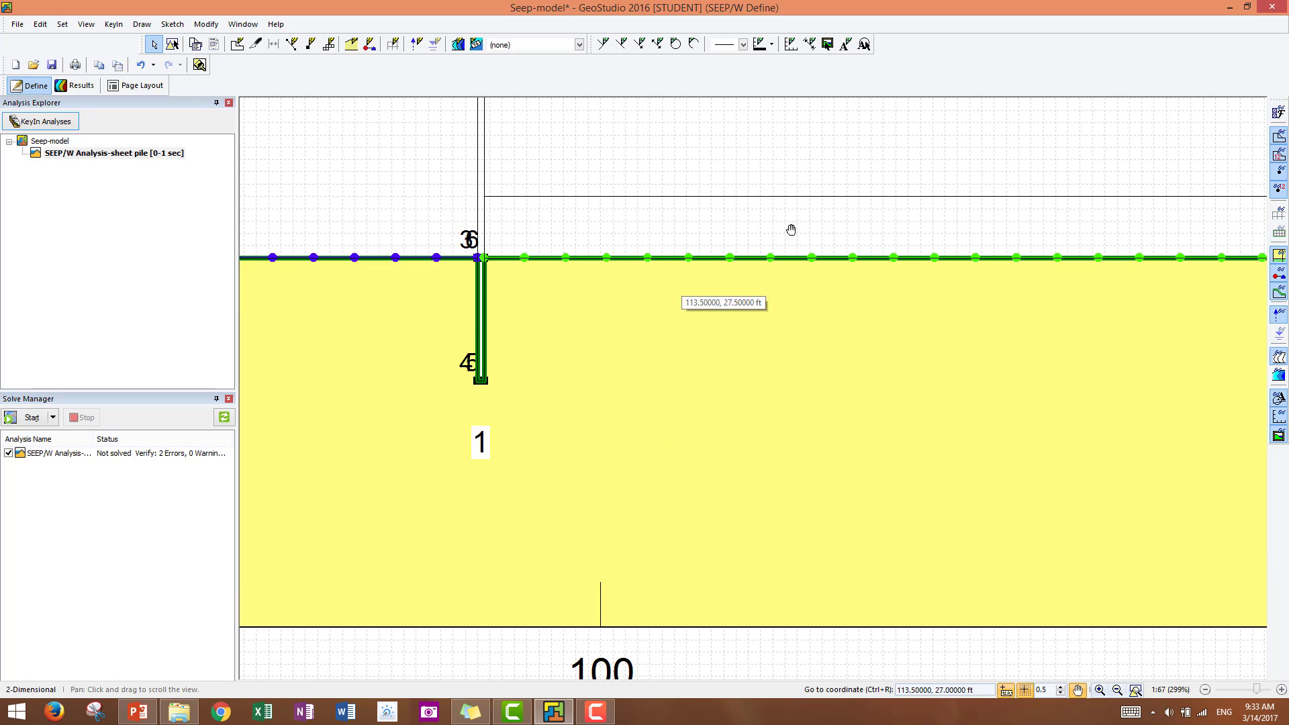
Pan along the ground surface near the pile and bring up the Draw menu commands
left_click_drag(790, 229, 943, 254)
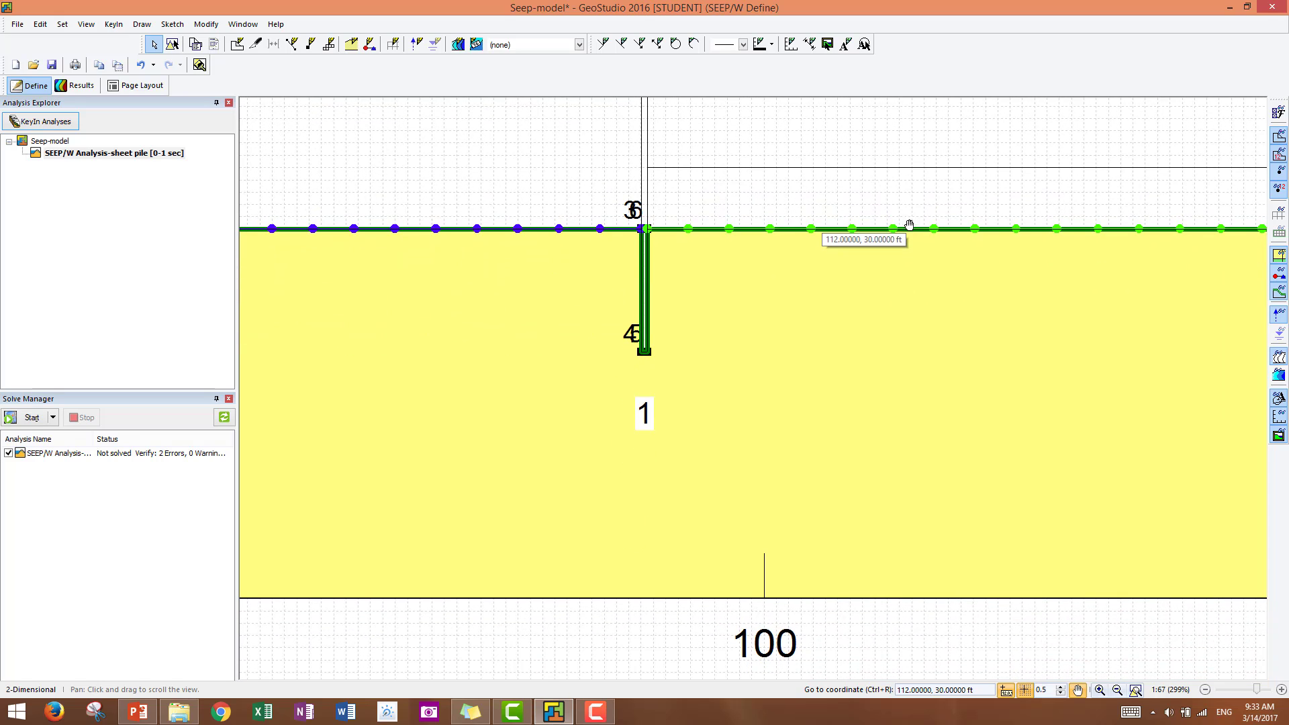
mouse_move(671, 239)
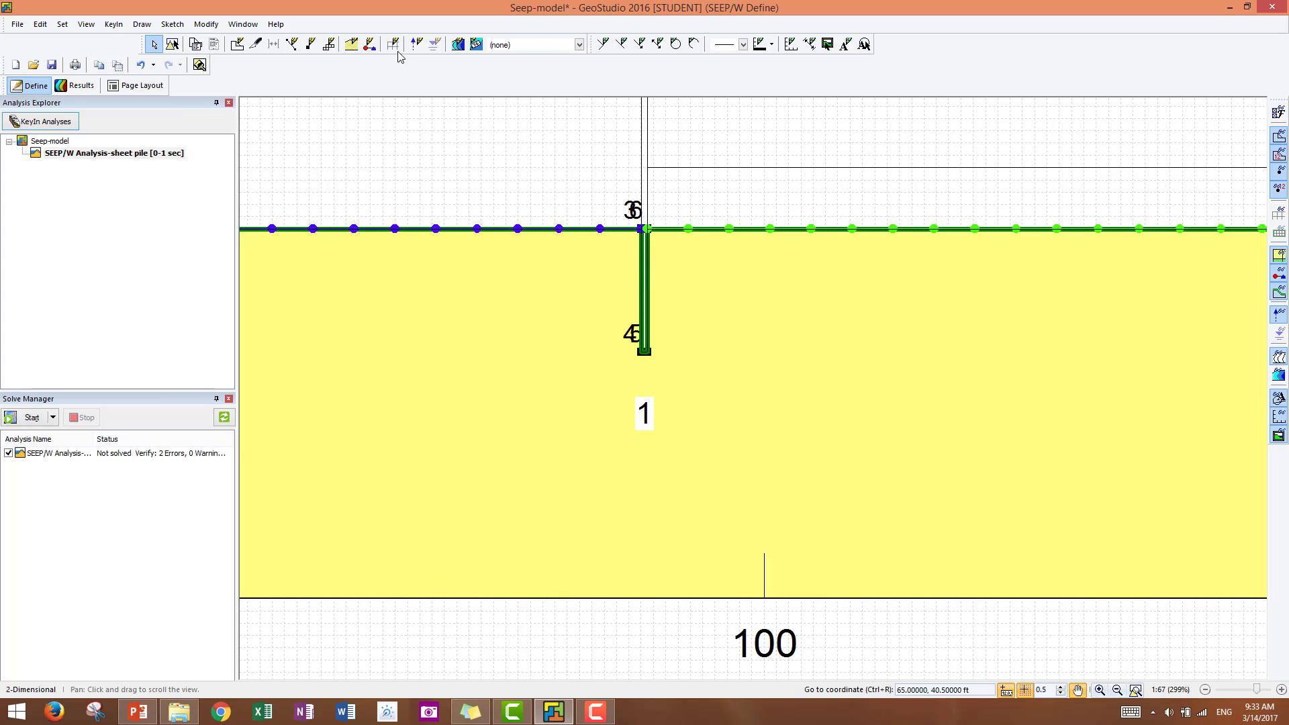
mouse_move(417, 44)
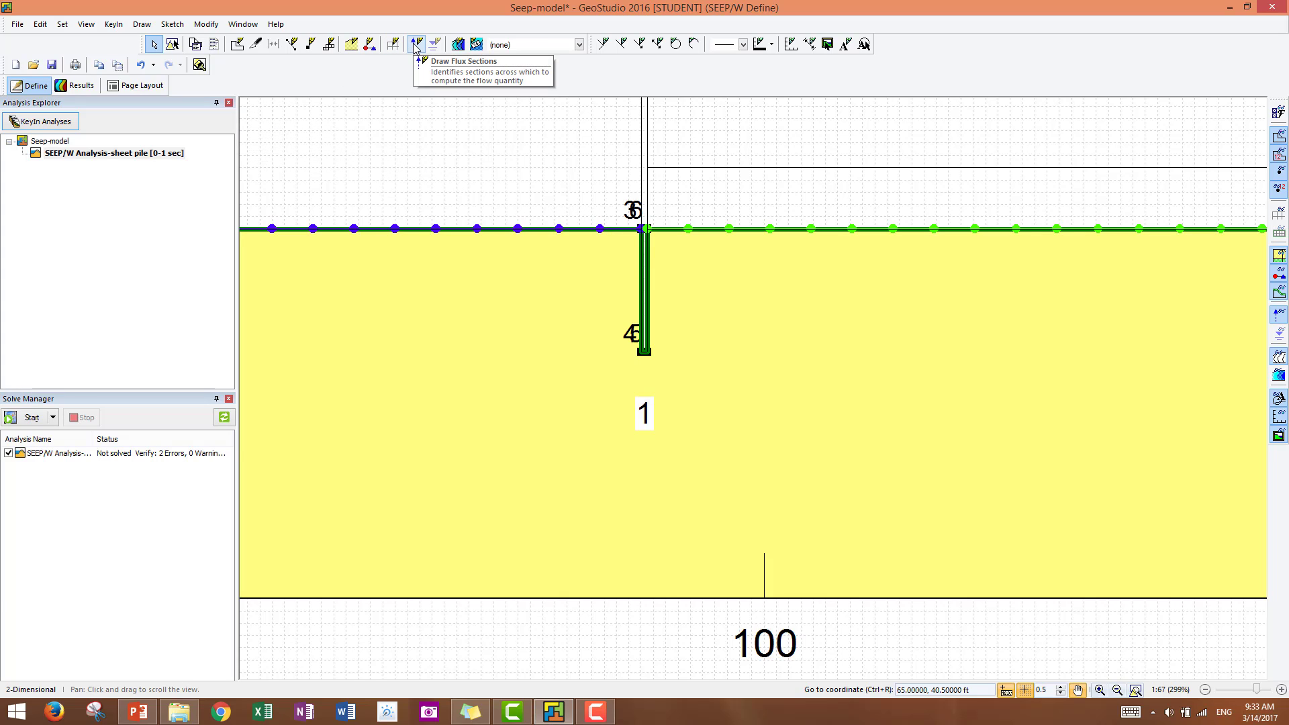
left_click(141, 25)
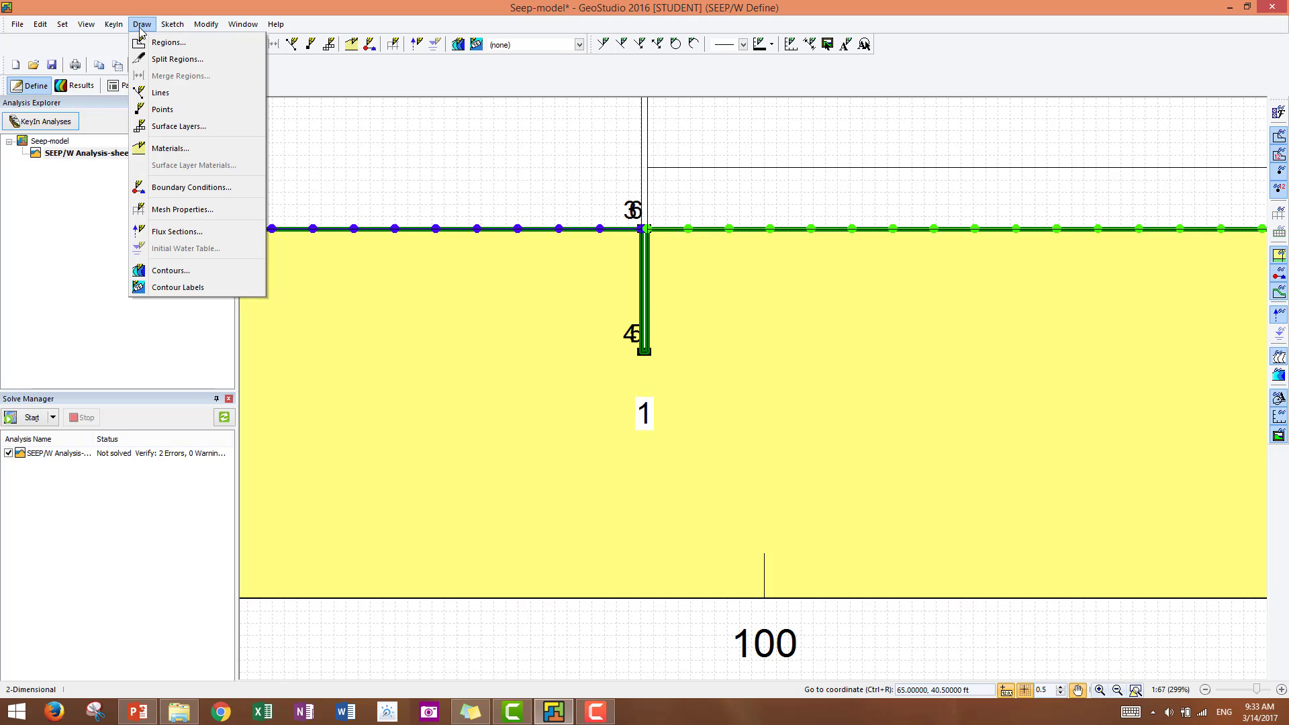
Start Draw Flux Sections and confirm flux section number 1
left_click(176, 231)
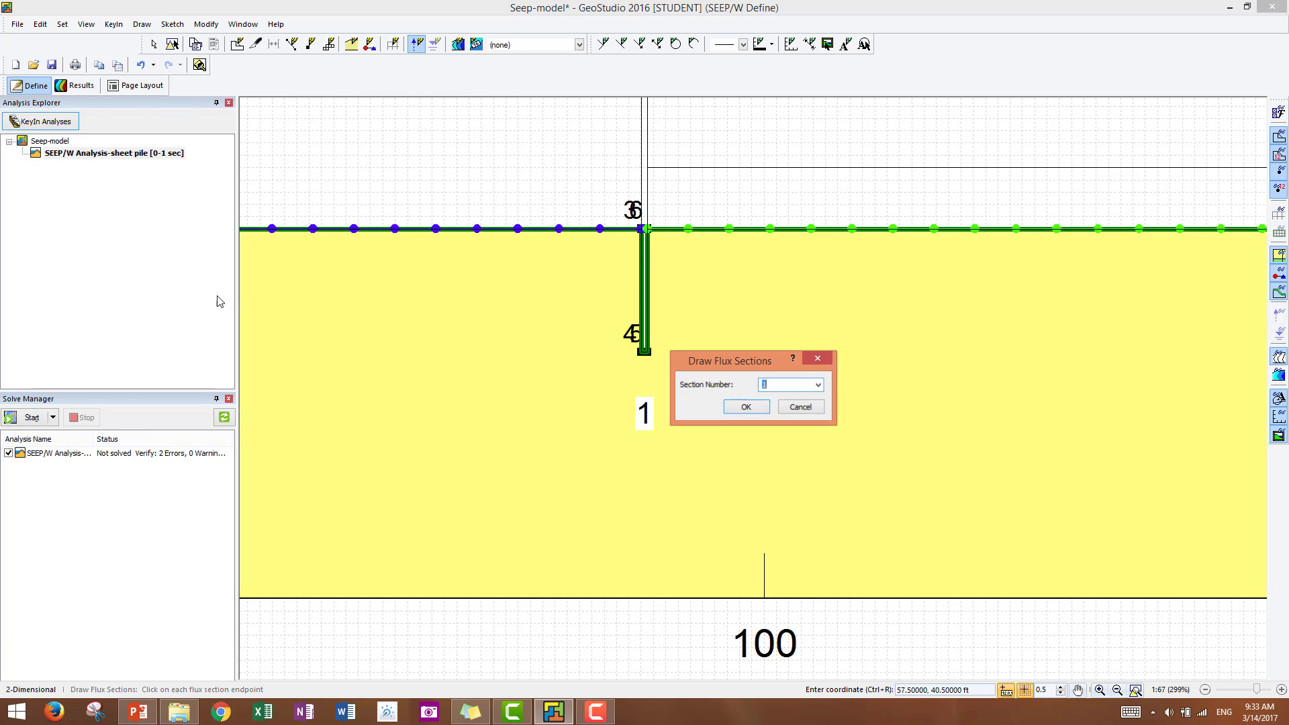
left_click_drag(727, 359, 870, 290)
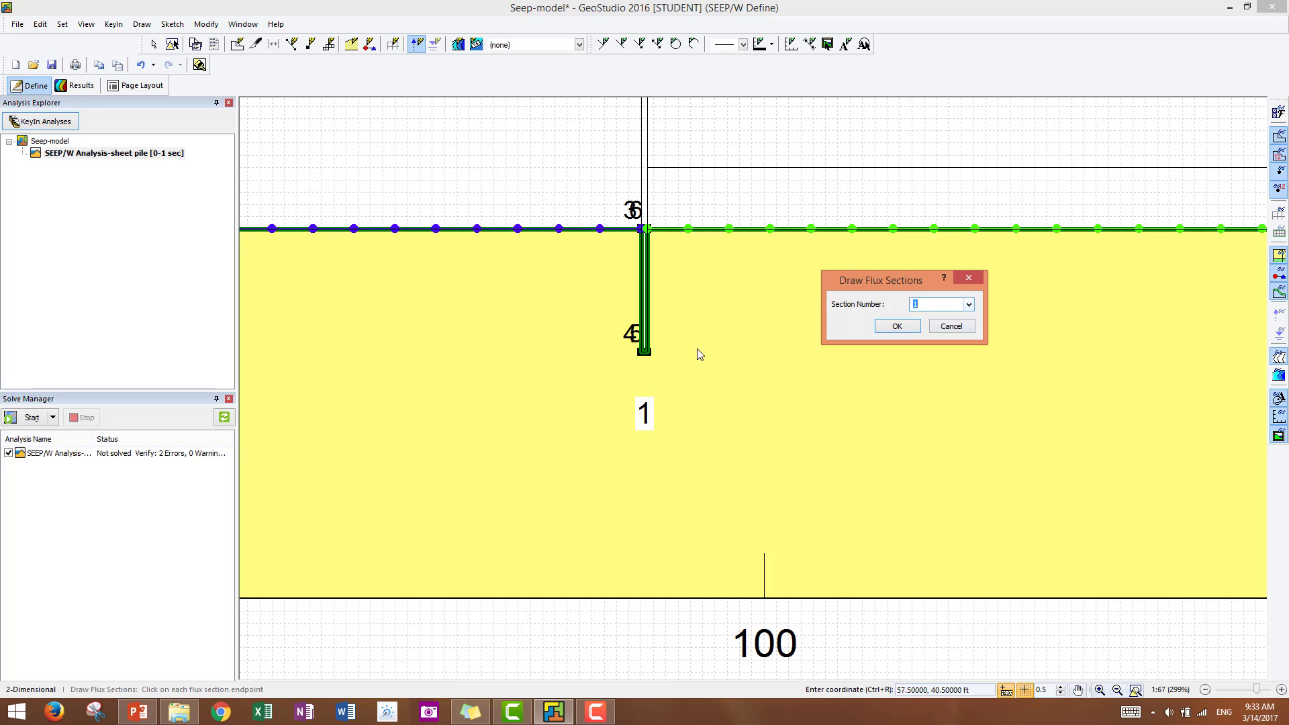
left_click(895, 325)
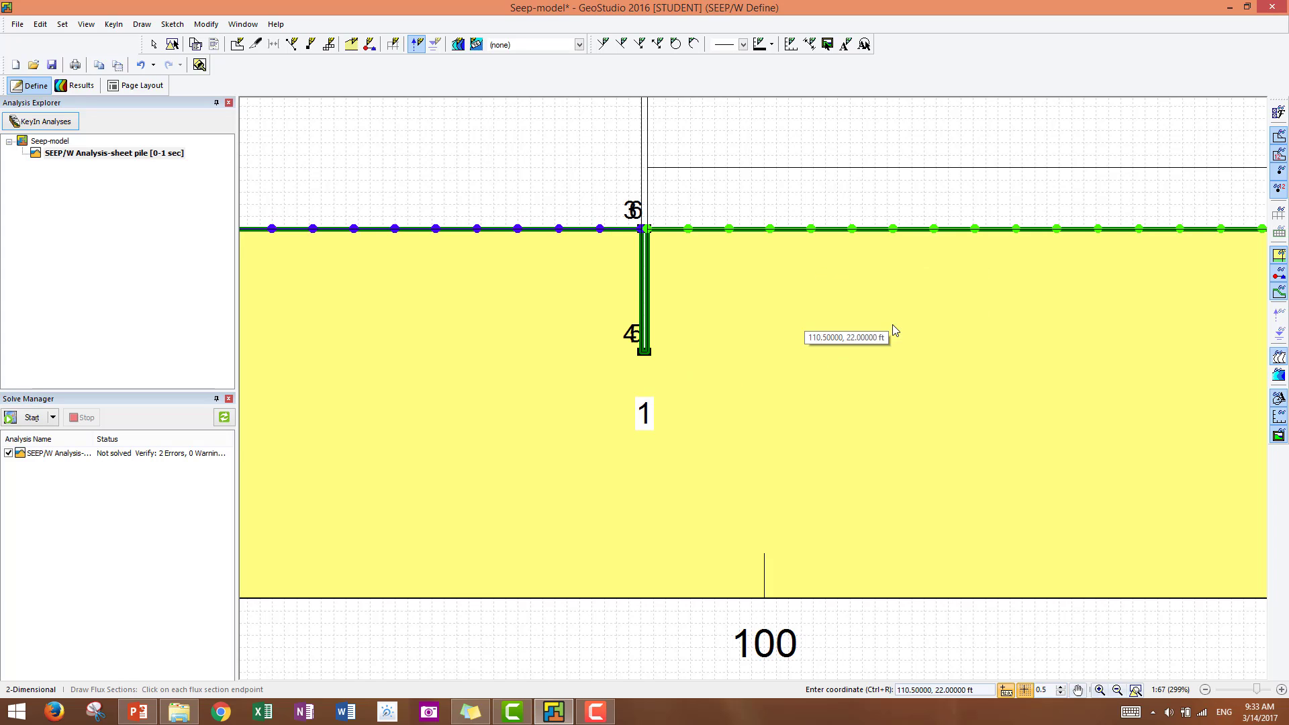
mouse_move(642, 596)
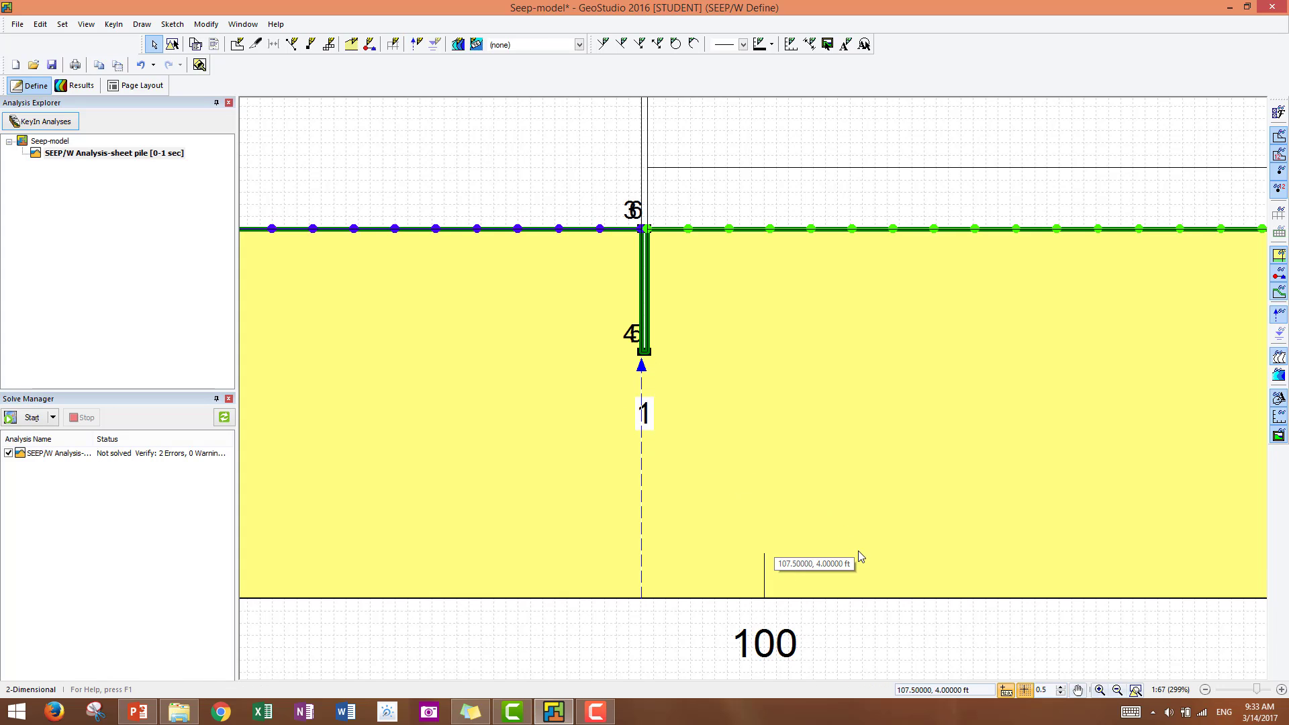
mouse_move(1100, 713)
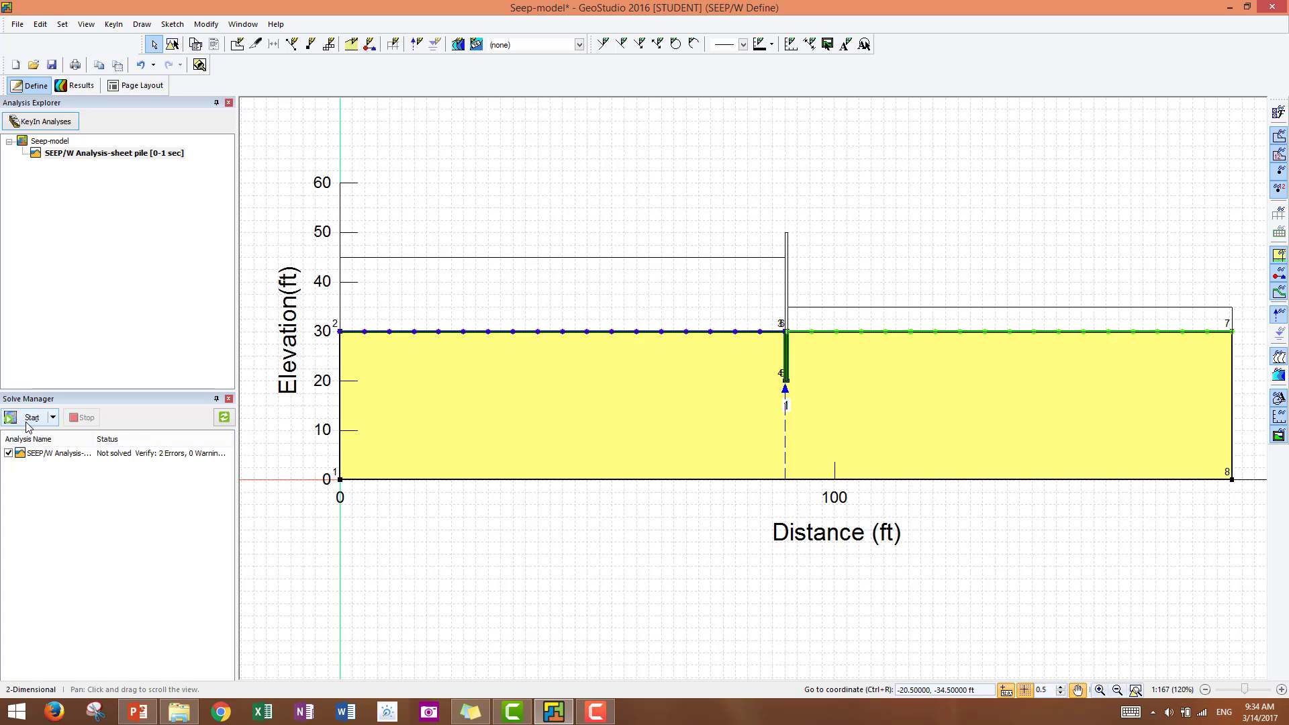
mouse_move(31, 428)
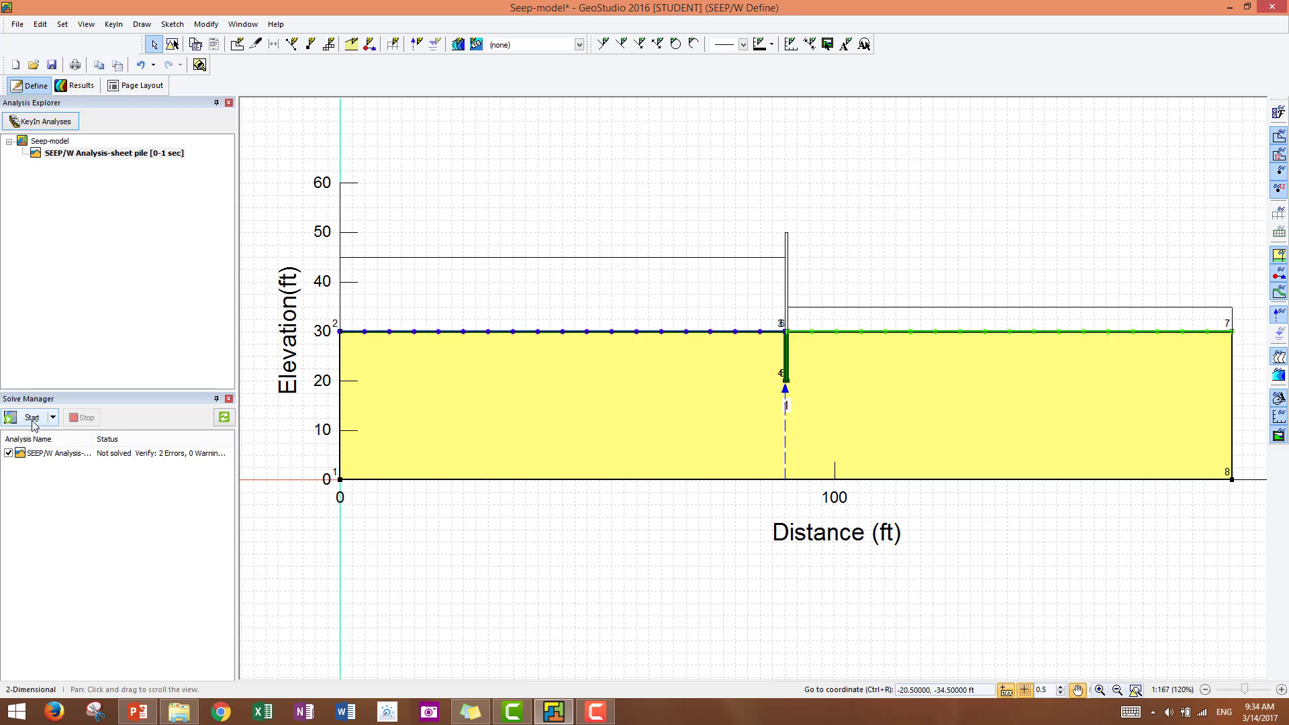
Start the solver for the sheet pile seepage analysis from the Solve Manager
left_click(28, 418)
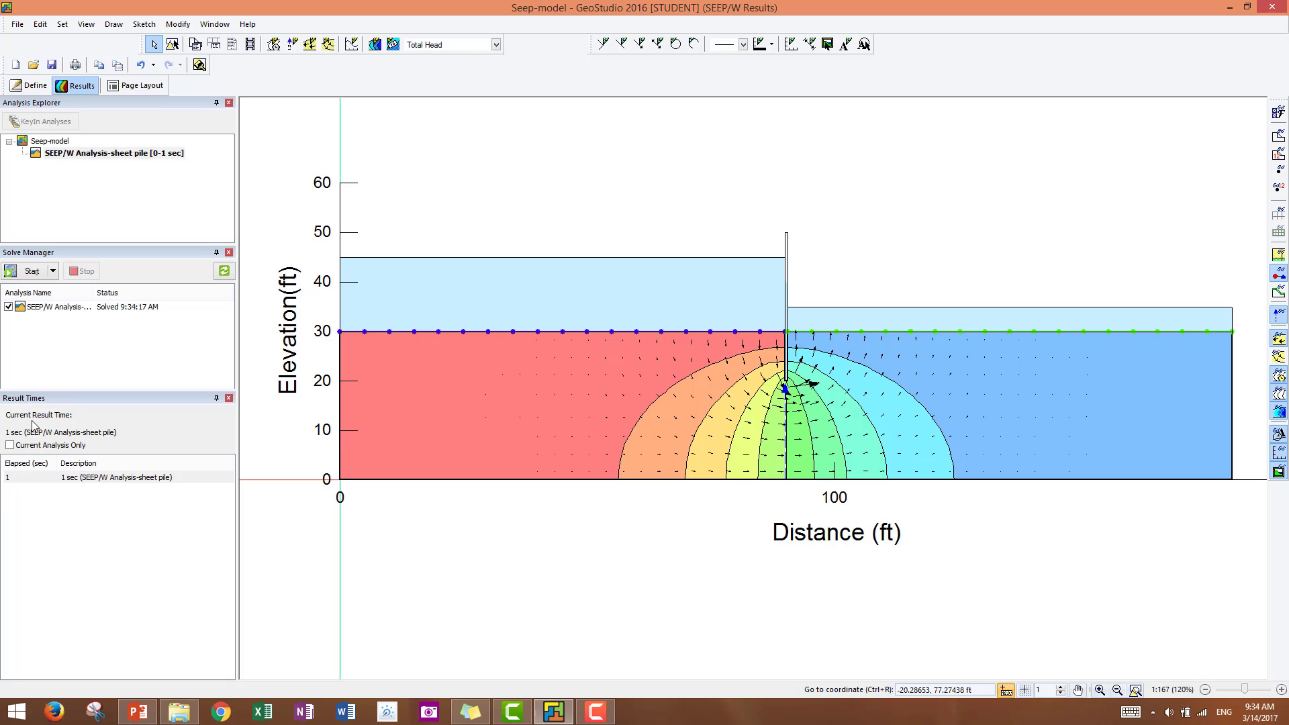
mouse_move(118, 456)
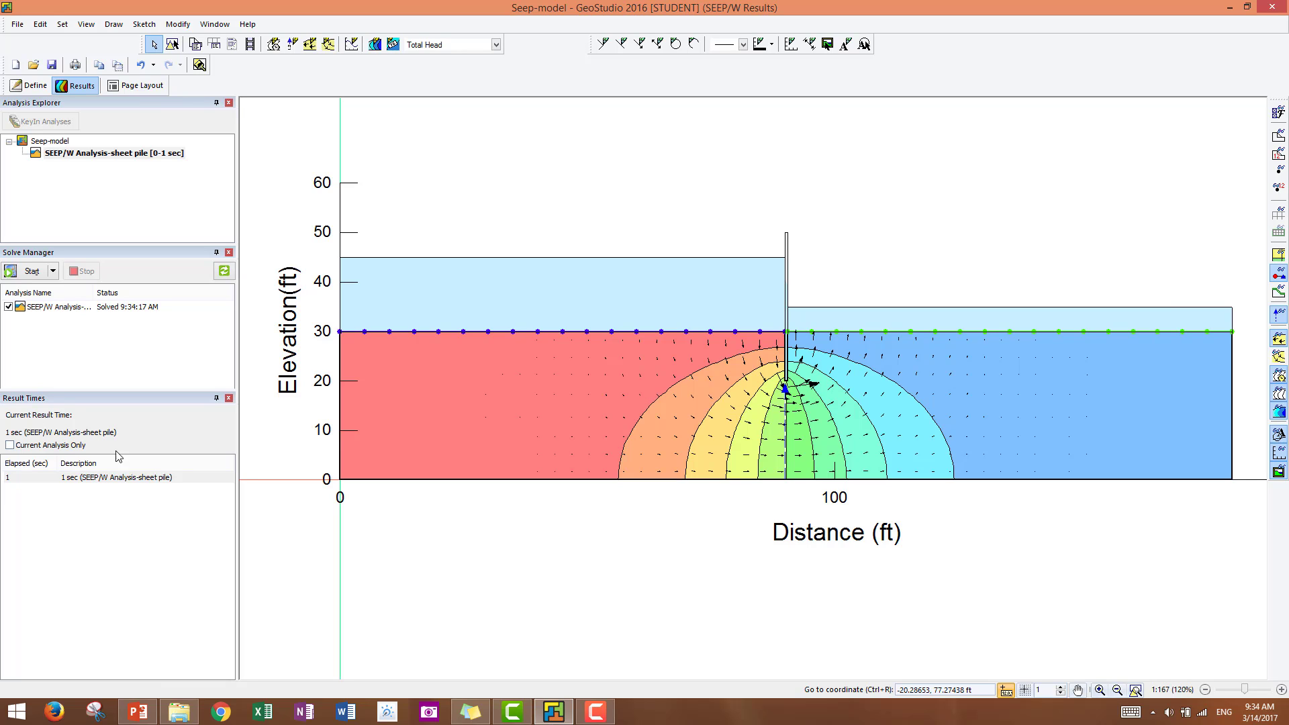
mouse_move(773, 381)
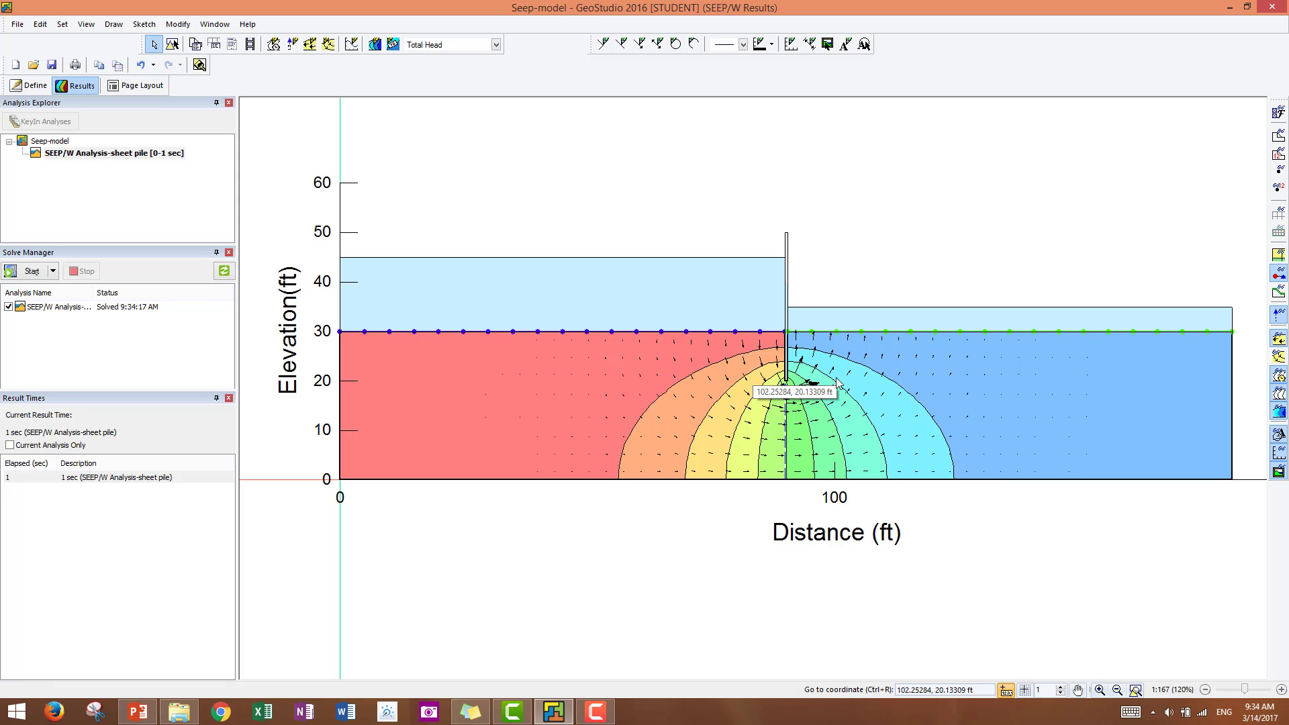
mouse_move(890, 451)
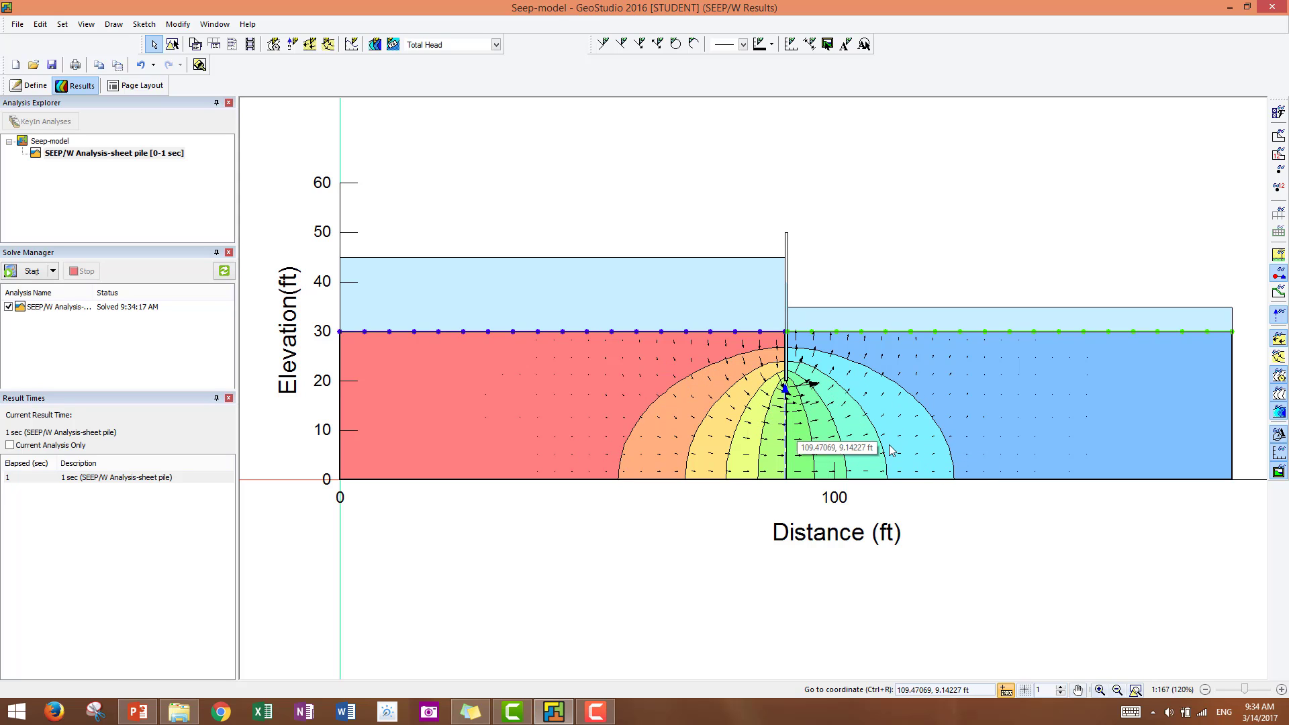
mouse_move(900, 481)
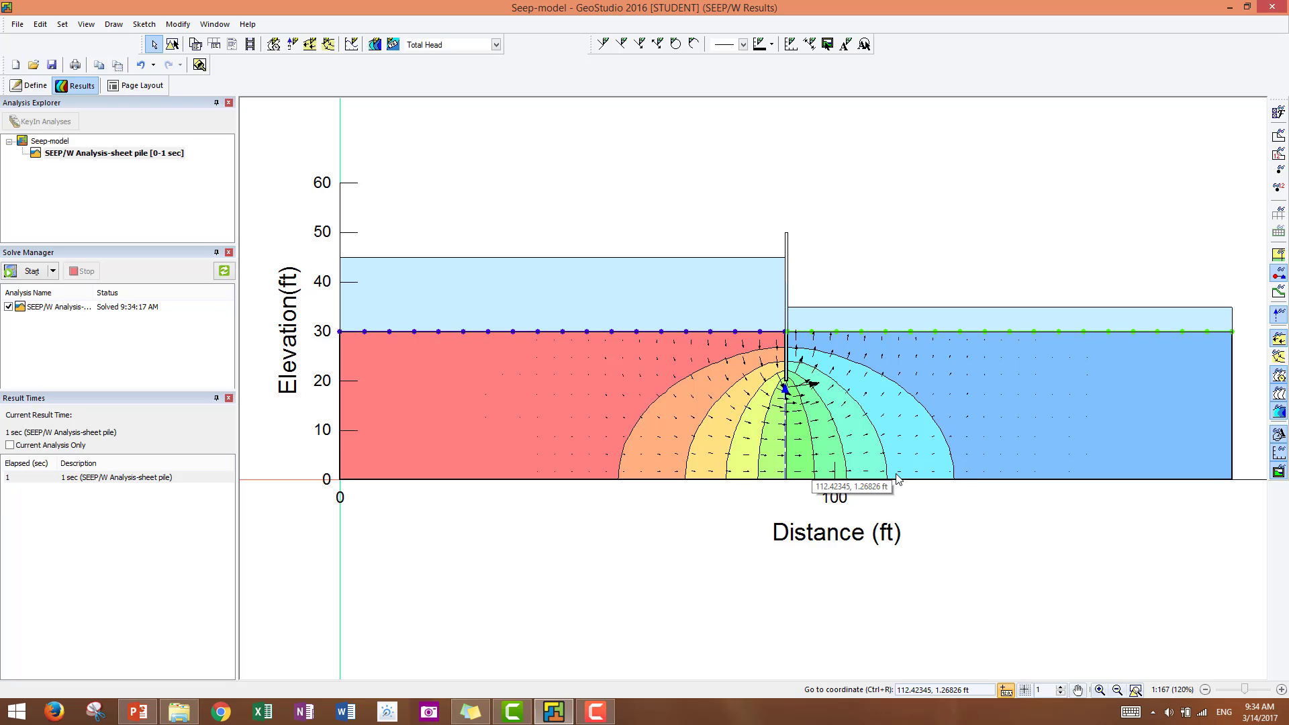
mouse_move(746, 351)
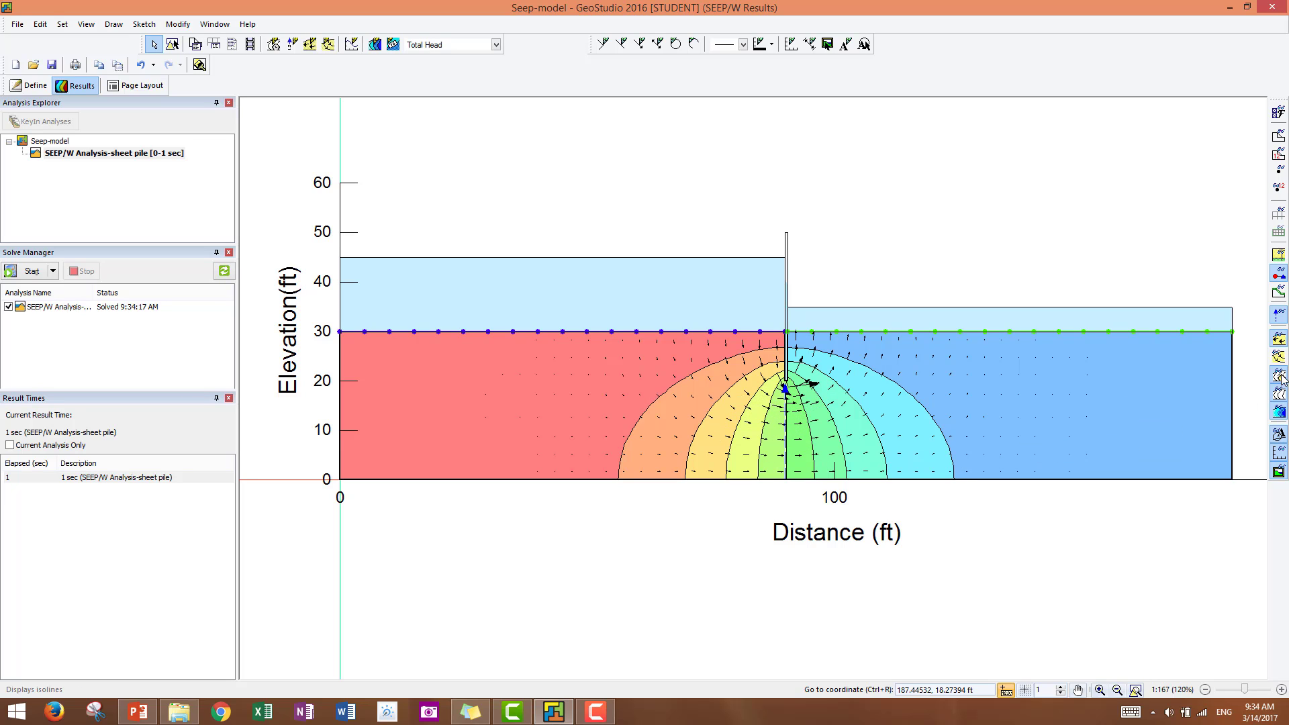
mouse_move(1279, 338)
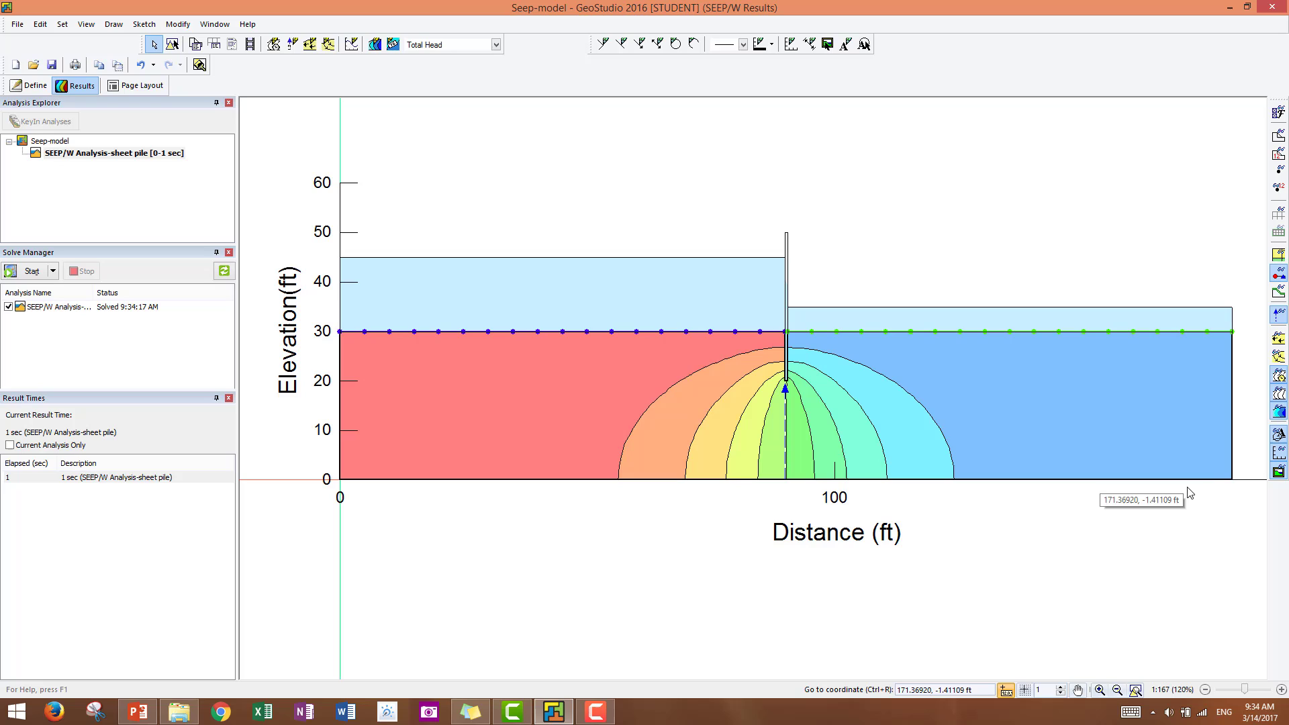
mouse_move(1276, 363)
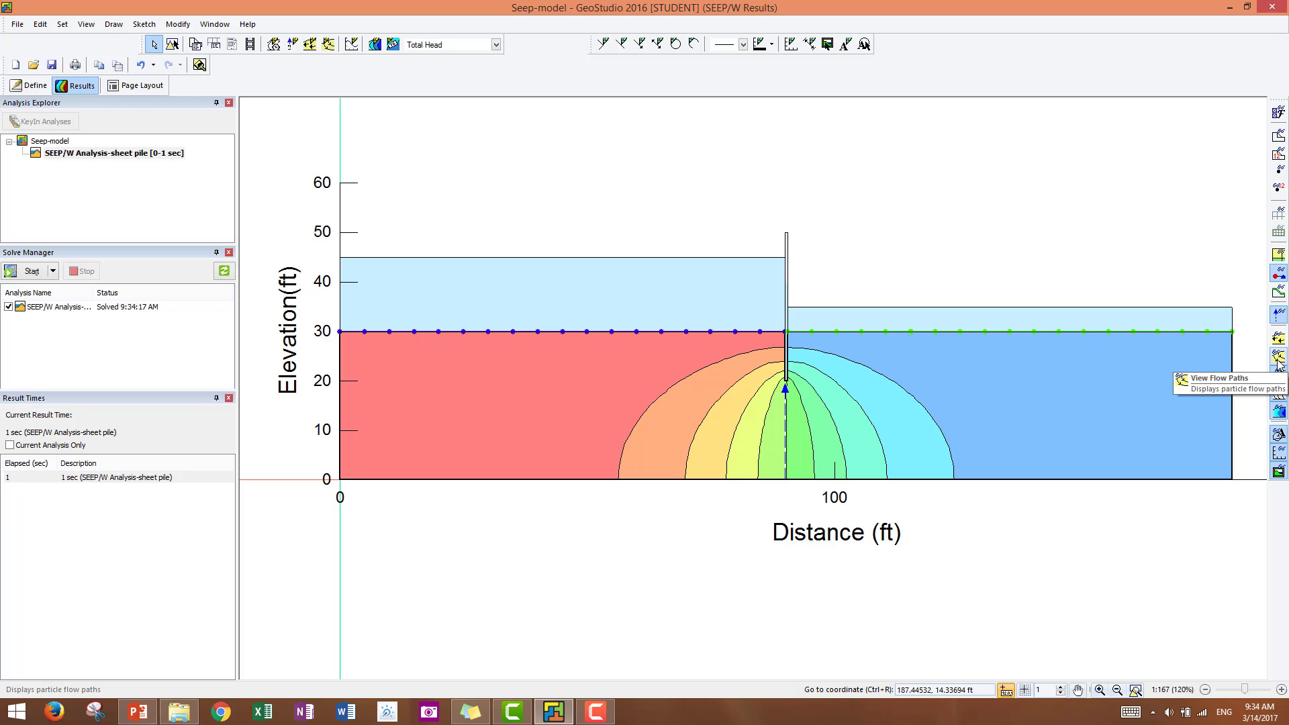
mouse_move(679, 335)
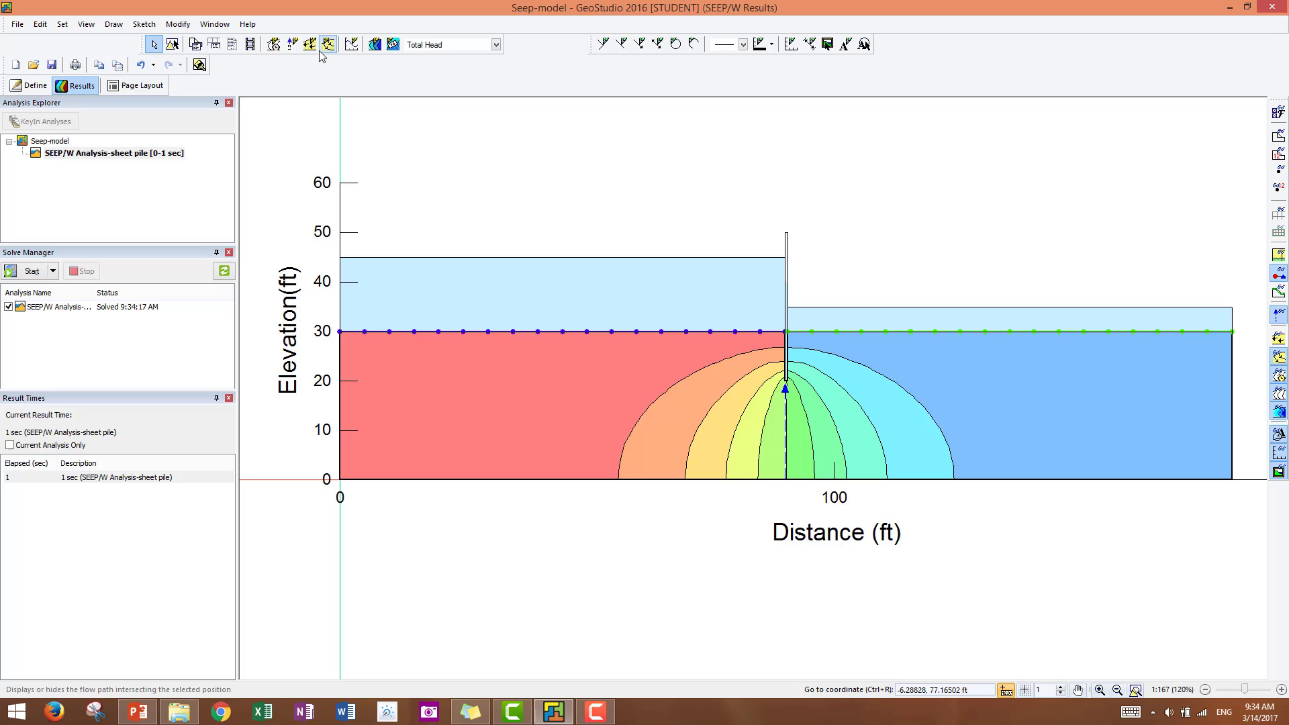
mouse_move(327, 44)
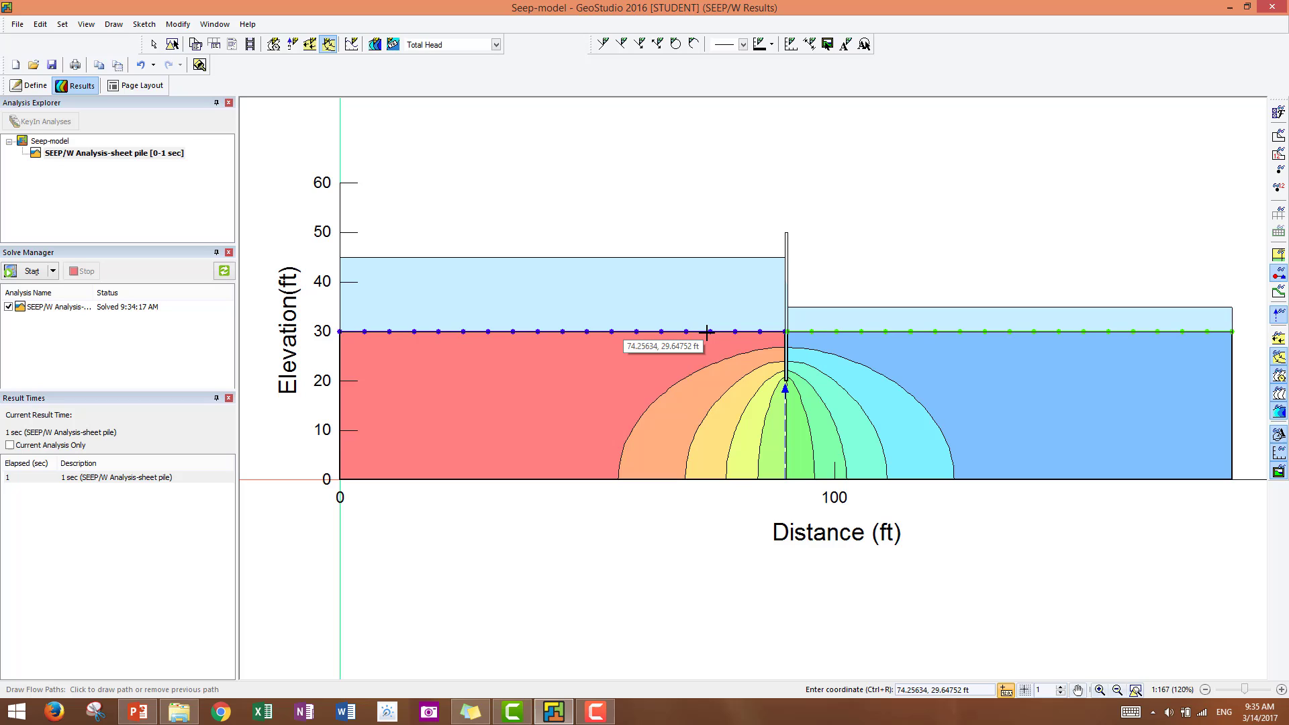
Trace a flow path starting from a point on the upstream ground surface
left_click(631, 331)
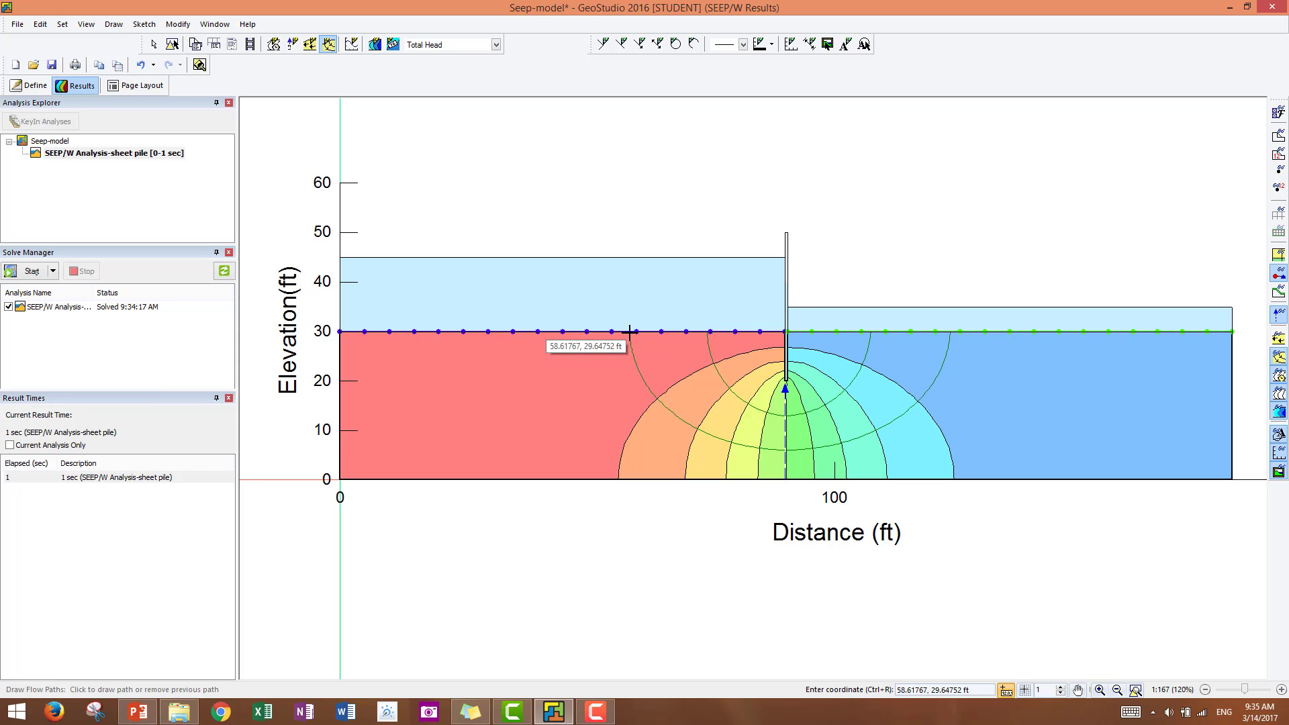
mouse_move(510, 337)
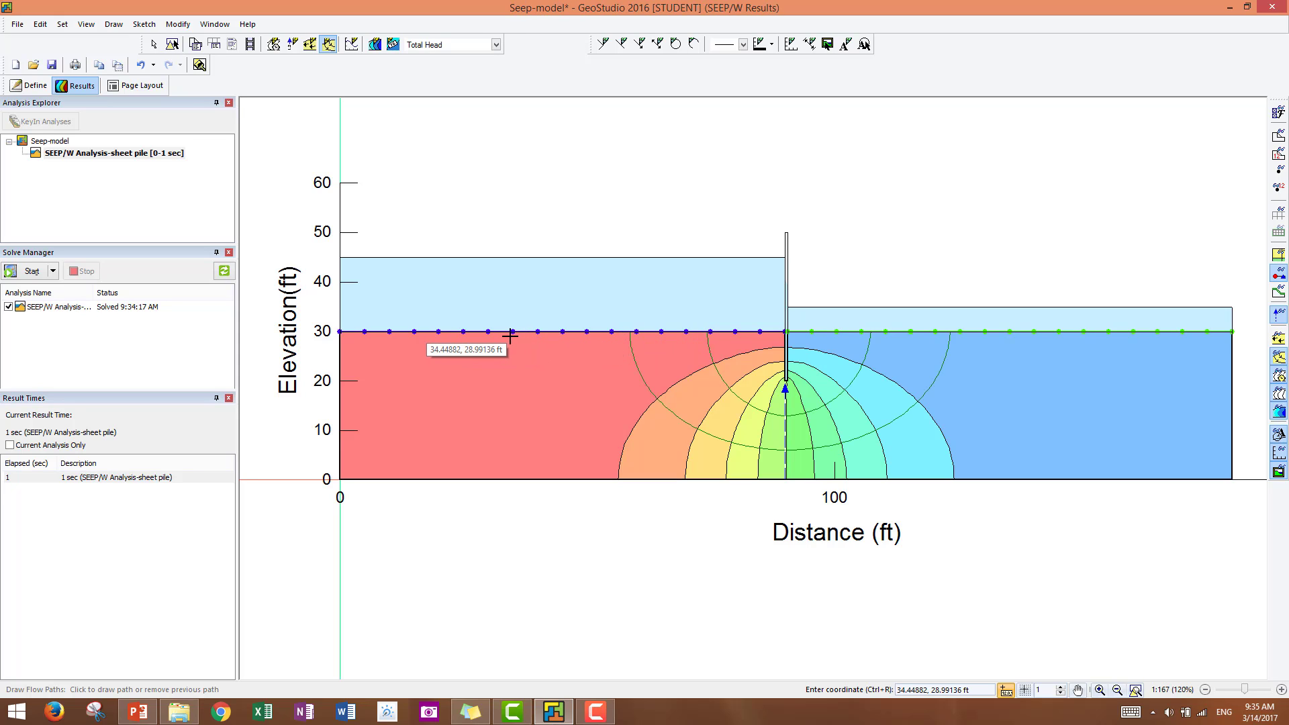
mouse_move(519, 337)
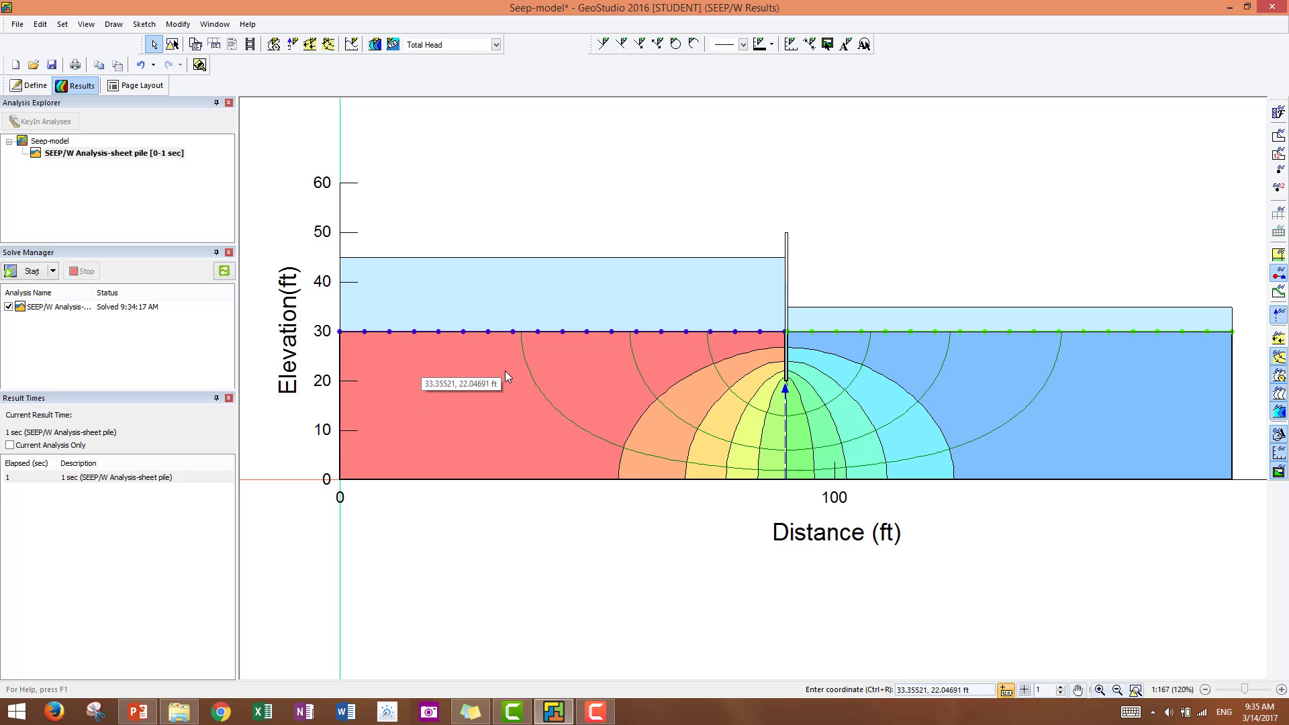
mouse_move(637, 716)
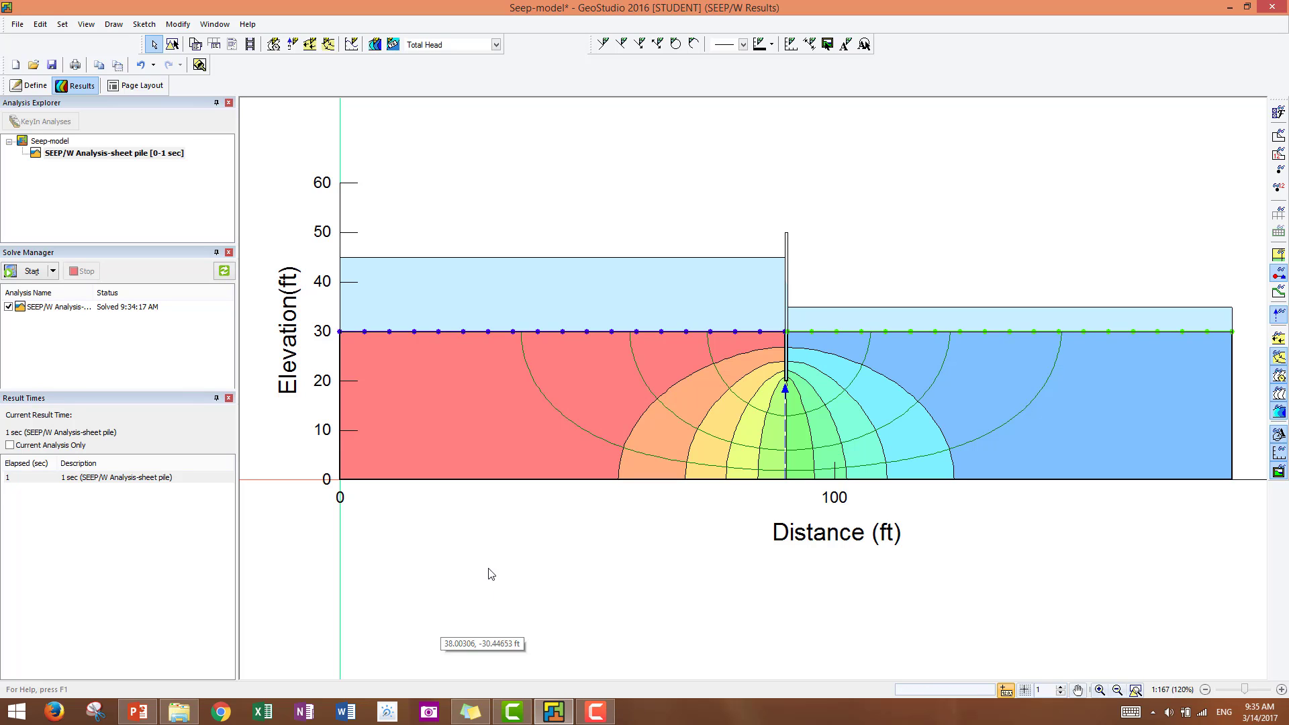
mouse_move(291, 44)
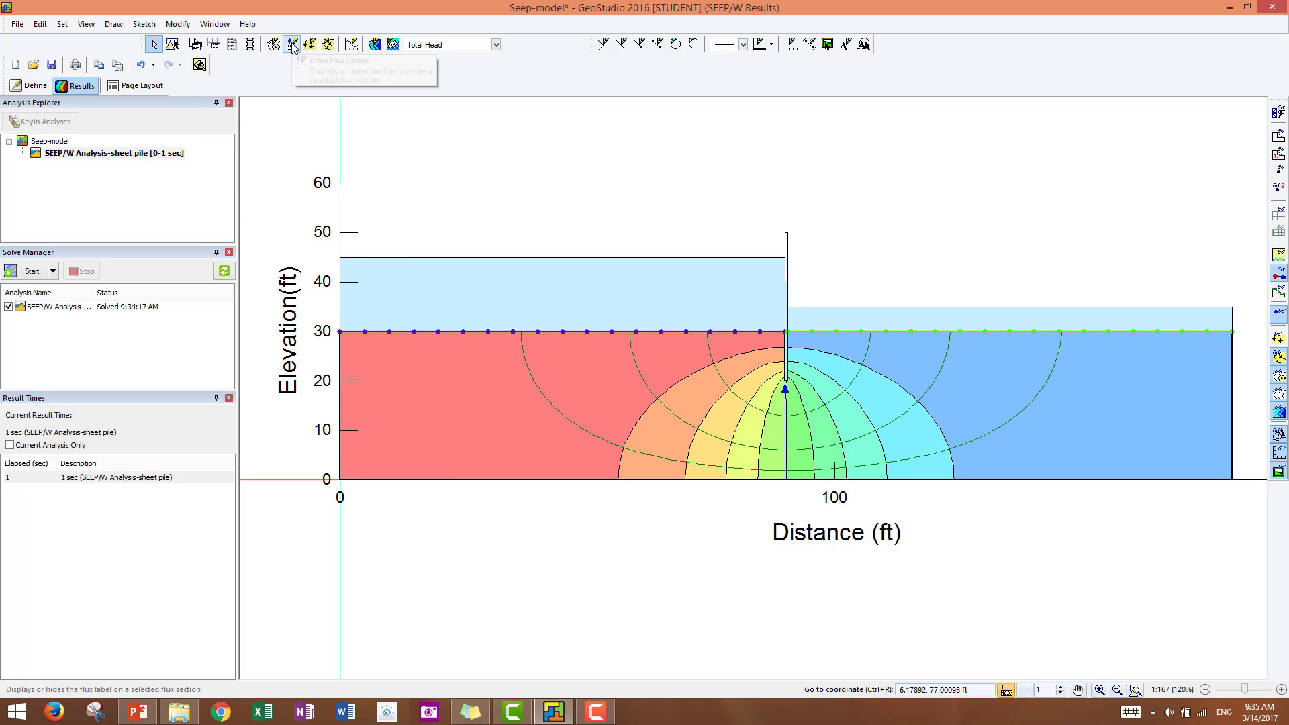
Switch to flux labelling to annotate the flow rate beneath the sheet pile
left_click(292, 45)
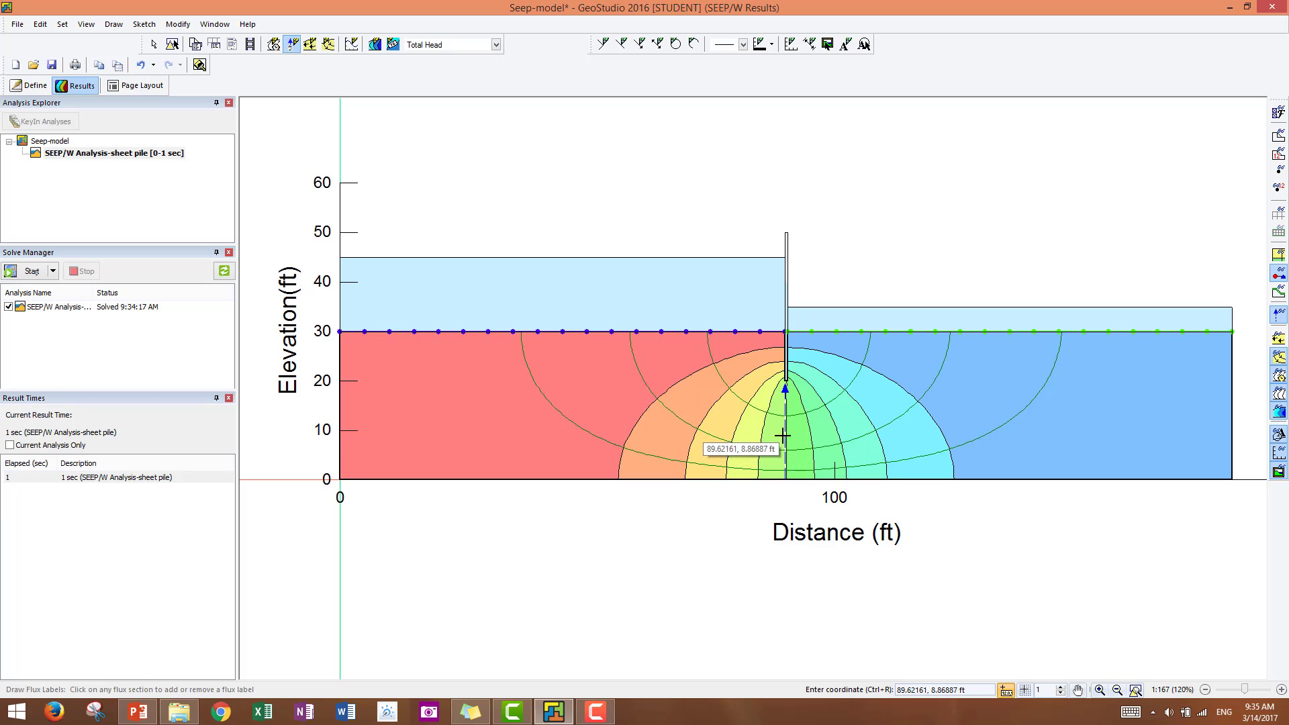
mouse_move(785, 431)
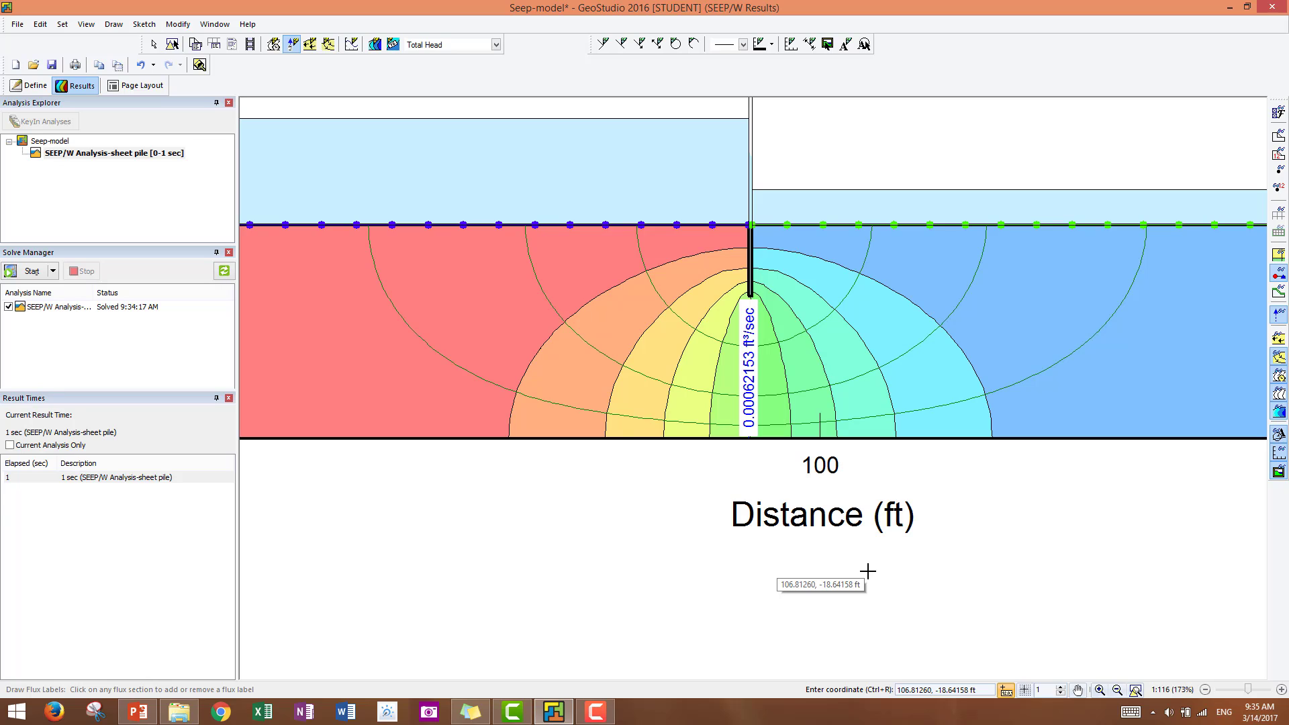
mouse_move(775, 567)
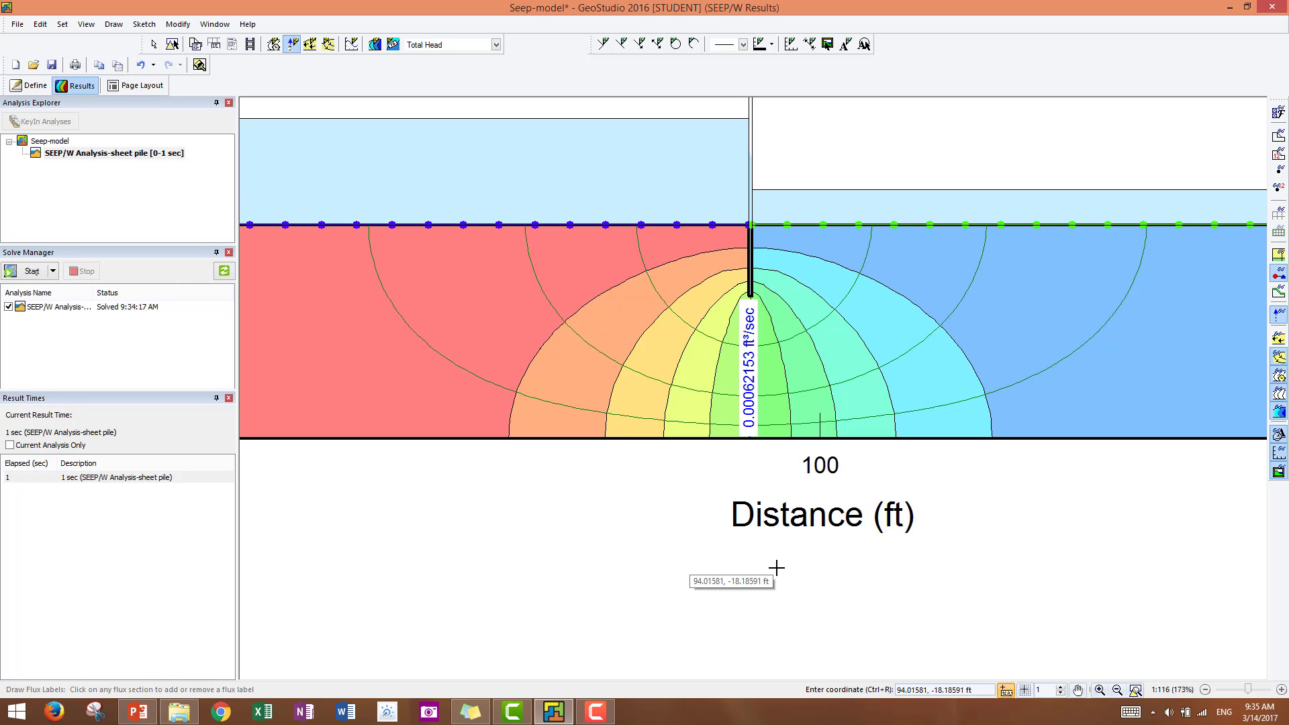
mouse_move(774, 567)
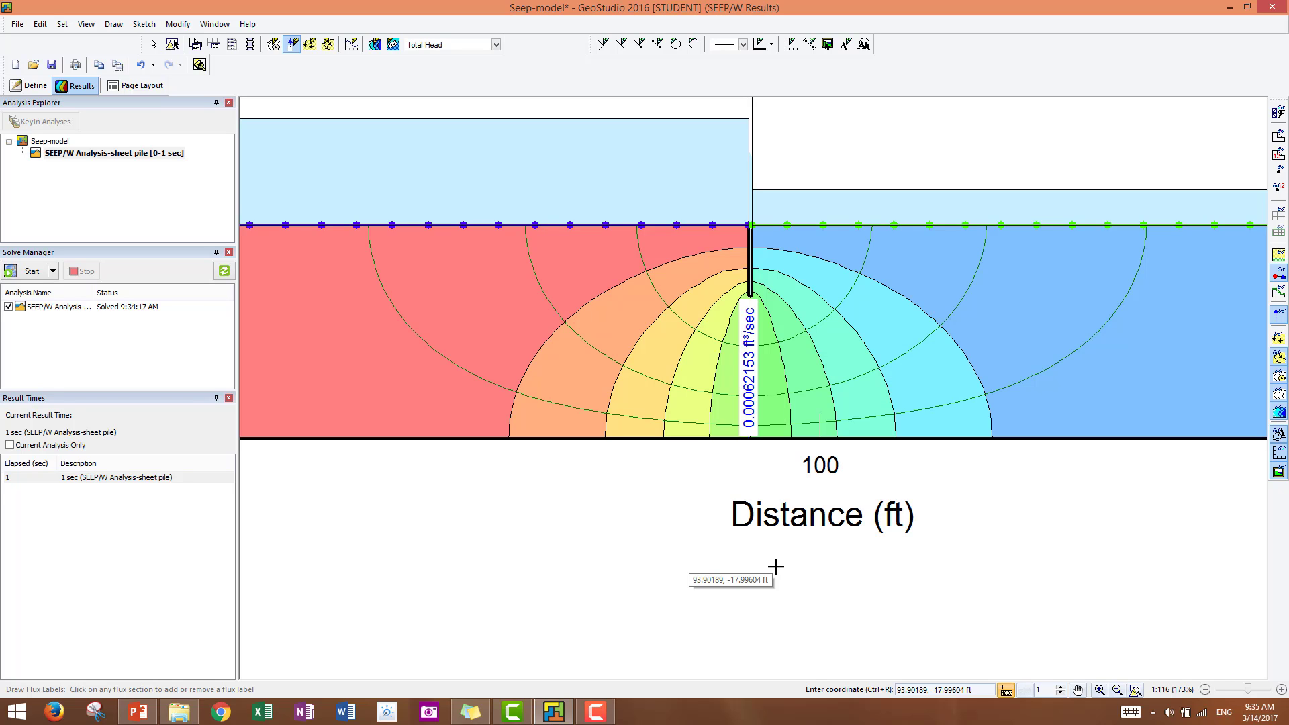
mouse_move(706, 570)
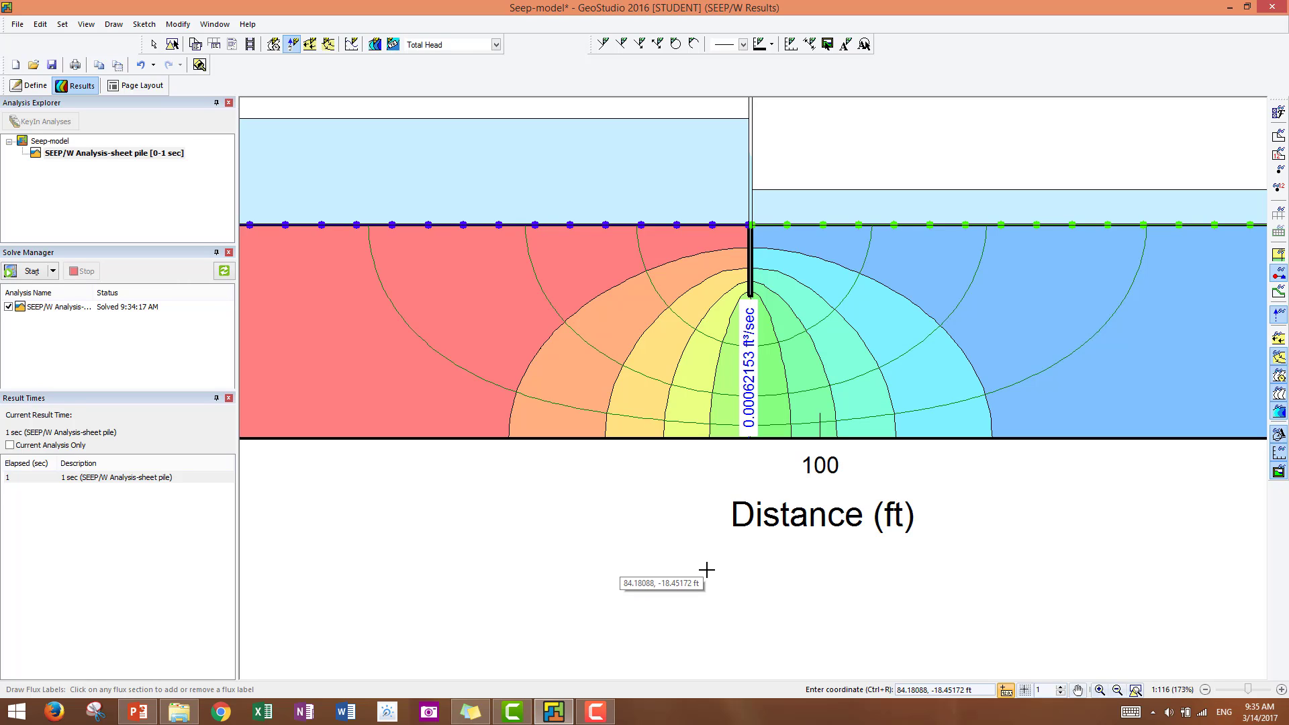
mouse_move(869, 690)
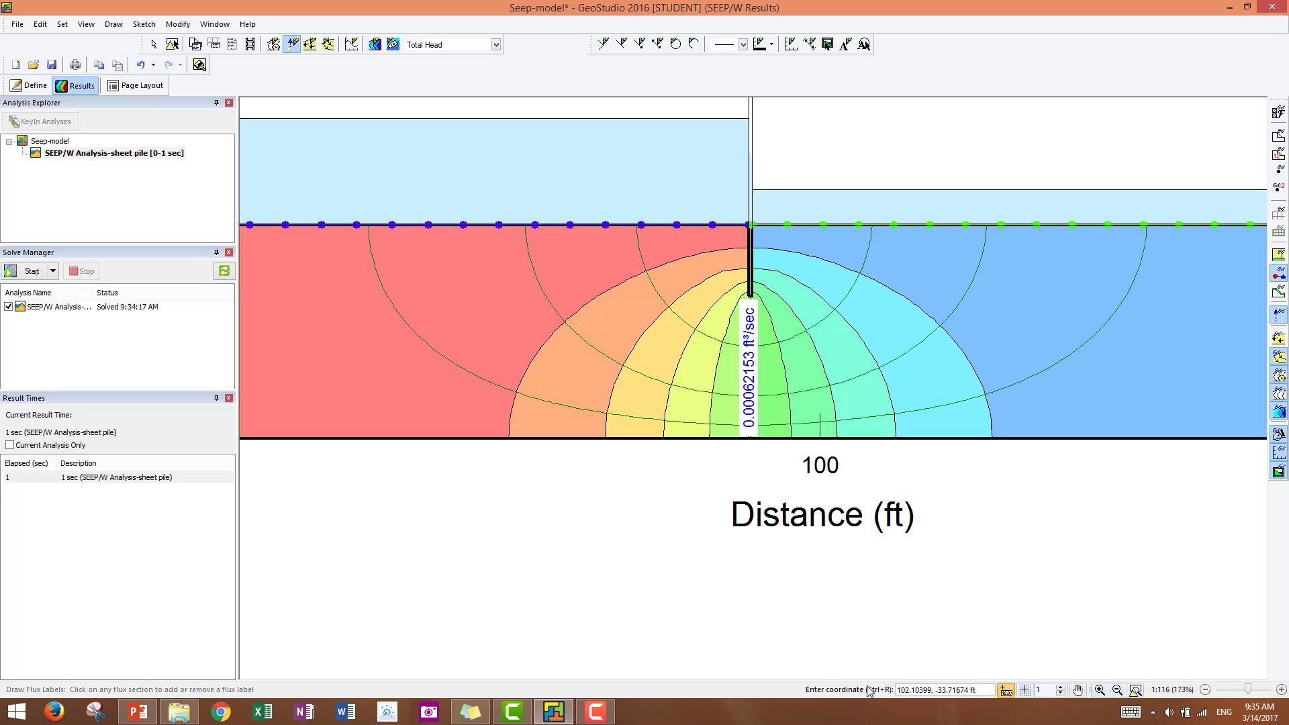
mouse_move(939, 663)
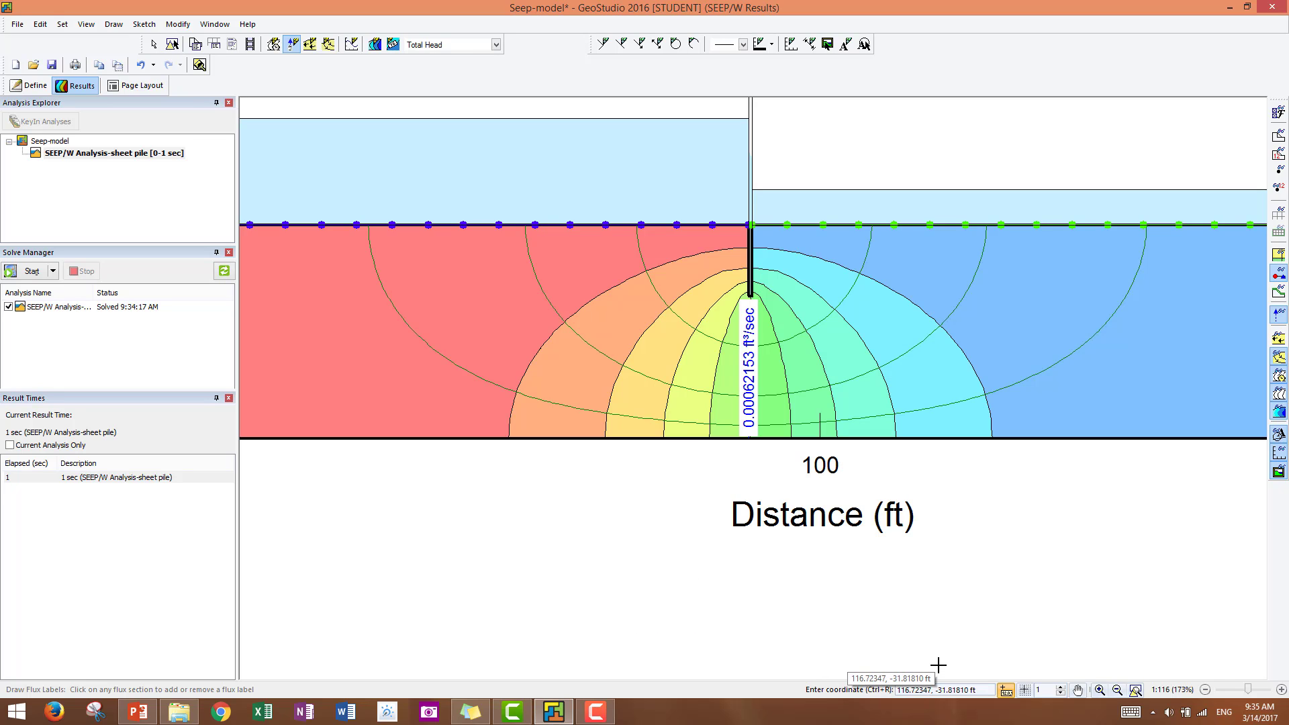
mouse_move(697, 299)
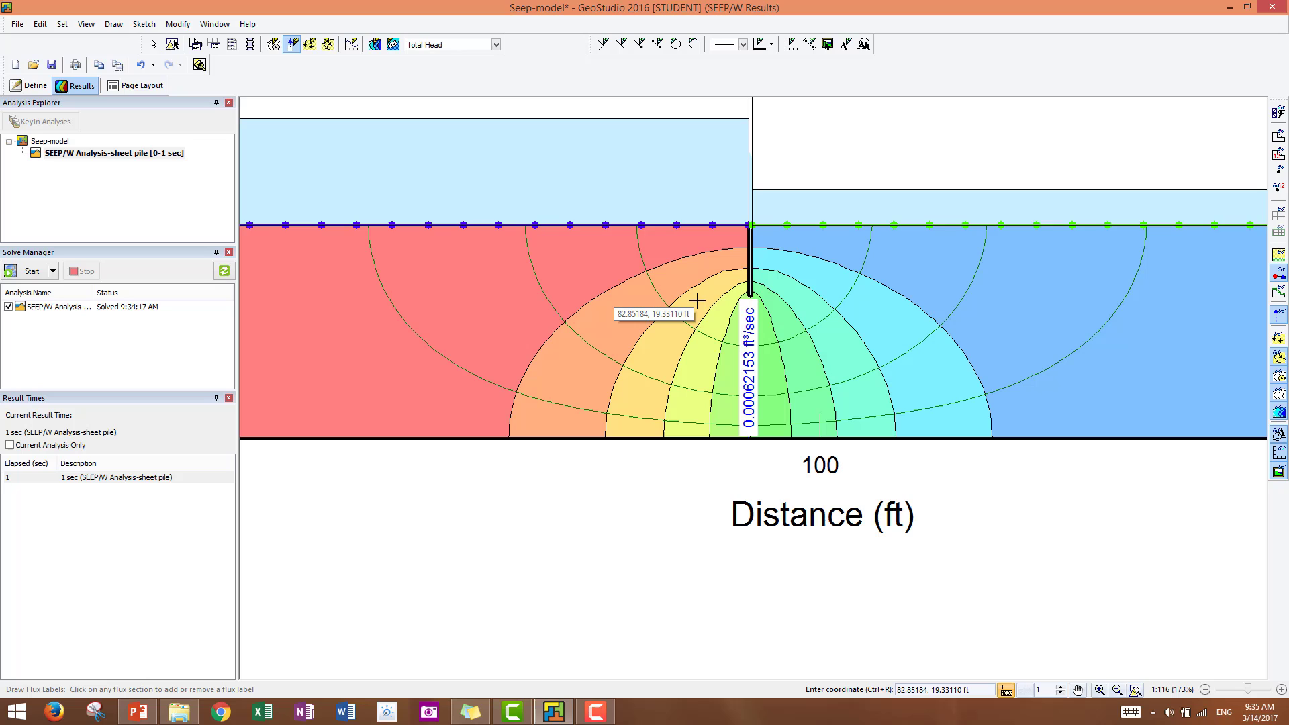
mouse_move(779, 364)
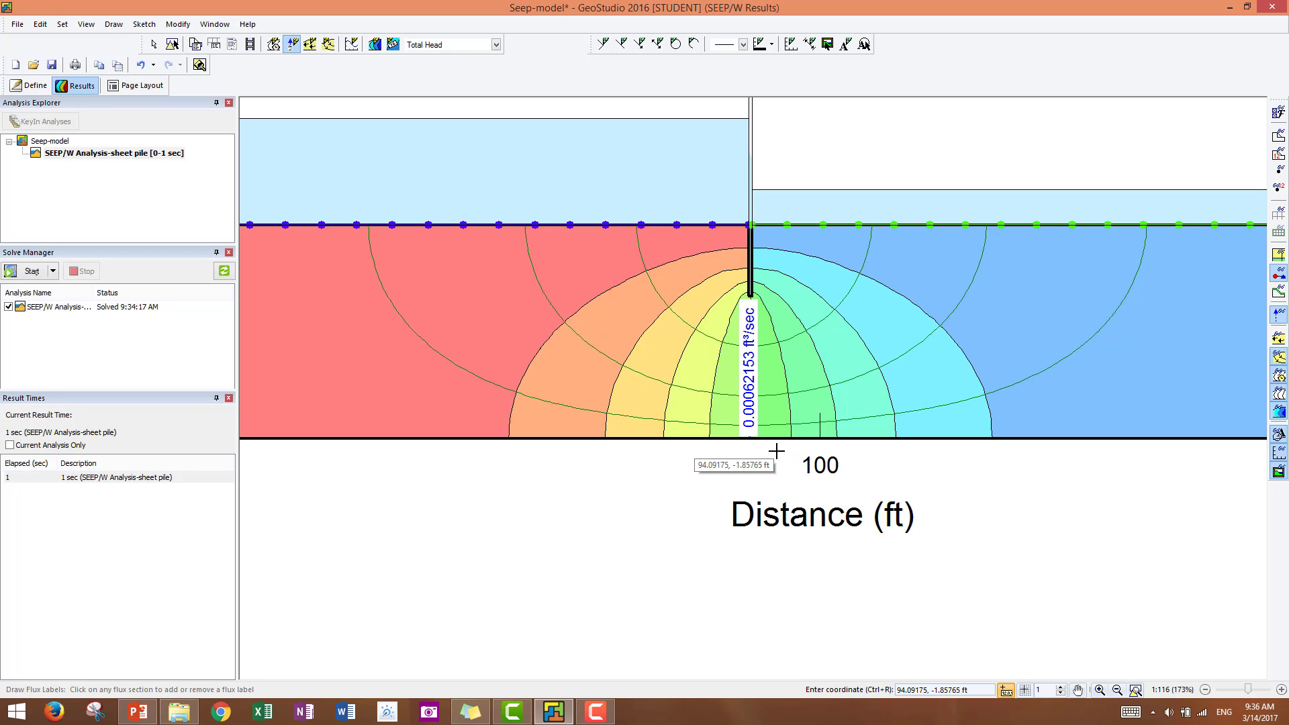
mouse_move(777, 451)
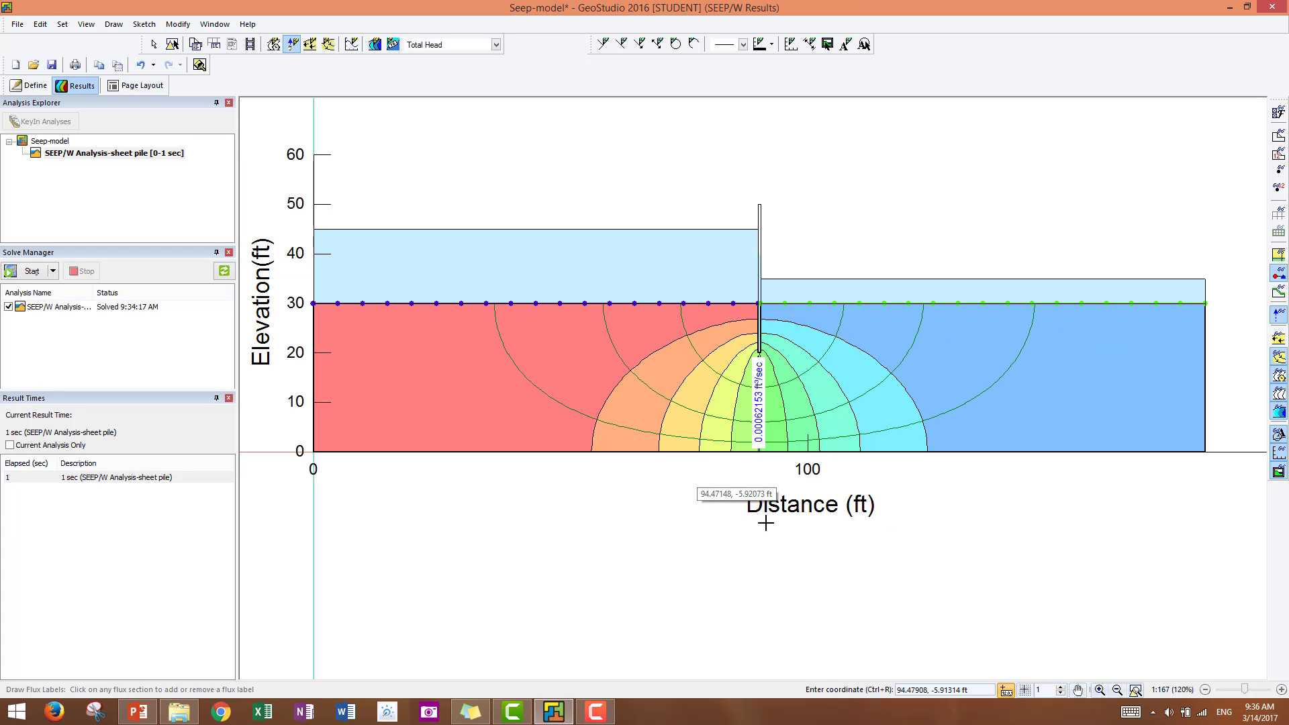
mouse_move(389, 569)
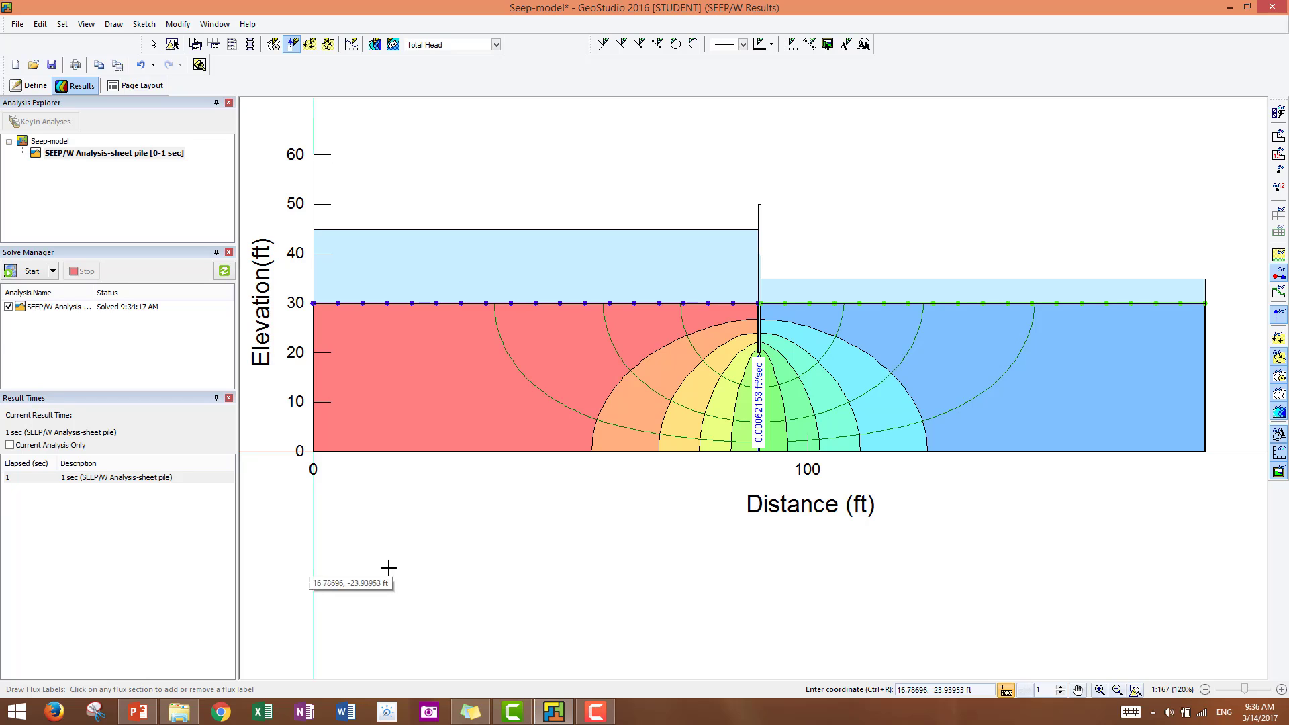
left_click(86, 24)
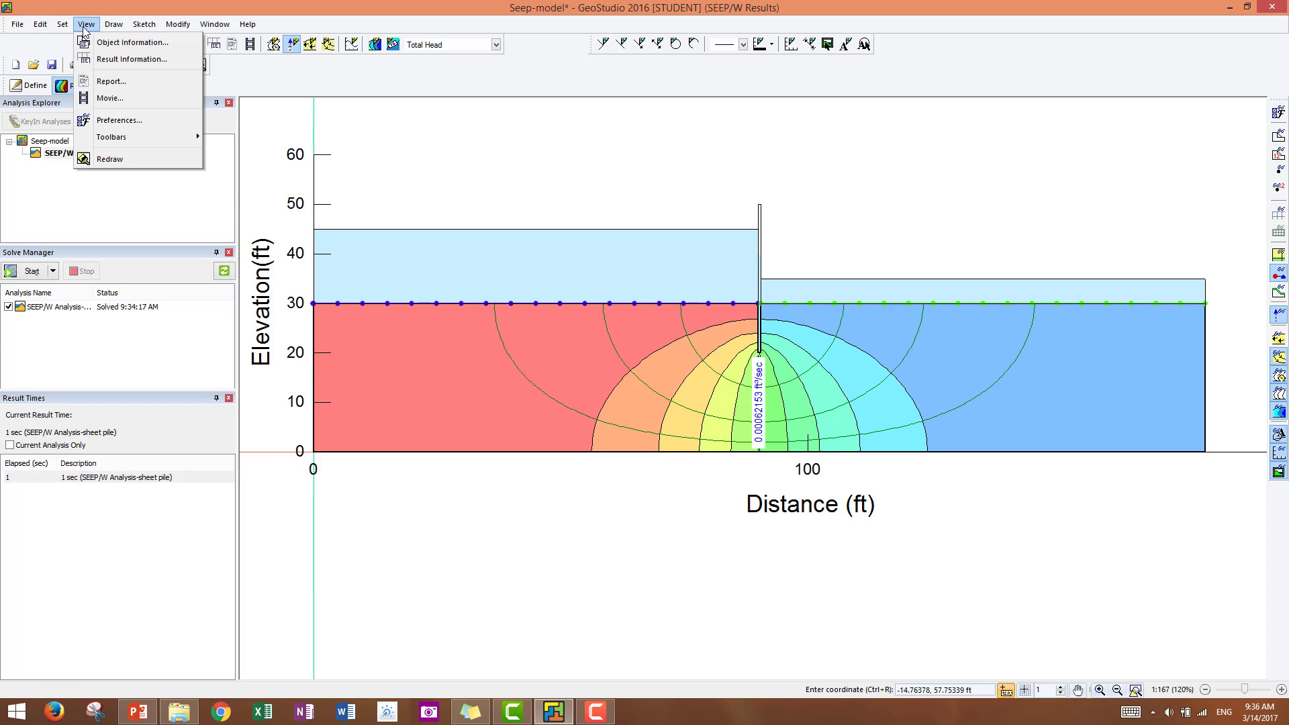
mouse_move(132, 59)
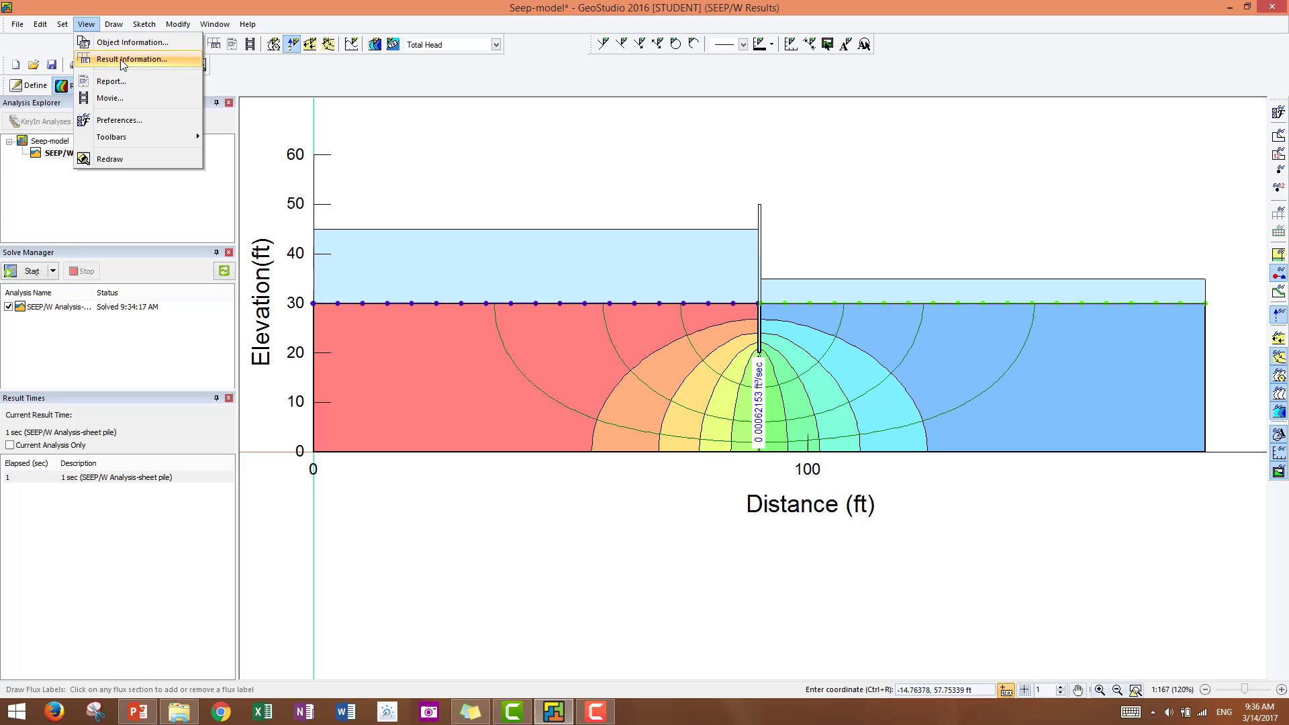
left_click(132, 58)
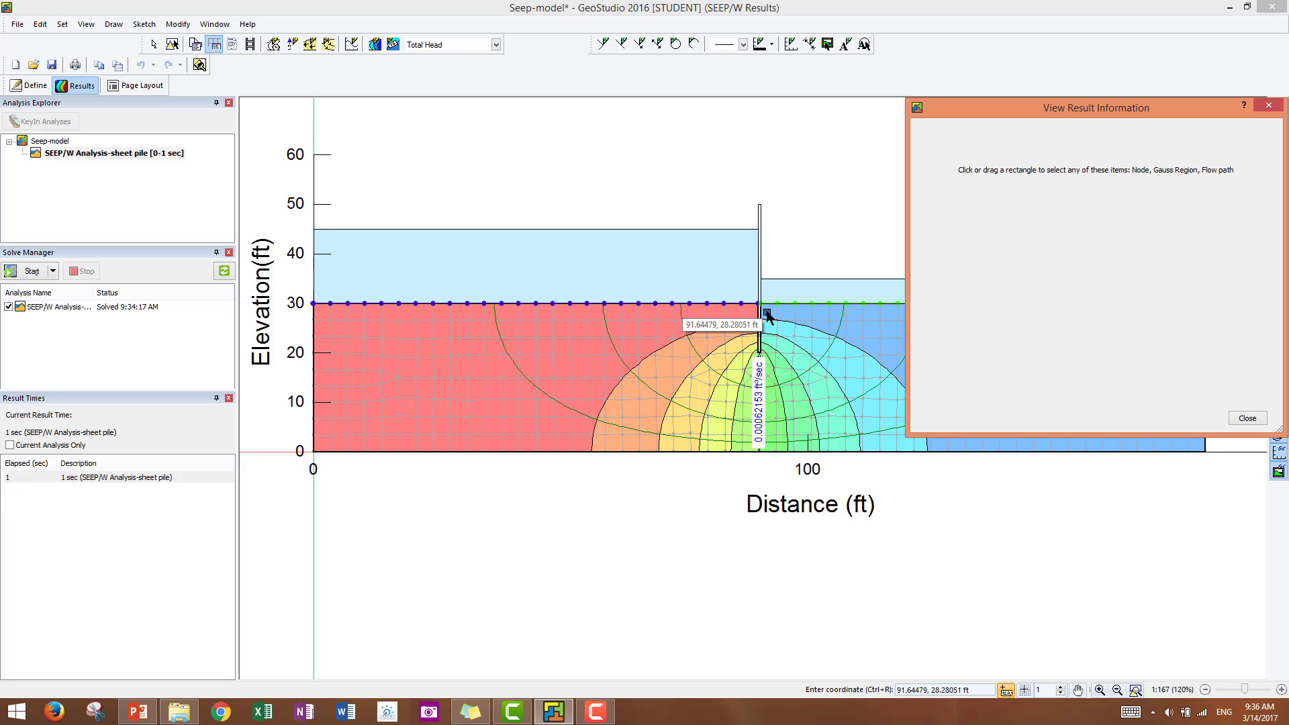
mouse_move(768, 313)
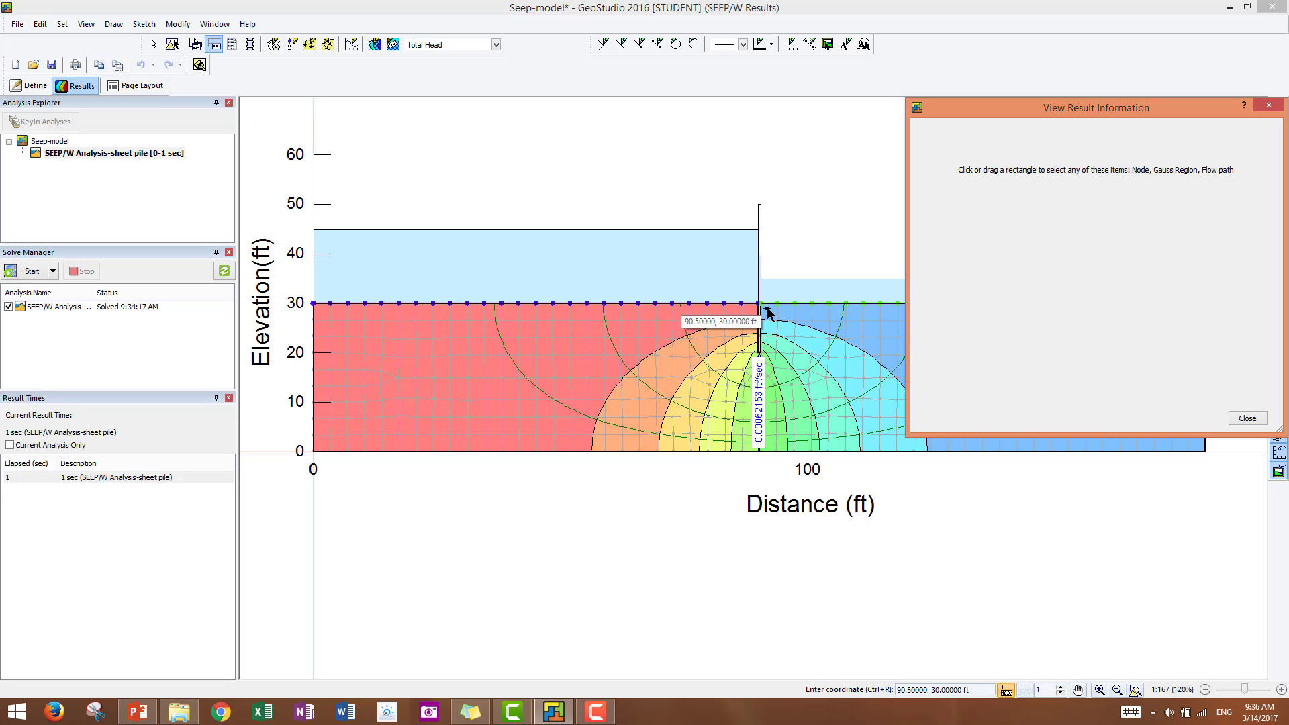
mouse_move(767, 314)
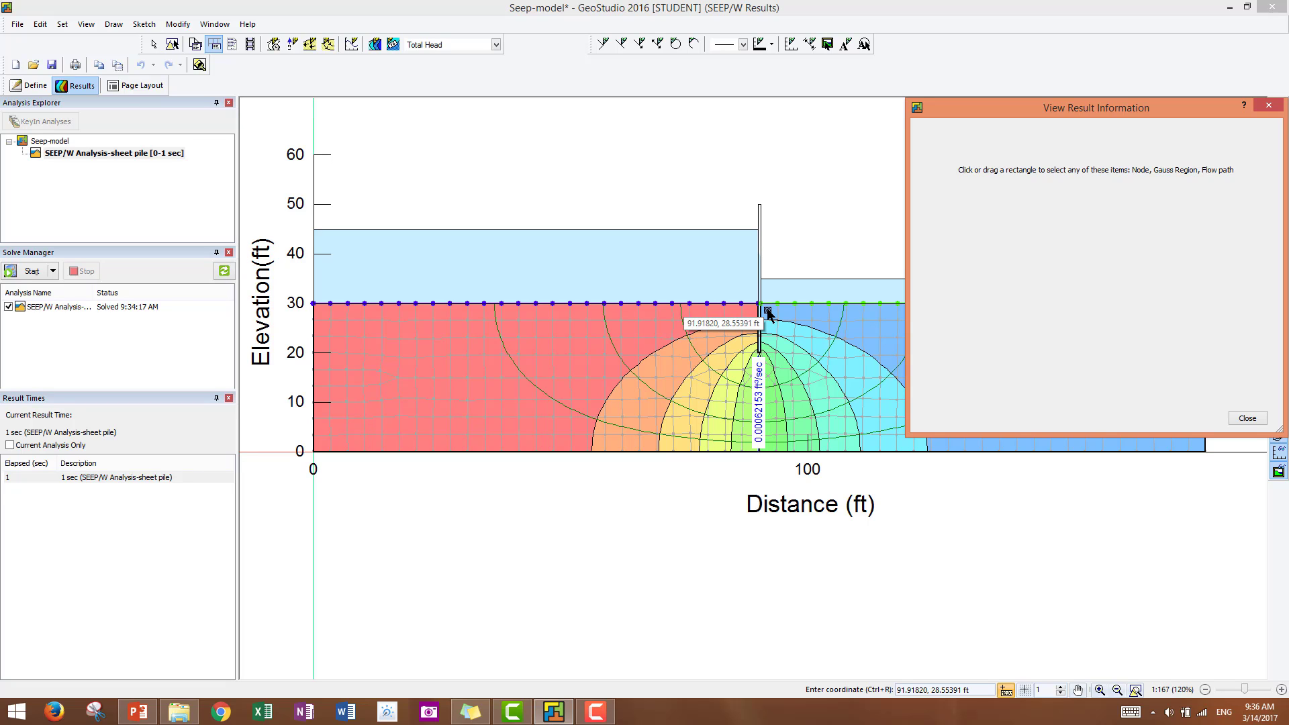
mouse_move(764, 310)
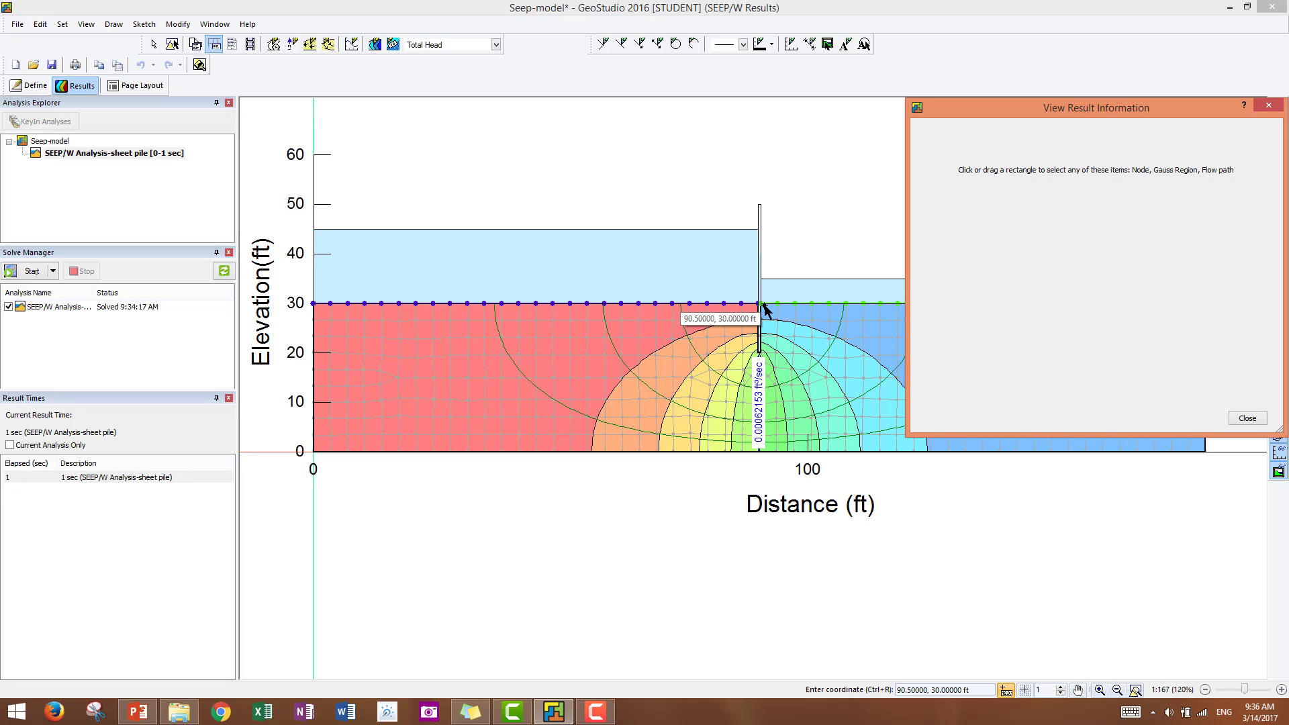
mouse_move(764, 312)
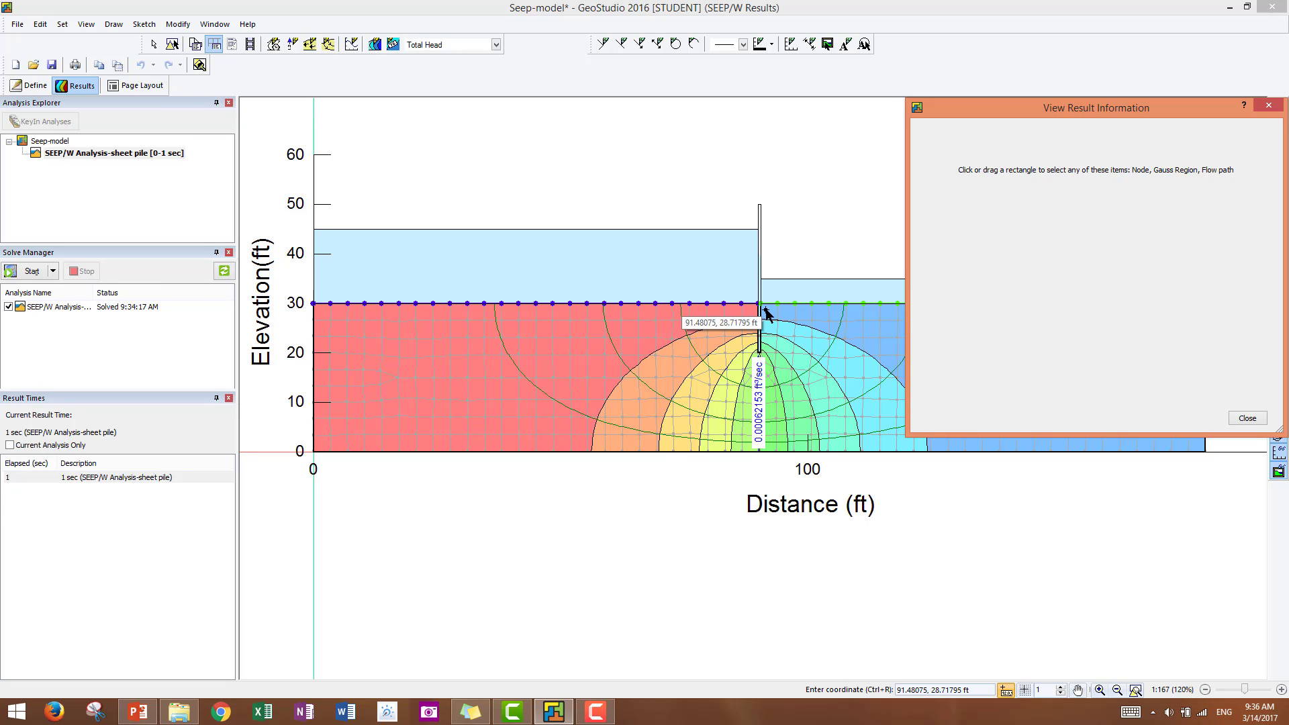
left_click(765, 310)
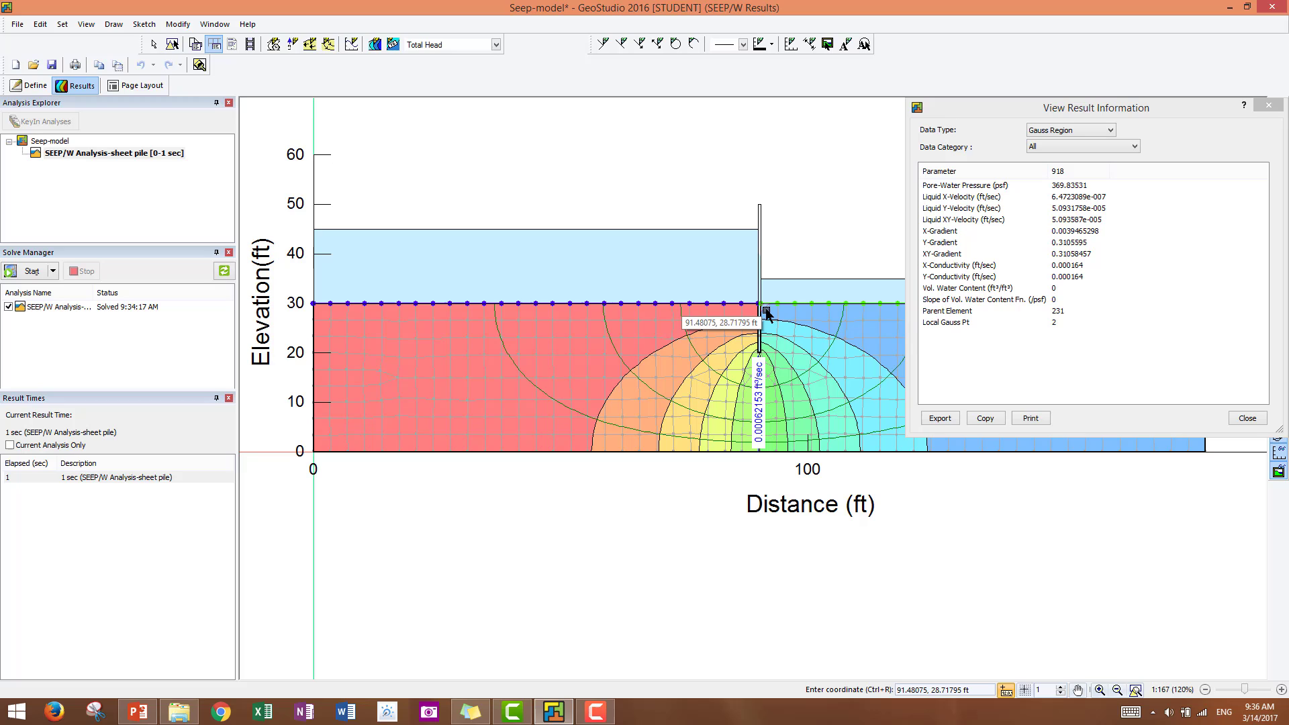
mouse_move(1039, 245)
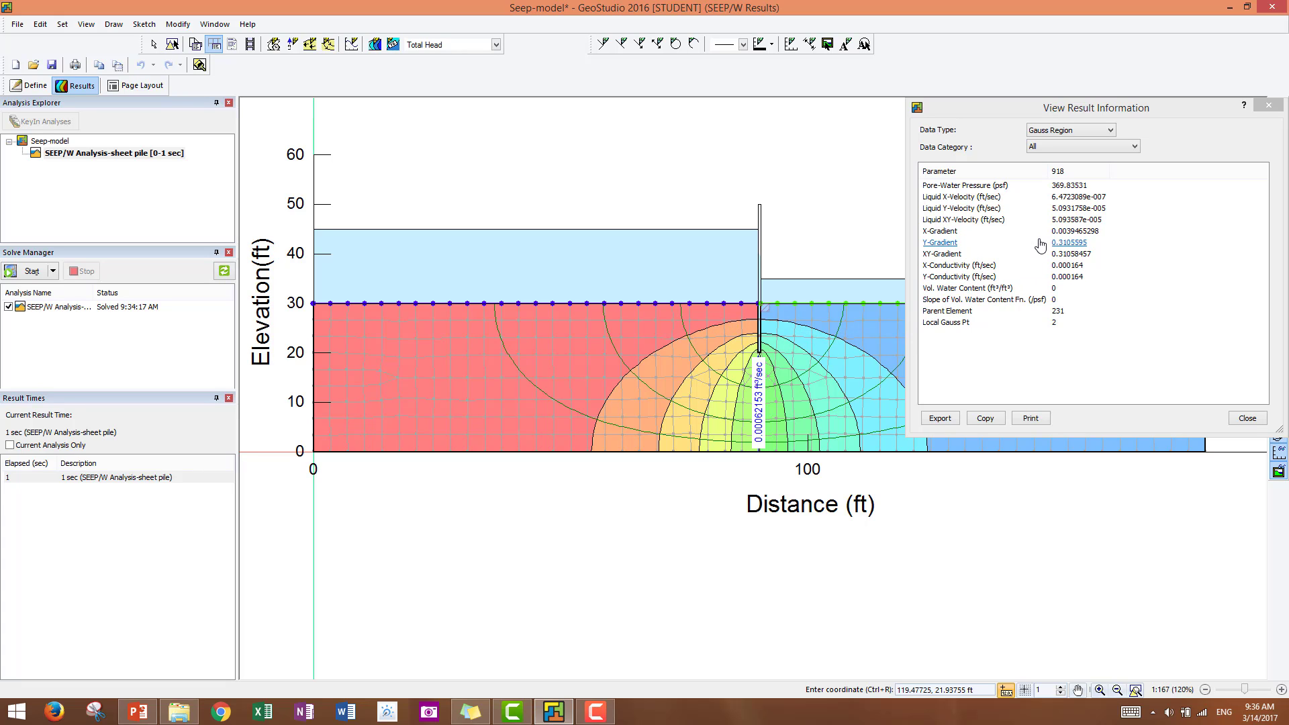
mouse_move(1044, 277)
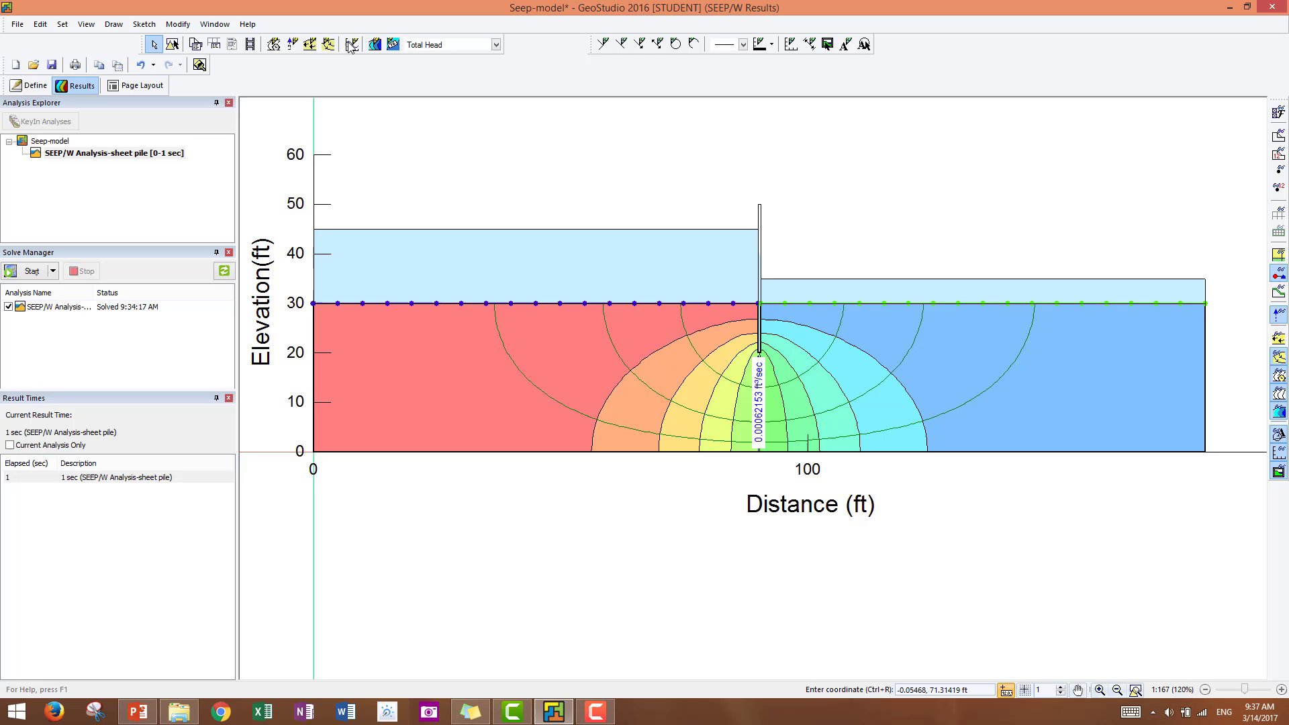
Add a new graph named 'Pore pressure' in the Draw Graph window
left_click(350, 44)
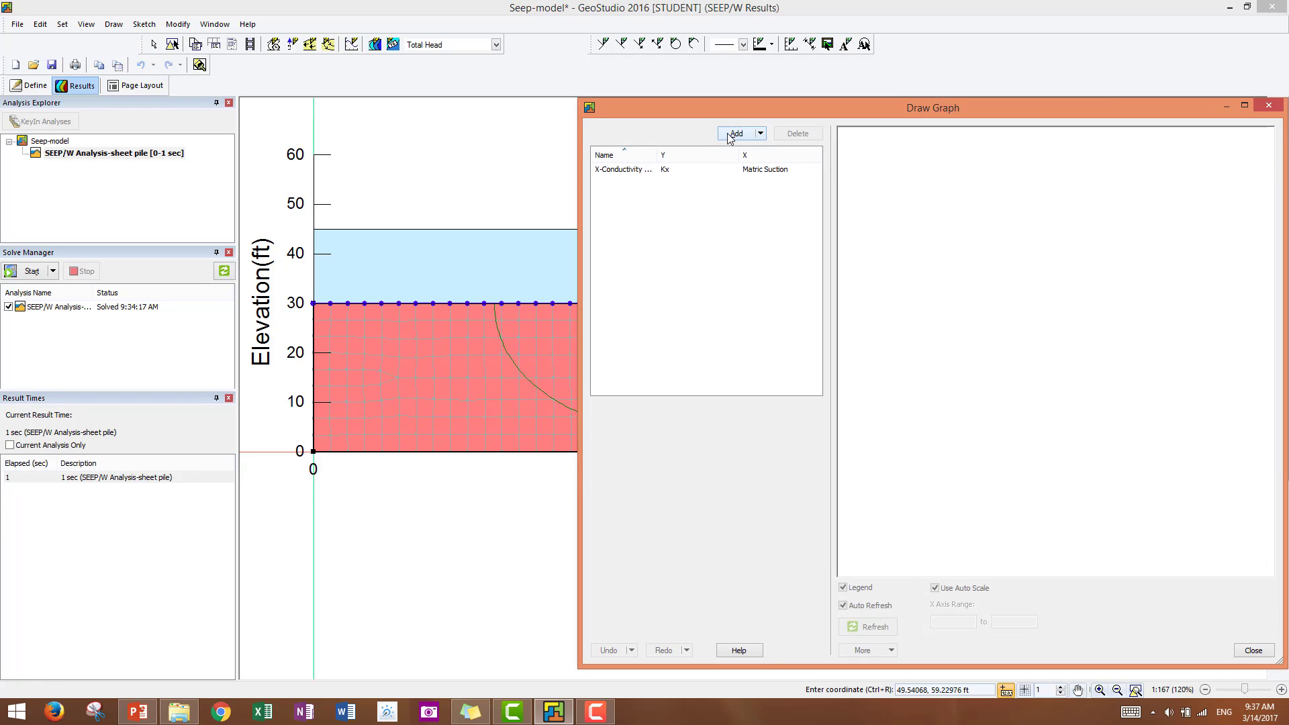
left_click(737, 133)
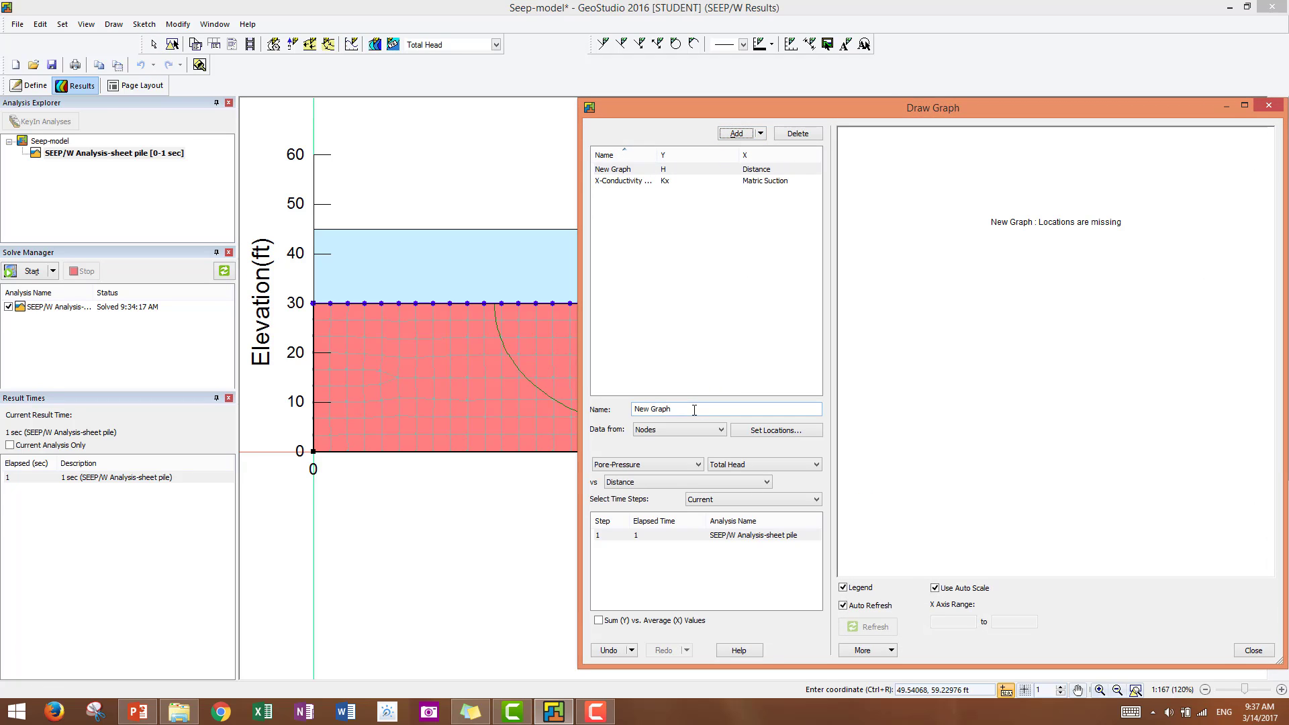
type("Pore pre")
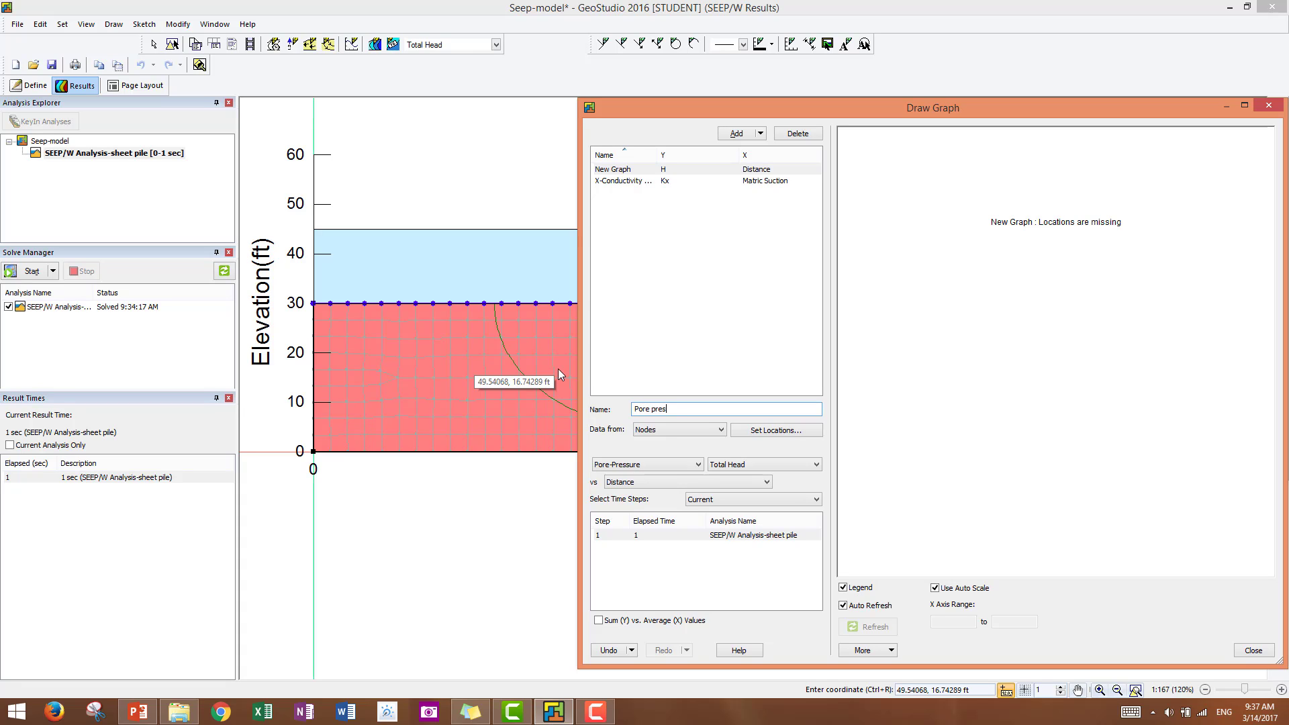
type("sure")
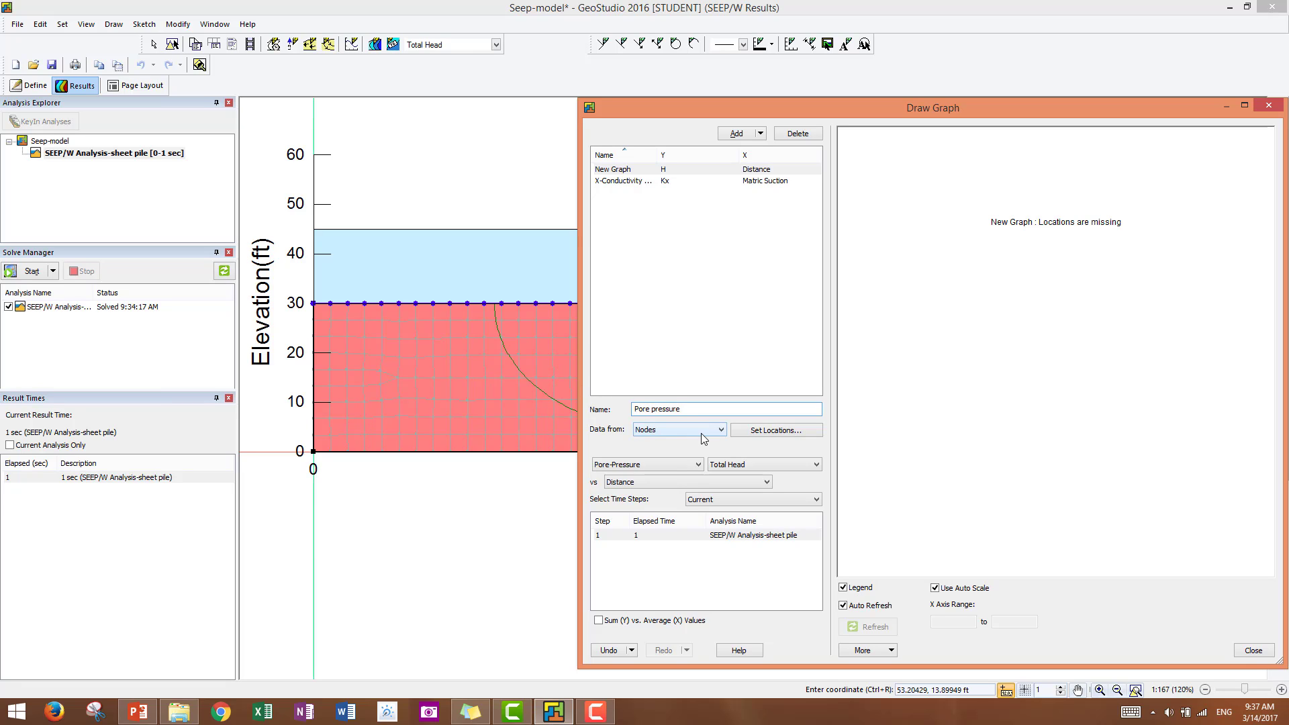
mouse_move(717, 437)
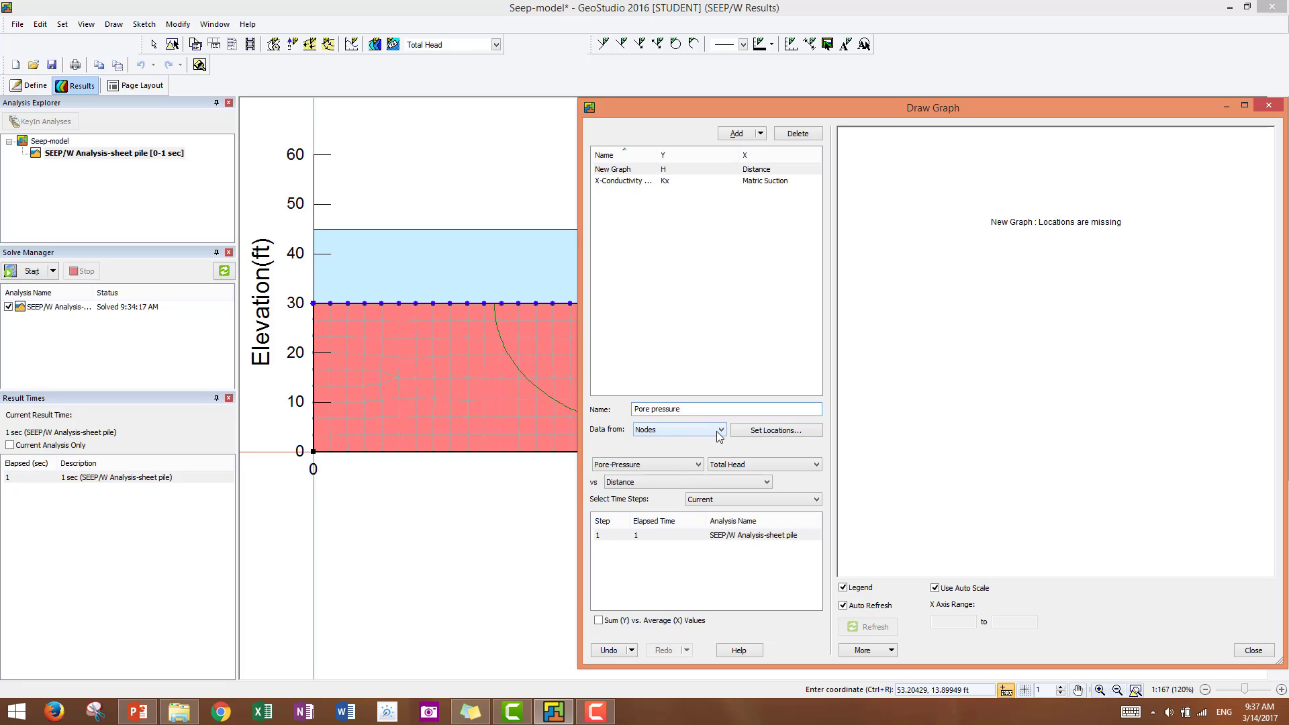
mouse_move(720, 436)
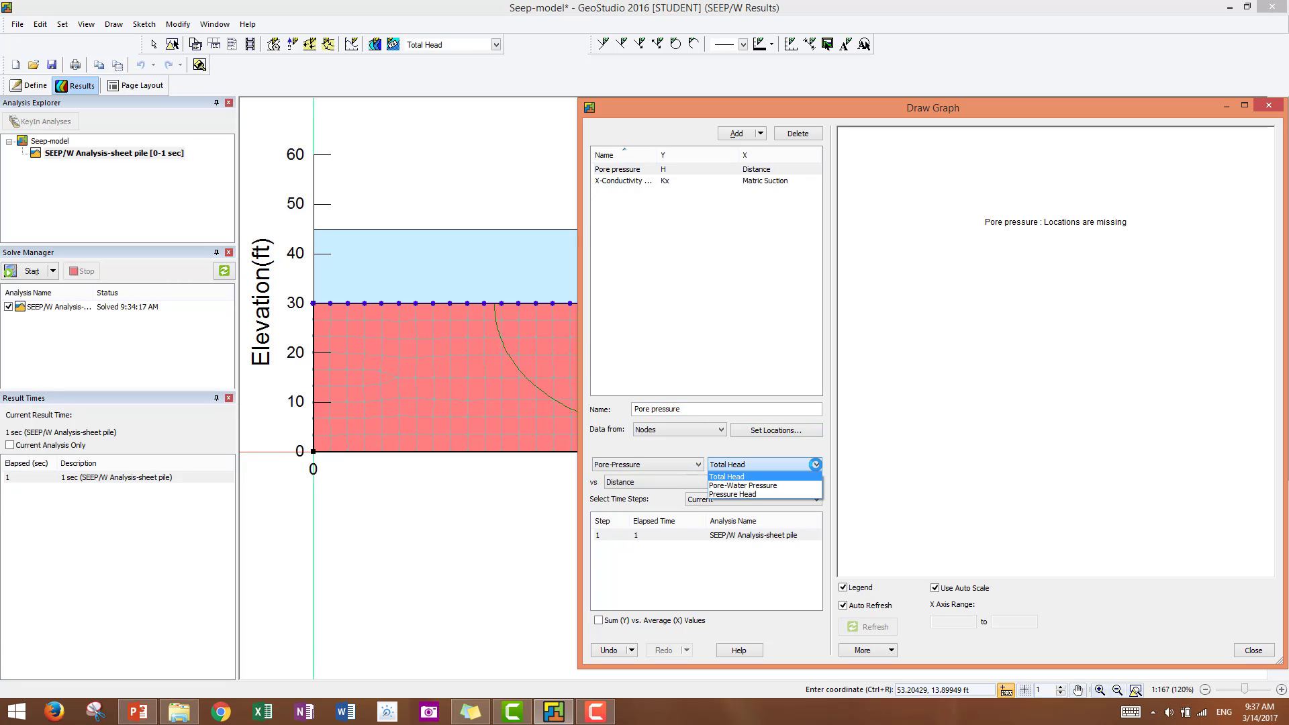
mouse_move(750, 485)
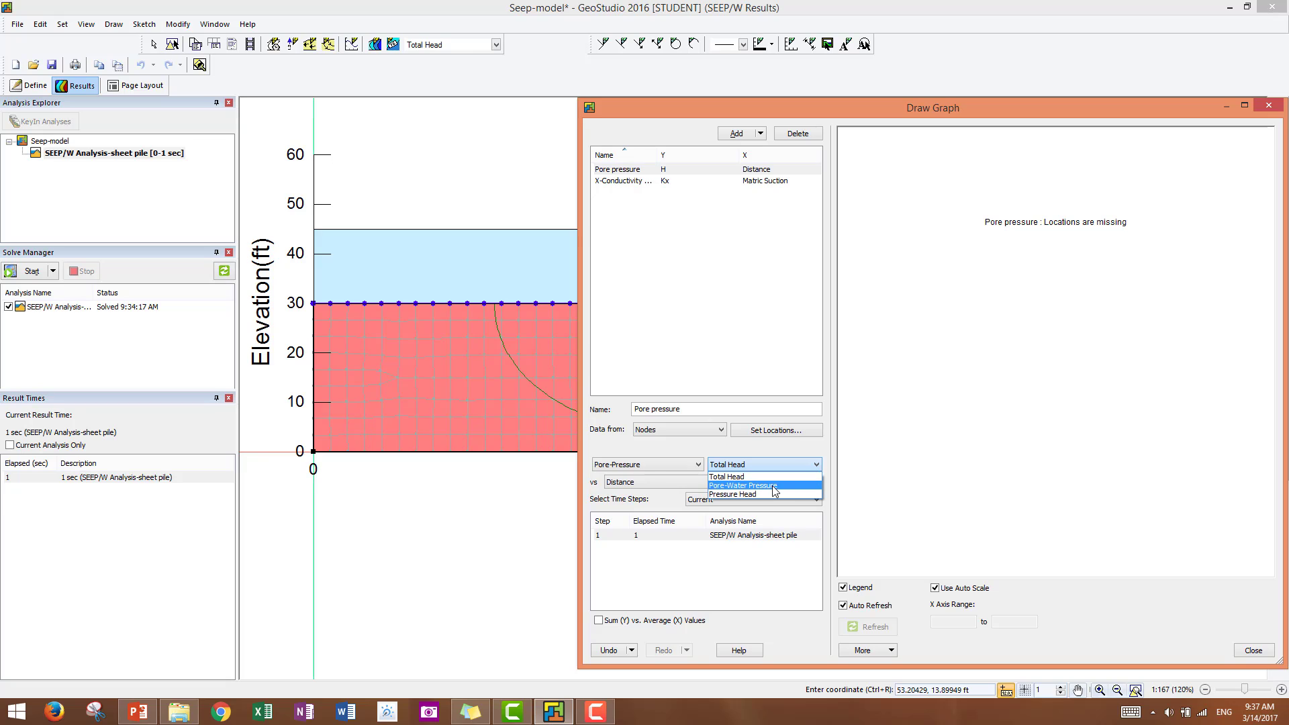
mouse_move(756, 495)
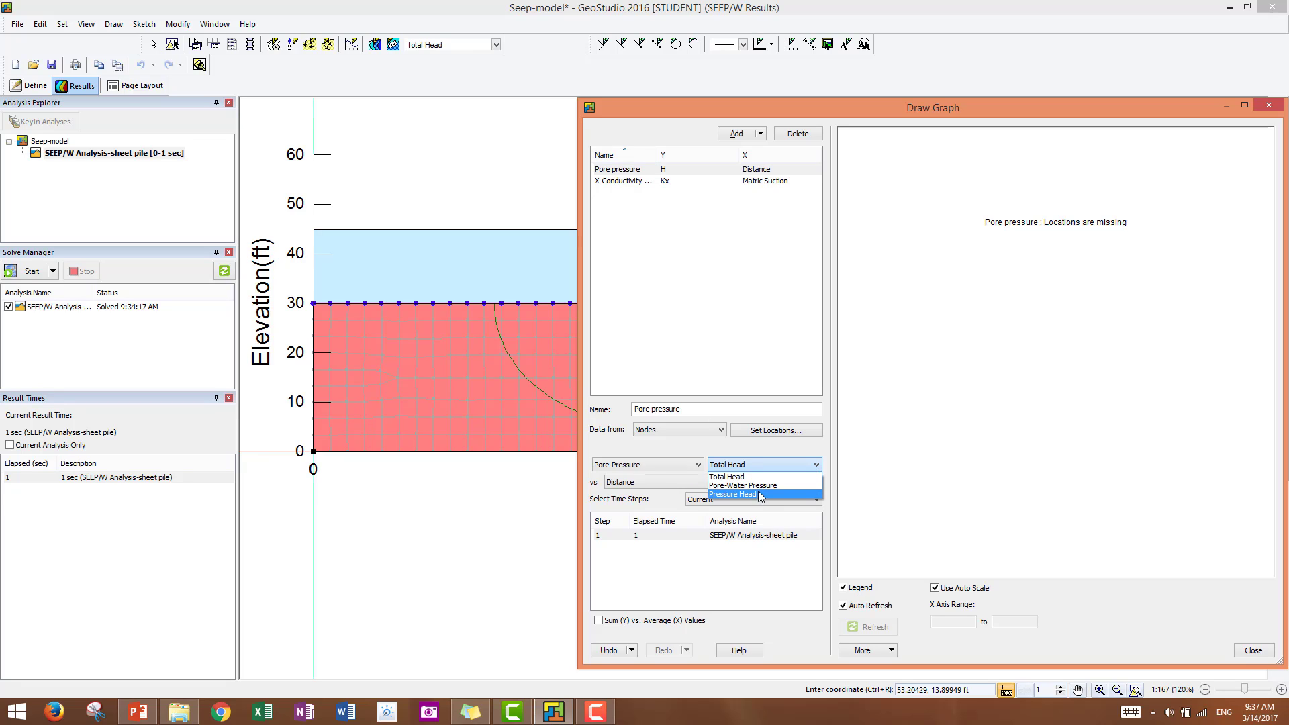
Set Pore-Water Pressure as the plotted variable against Y and confirm the graph settings
left_click(742, 485)
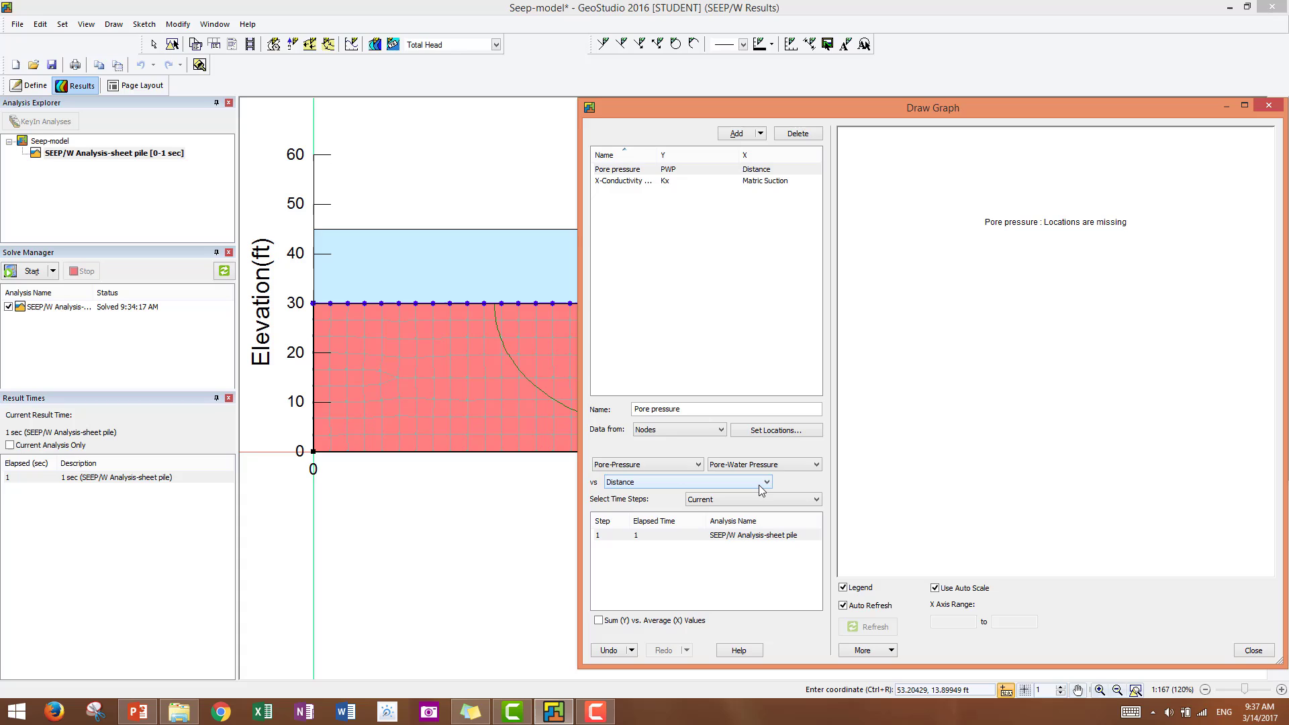
mouse_move(760, 481)
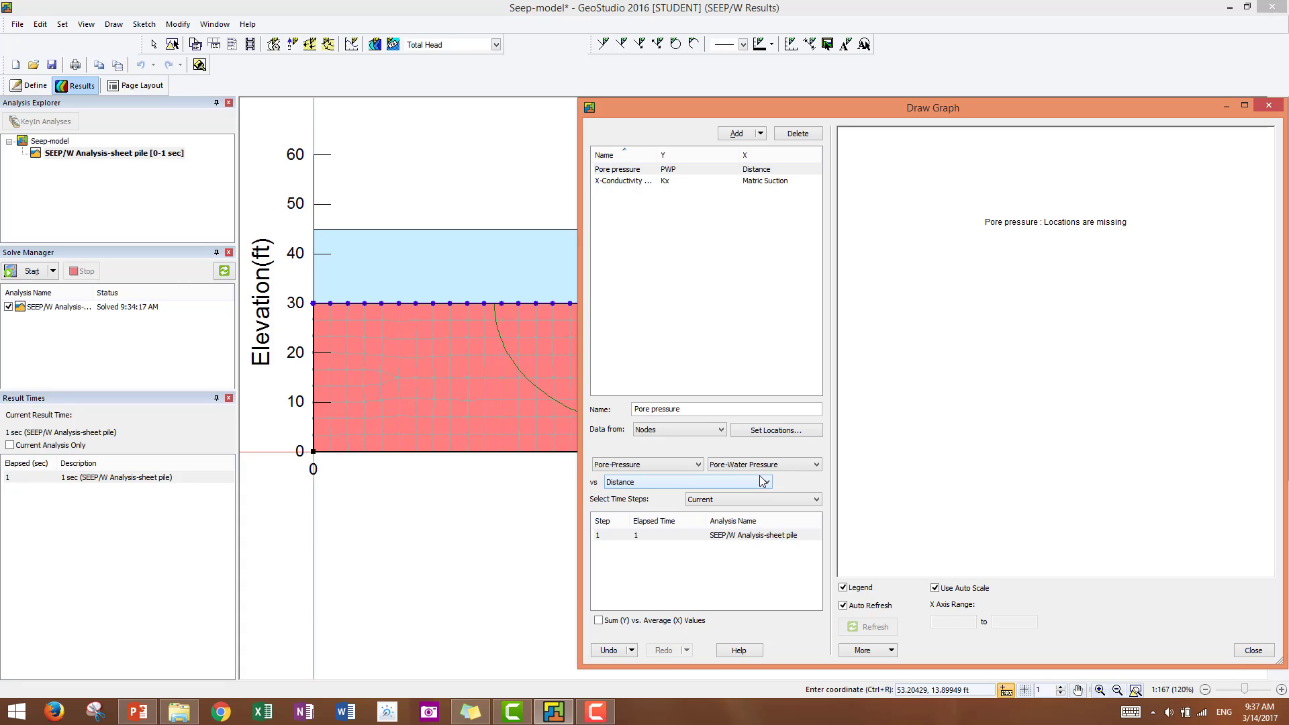
mouse_move(756, 490)
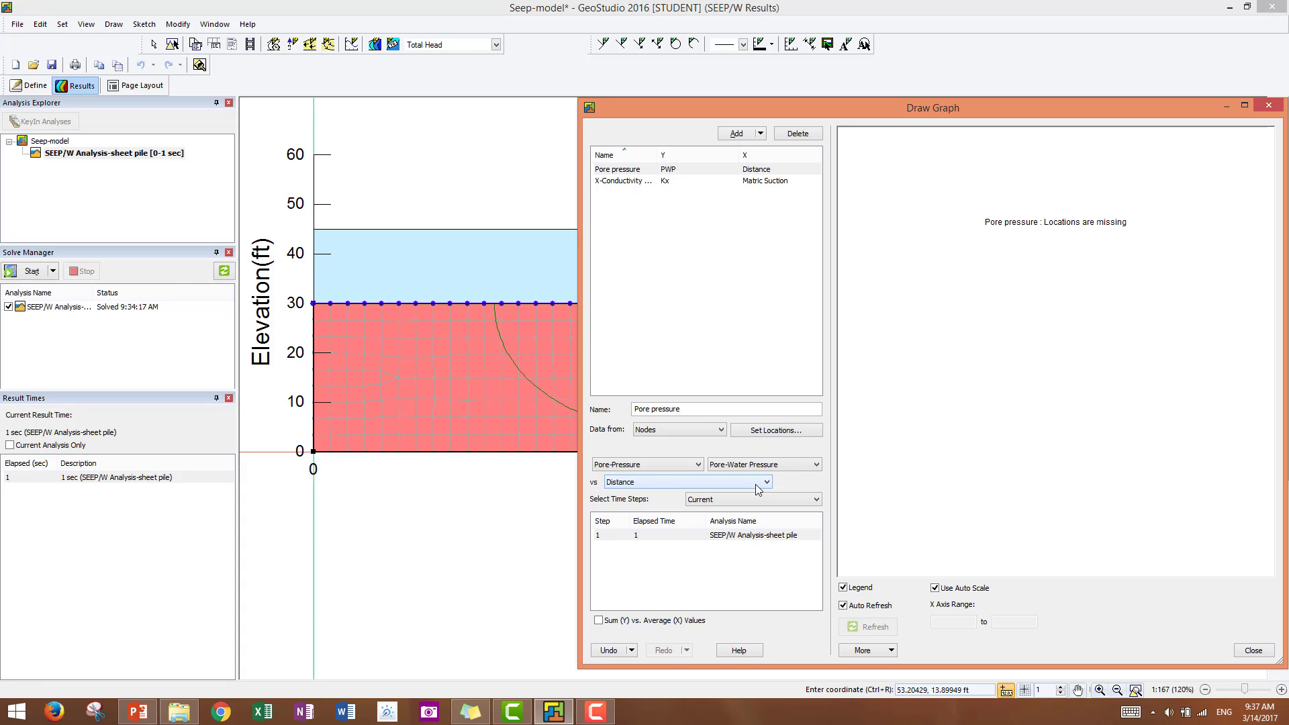
left_click(763, 482)
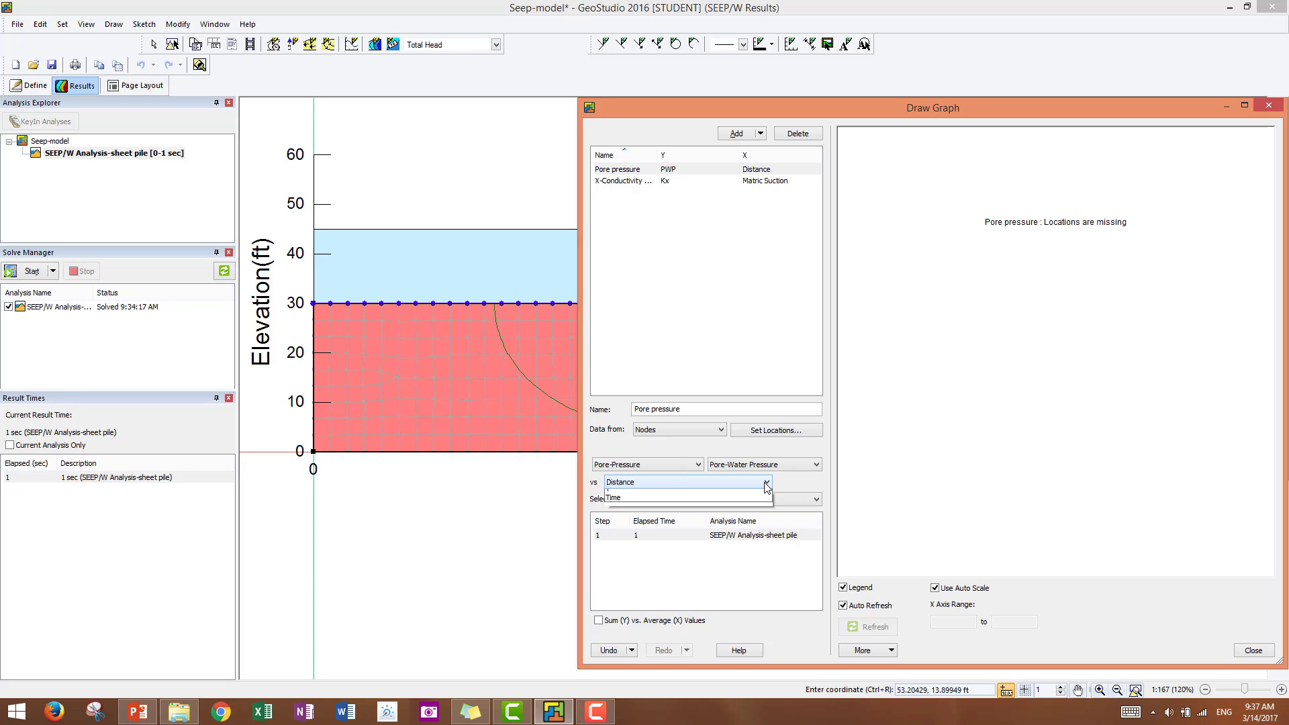
left_click(762, 482)
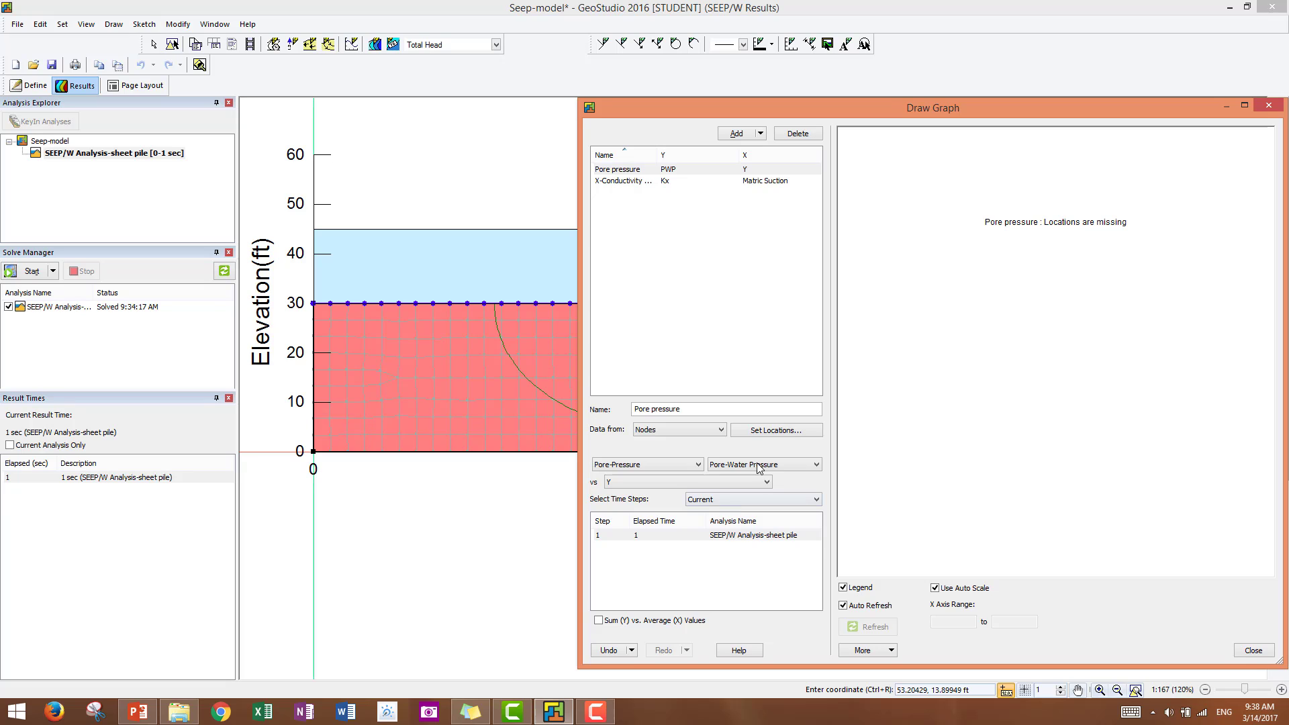
left_click(1251, 650)
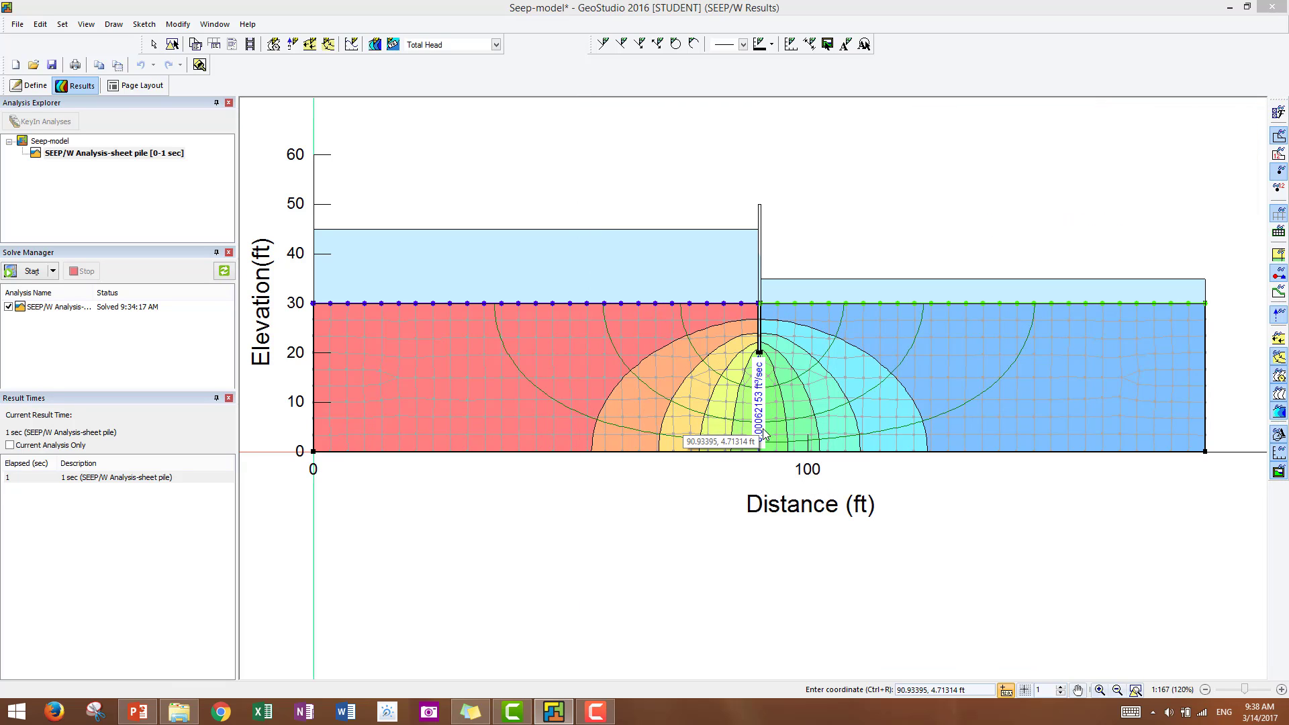
mouse_move(712, 496)
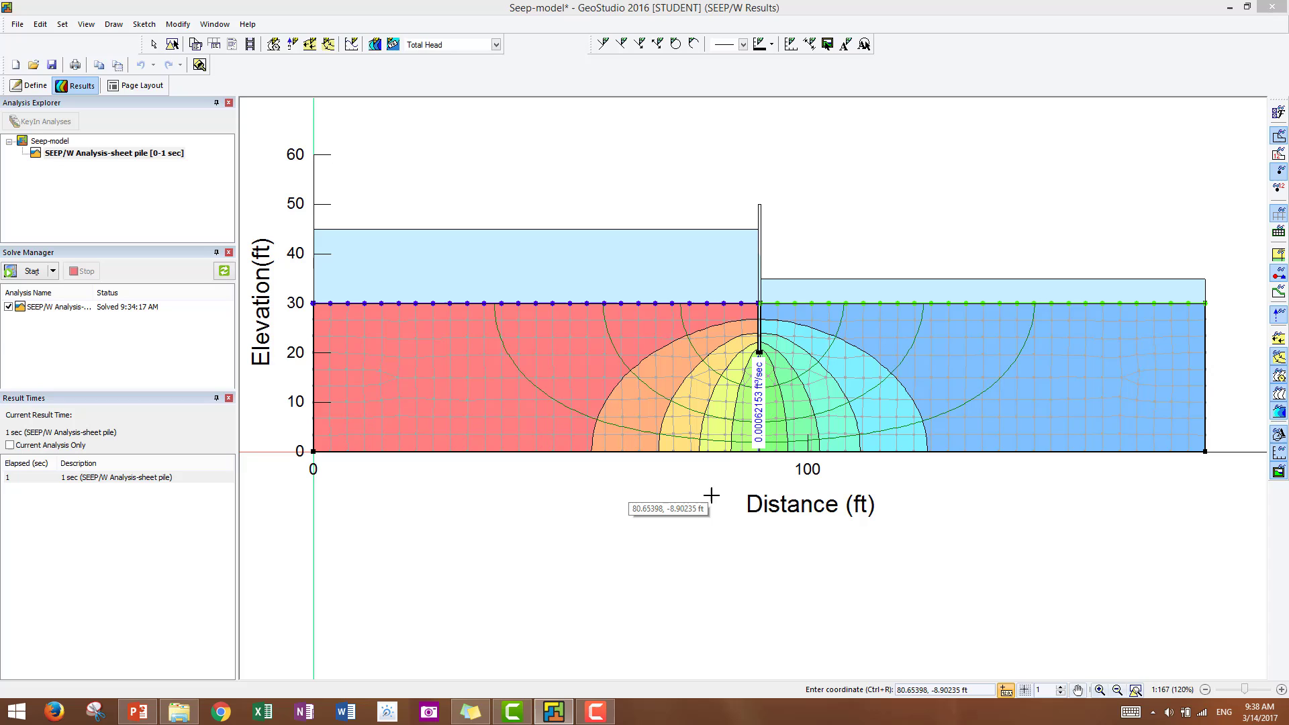
mouse_move(662, 290)
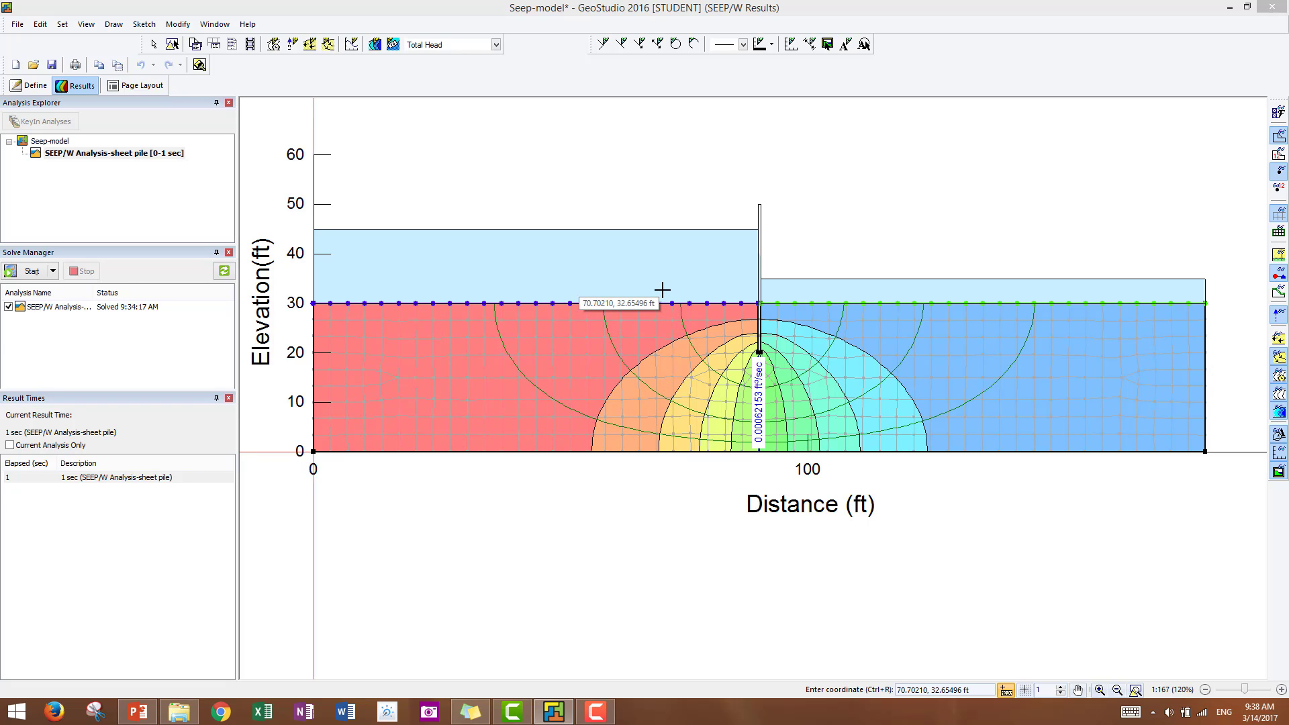
mouse_move(619, 296)
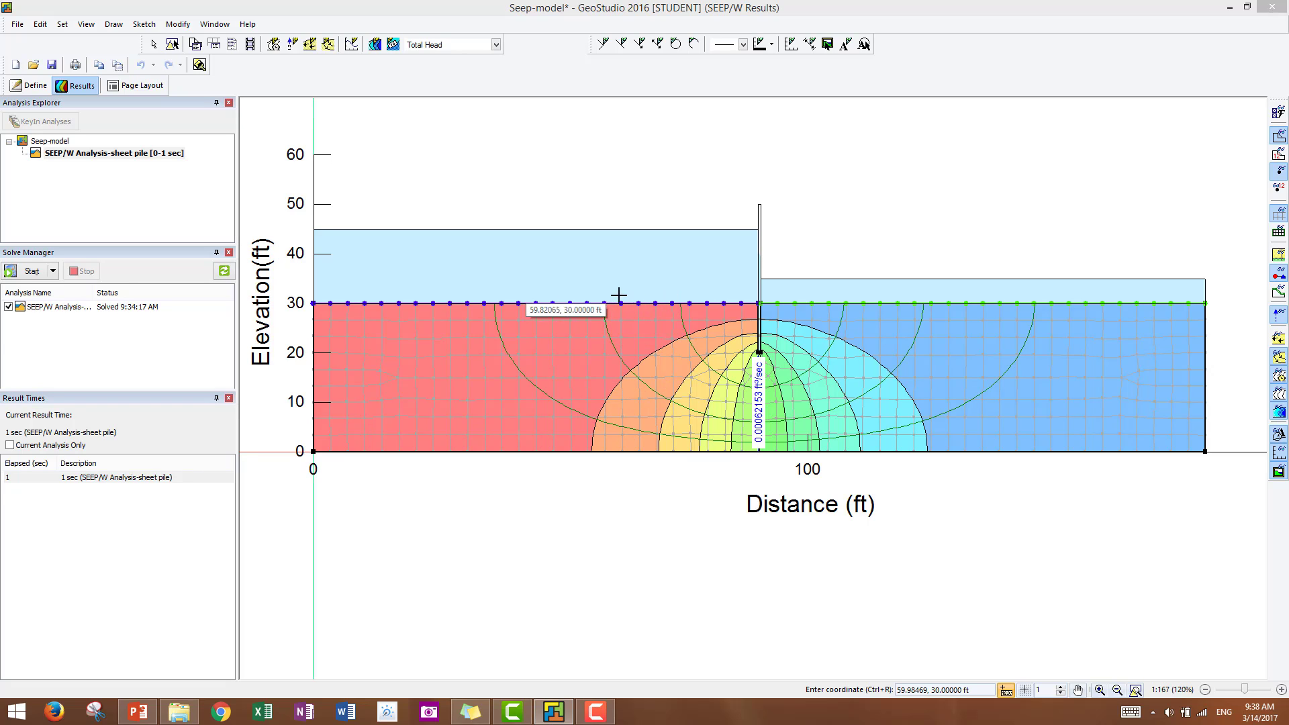
mouse_move(632, 329)
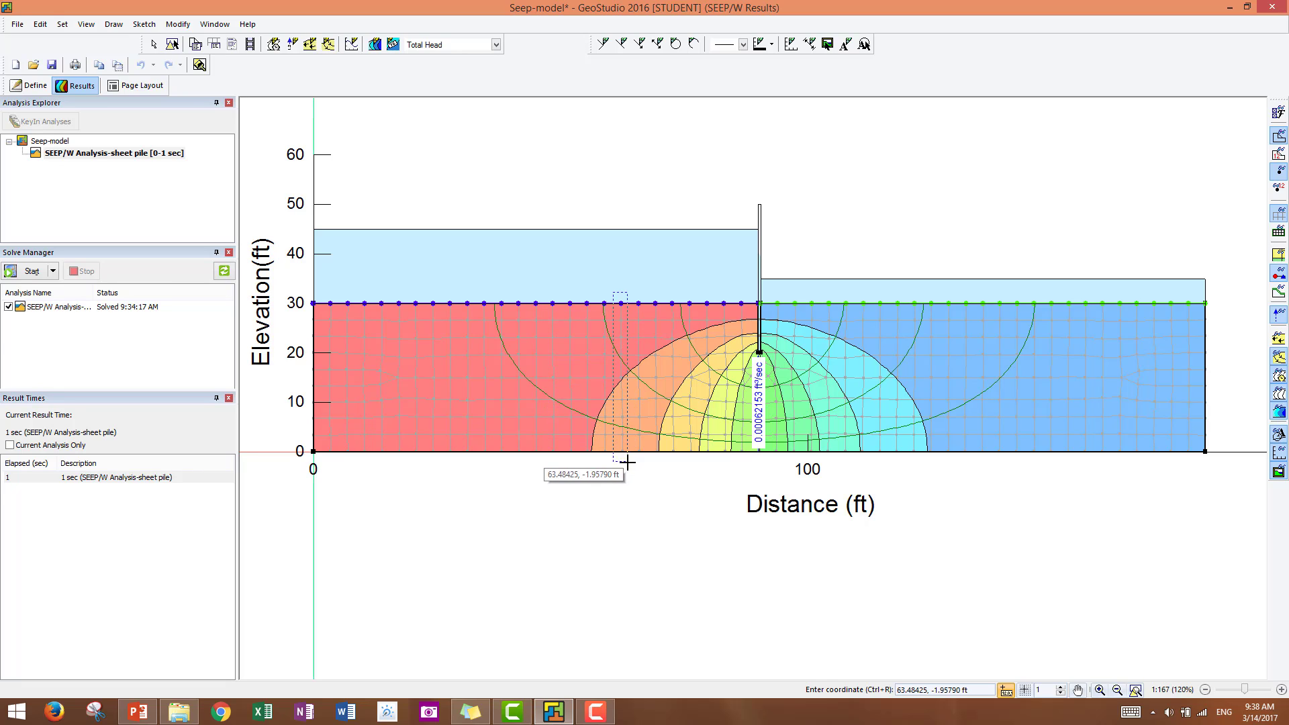
mouse_move(631, 467)
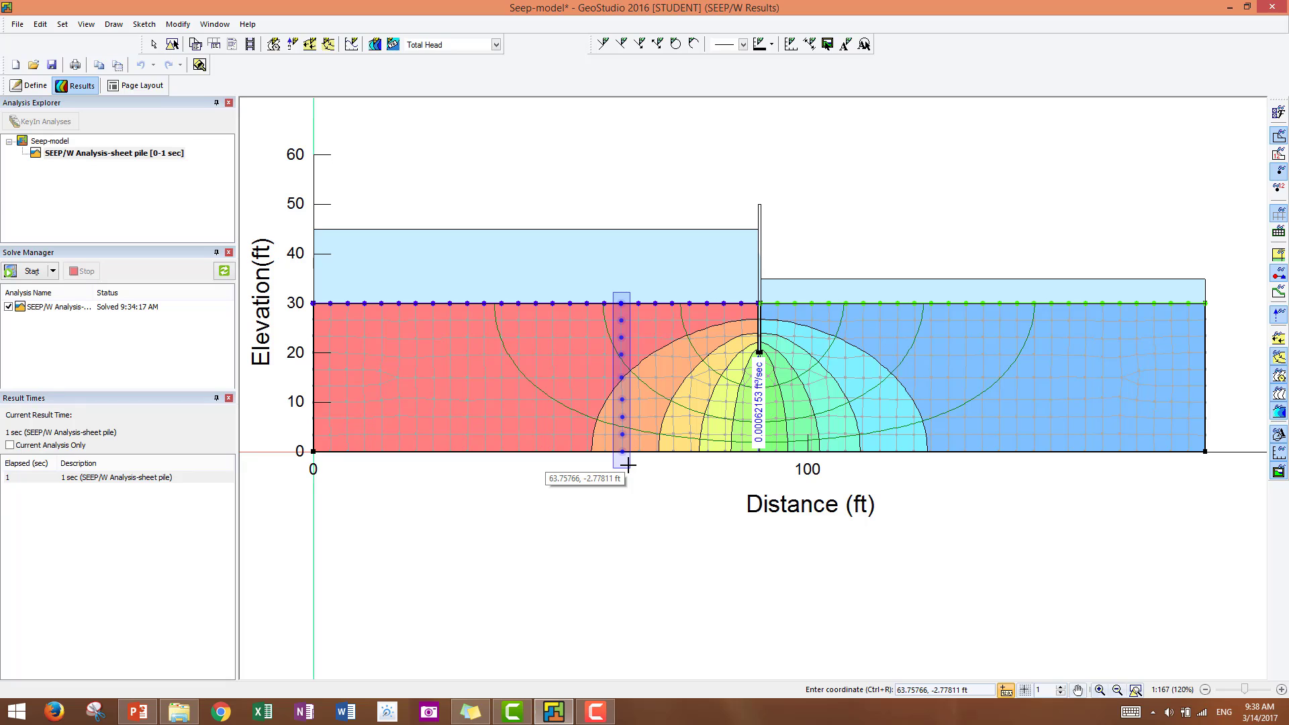
mouse_move(628, 466)
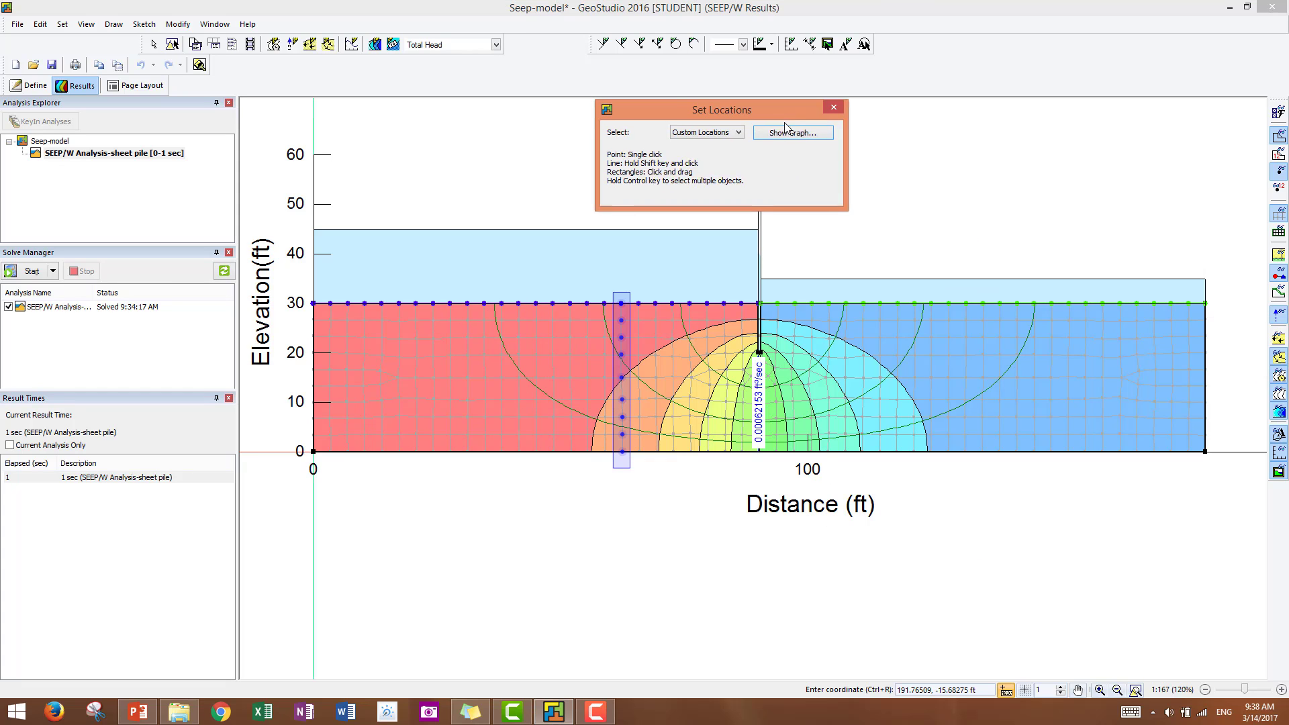
Show the graph for the selected node column near x = 63 ft
left_click(792, 132)
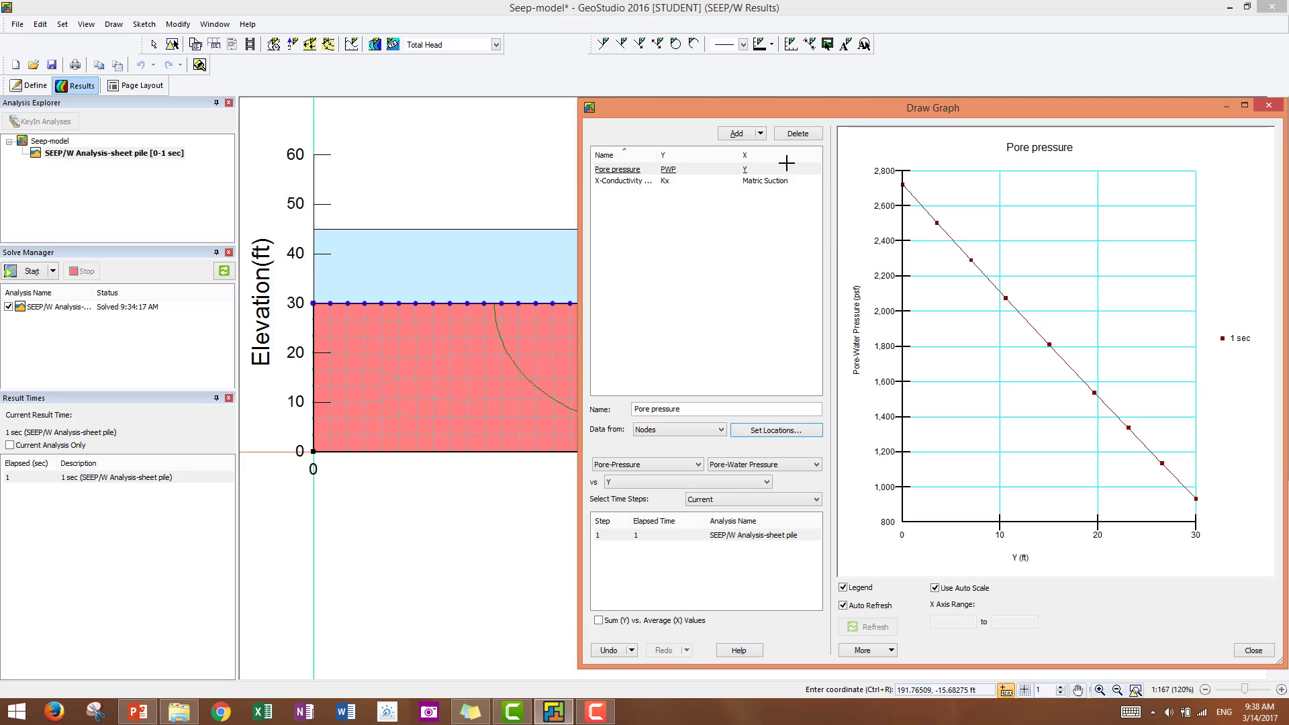
left_click_drag(932, 107, 721, 22)
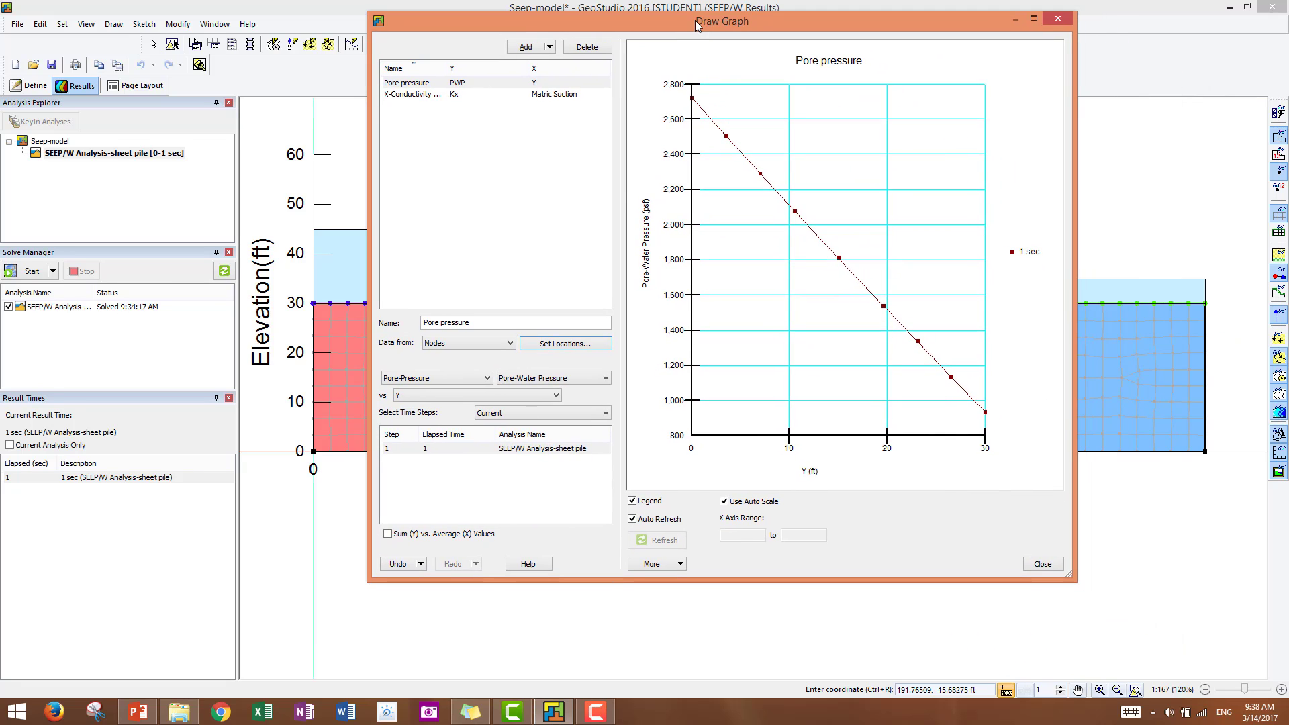
mouse_move(1008, 507)
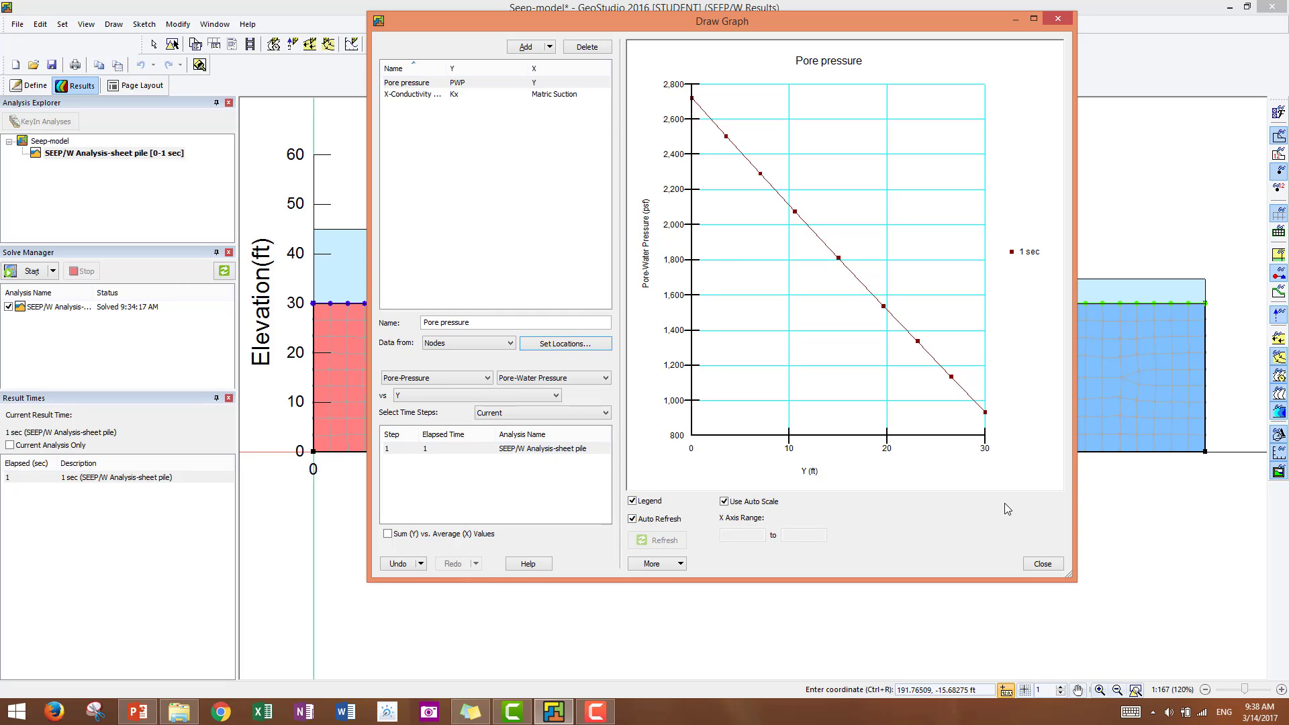
mouse_move(959, 483)
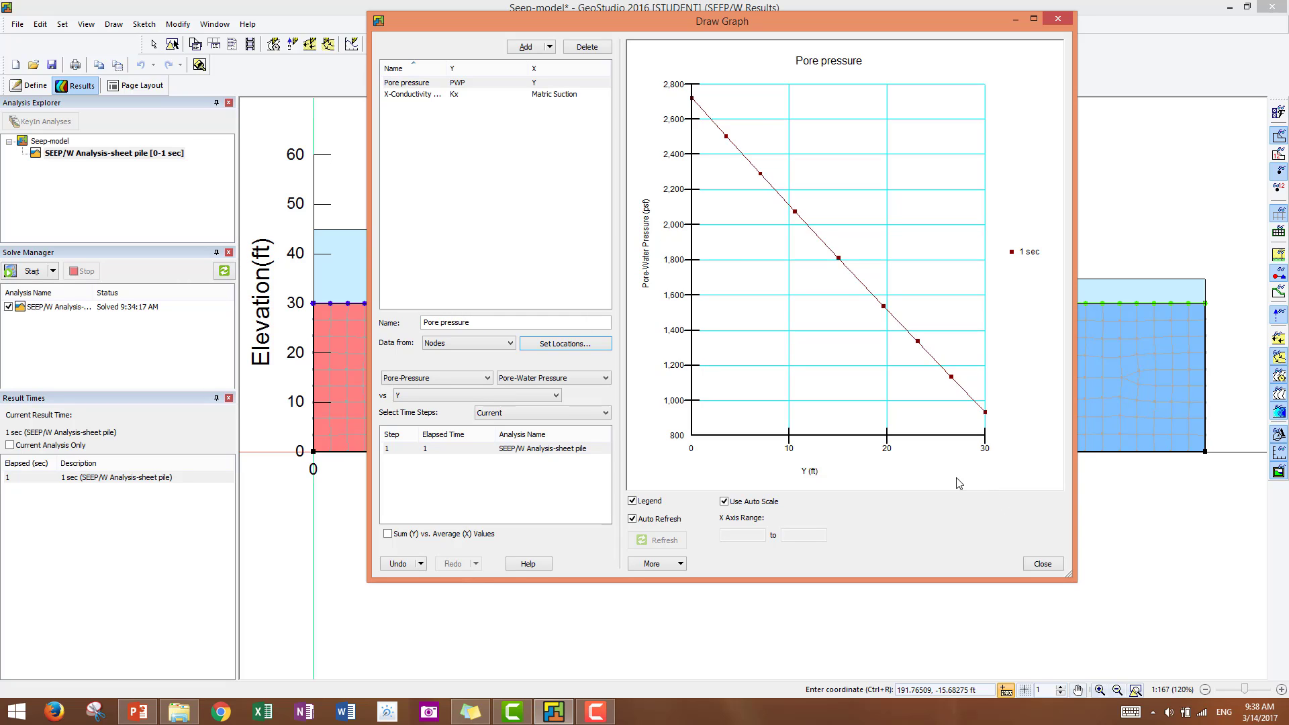
mouse_move(698, 442)
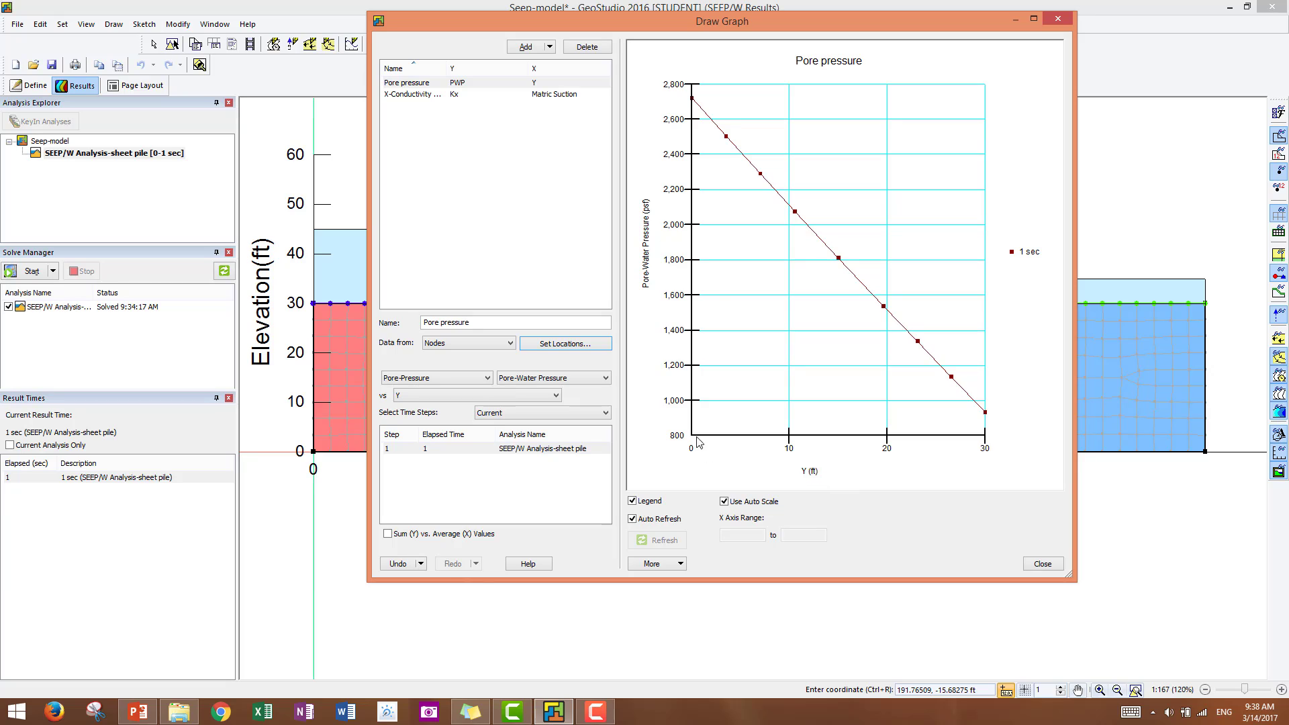
mouse_move(688, 242)
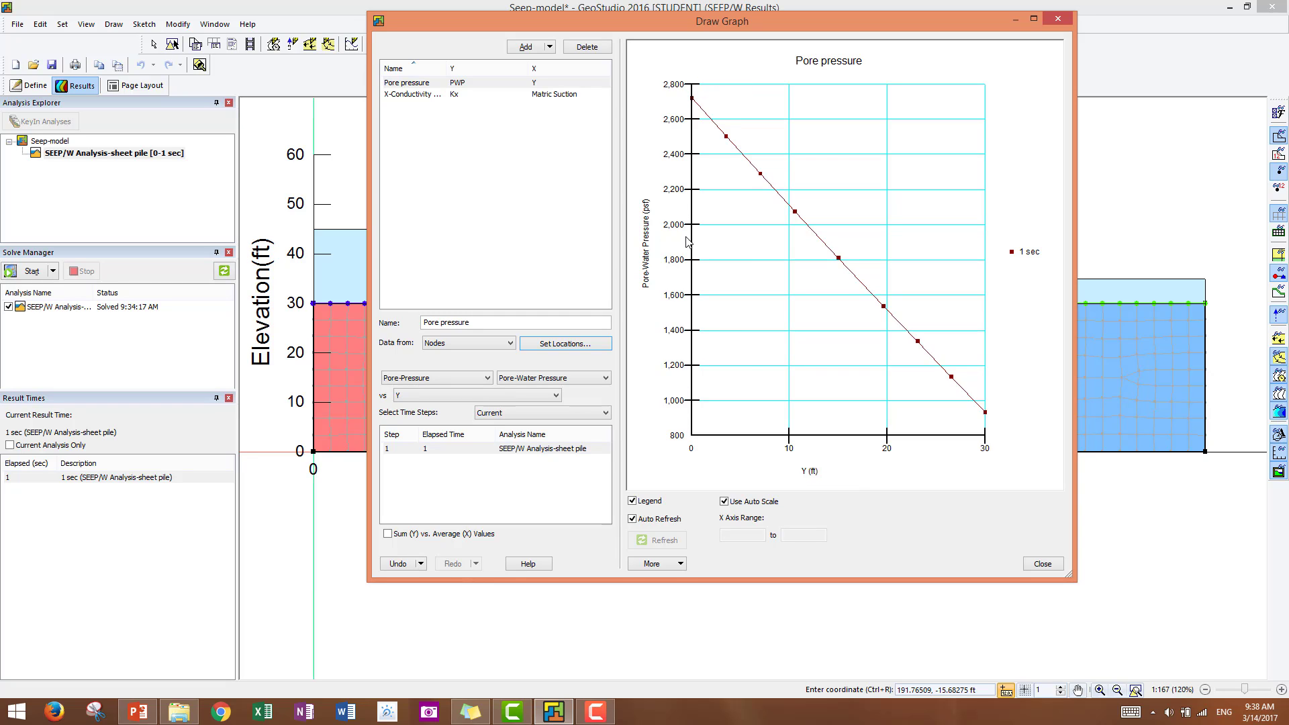
mouse_move(793, 492)
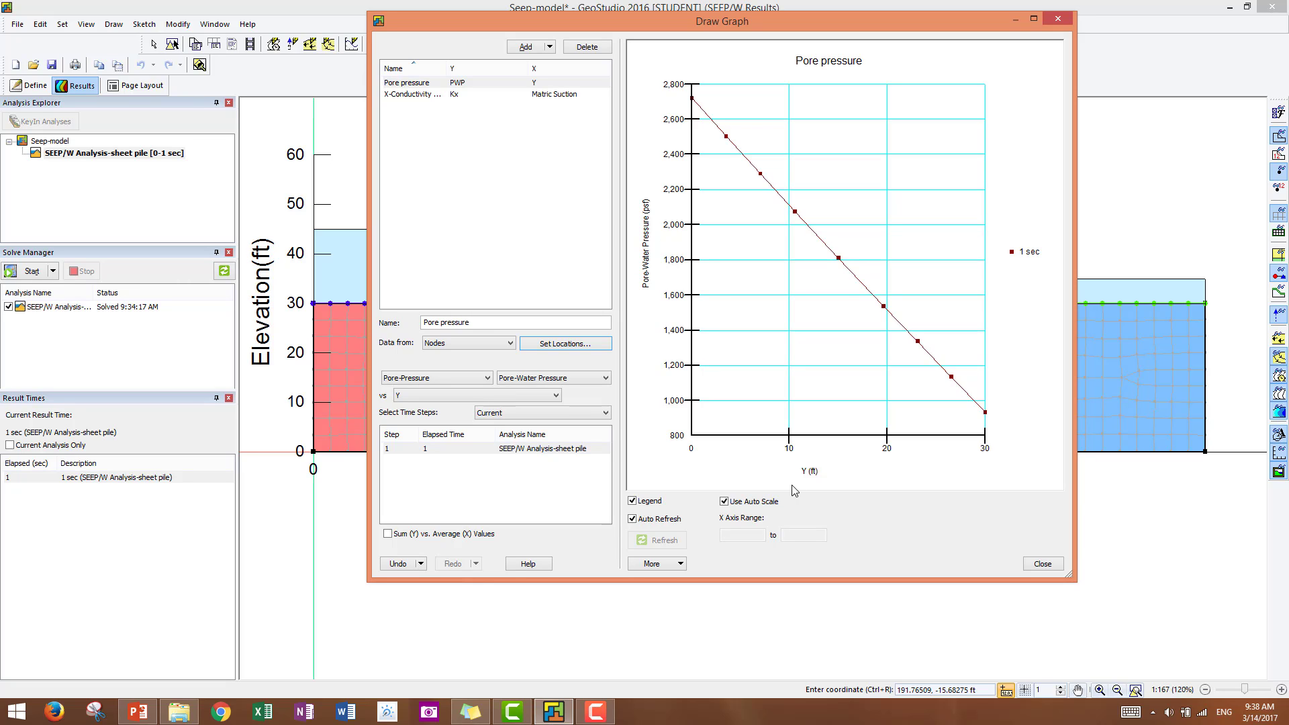
mouse_move(788, 475)
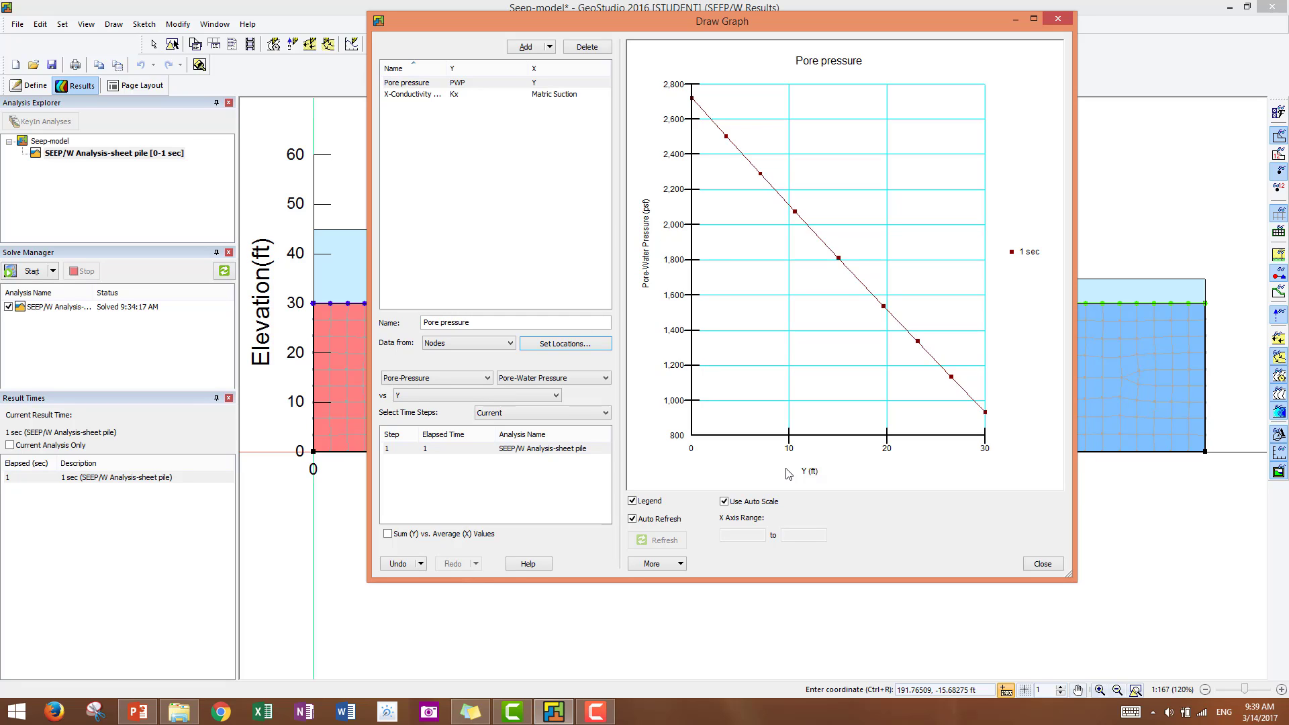
mouse_move(952, 574)
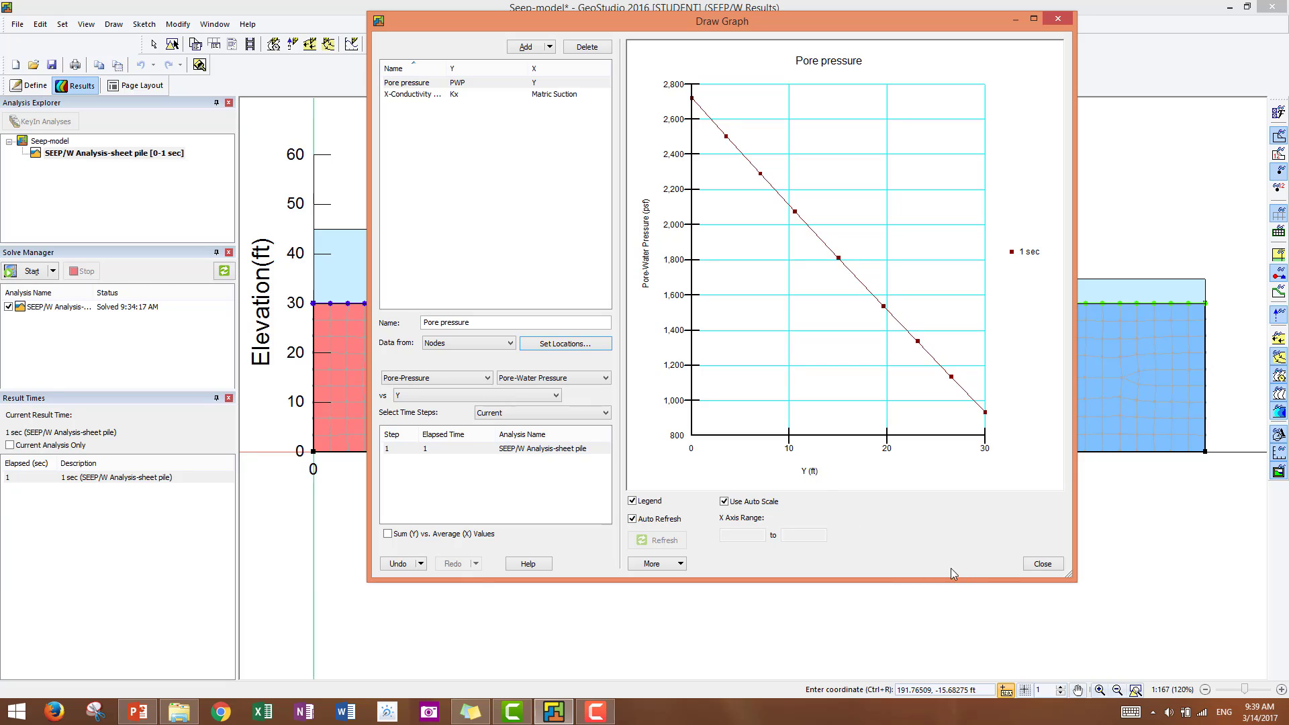
mouse_move(909, 545)
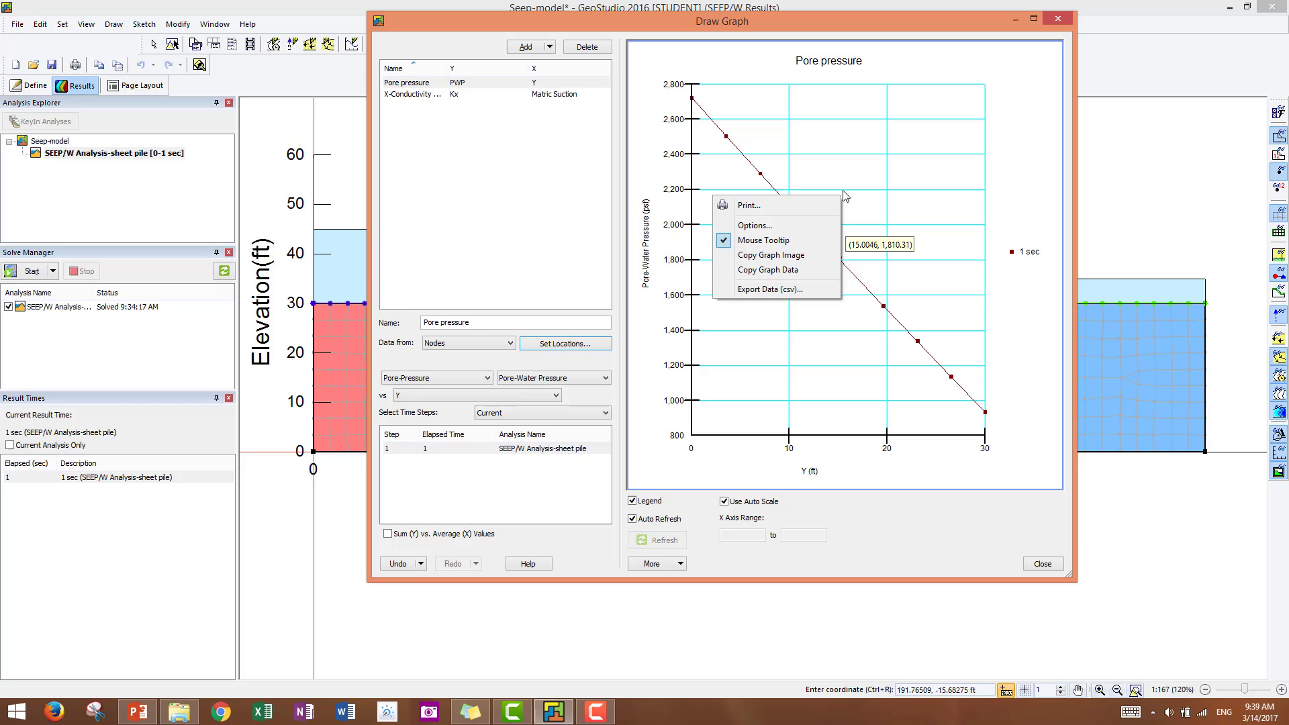
mouse_move(770, 255)
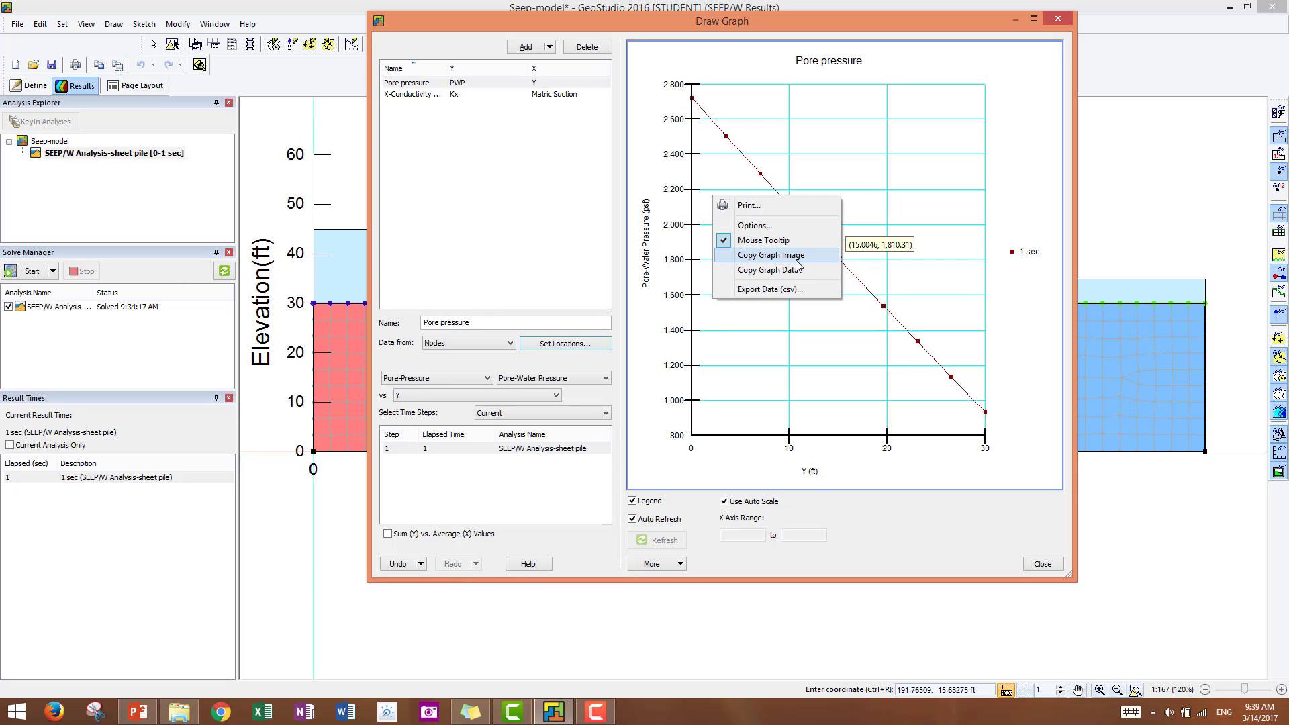
mouse_move(793, 288)
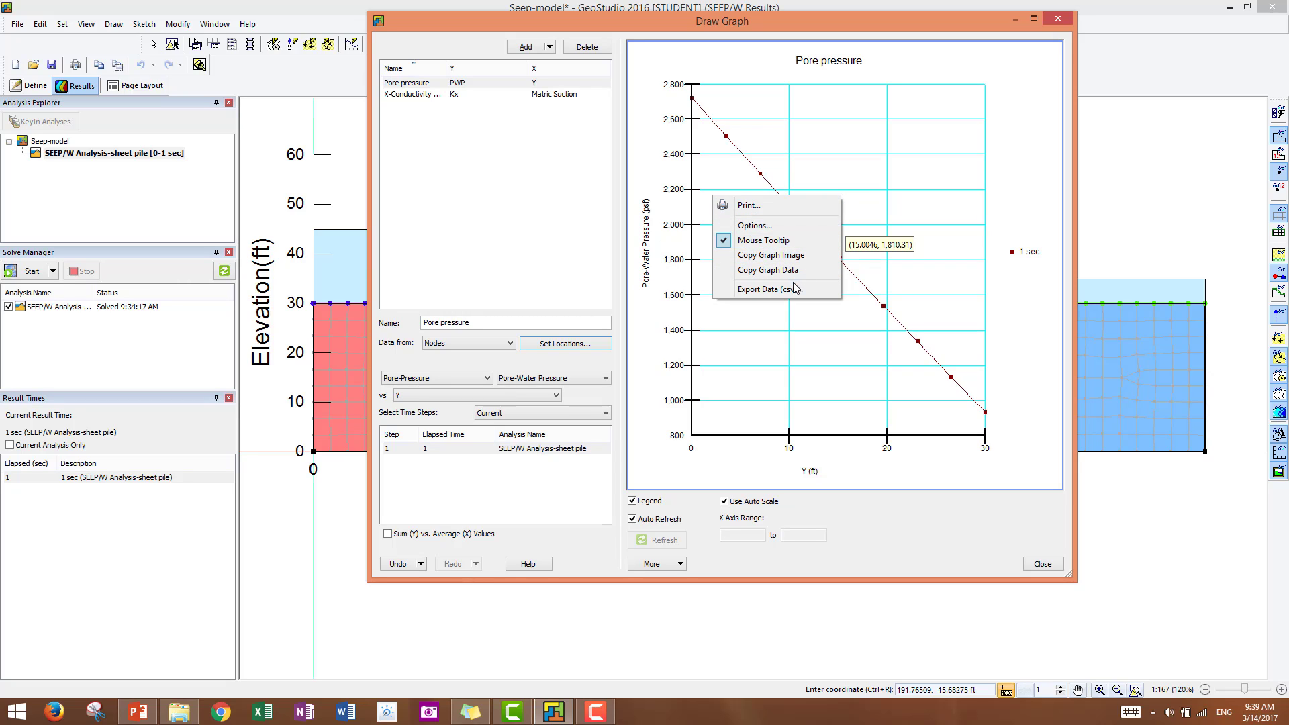
mouse_move(770, 290)
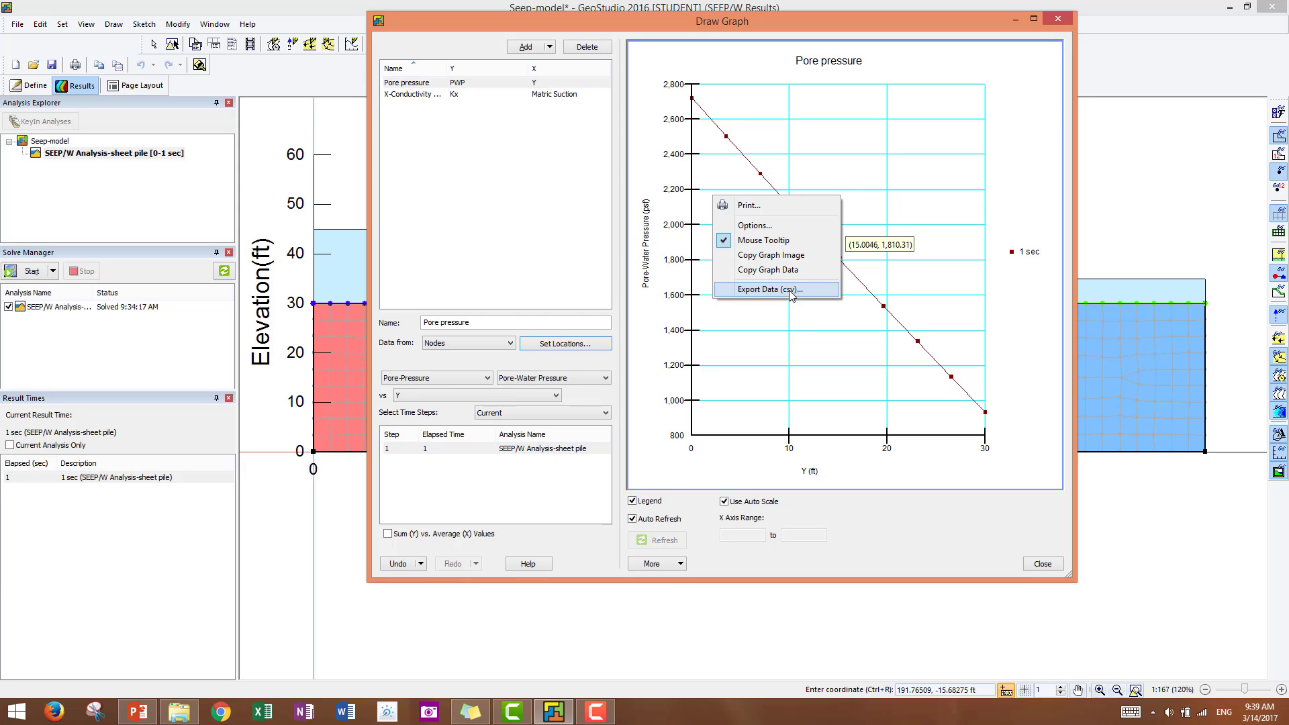
Export the graph data as a CSV saved on the Desktop, which opens in Excel
left_click(765, 290)
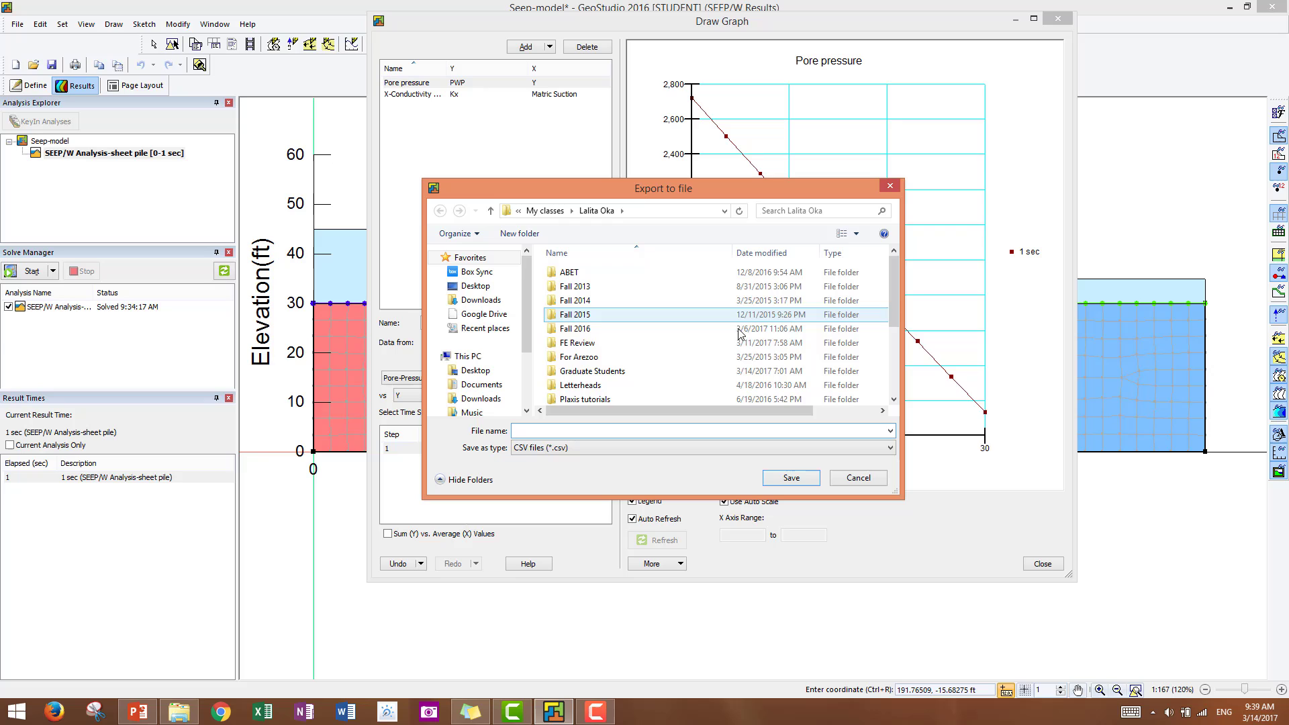
left_click(476, 370)
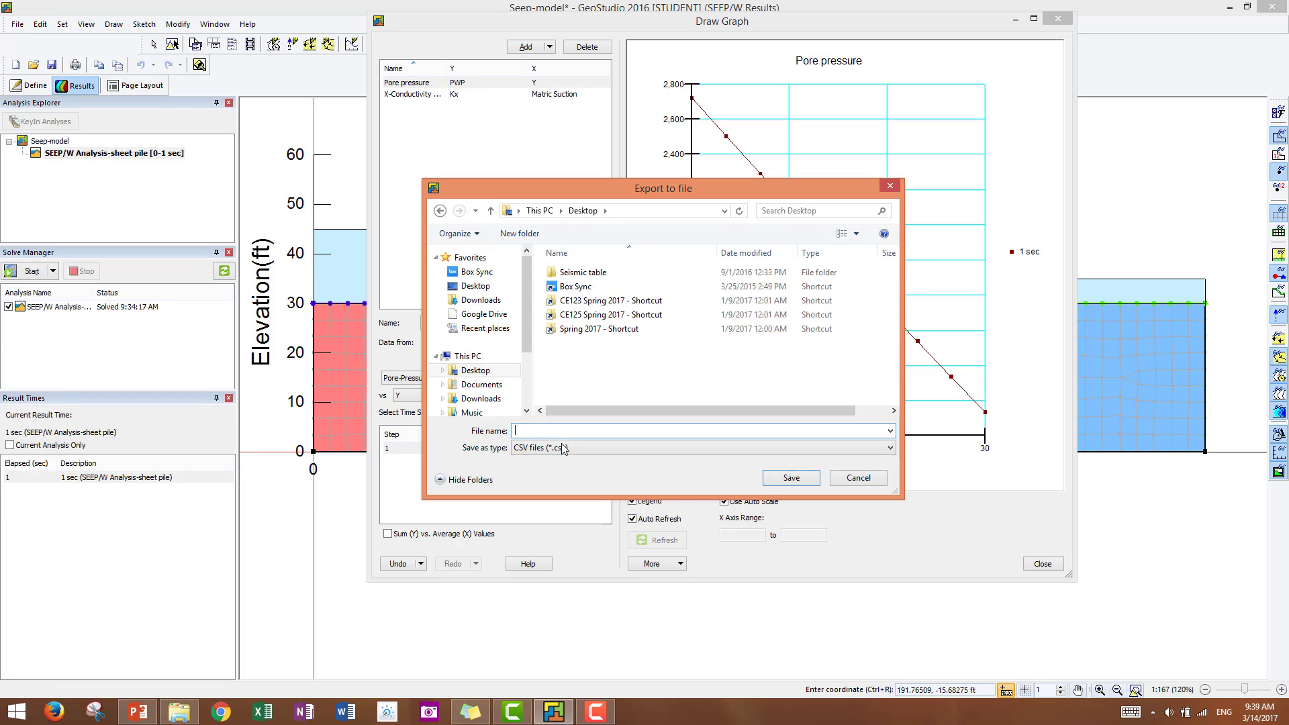
left_click(885, 447)
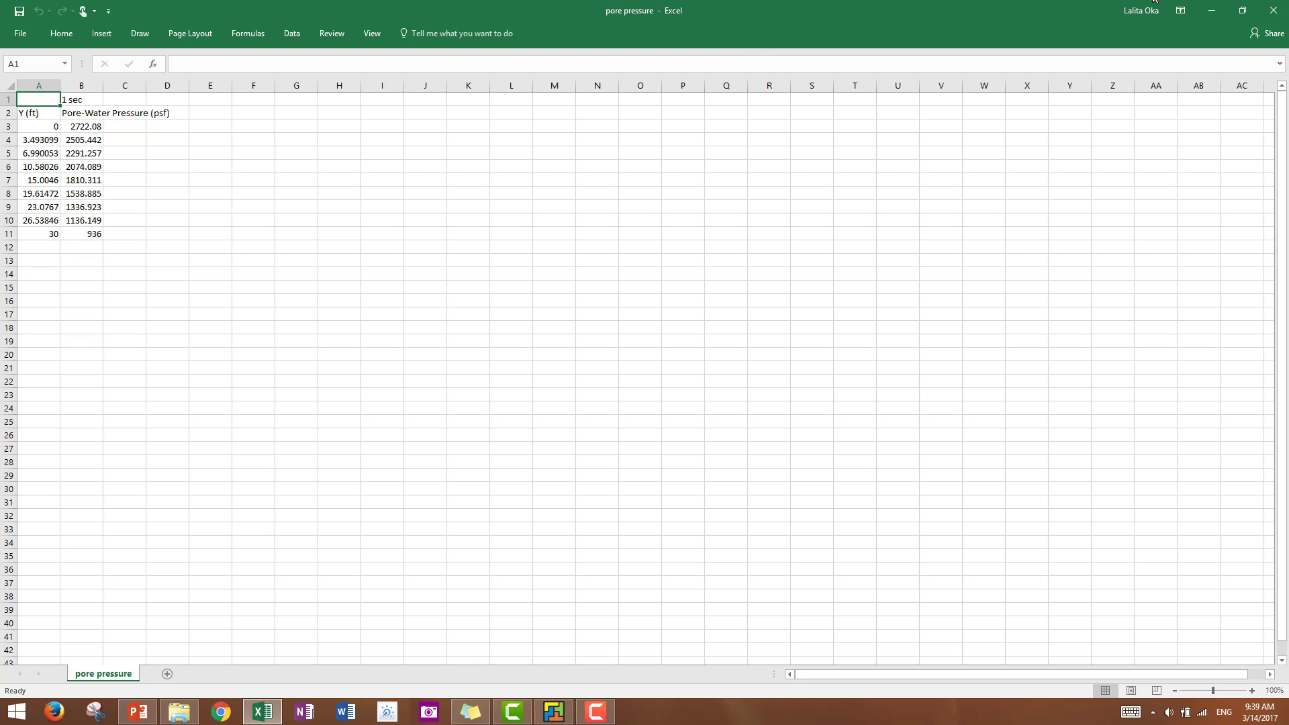
View Excel's Save As file-type list, then return to GeoStudio and close the Draw Graph window
left_click(18, 33)
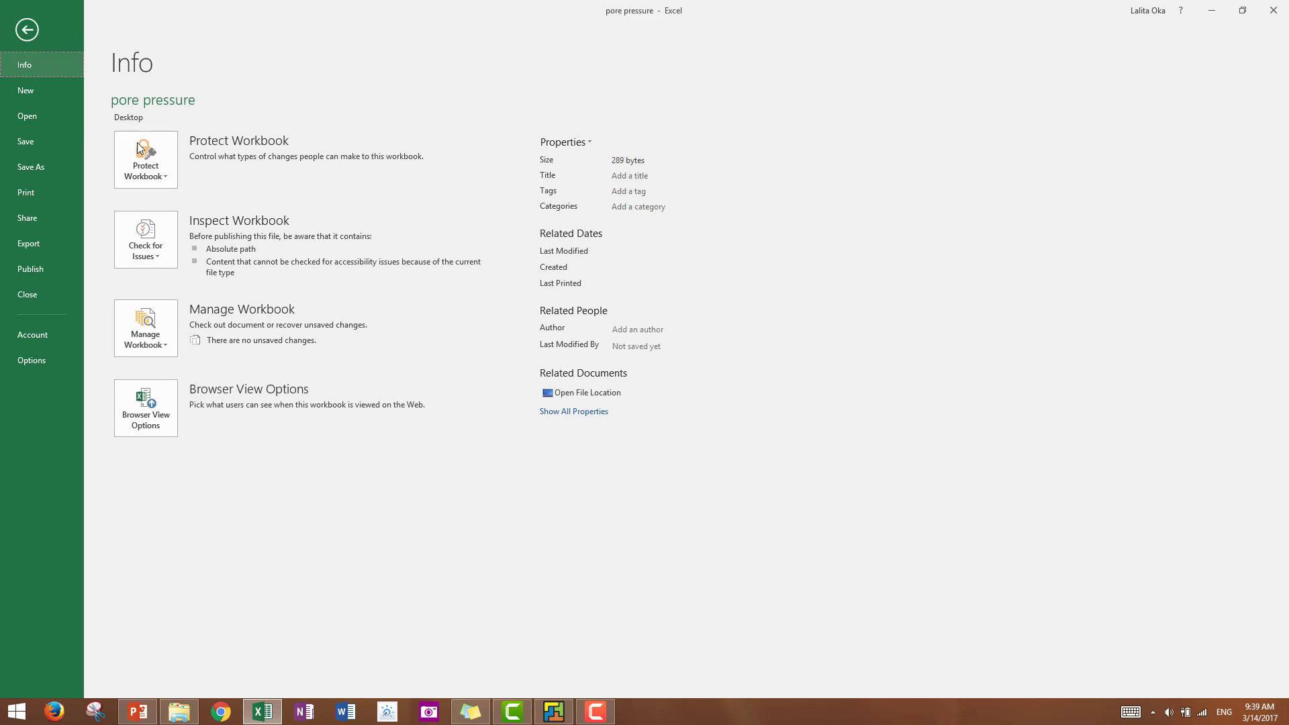
left_click(31, 167)
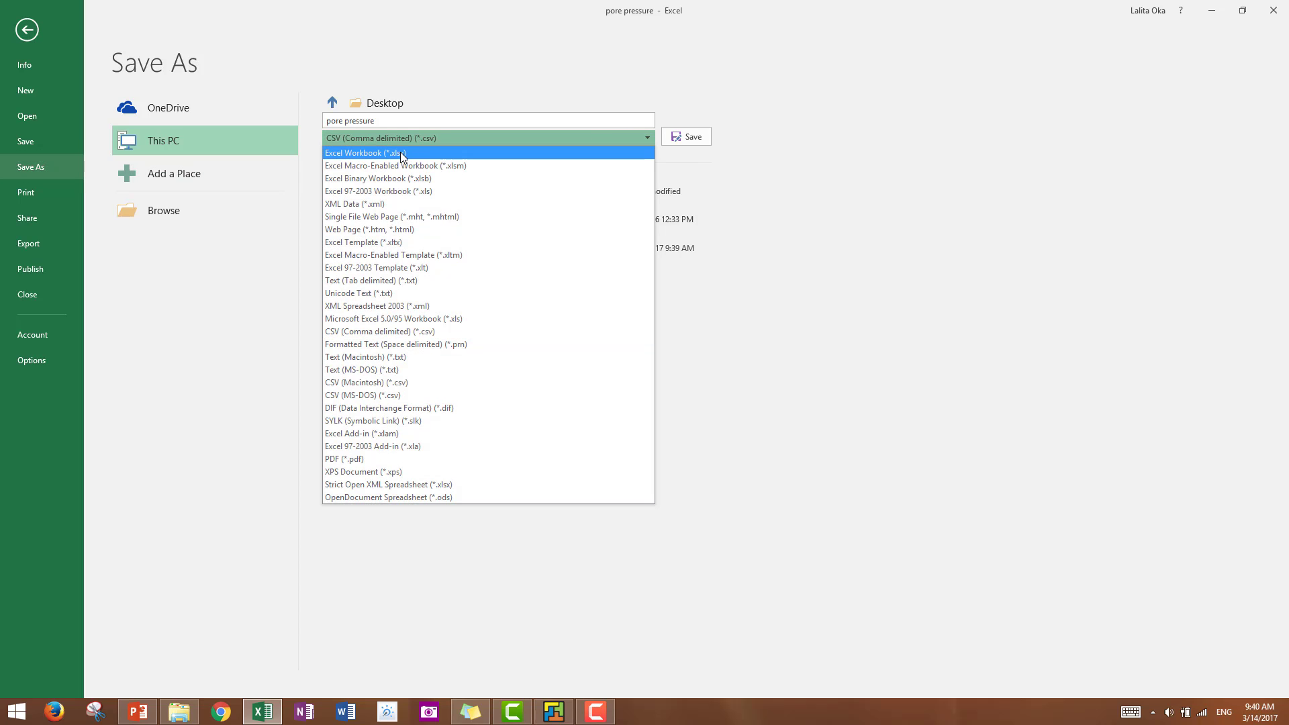
left_click(365, 153)
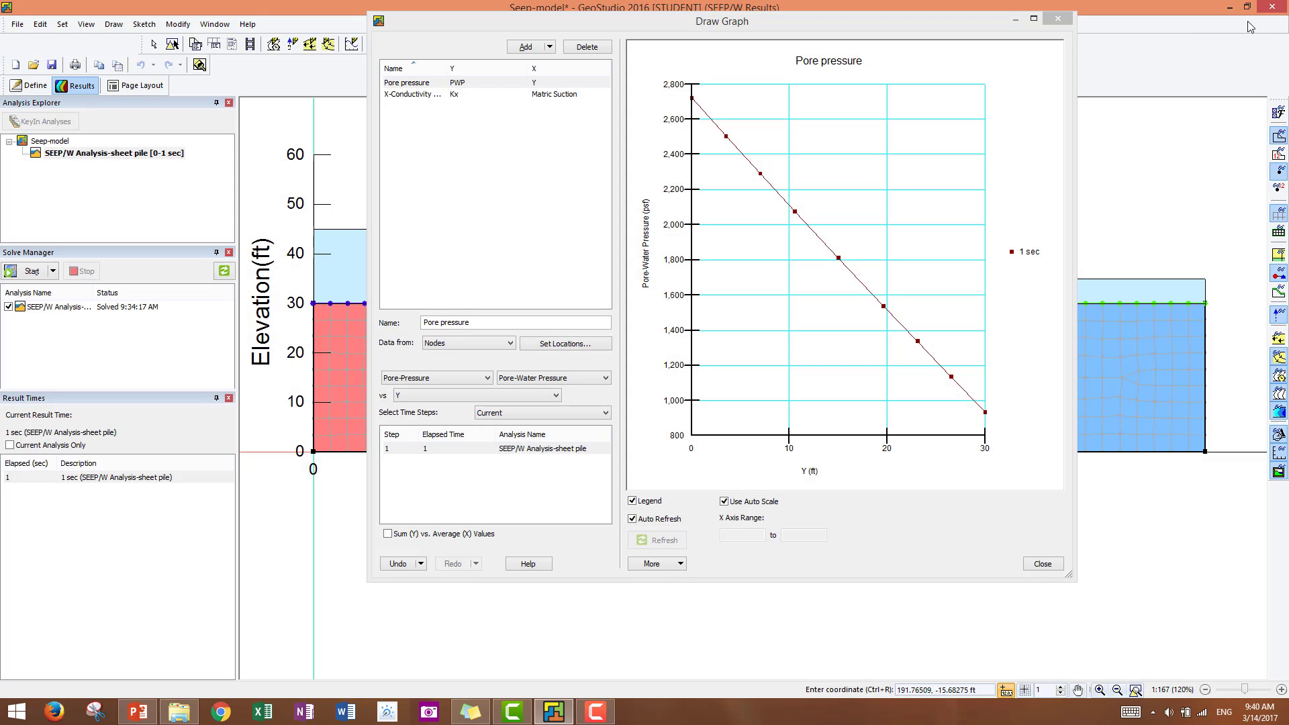
left_click(1041, 563)
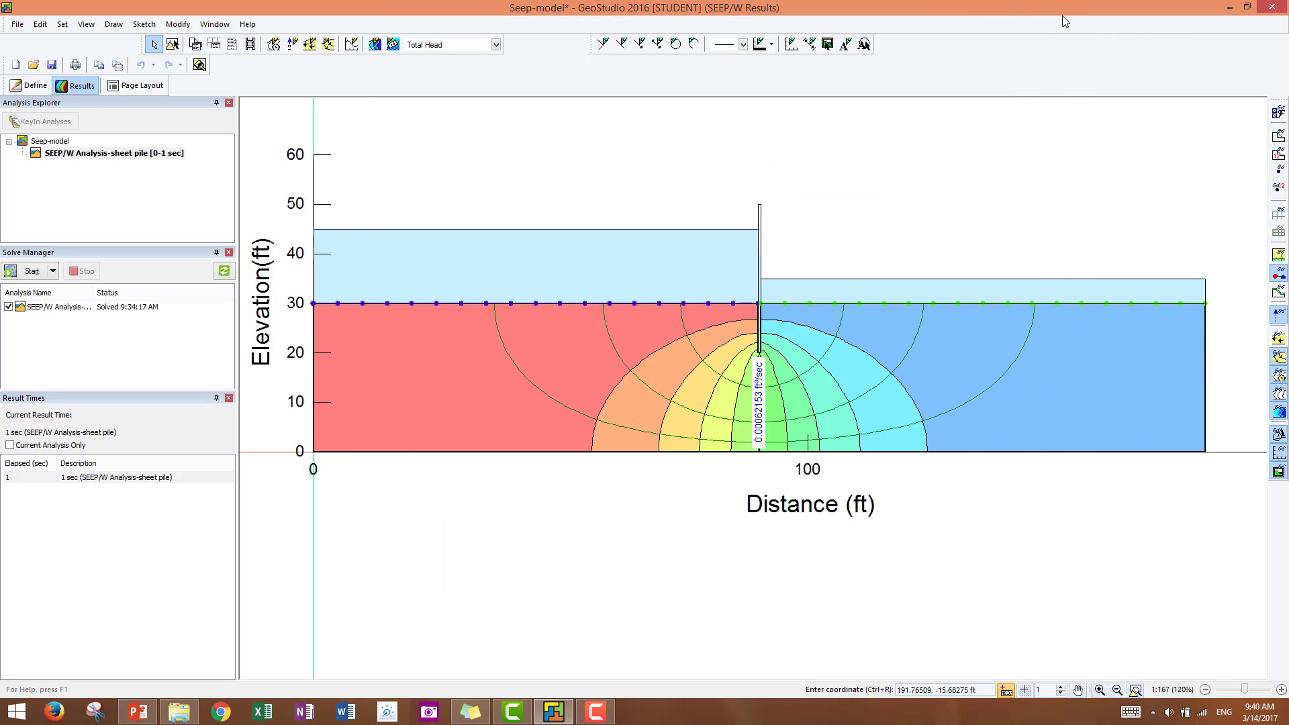
mouse_move(1076, 515)
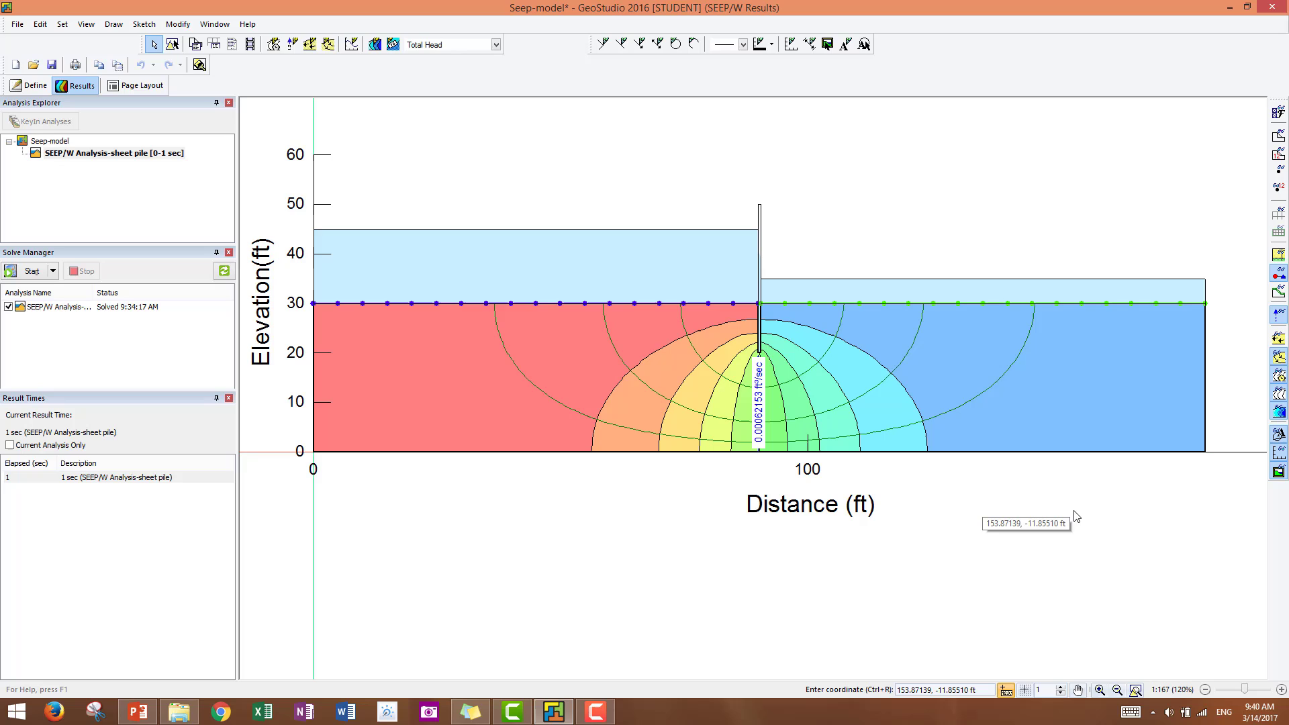